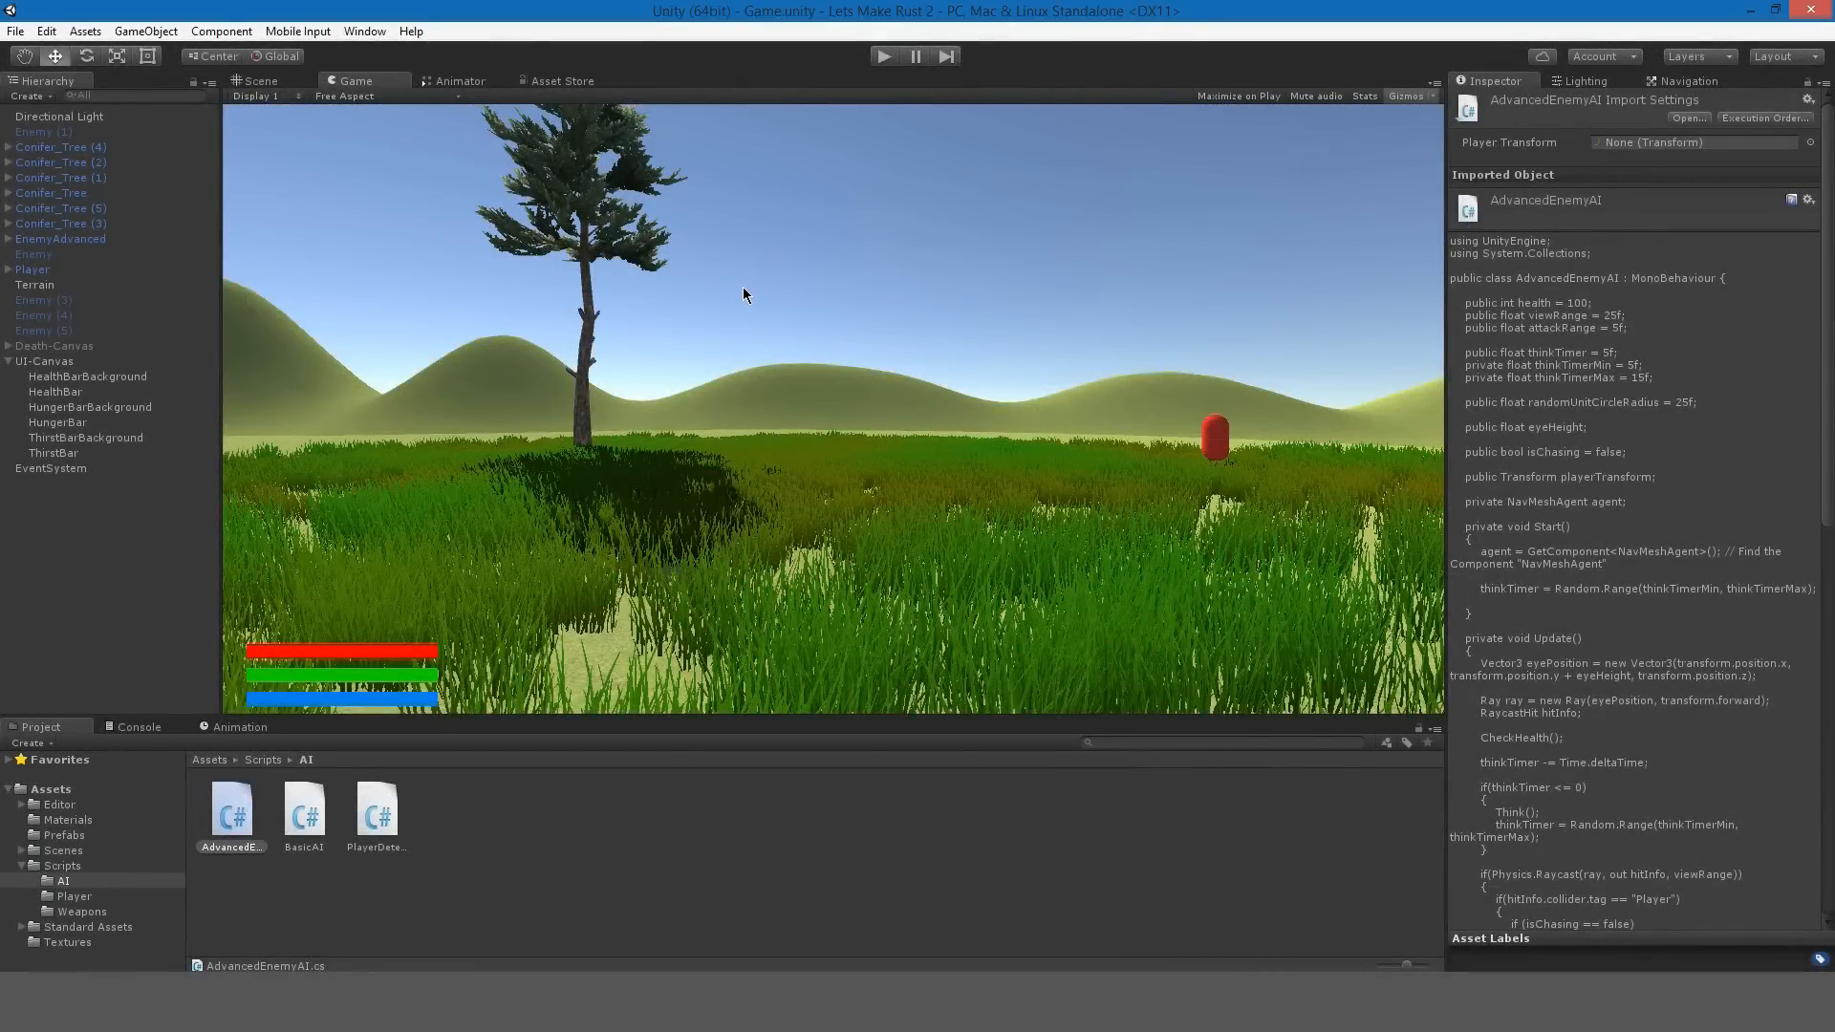
{"action": "mouse_move", "coordinate": [811, 109]}
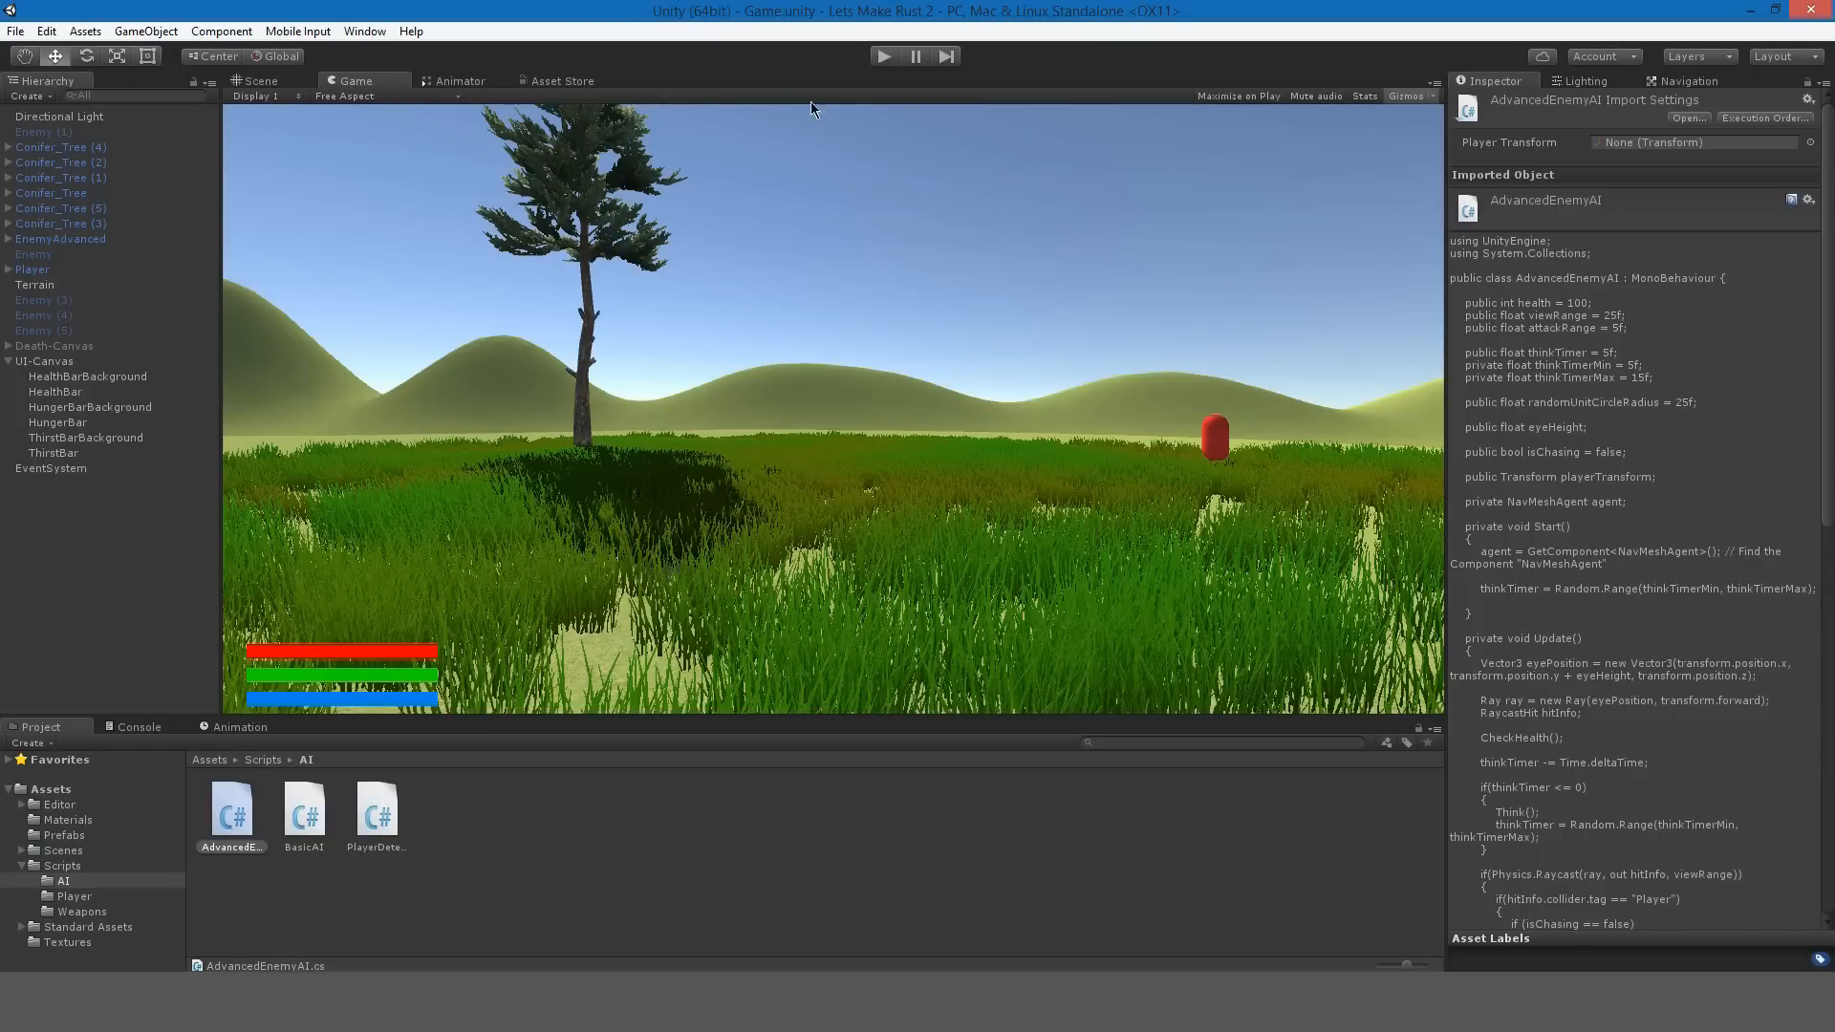
Run the game and view the Player's hunger and thirst values in the Inspector.
{"action": "left_click", "coordinate": [883, 56]}
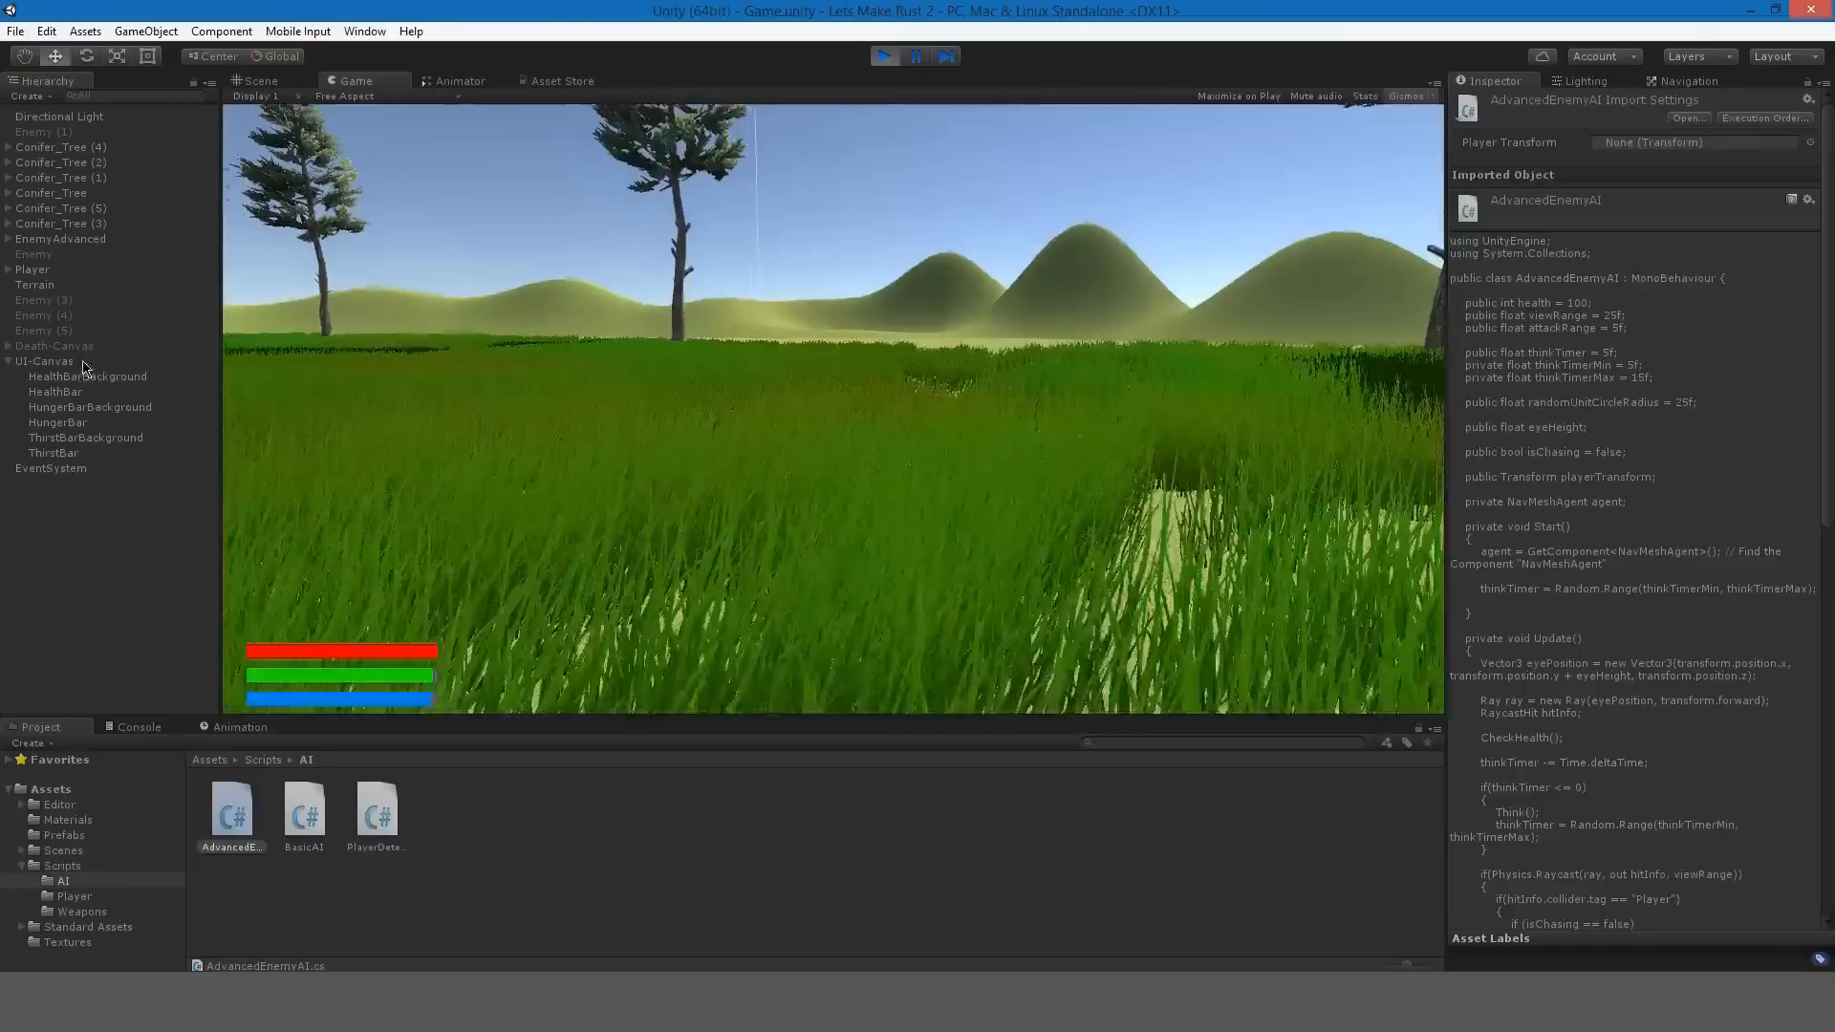
{"action": "left_click", "coordinate": [32, 270]}
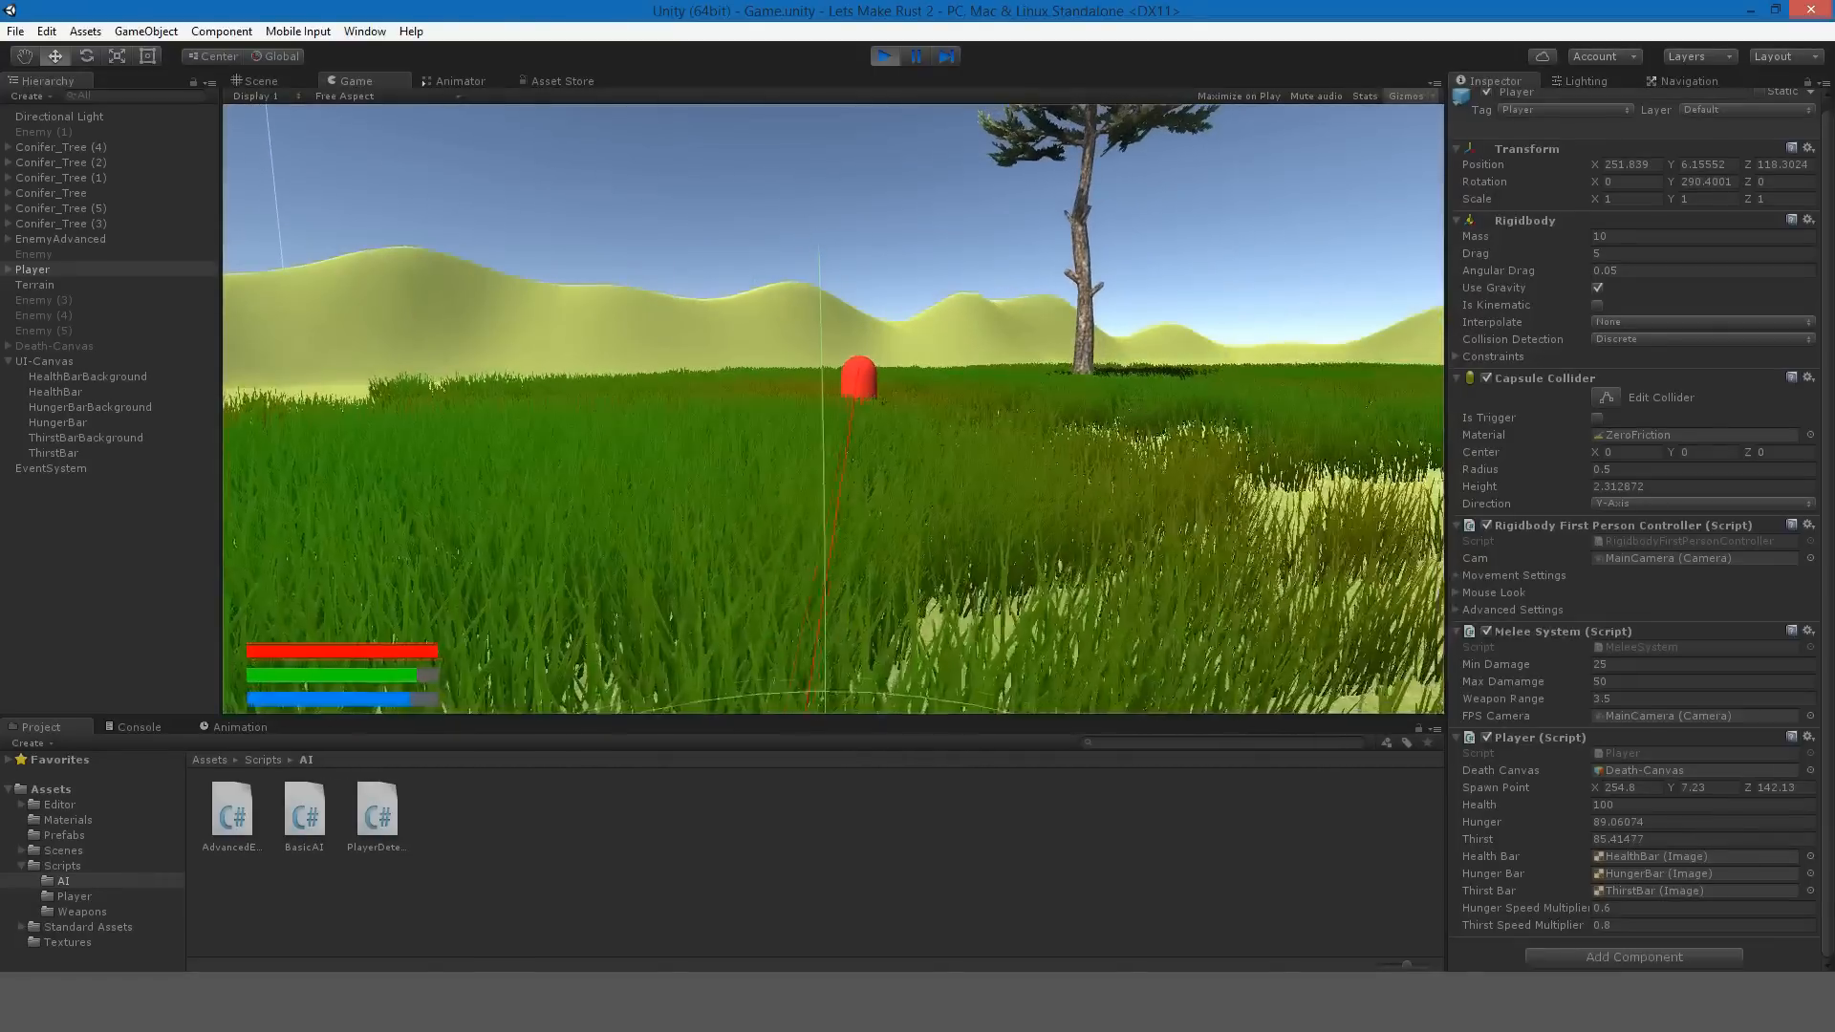
Exit Play mode and open Player.cs from Assets/Scripts in Visual Studio.
{"action": "left_click", "coordinate": [885, 56]}
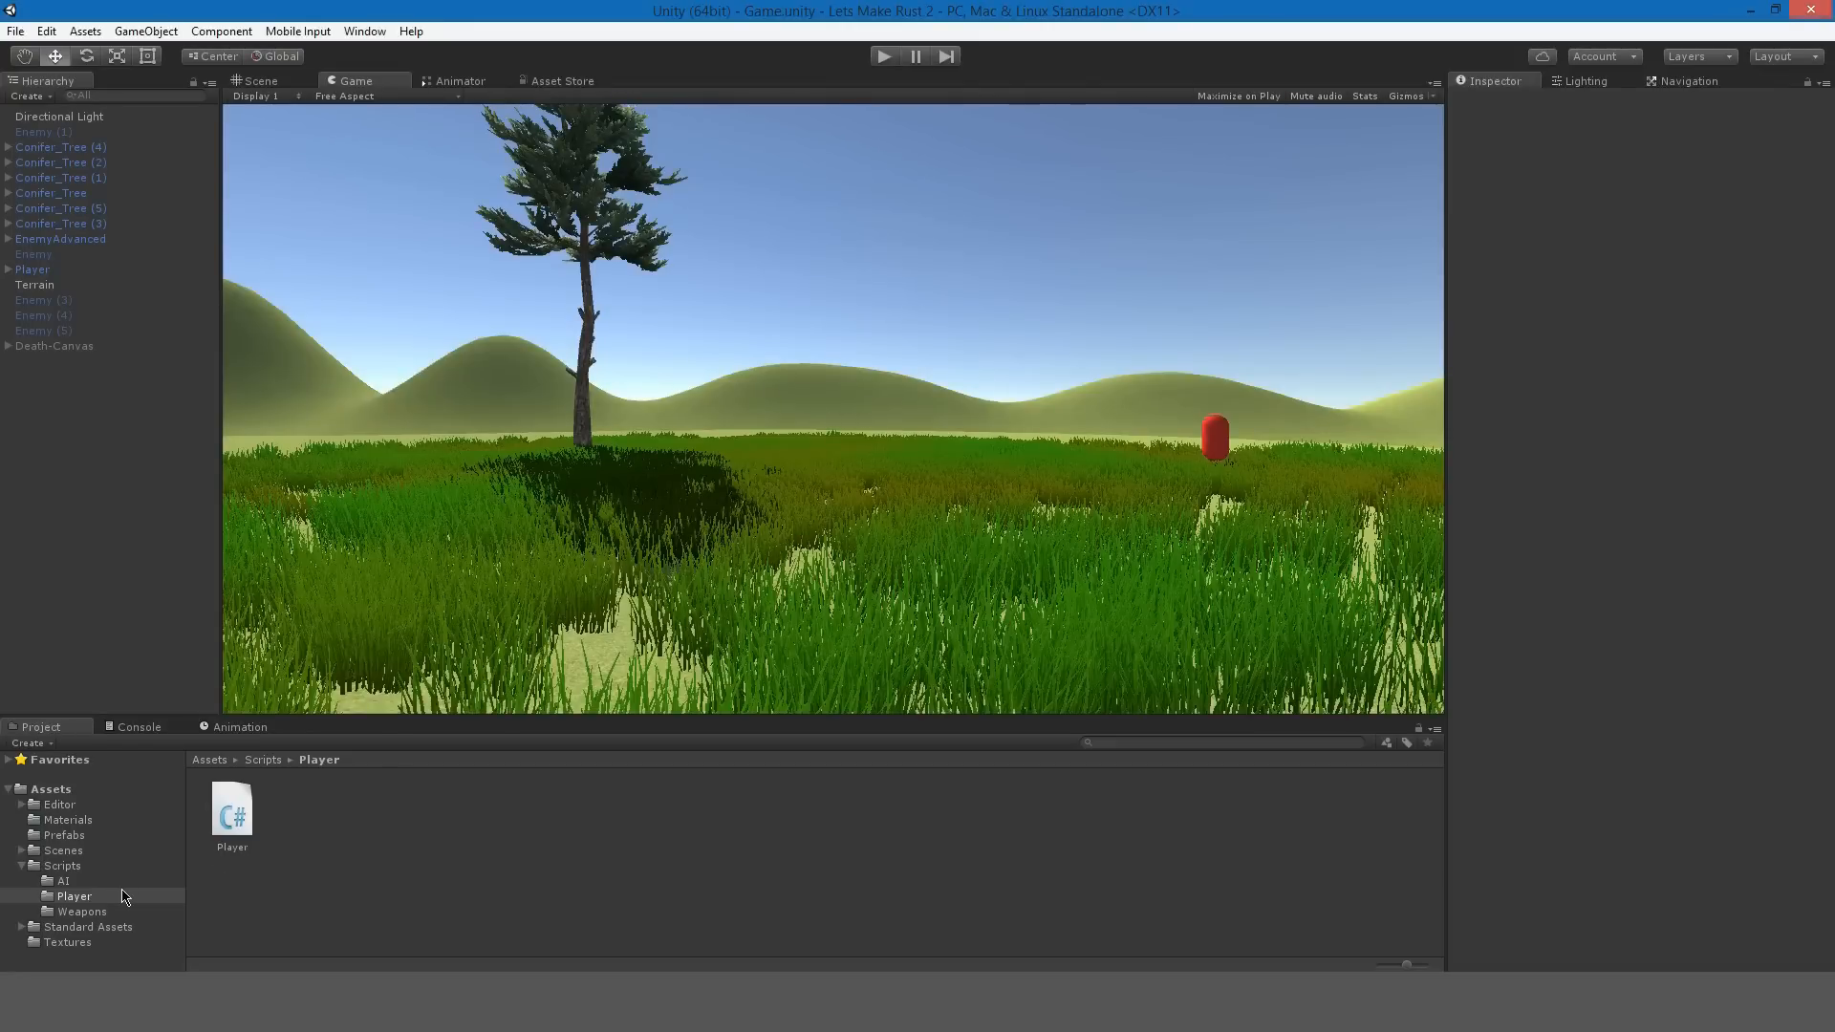
{"action": "double_click", "coordinate": [231, 811]}
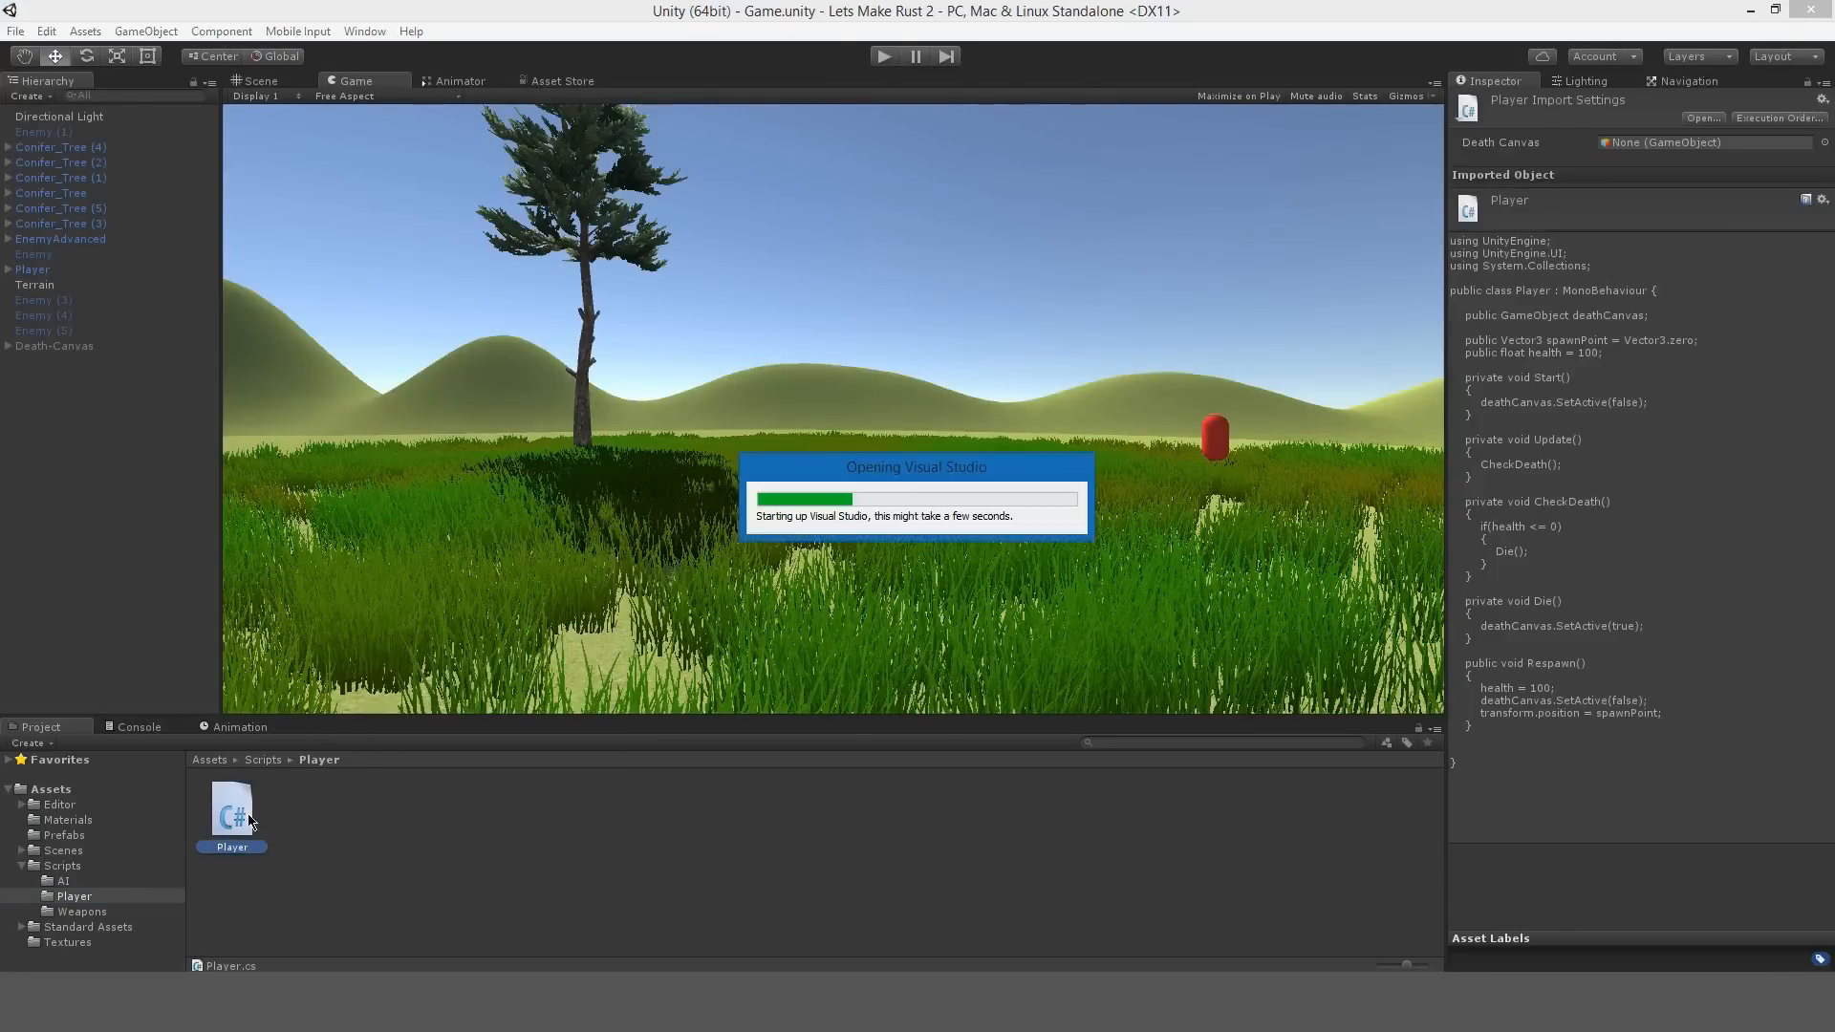
{"action": "mouse_move", "coordinate": [490, 758]}
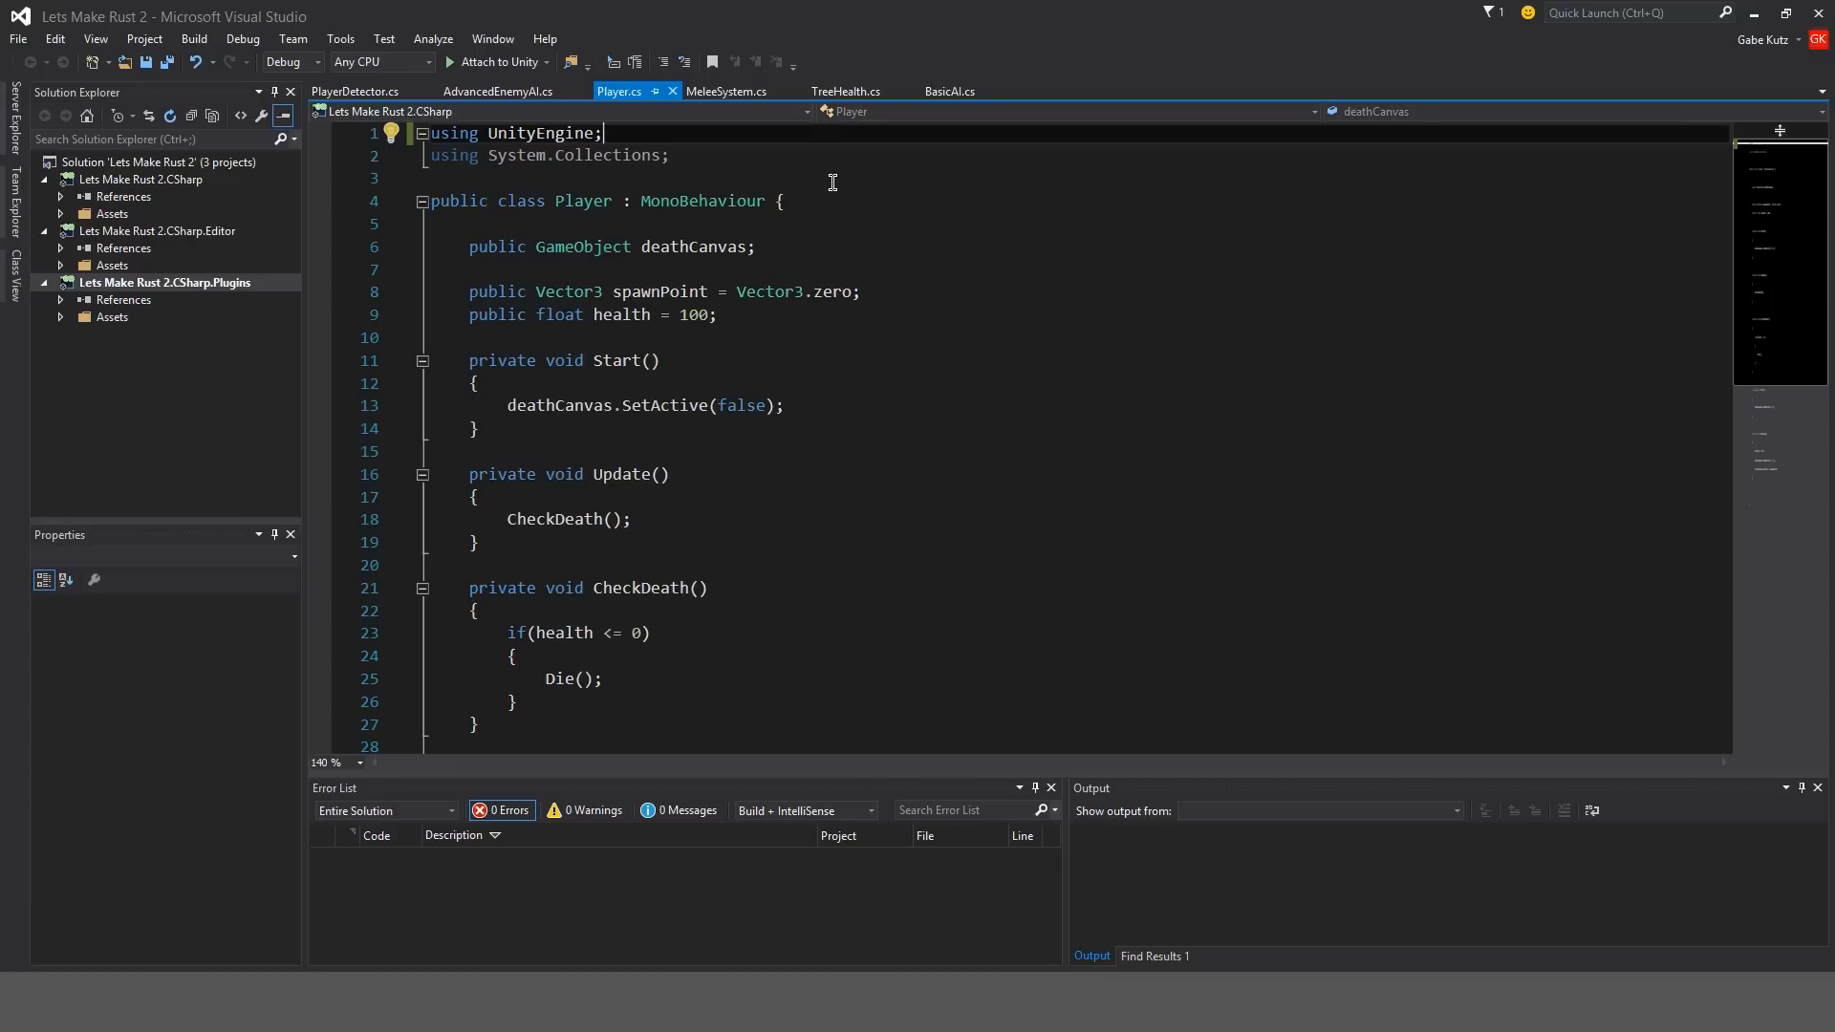
Add 'using UnityEngine.UI;' to the Player script's imports.
{"action": "key", "text": "Enter"}
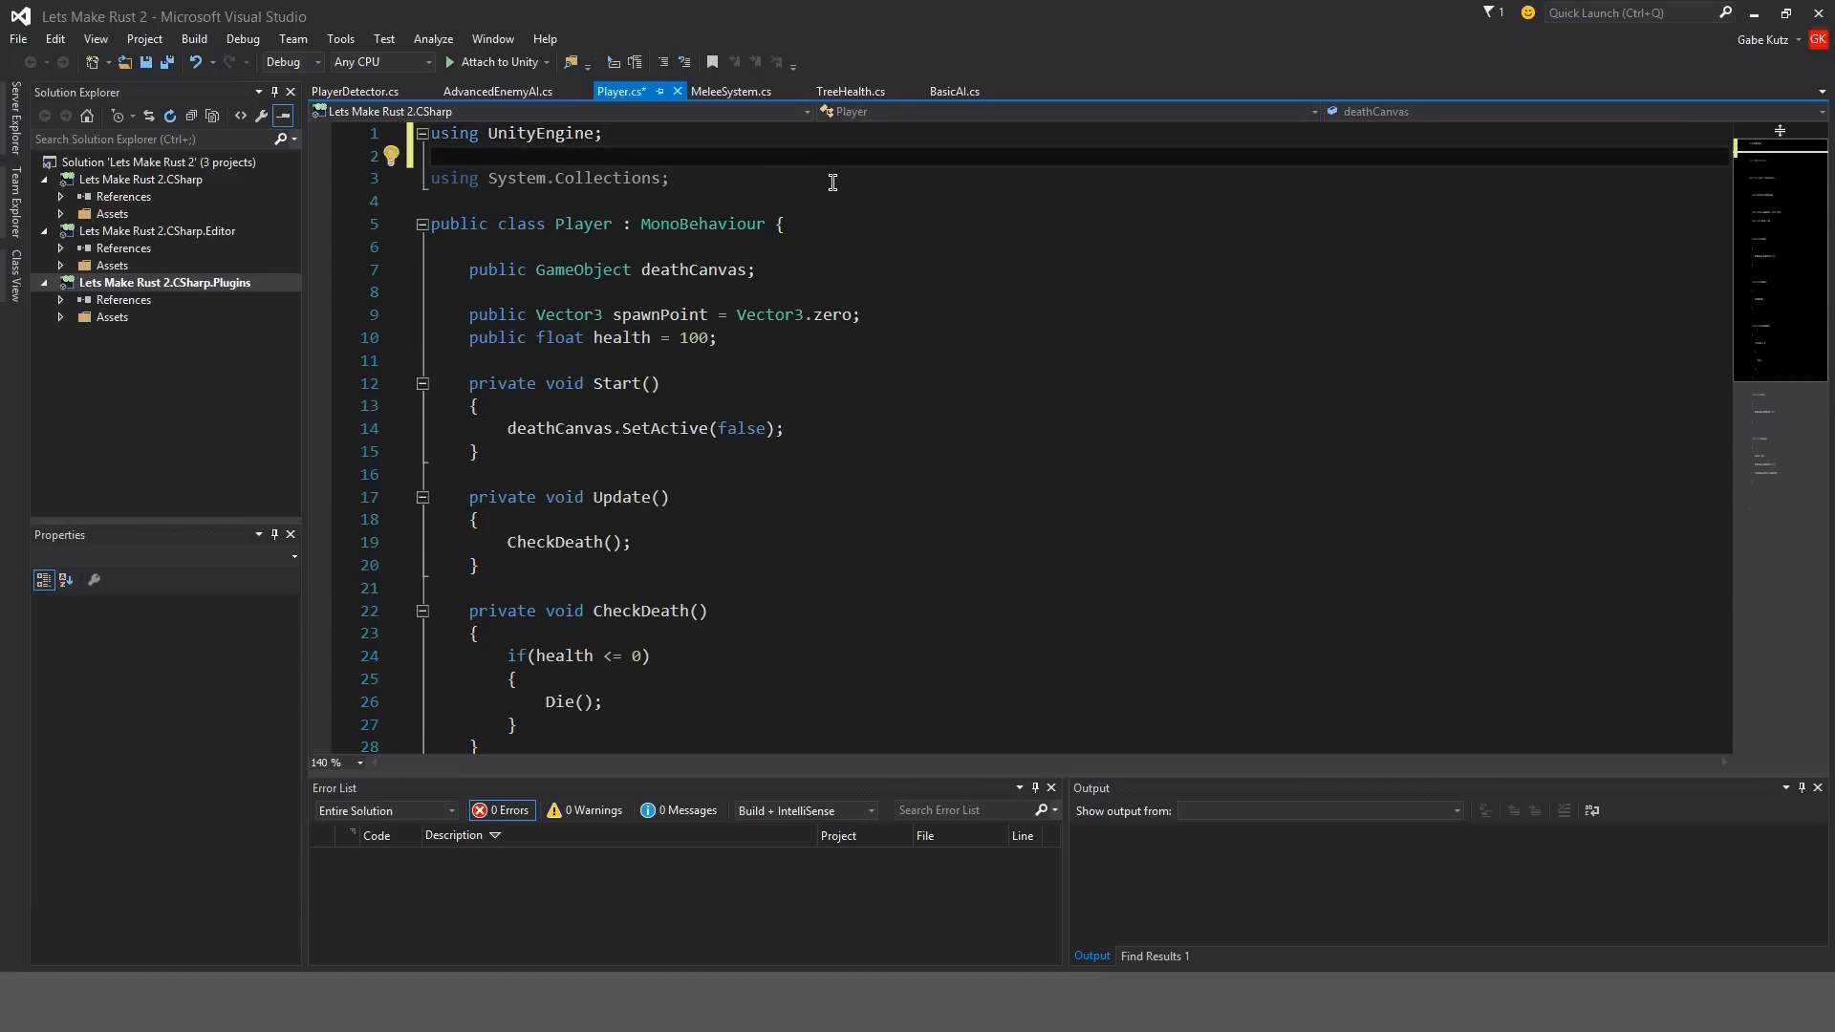
{"action": "type", "text": "using UnityEngine"}
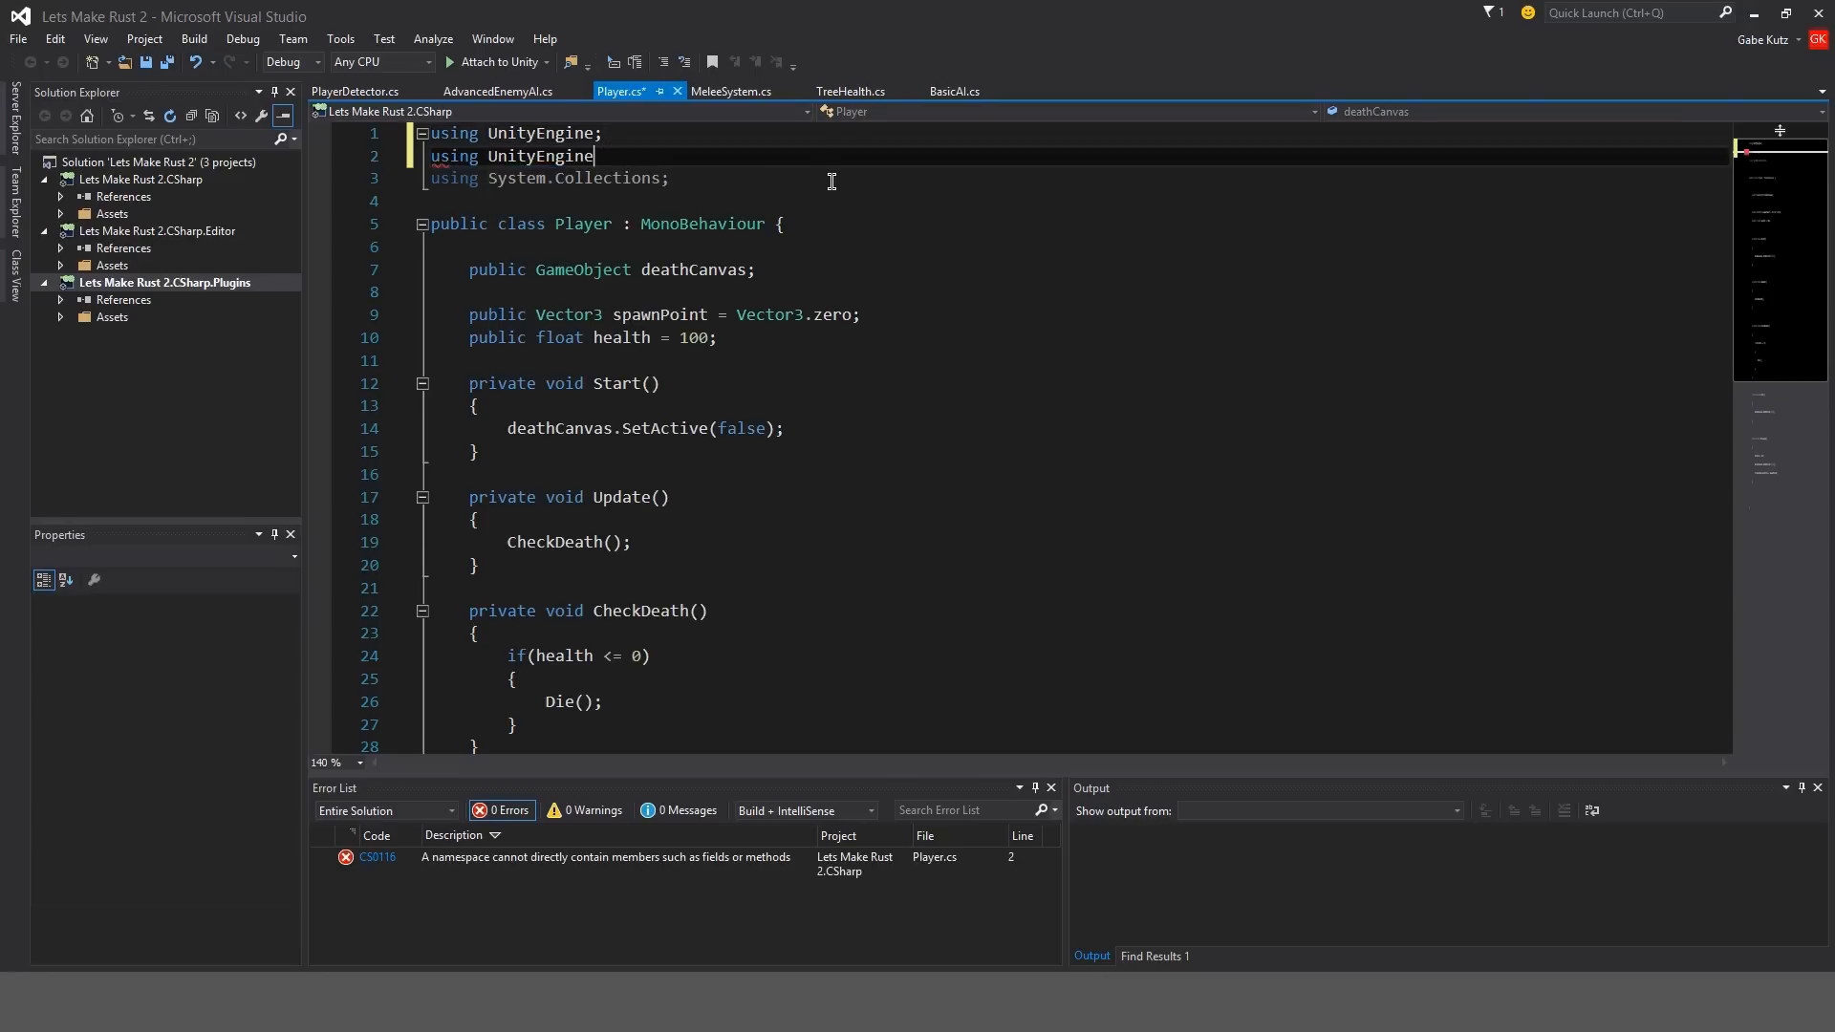
{"action": "type", "text": ".UI;"}
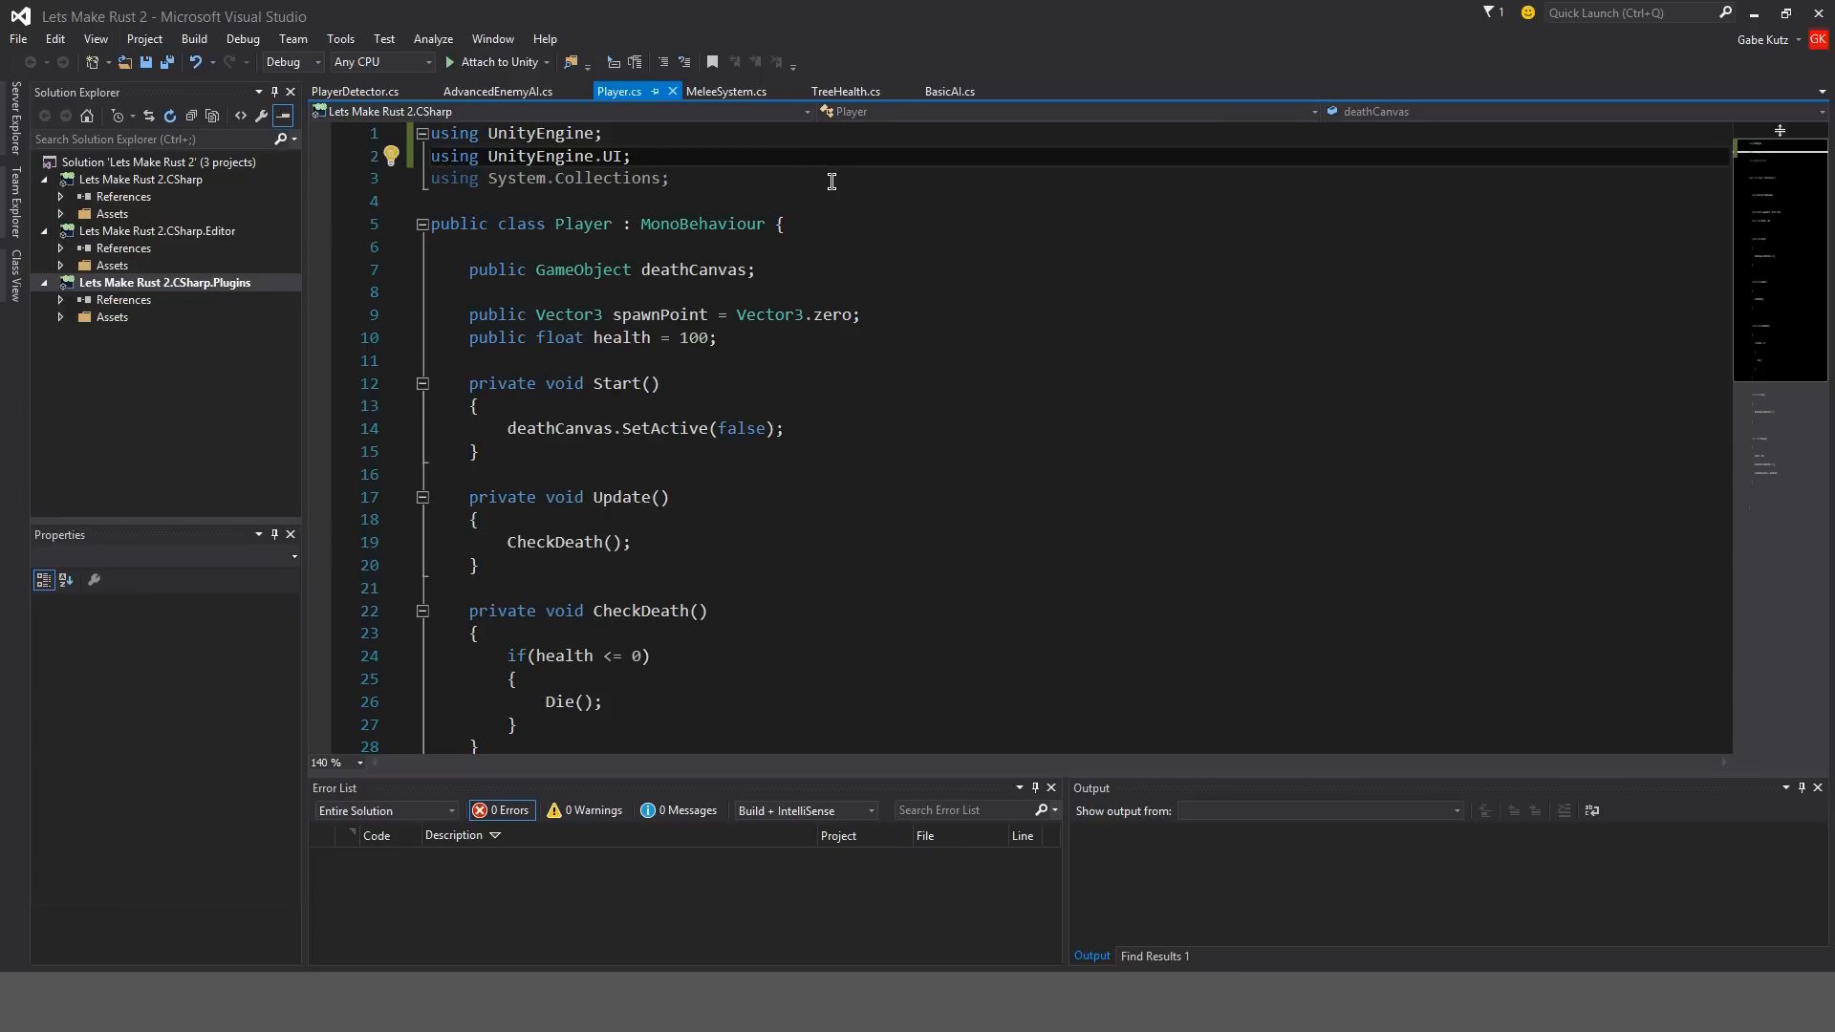
Declare public float hunger and thirst starting at 100, and set health to 100f.
{"action": "scroll", "scroll_direction": "down", "scroll_amount": 3}
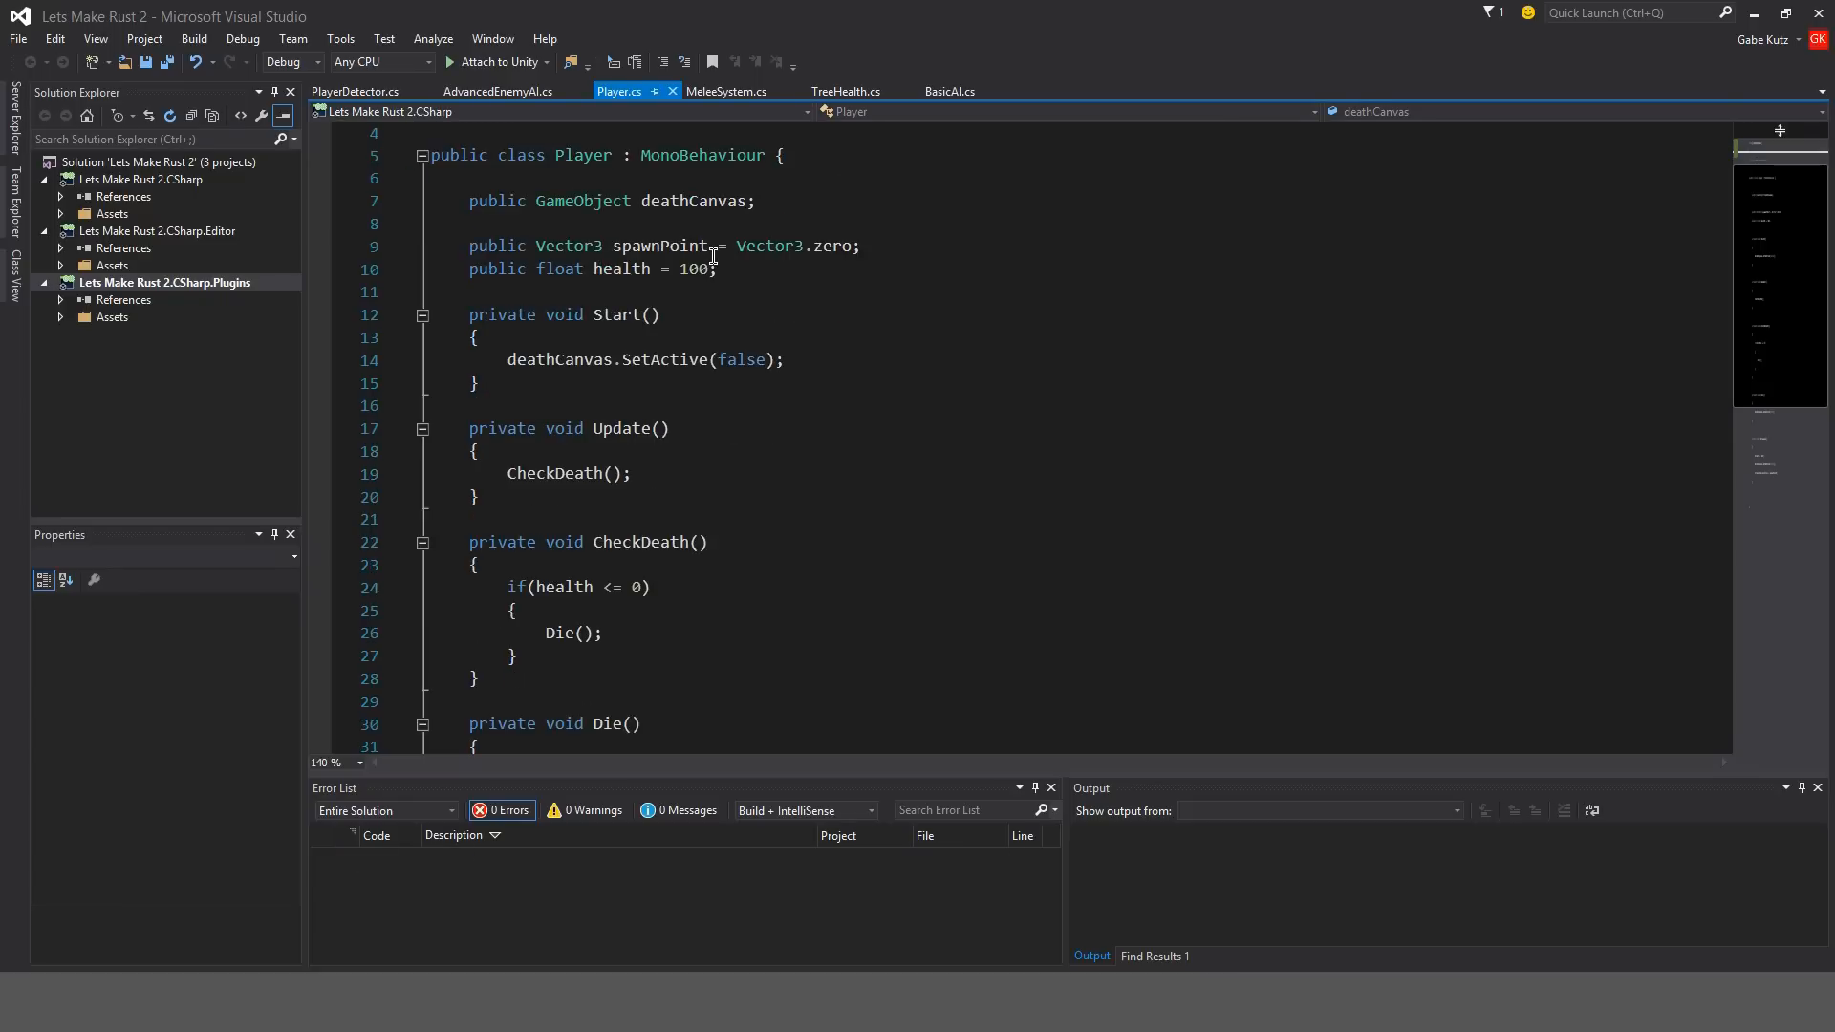
{"action": "scroll", "scroll_direction": "up", "scroll_amount": 3}
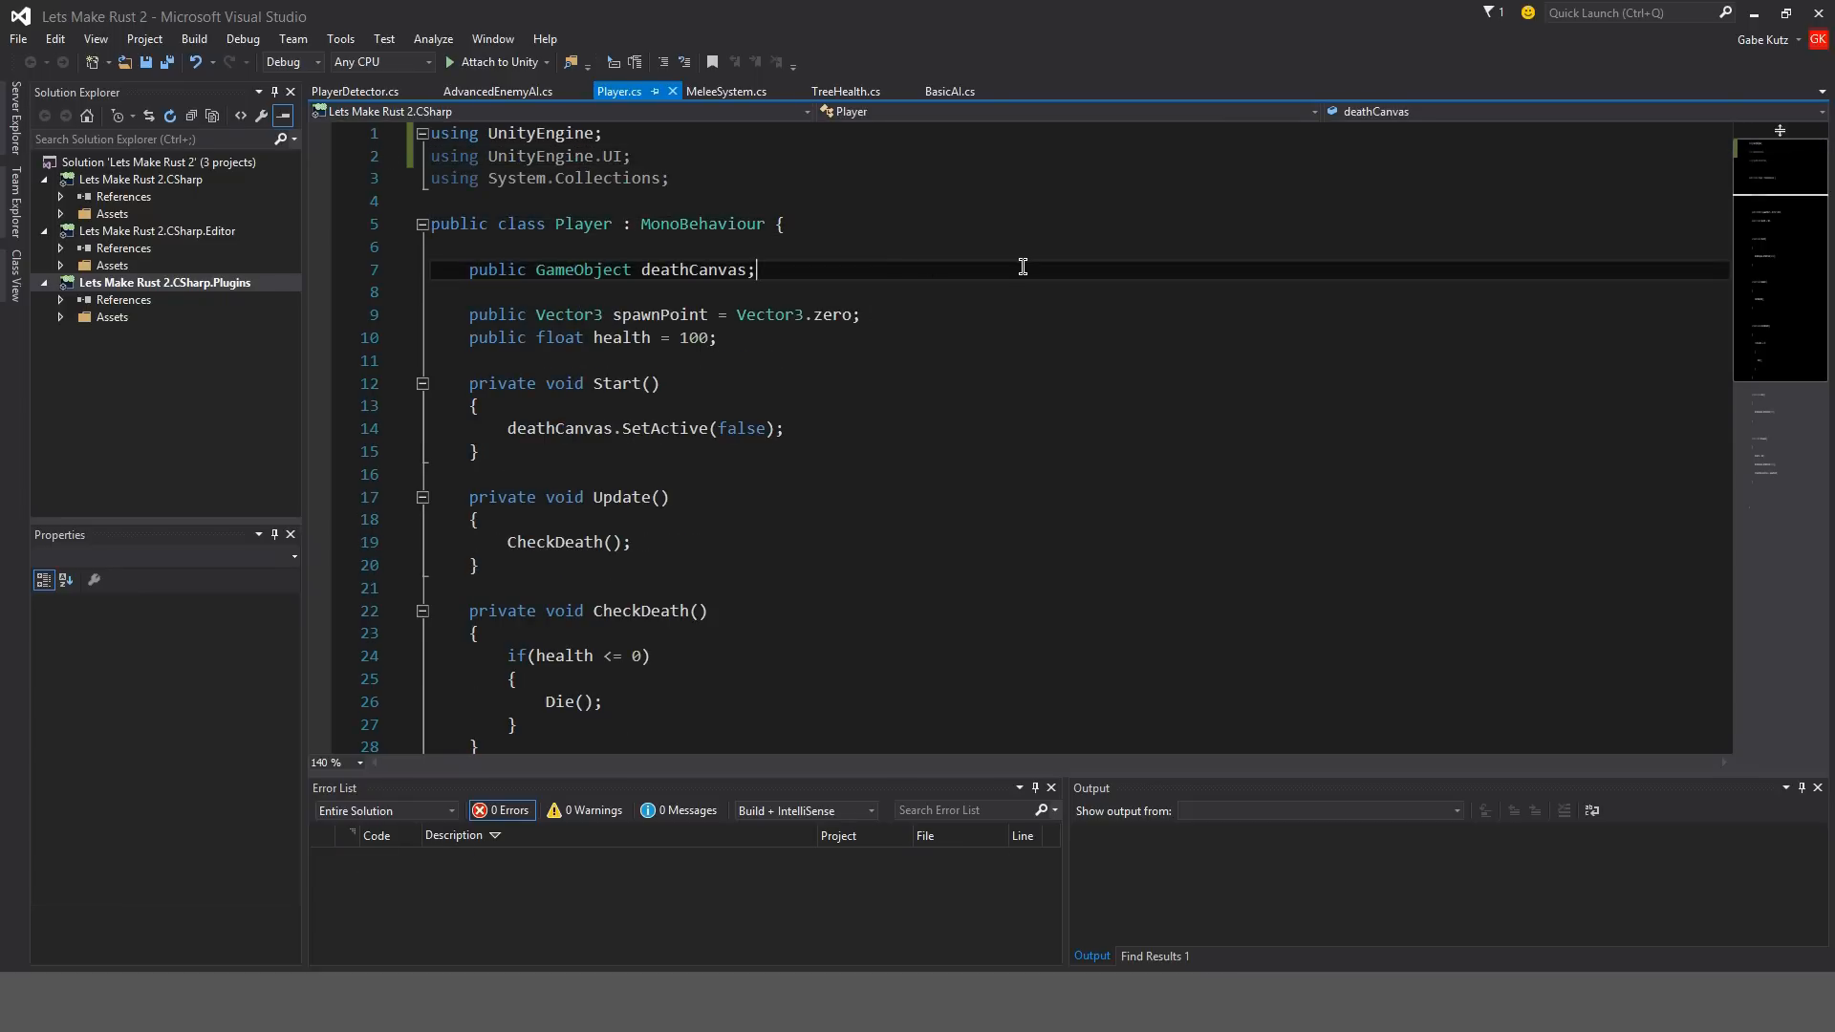
{"action": "type", "text": "p"}
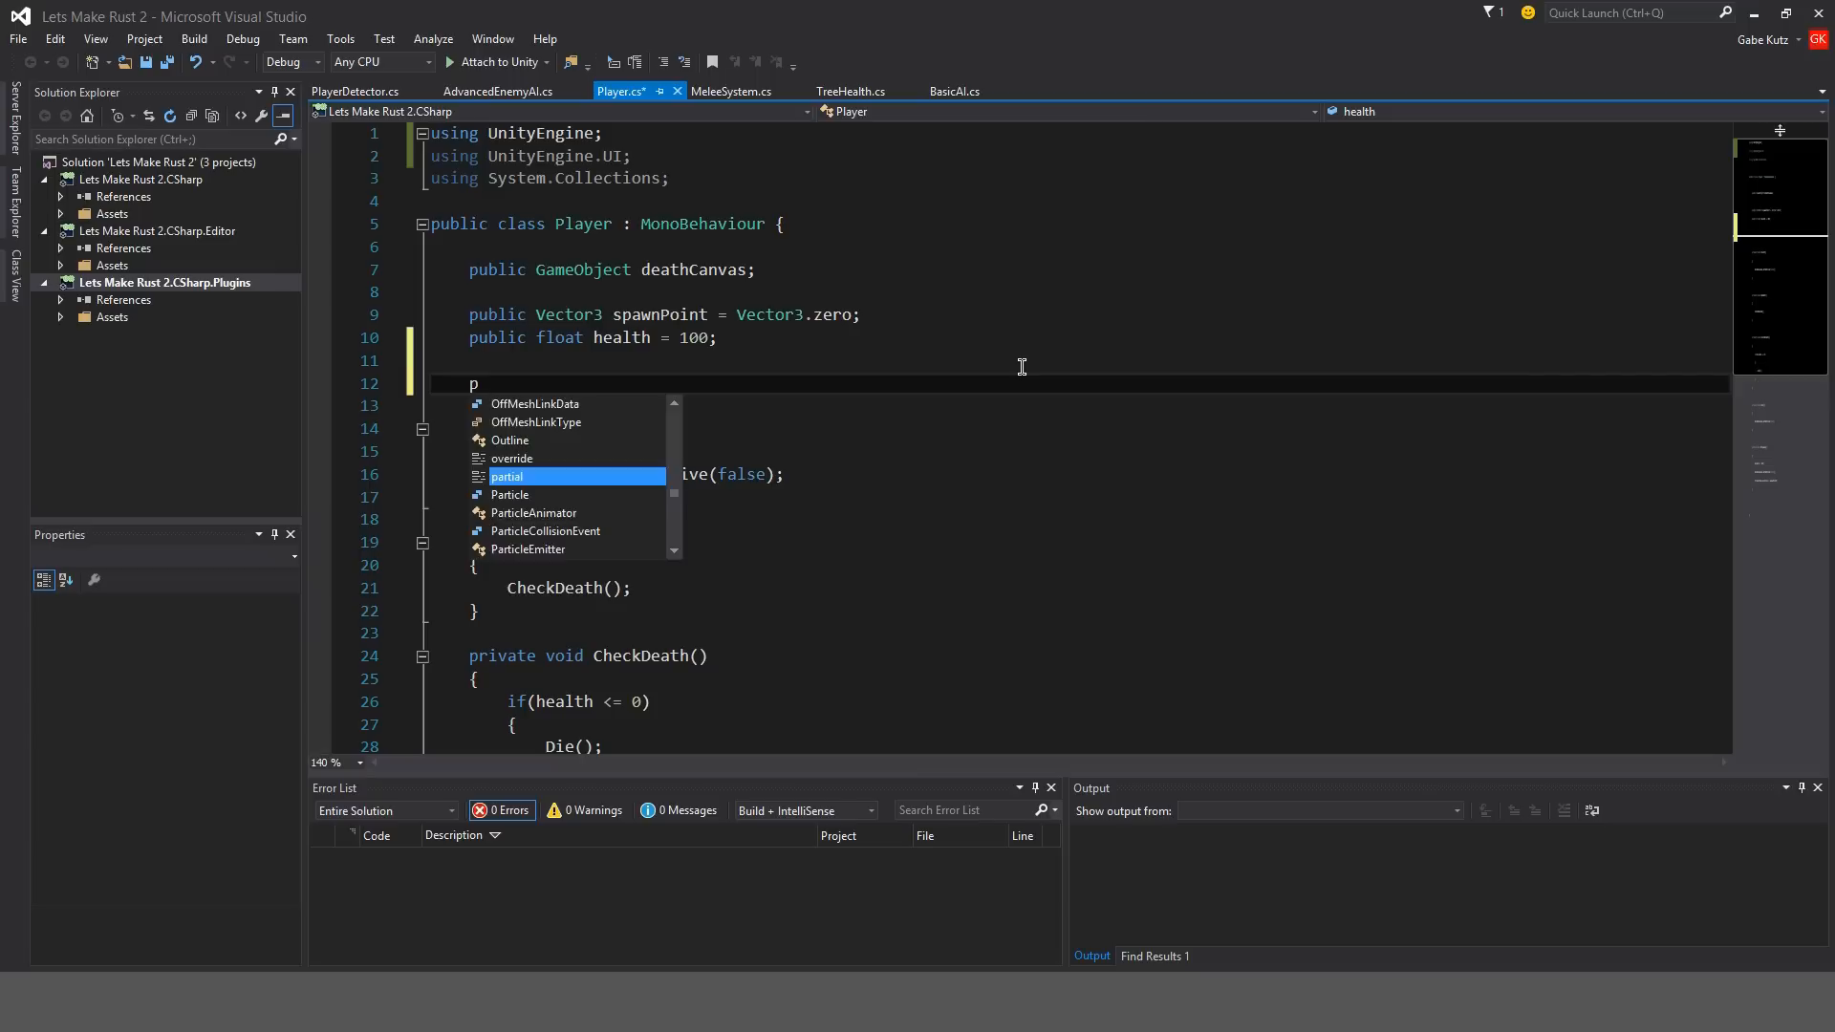
{"action": "type", "text": "ublic float hunger"}
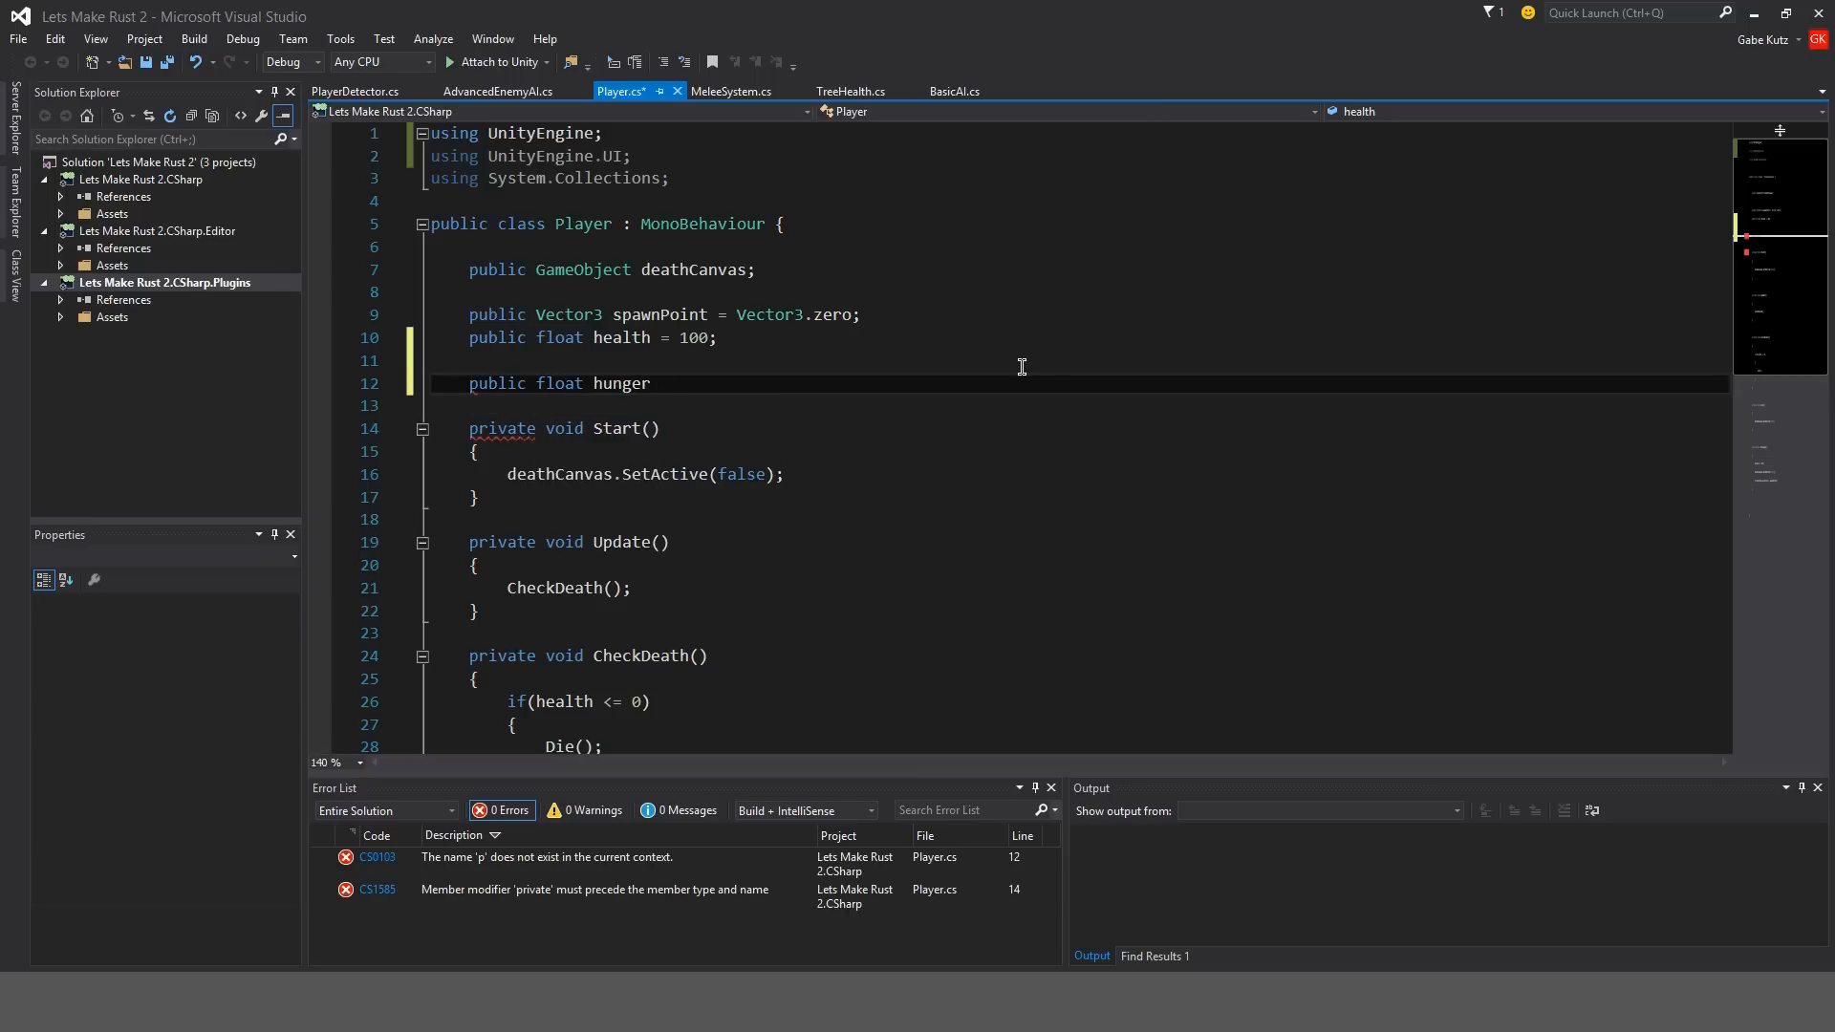
{"action": "type", "text": "= 100;"}
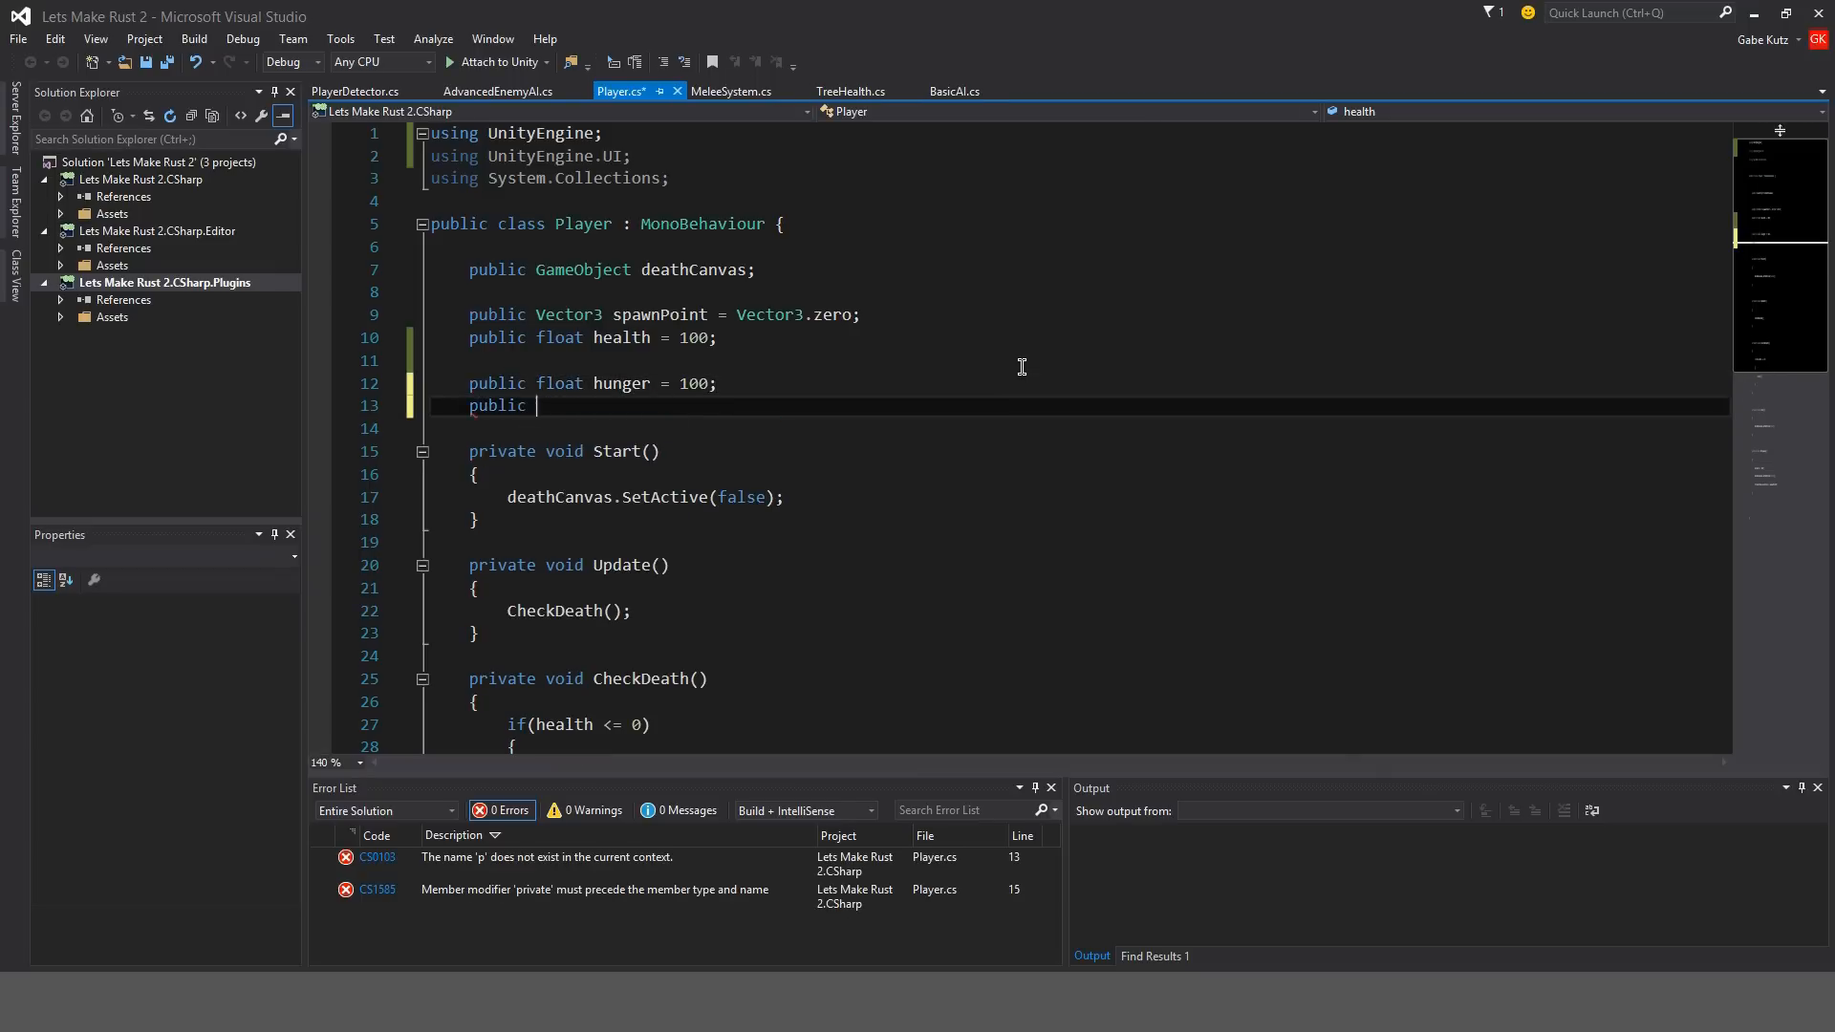
{"action": "type", "text": "float thirst"}
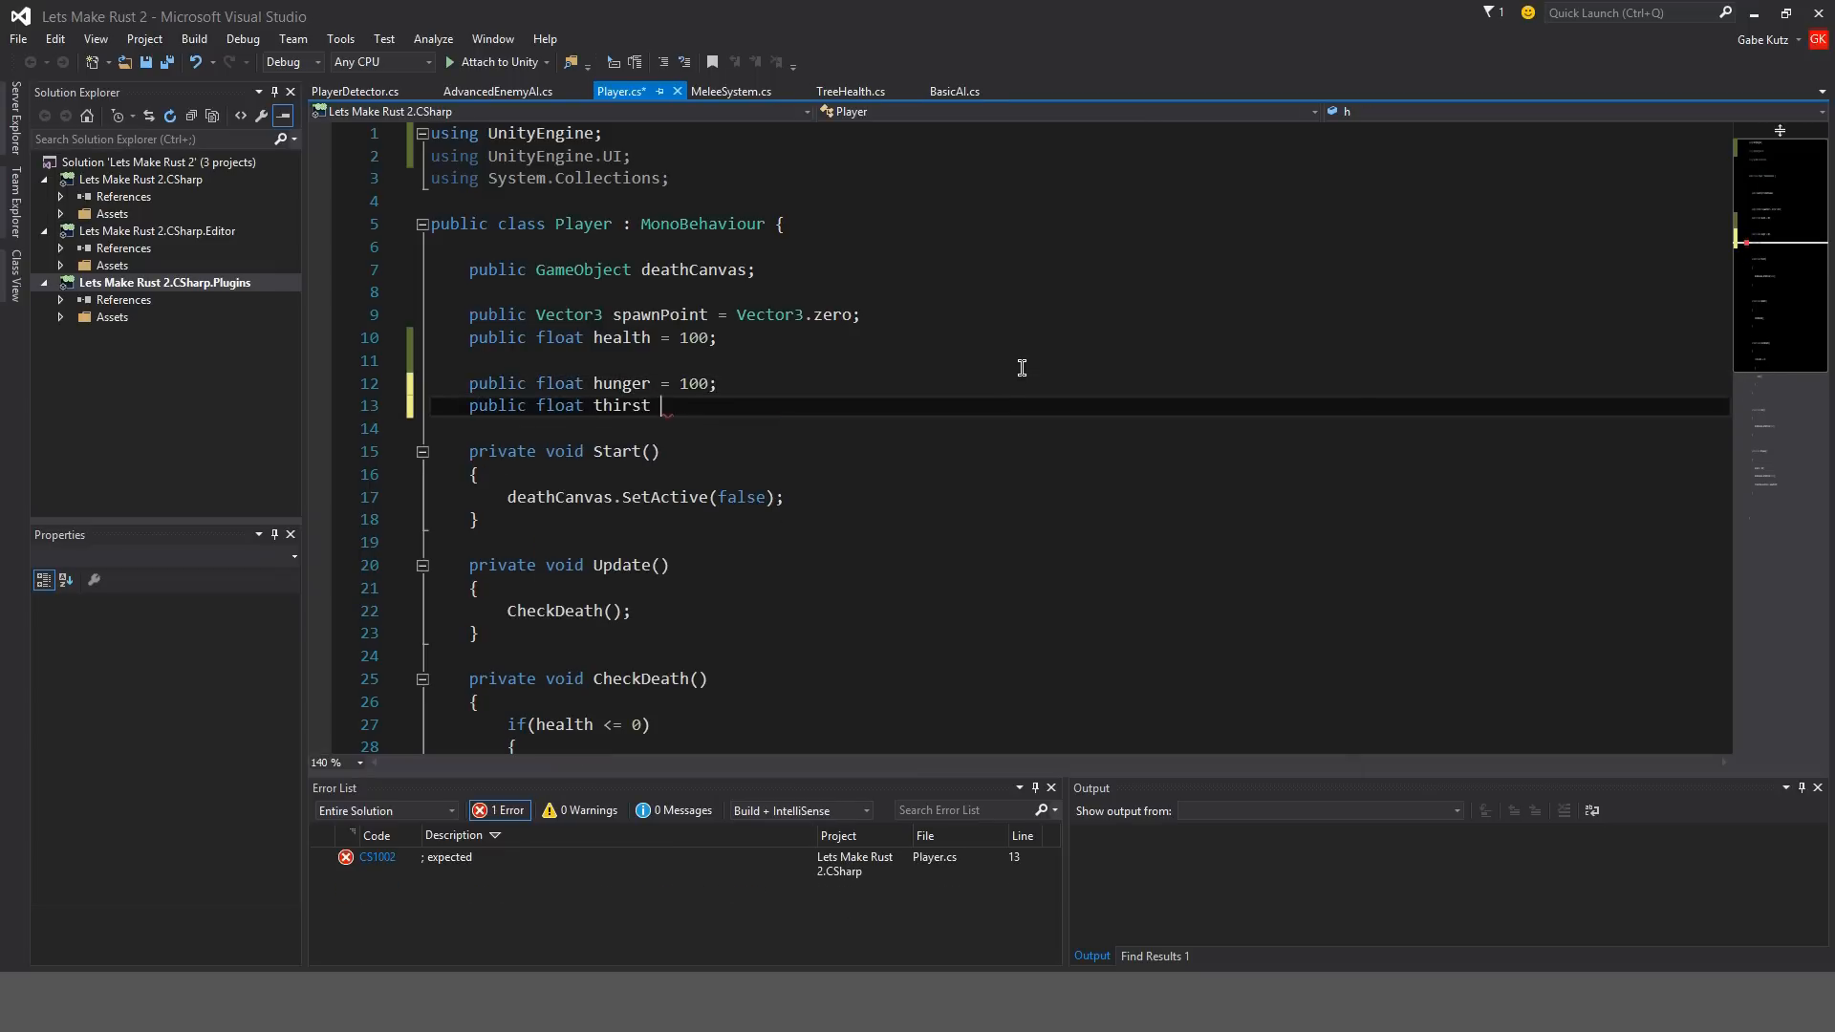
{"action": "type", "text": "= 100;"}
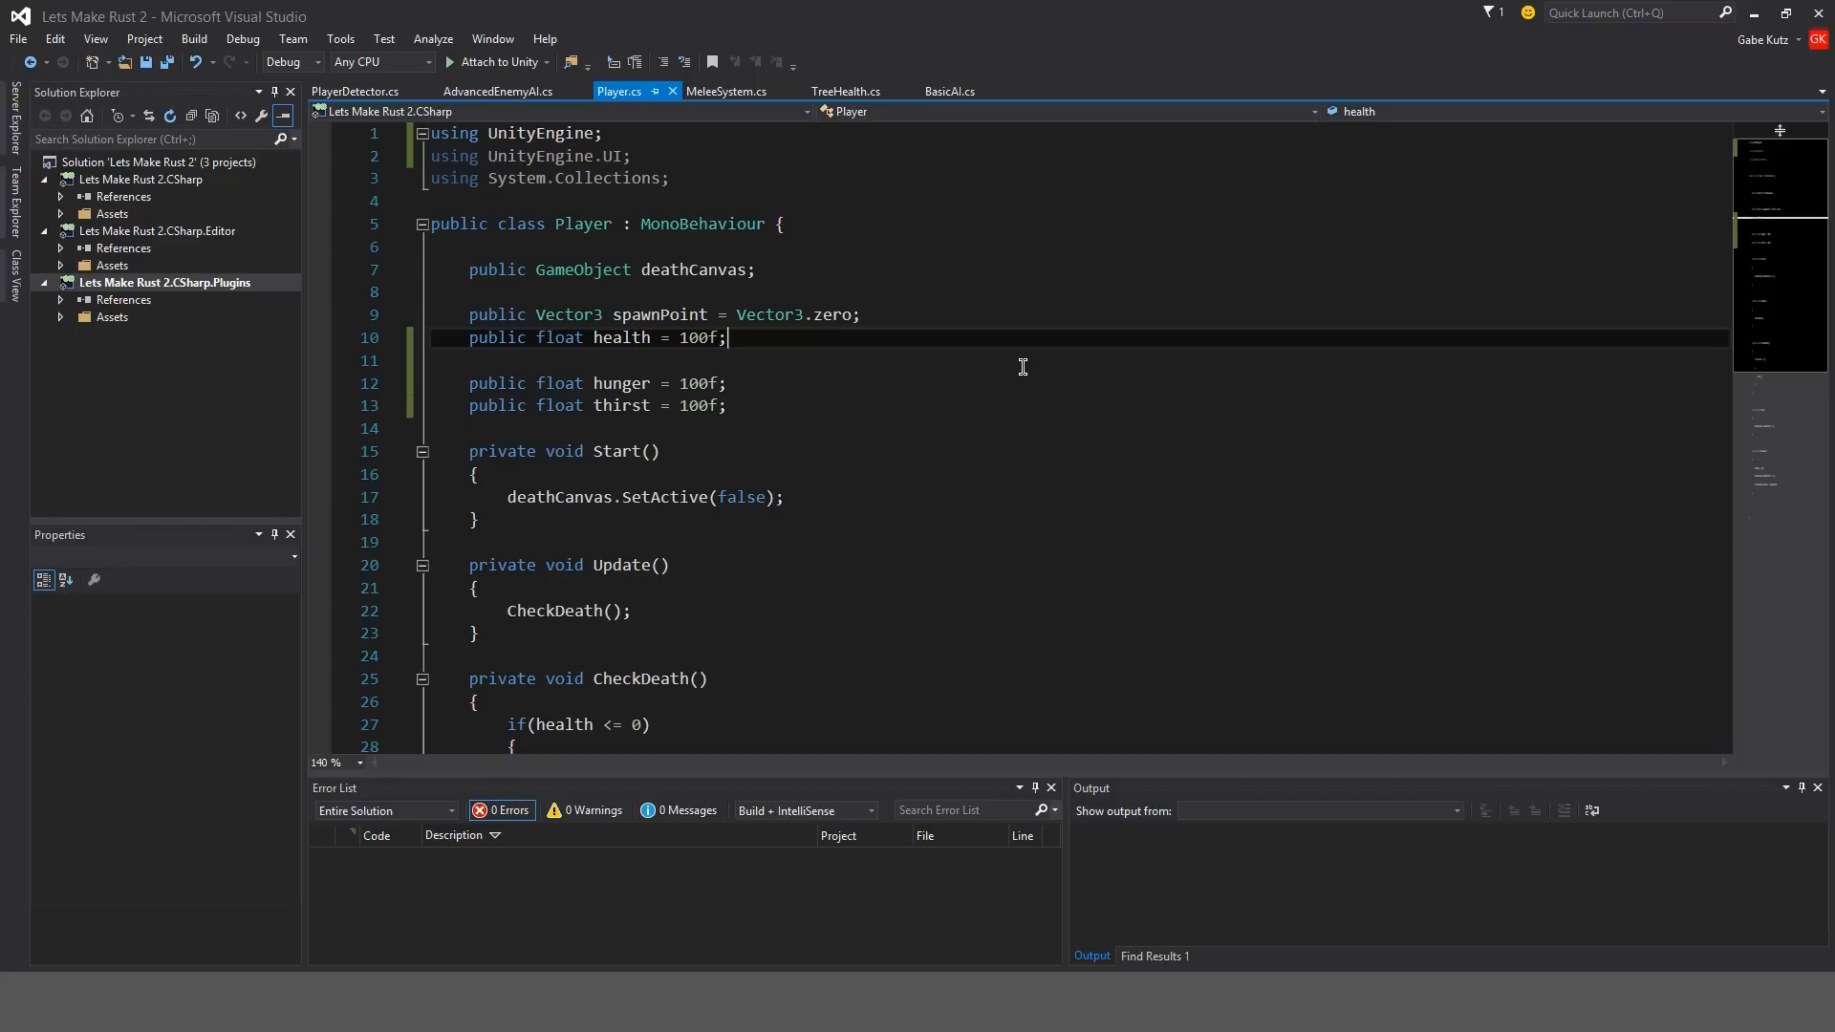
{"action": "left_click", "coordinate": [859, 314]}
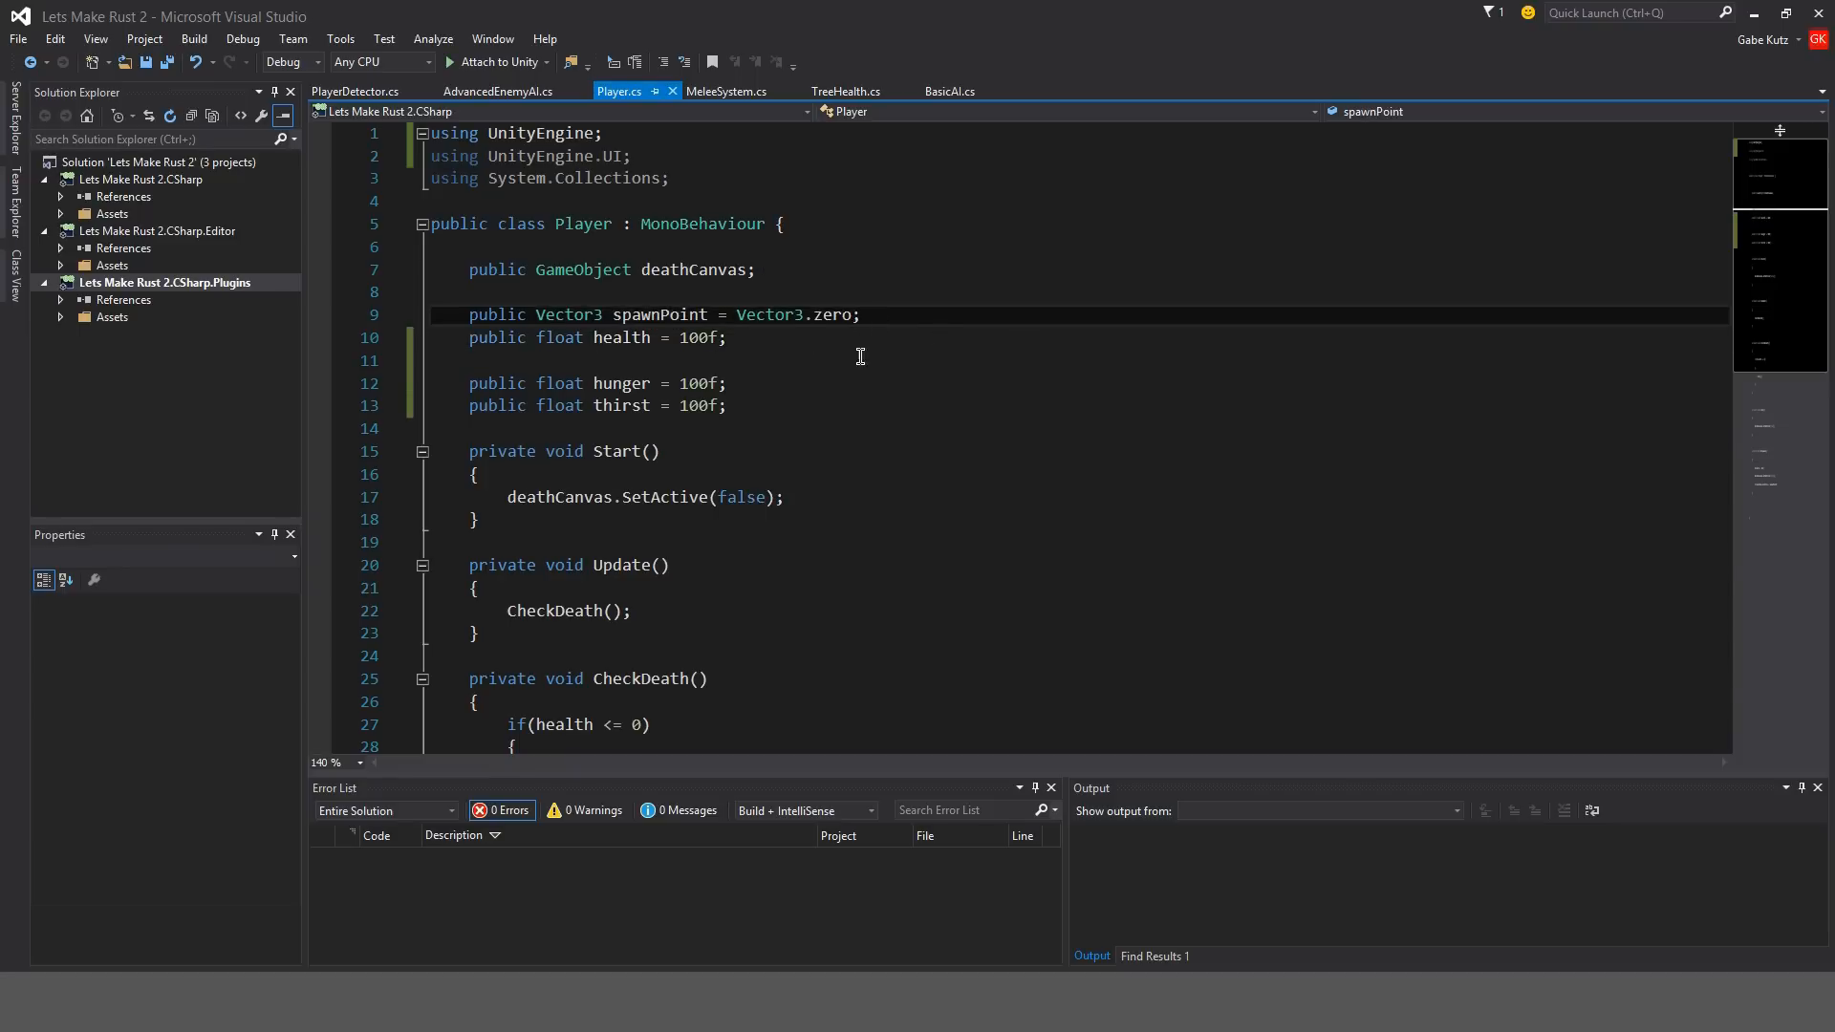
{"action": "mouse_move", "coordinate": [769, 459]}
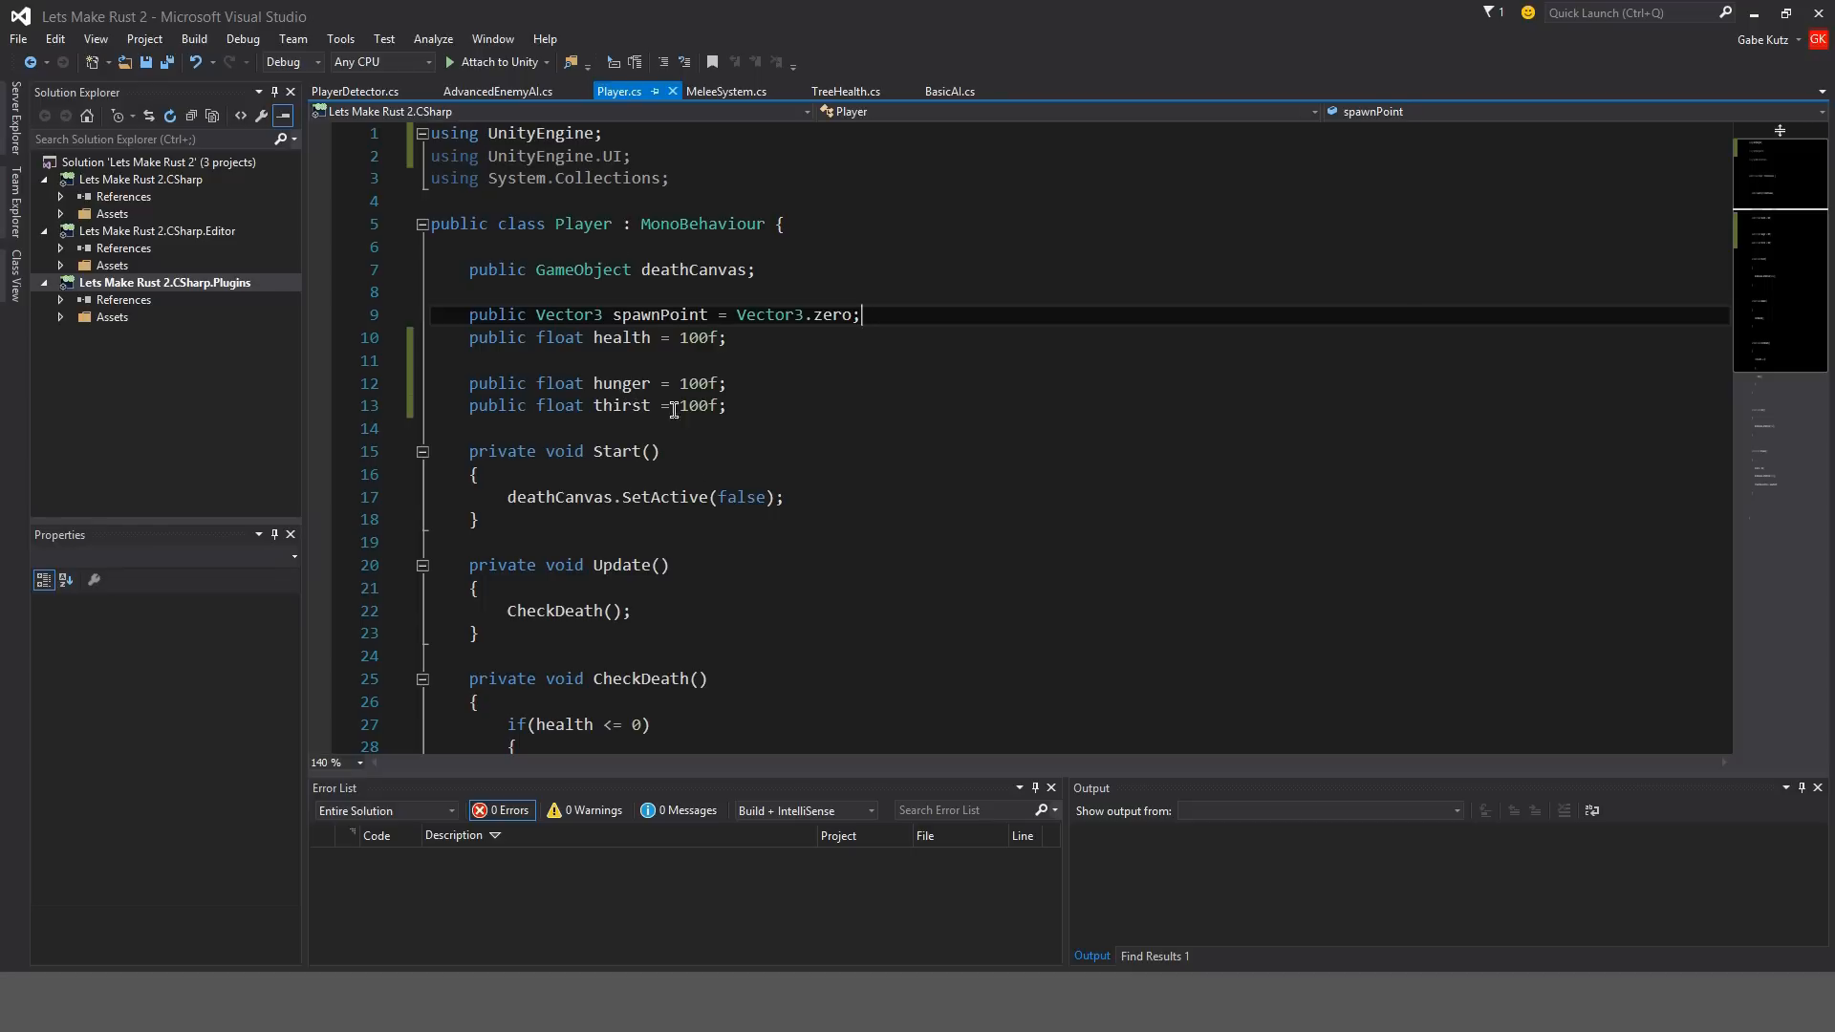
{"action": "left_click", "coordinate": [678, 405]}
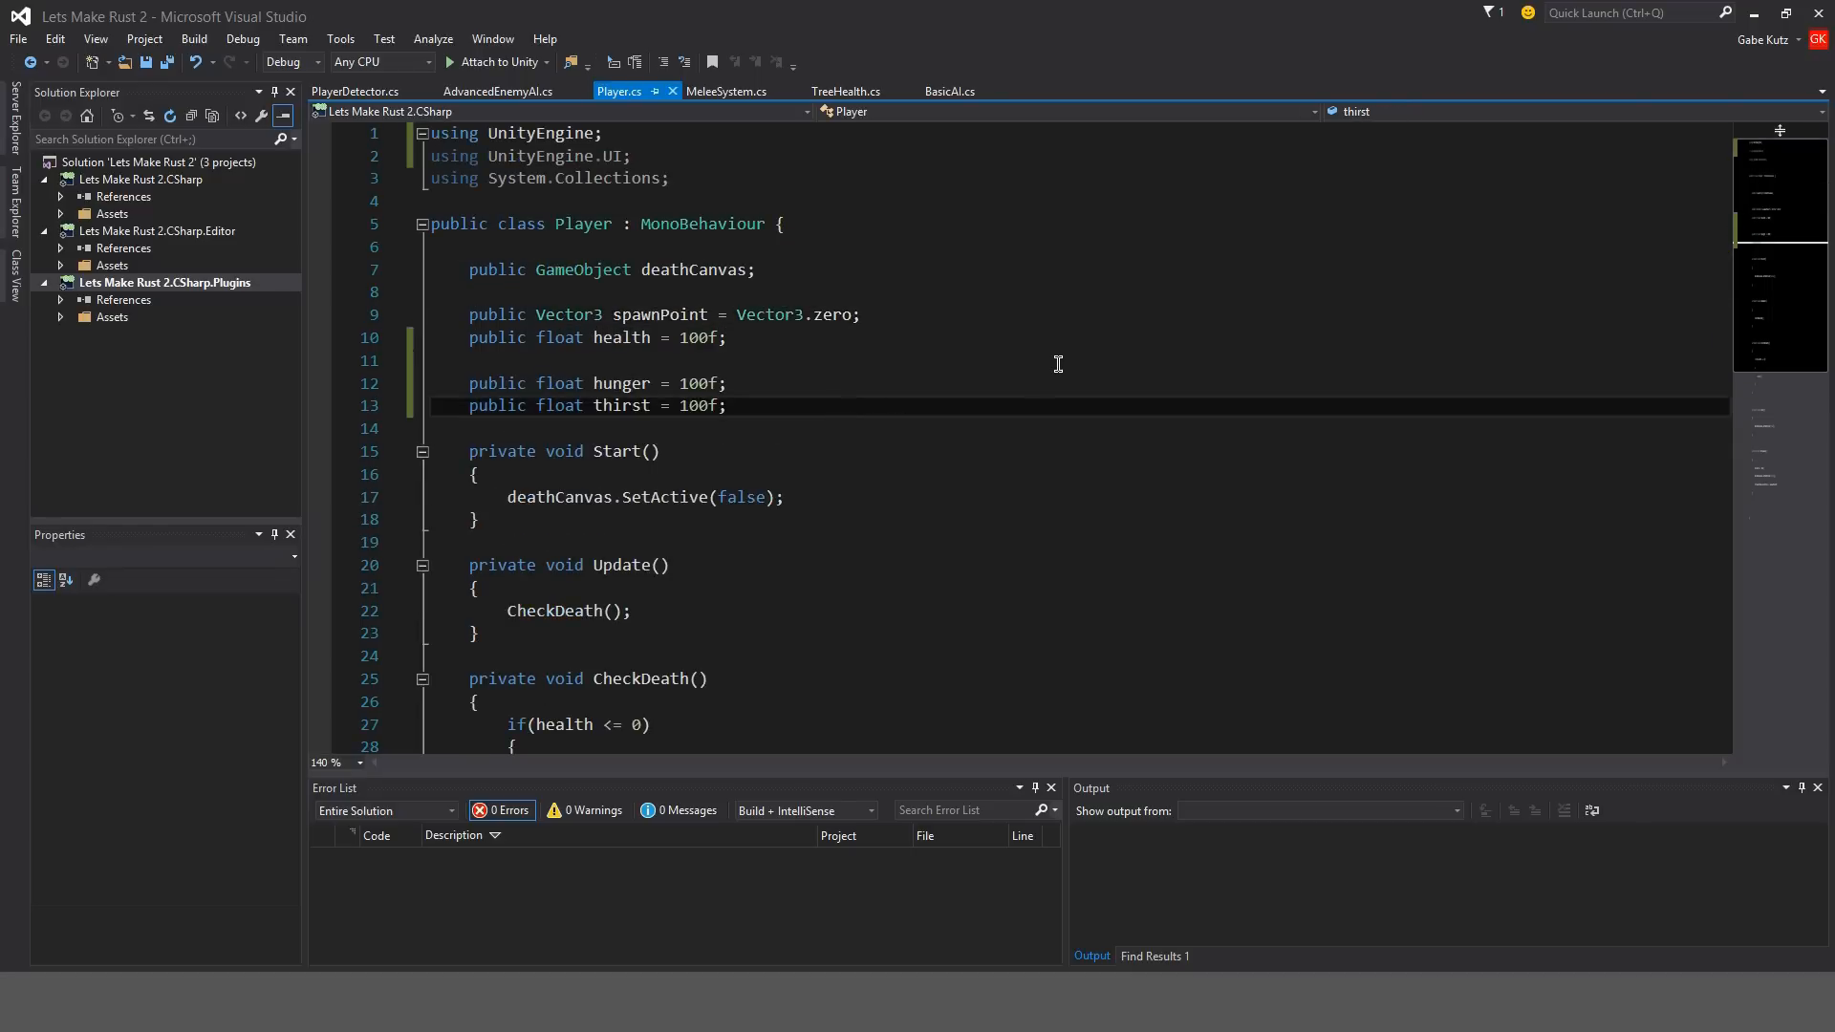
Add a public hungerBar Image and set its fillAmount to hunger / 100 in Update().
{"action": "type", "text": "public Image"}
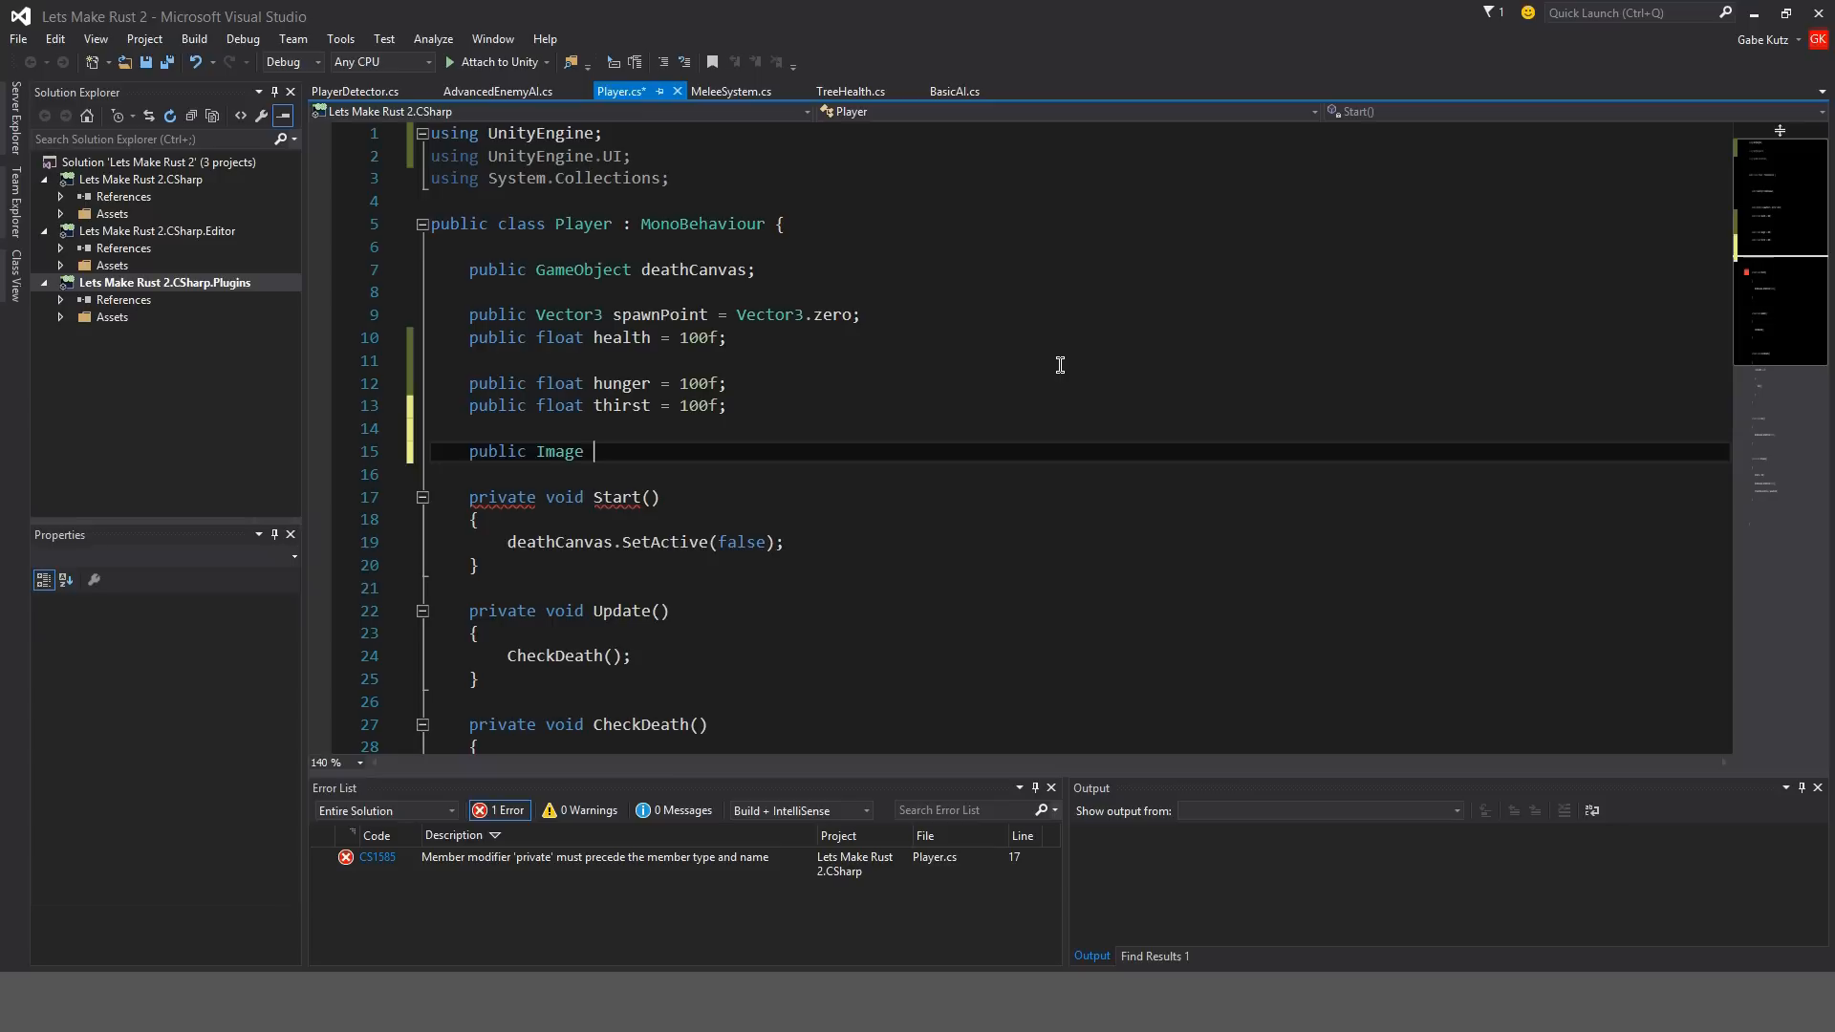
{"action": "type", "text": "hungerBar;"}
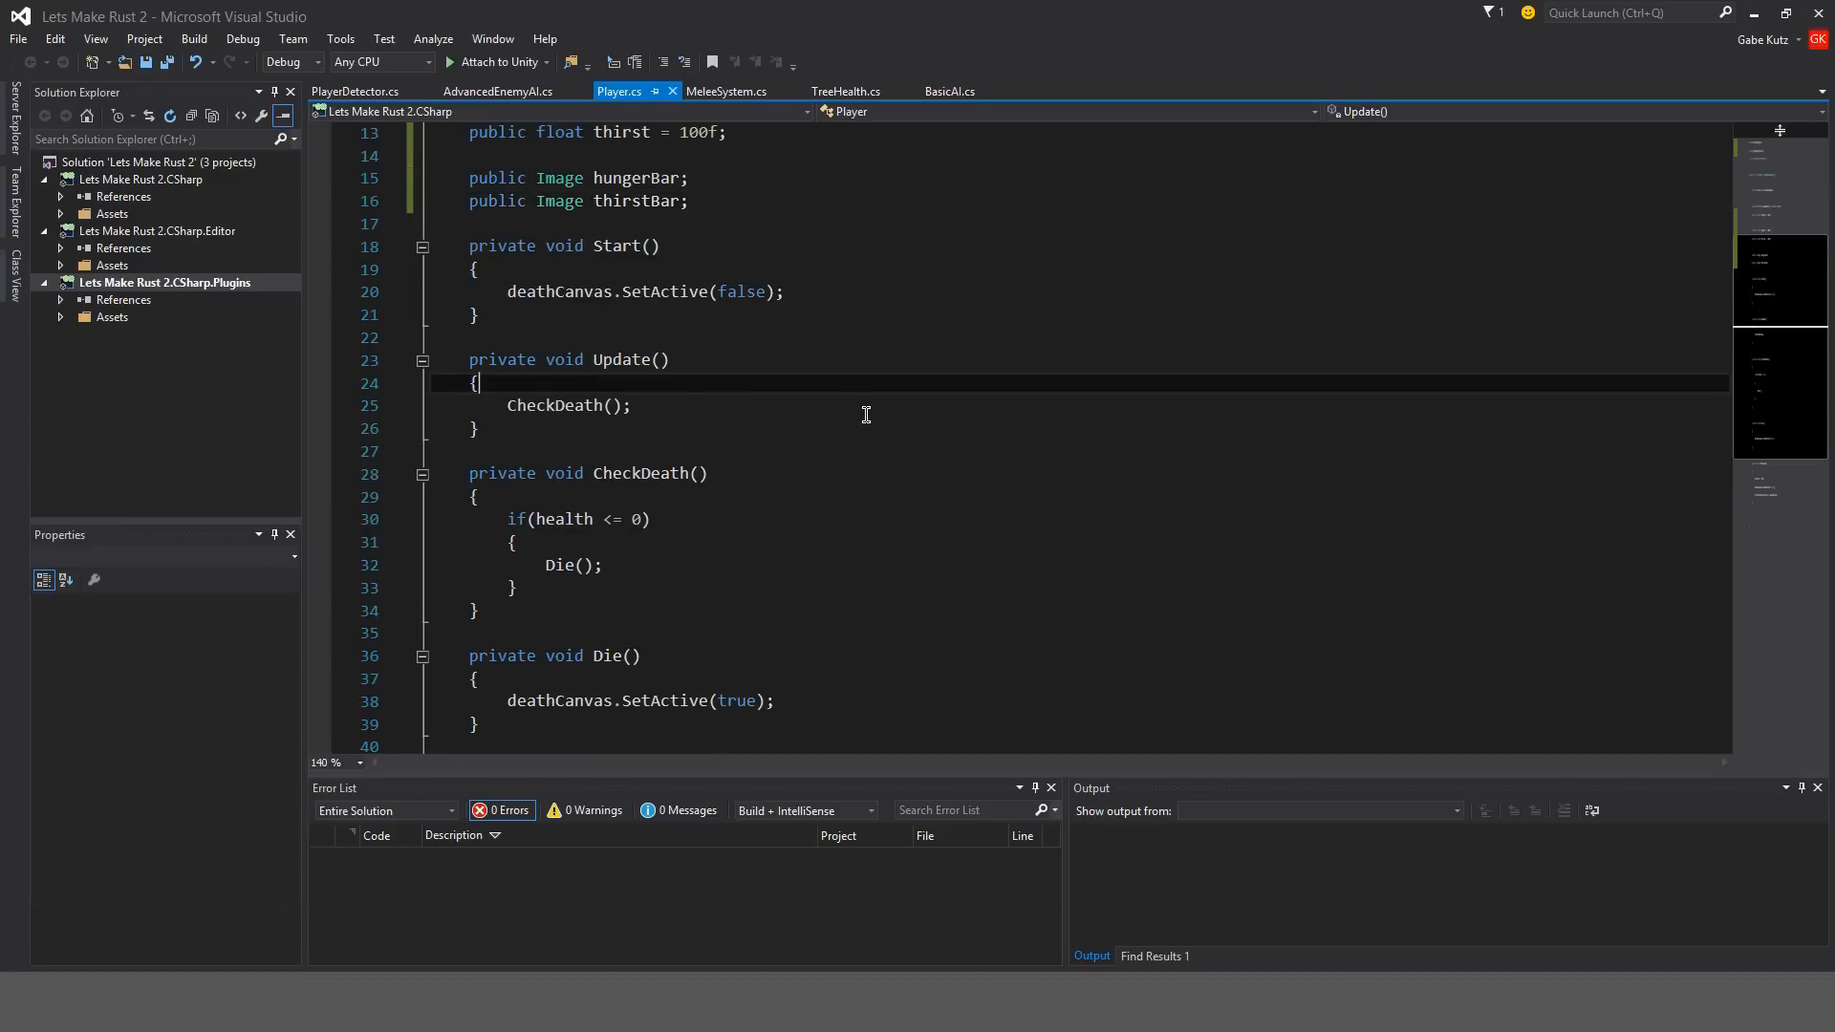
{"action": "type", "text": "hungerBar."}
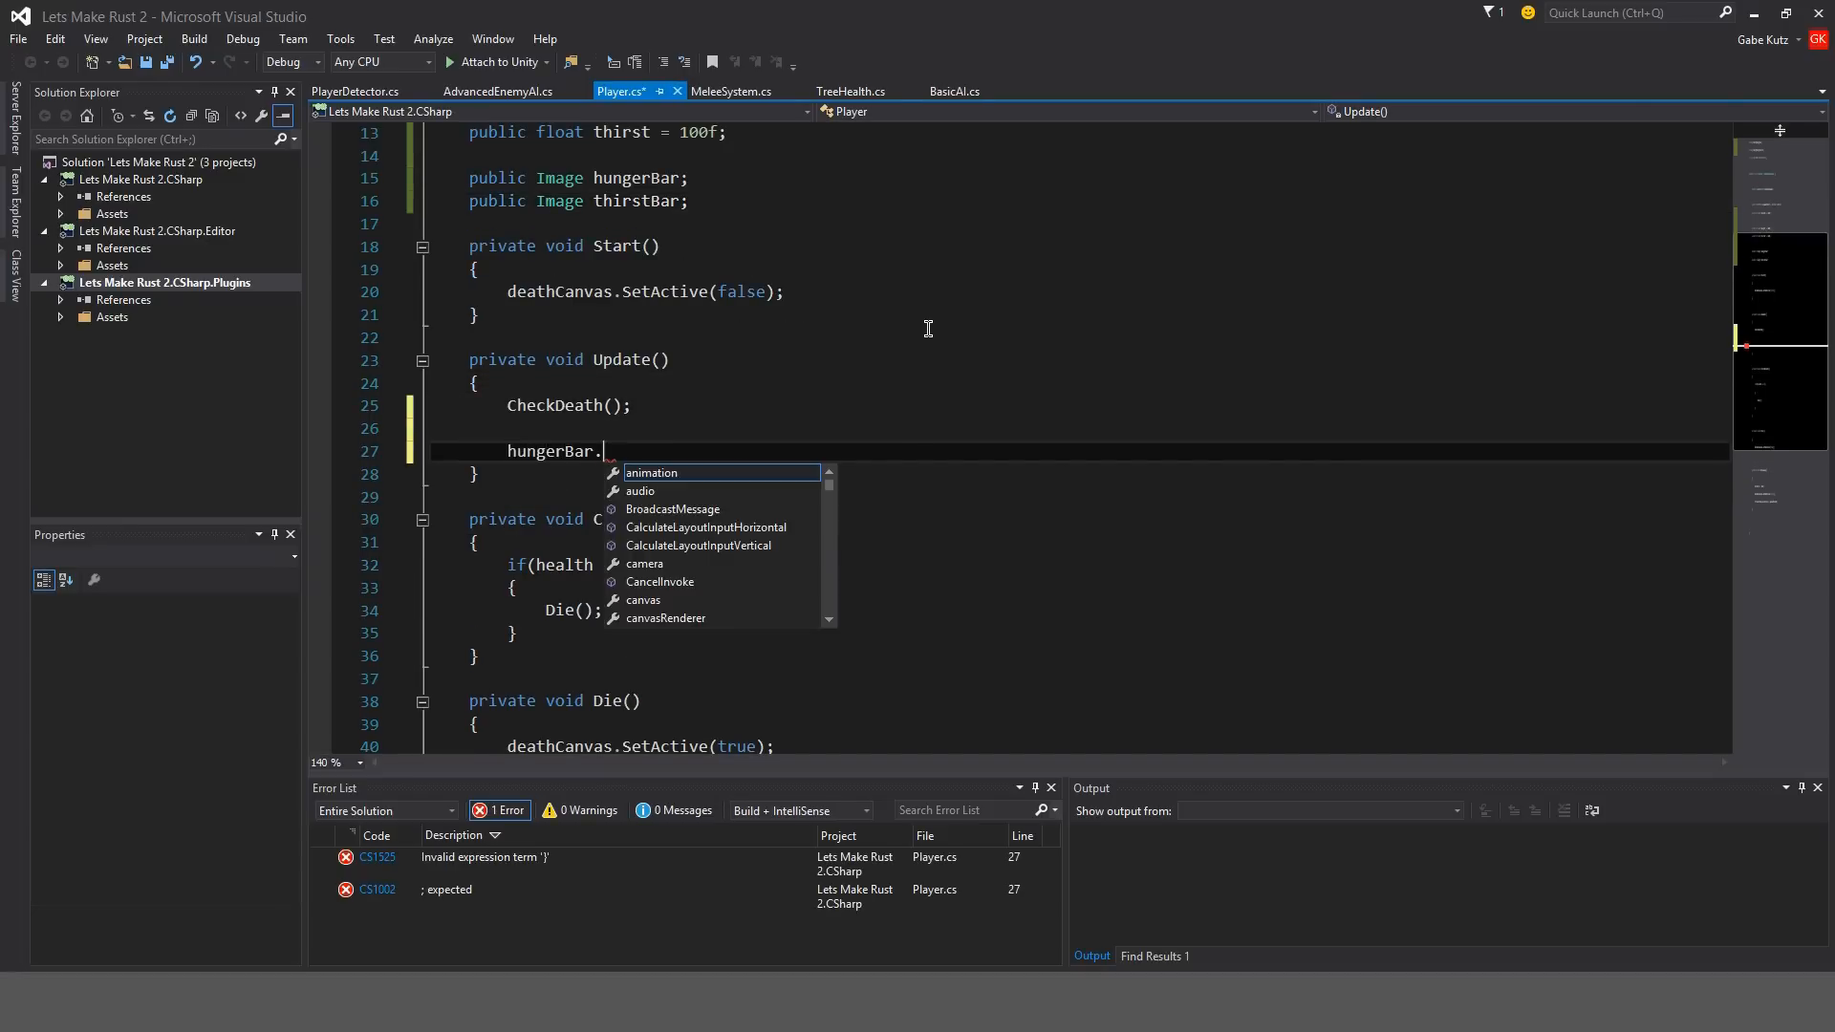
{"action": "type", "text": "fillAmount"}
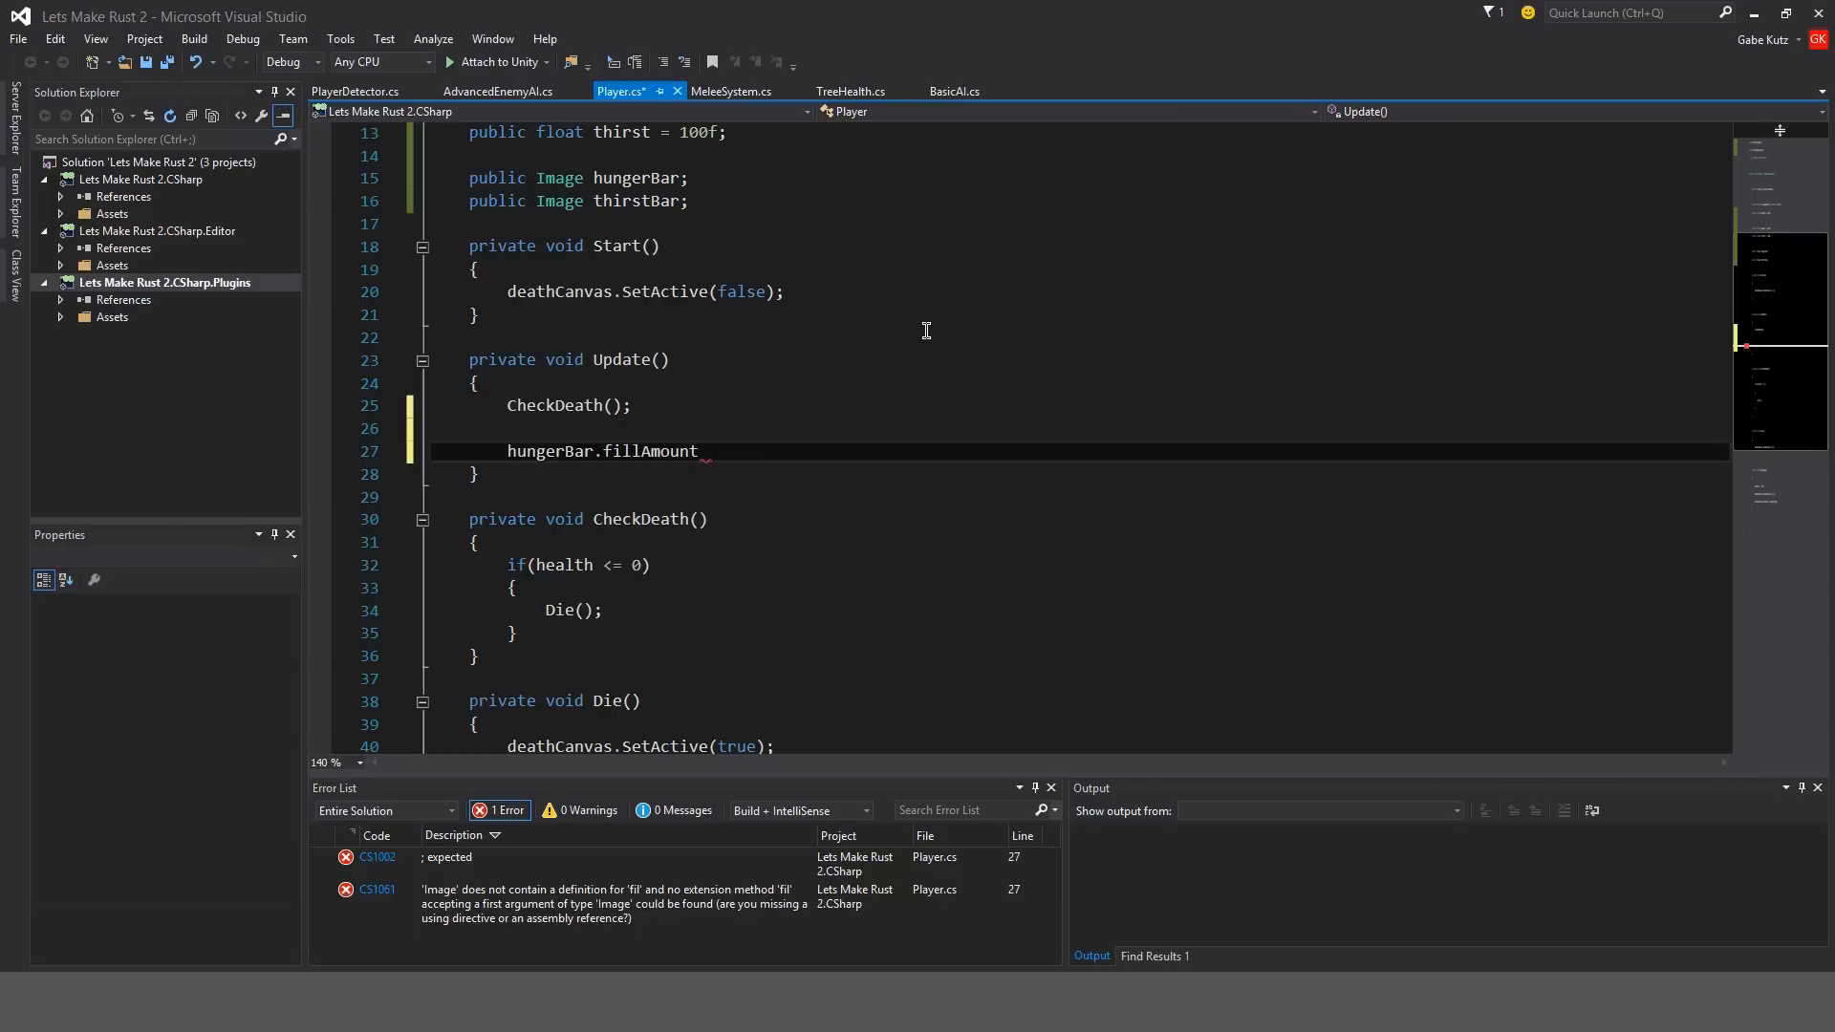
{"action": "type", "text": "= hunger"}
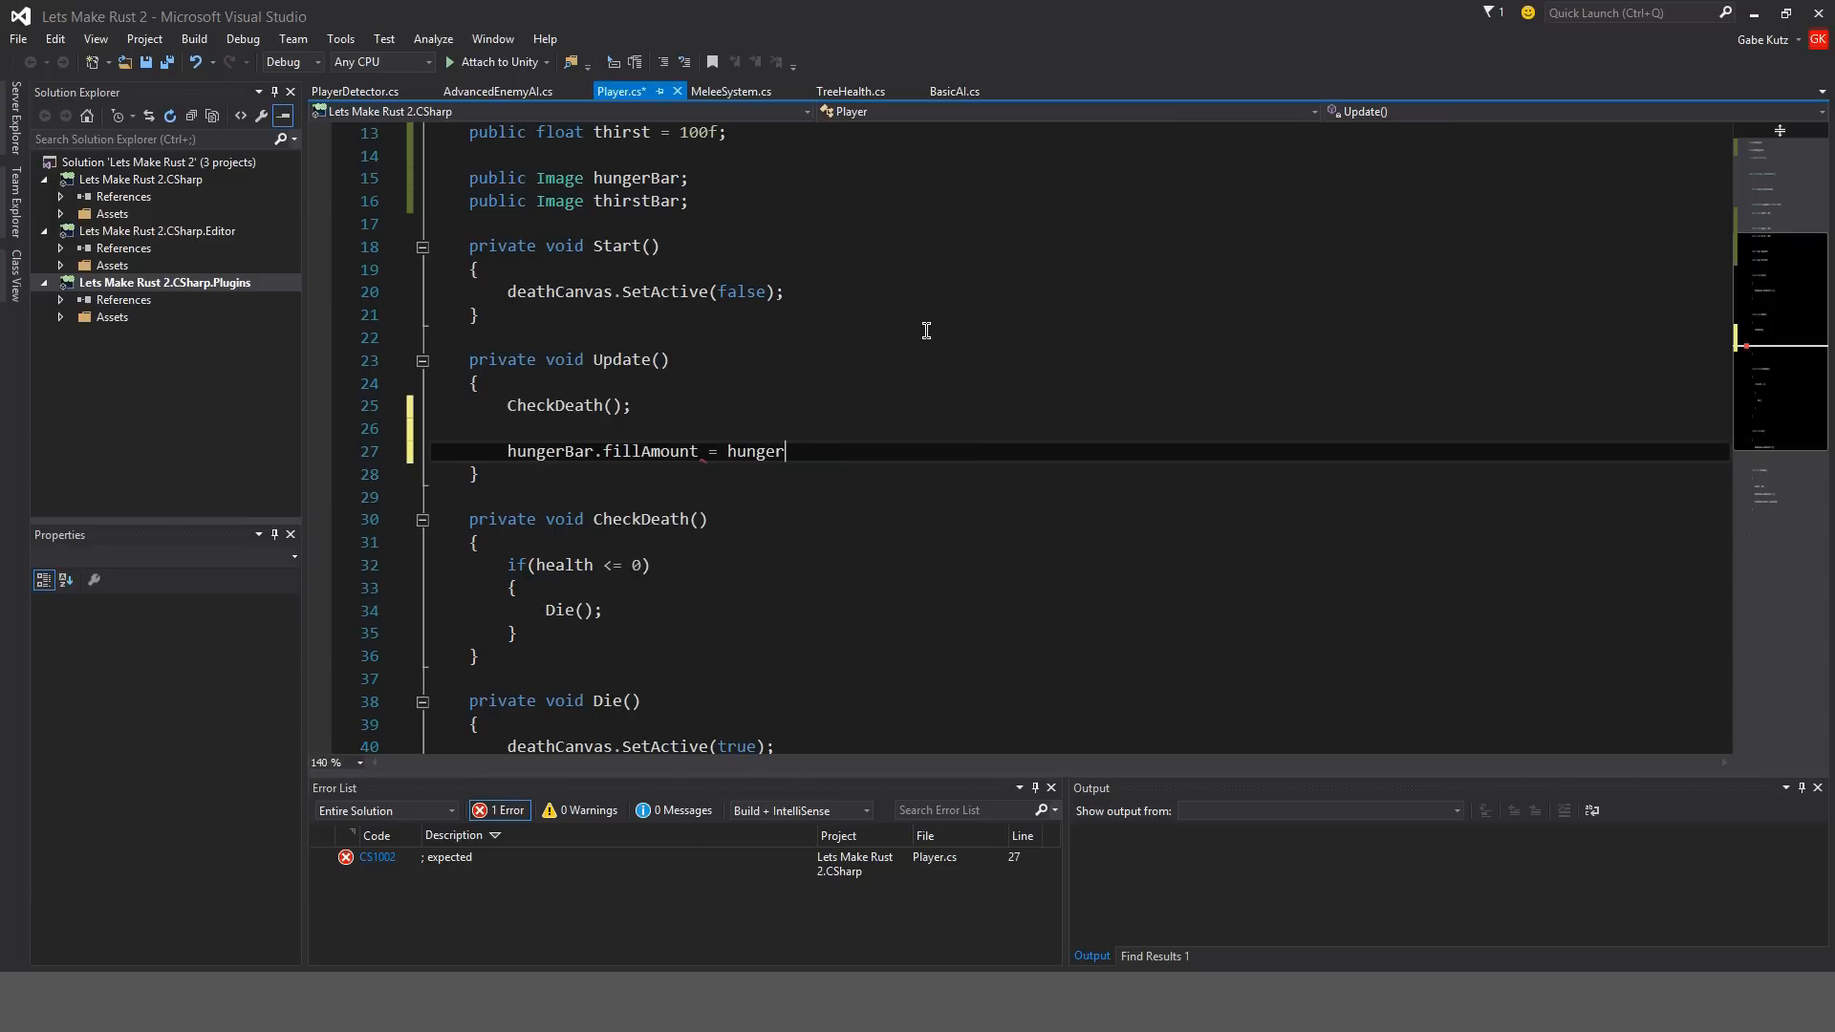
{"action": "type", "text": "/ 100;"}
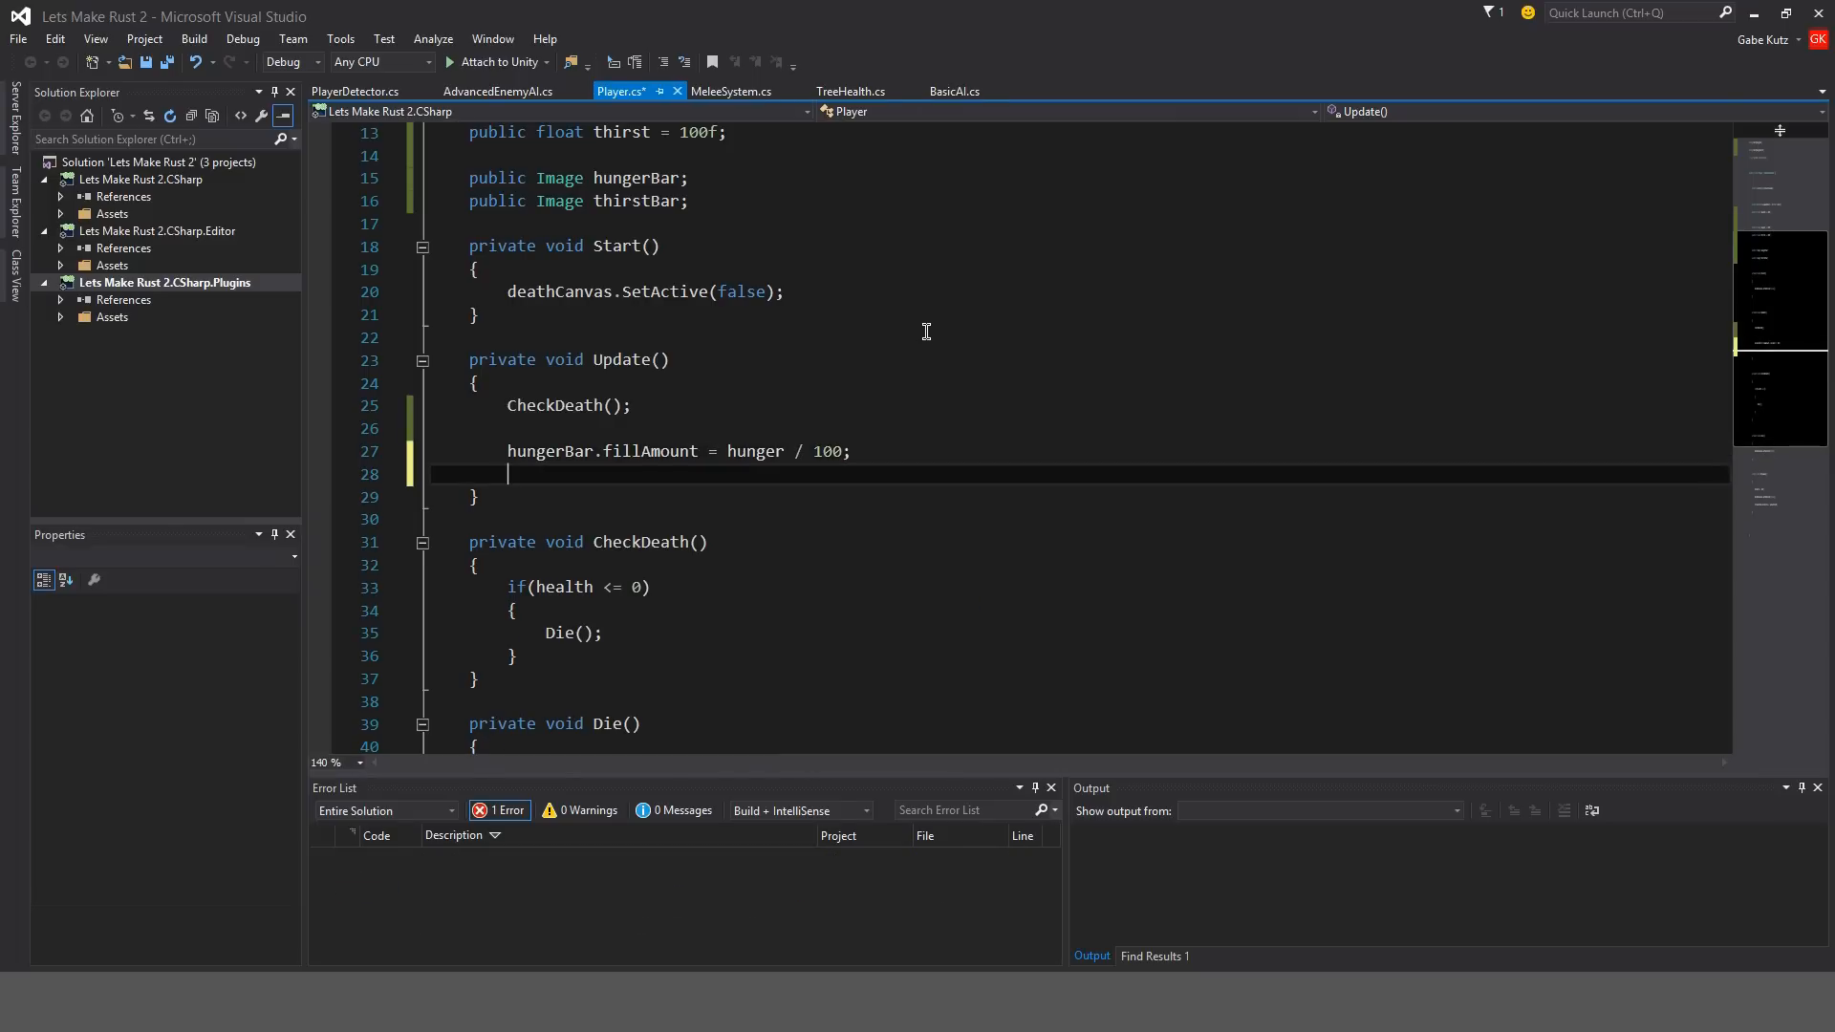
Fill the thirstBar Image with thirst / 100 each frame.
{"action": "type", "text": "thirstBar.fillAmount ="}
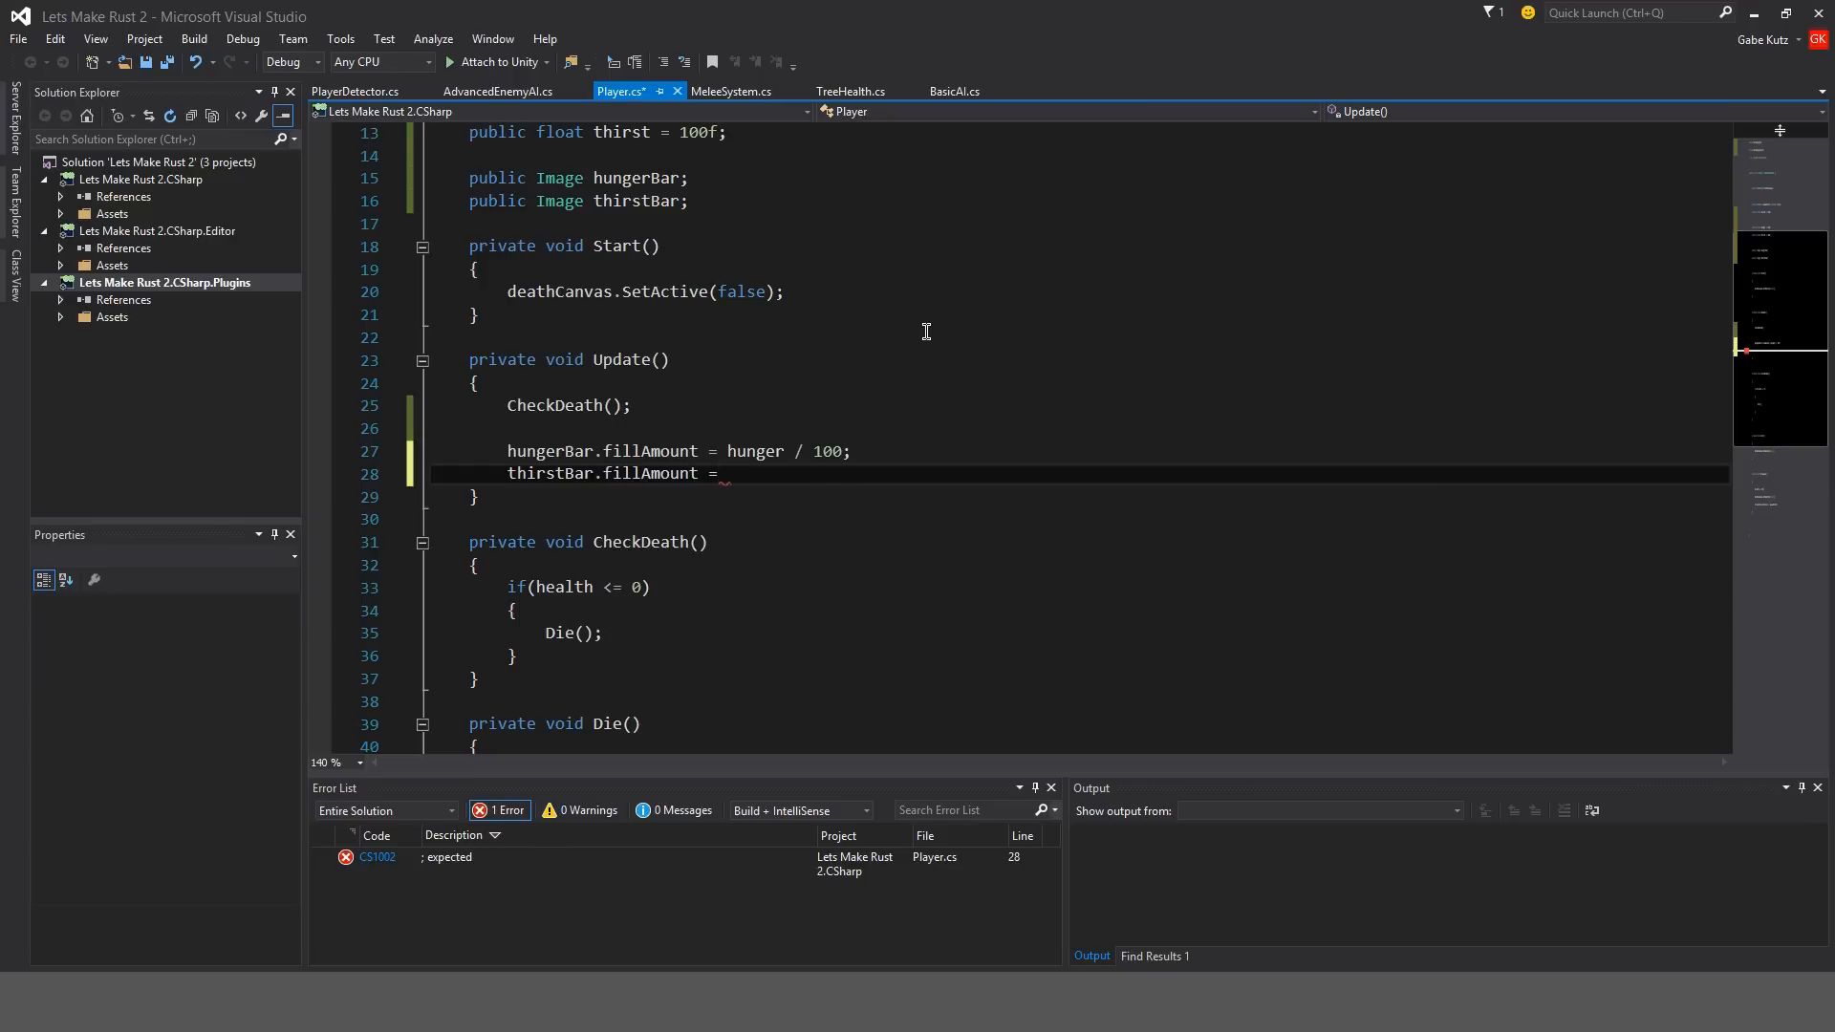
{"action": "type", "text": "thirst /"}
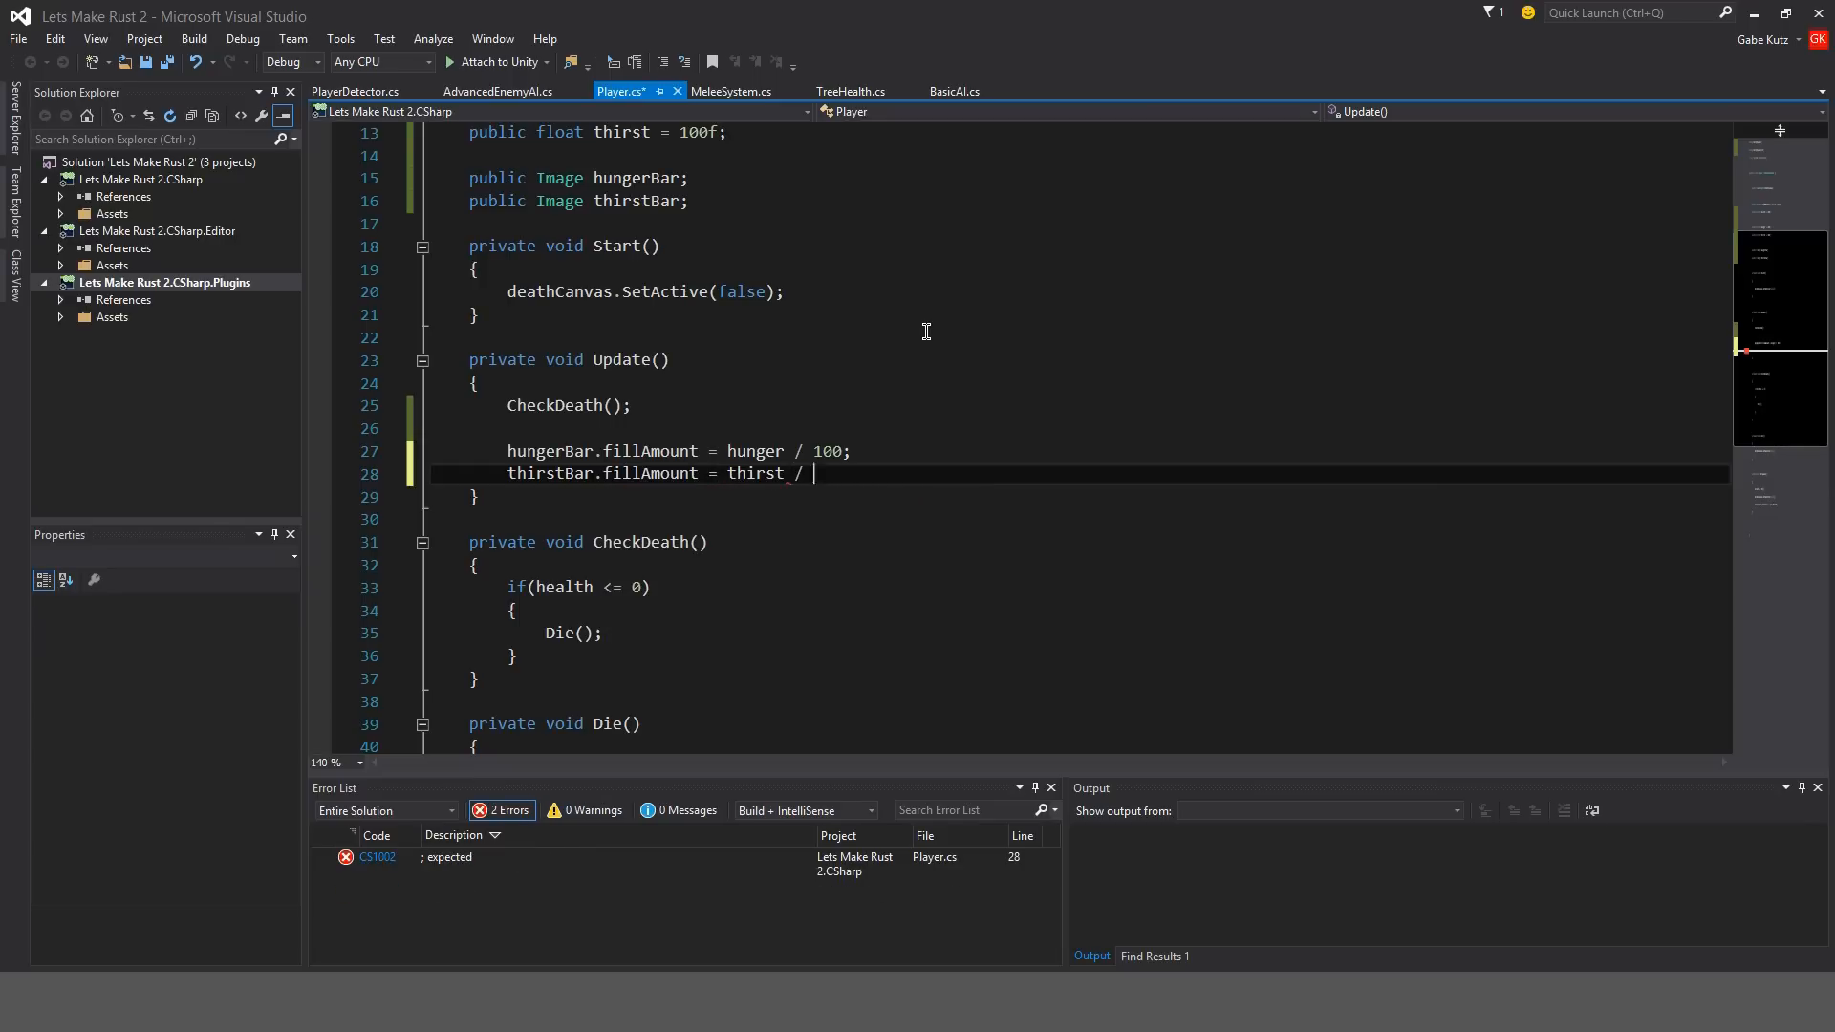
{"action": "type", "text": "100;"}
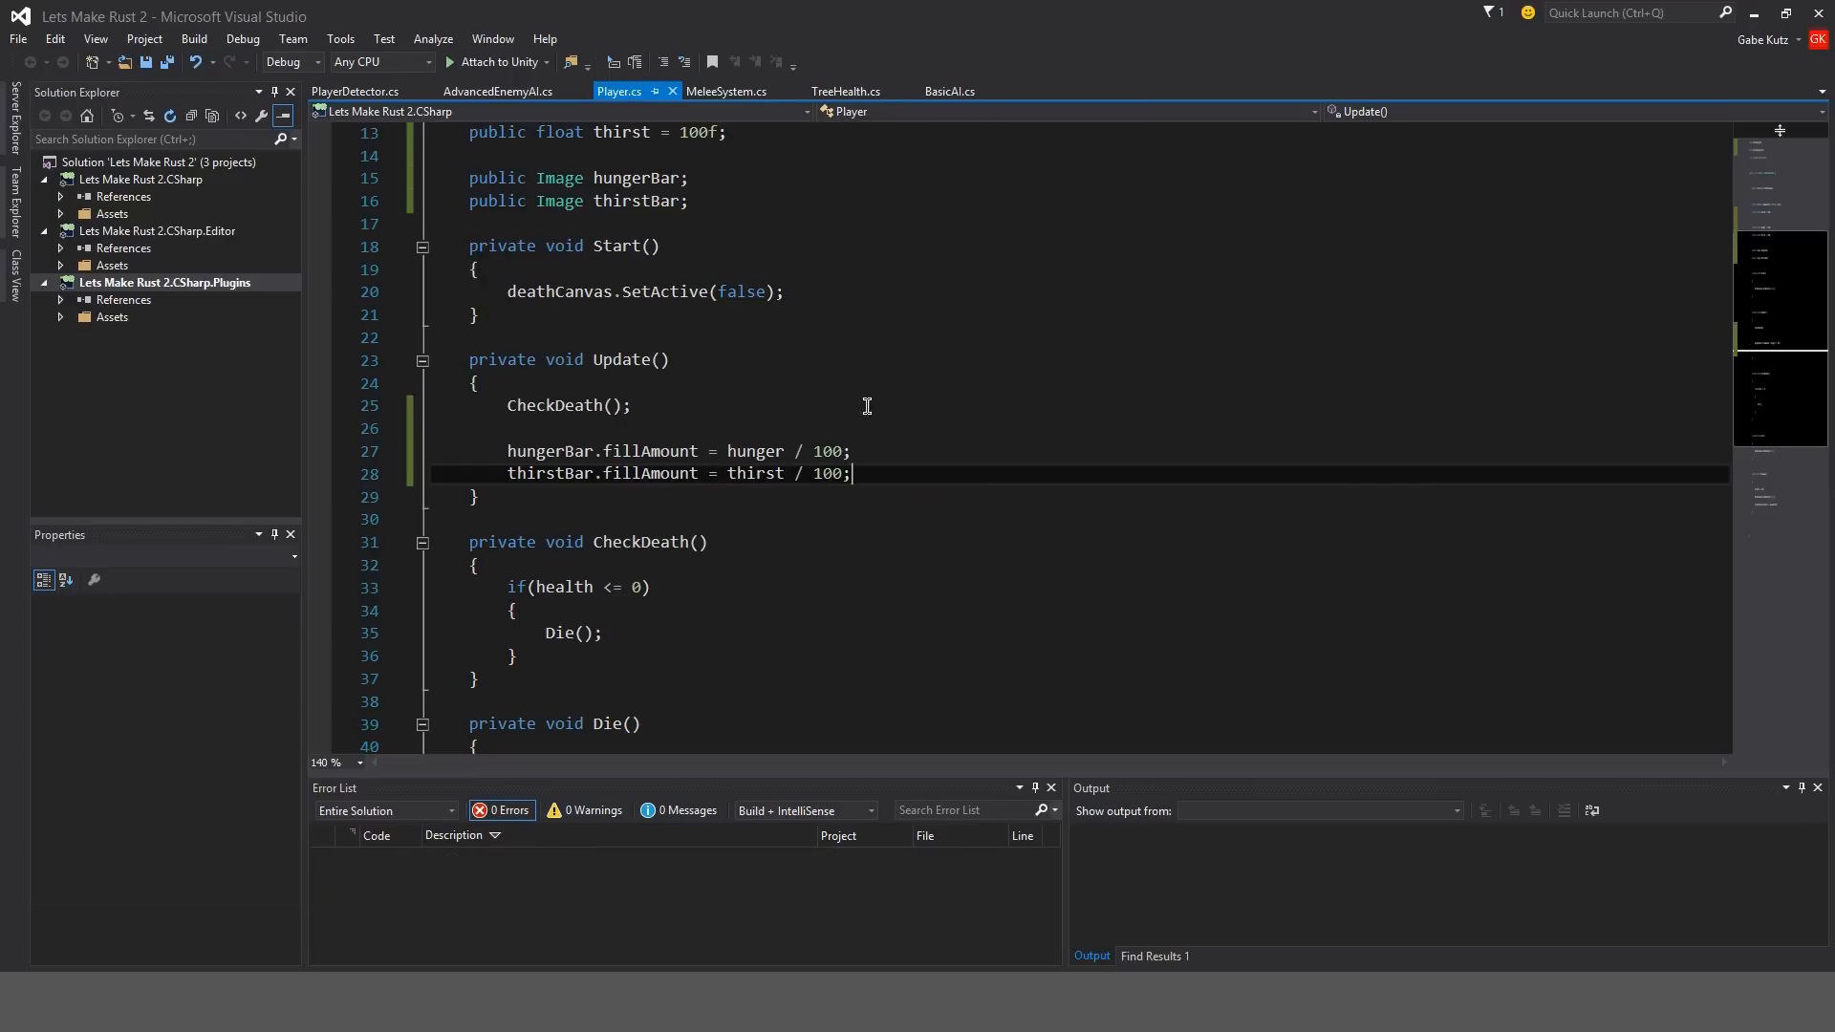
{"action": "mouse_move", "coordinate": [804, 406]}
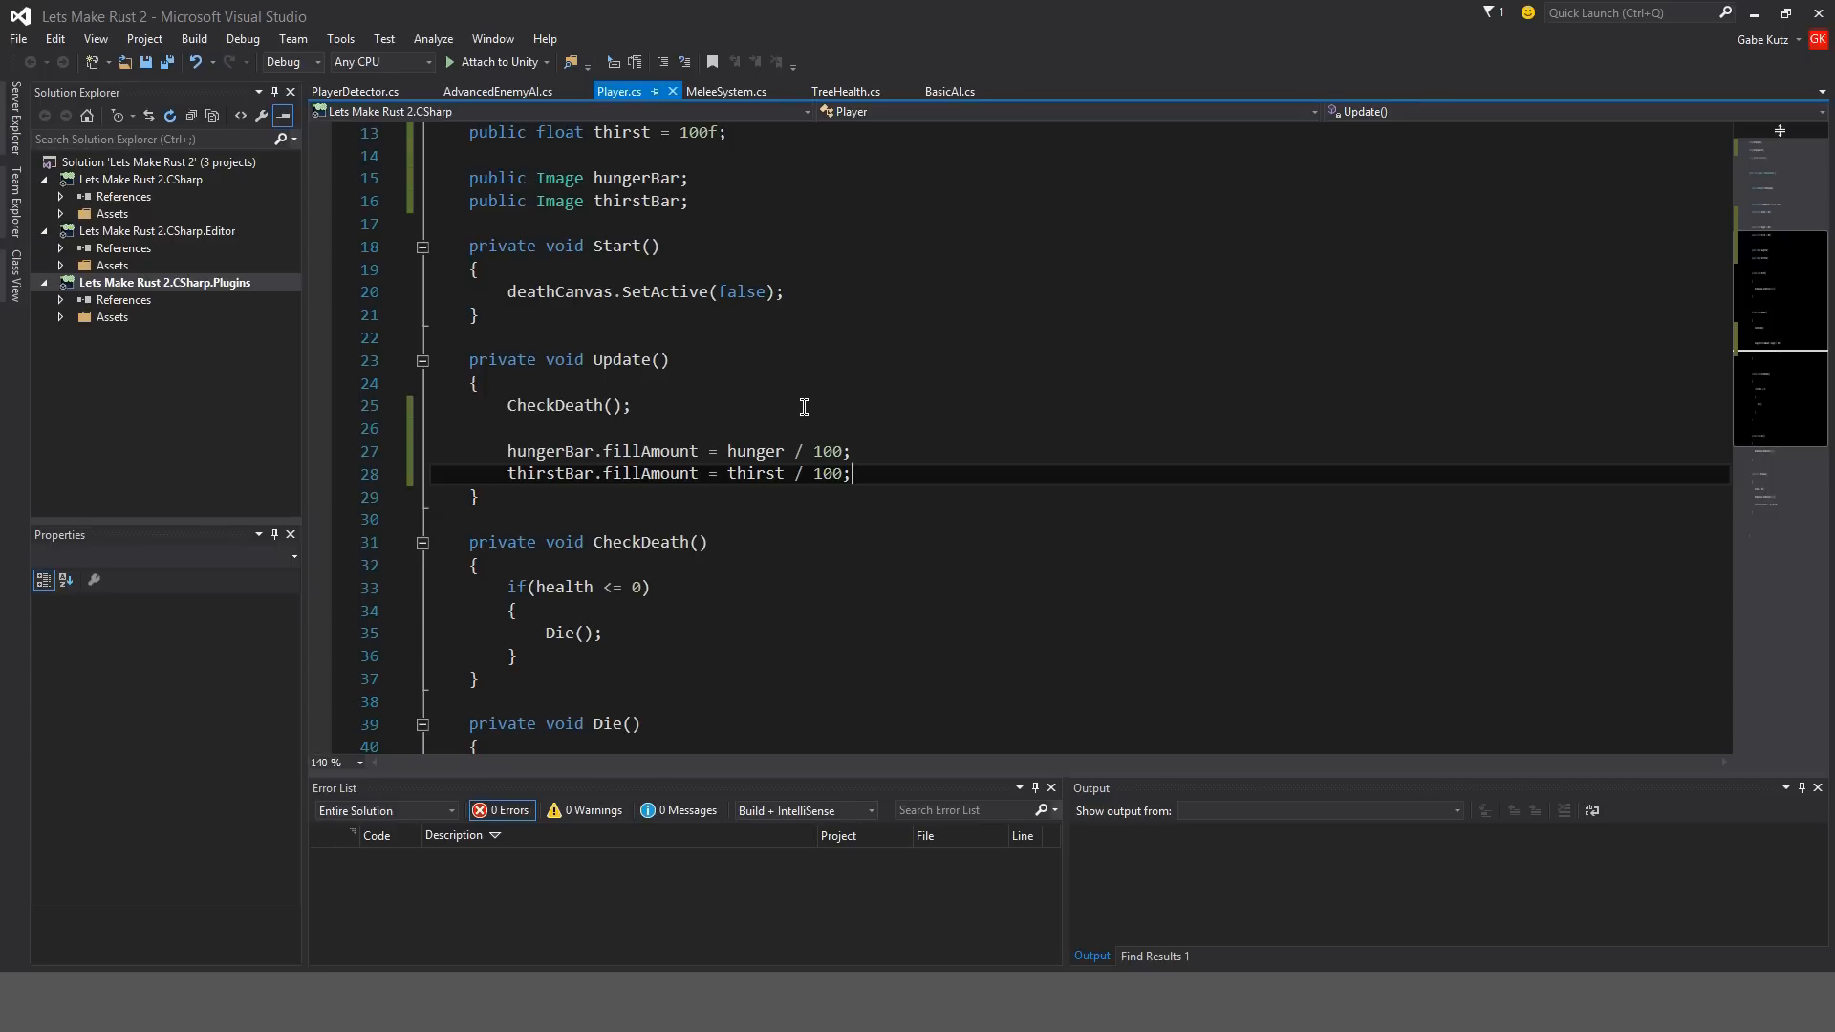
{"action": "scroll", "scroll_direction": "up", "scroll_amount": 3}
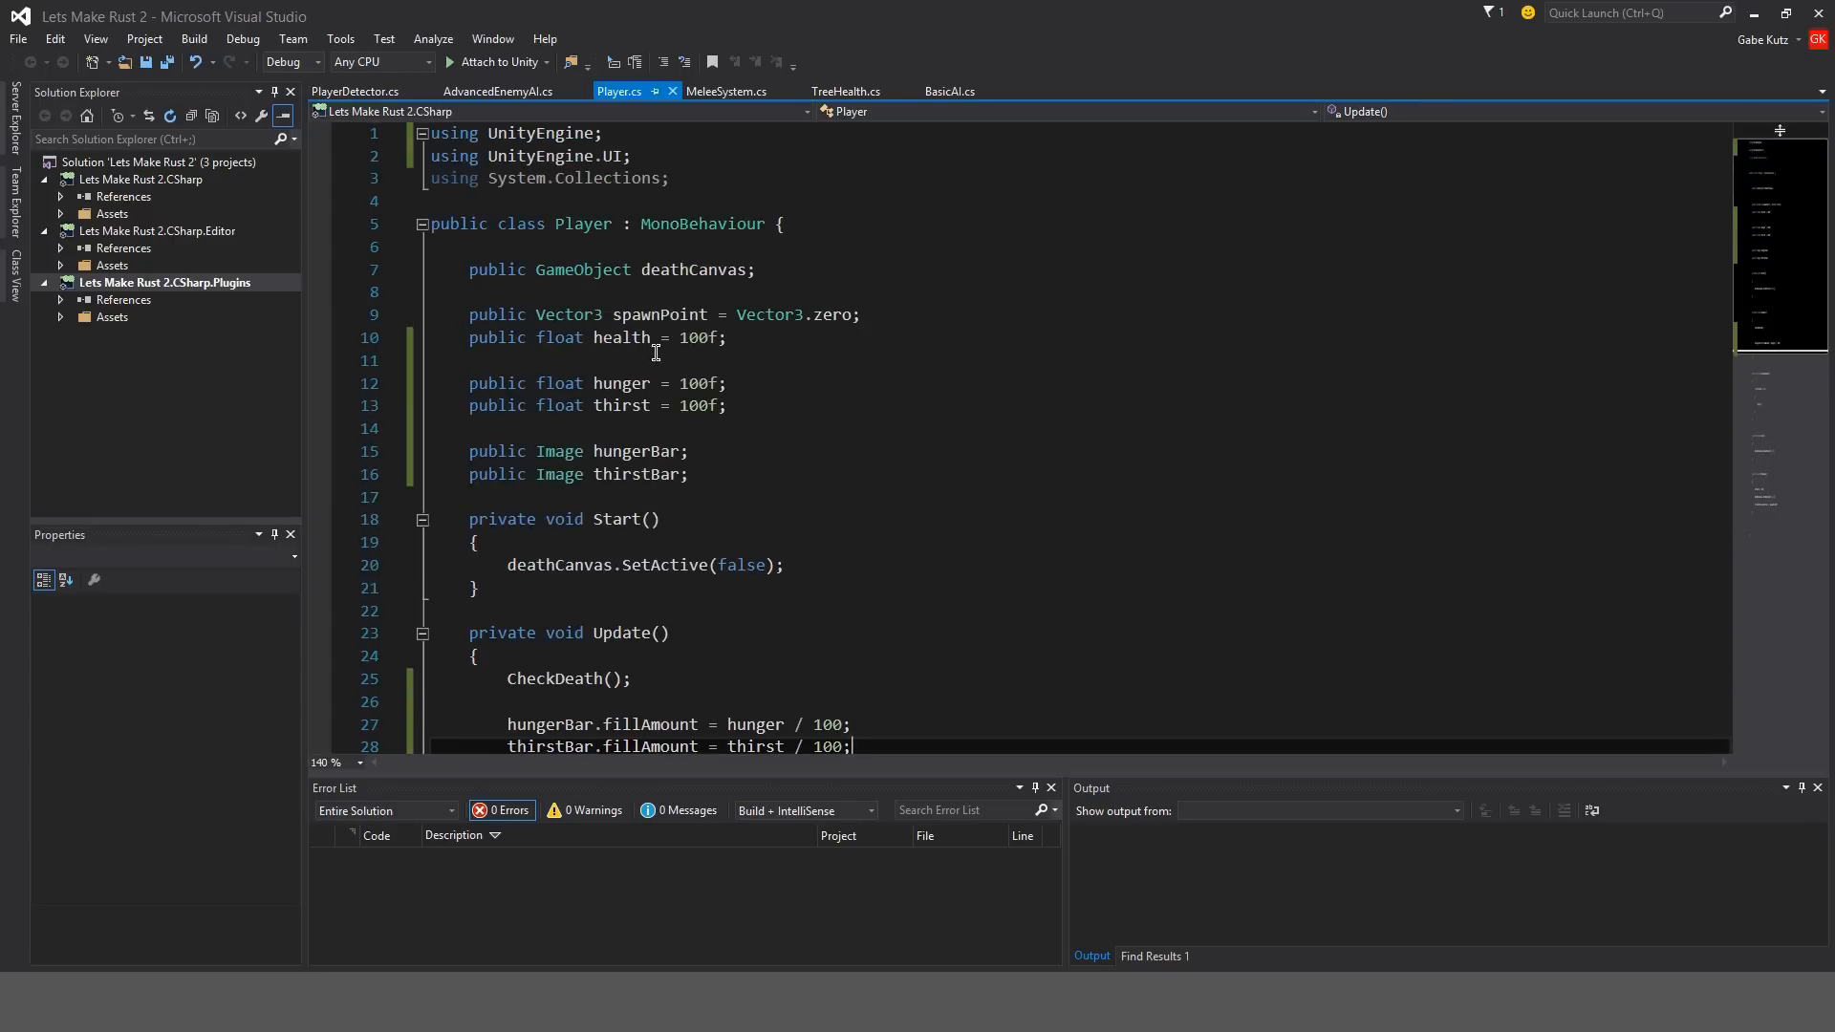
{"action": "scroll", "scroll_direction": "down", "scroll_amount": 3}
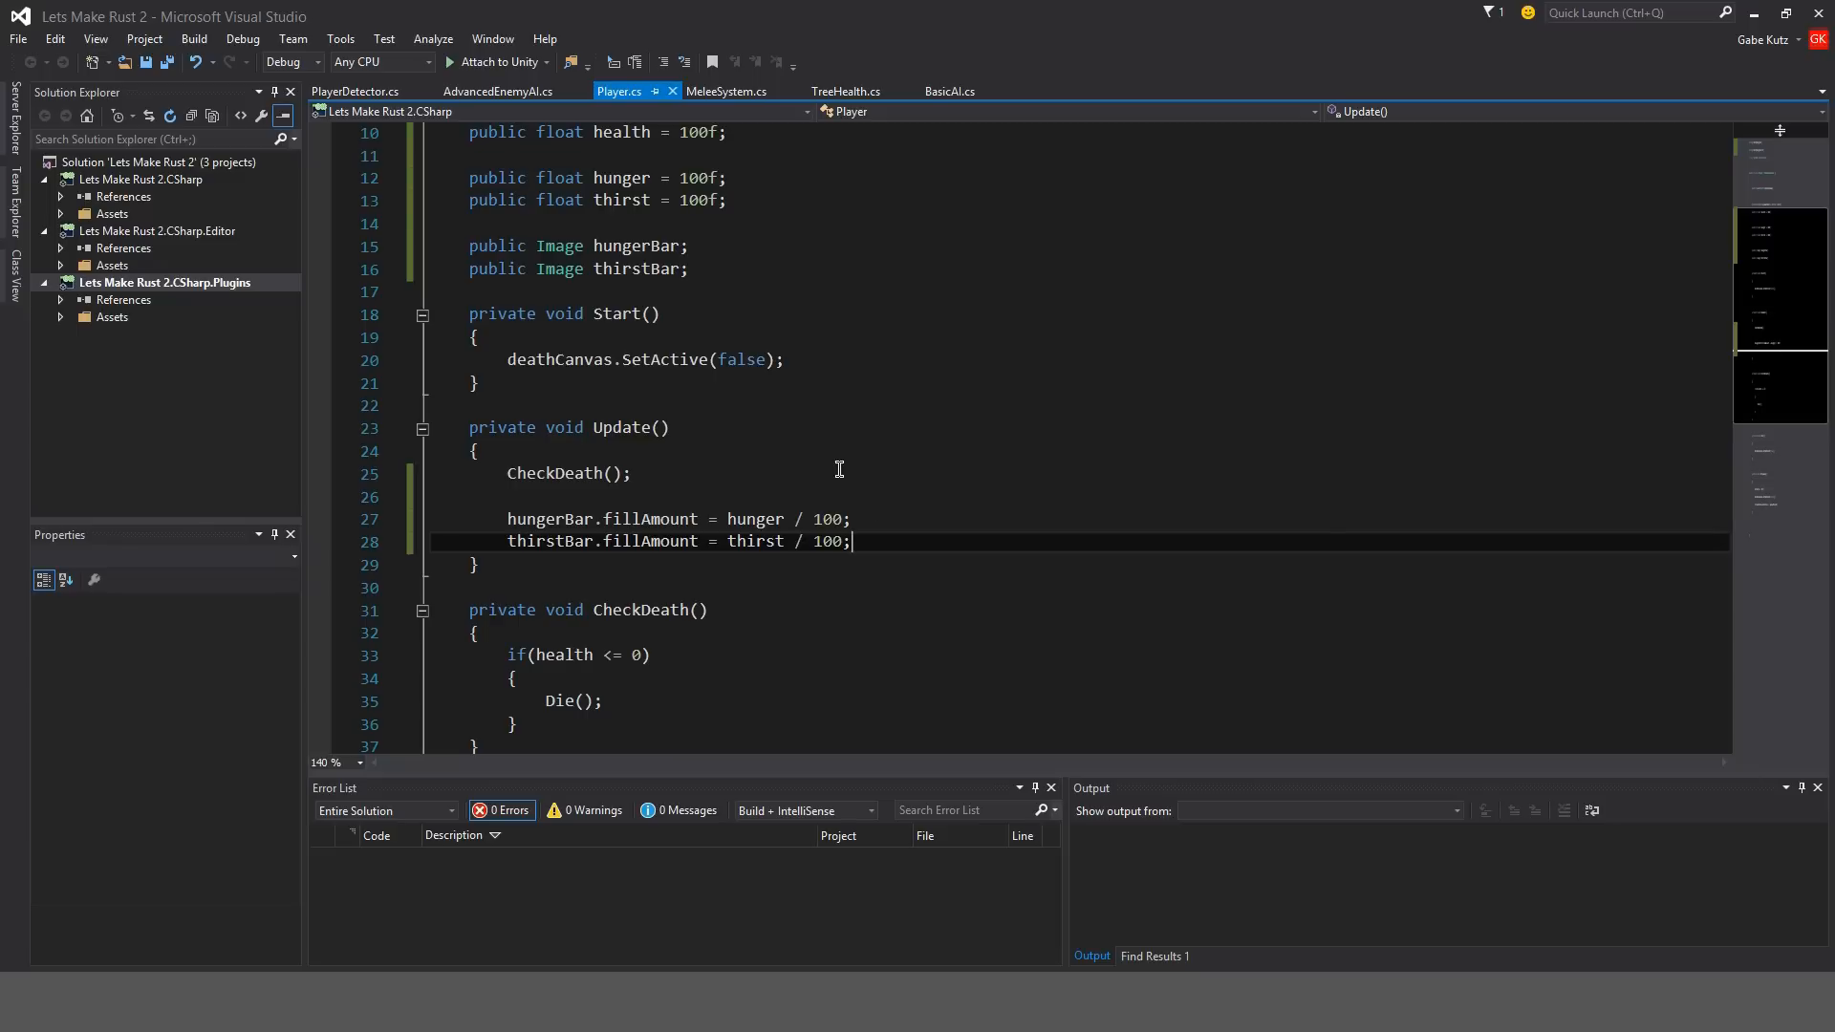
{"action": "mouse_move", "coordinate": [1304, 890]}
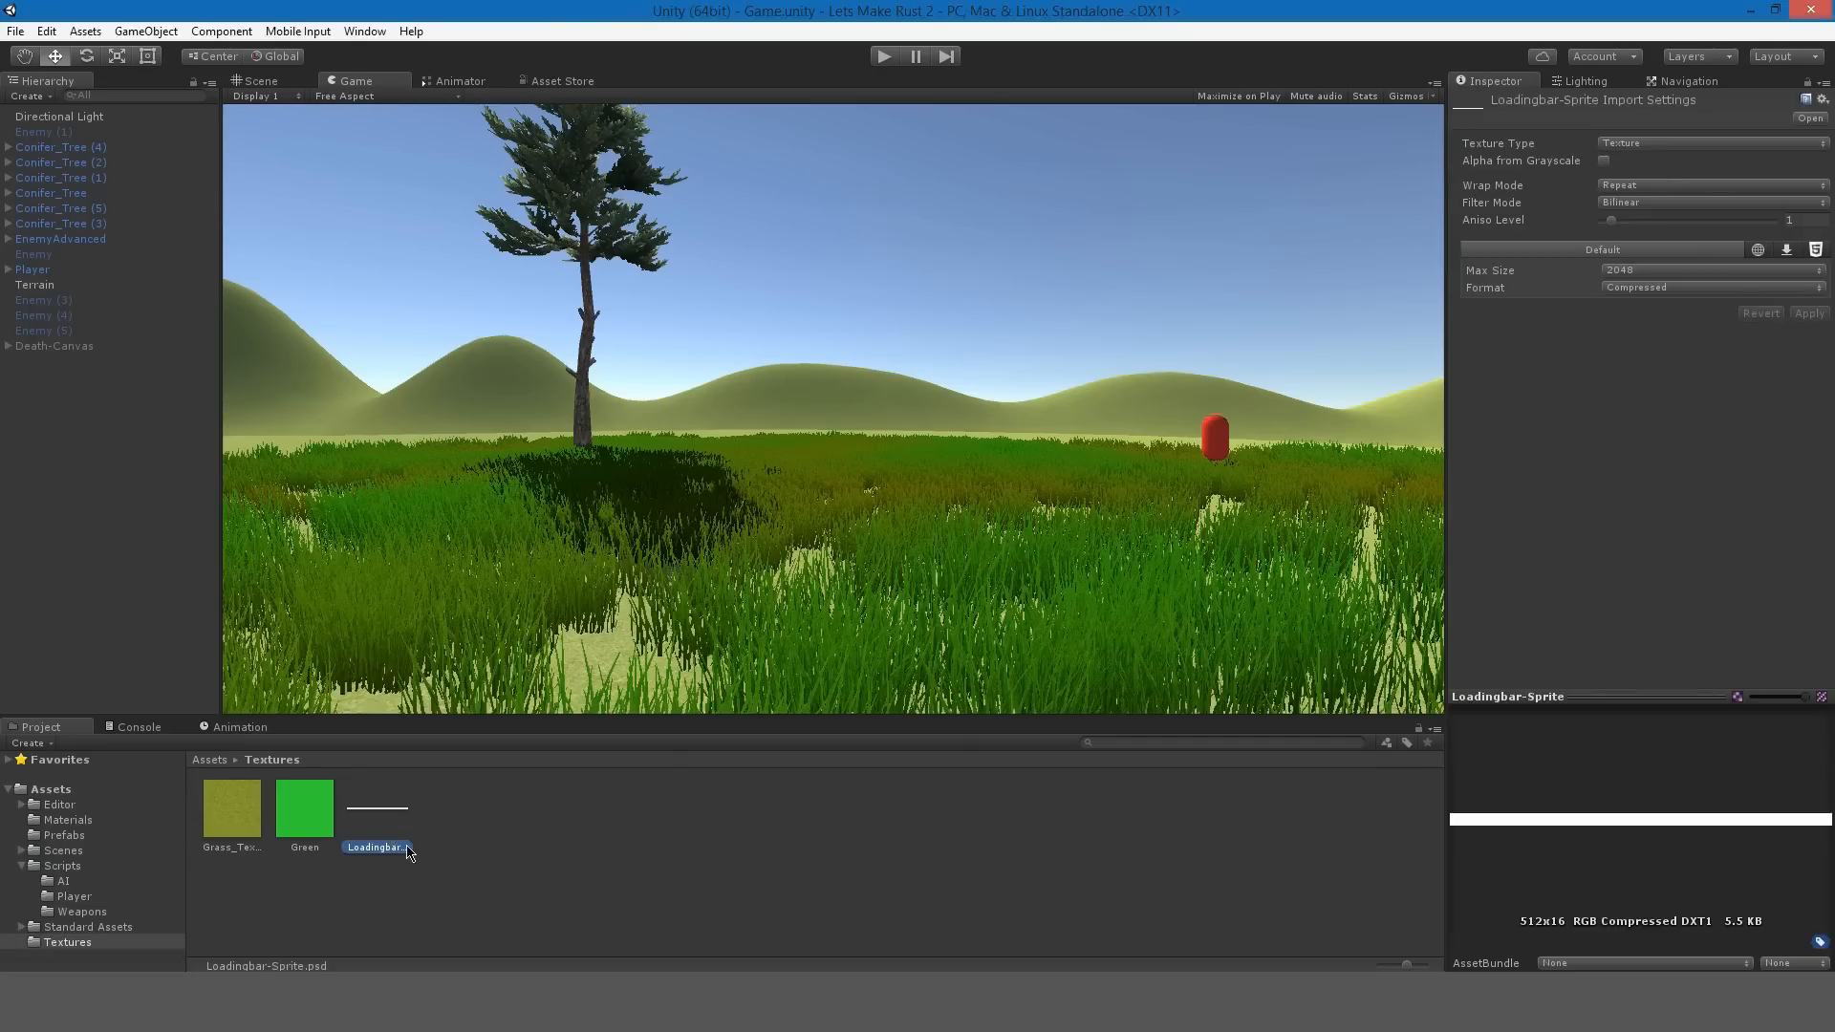
{"action": "mouse_move", "coordinate": [368, 843]}
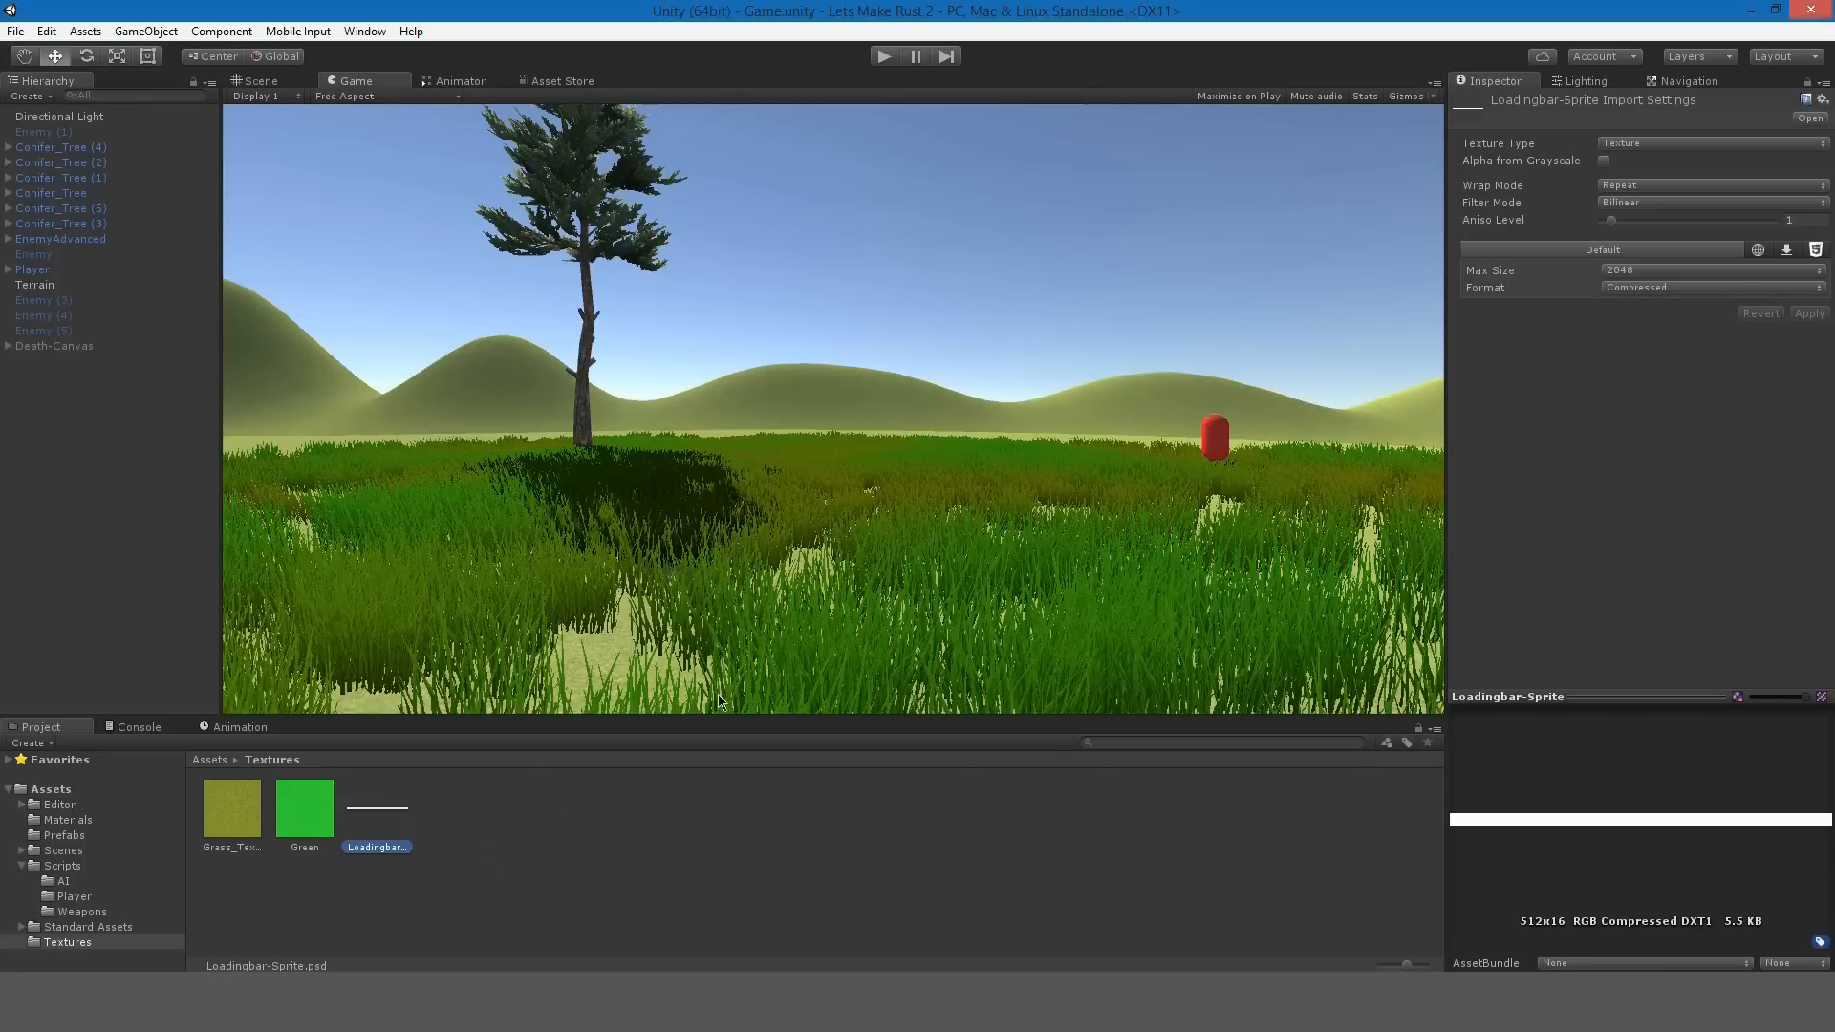
{"action": "mouse_move", "coordinate": [796, 590]}
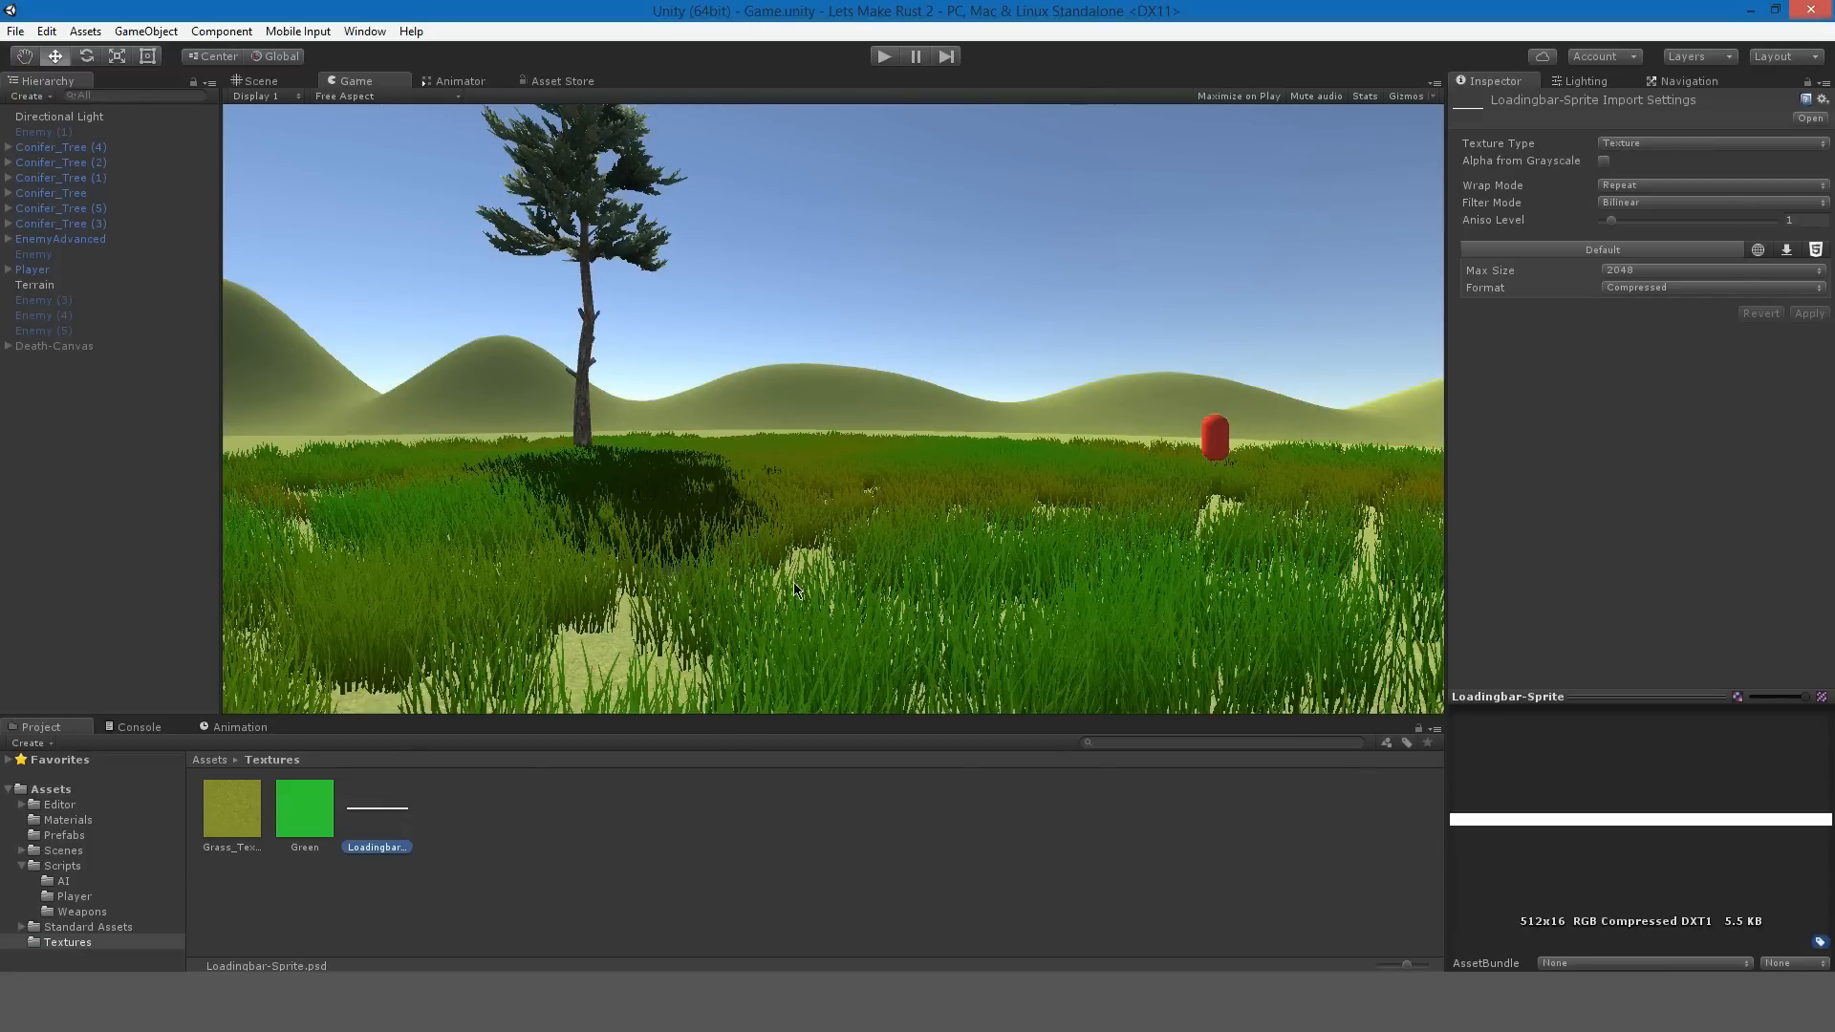
{"action": "mouse_move", "coordinate": [372, 823]}
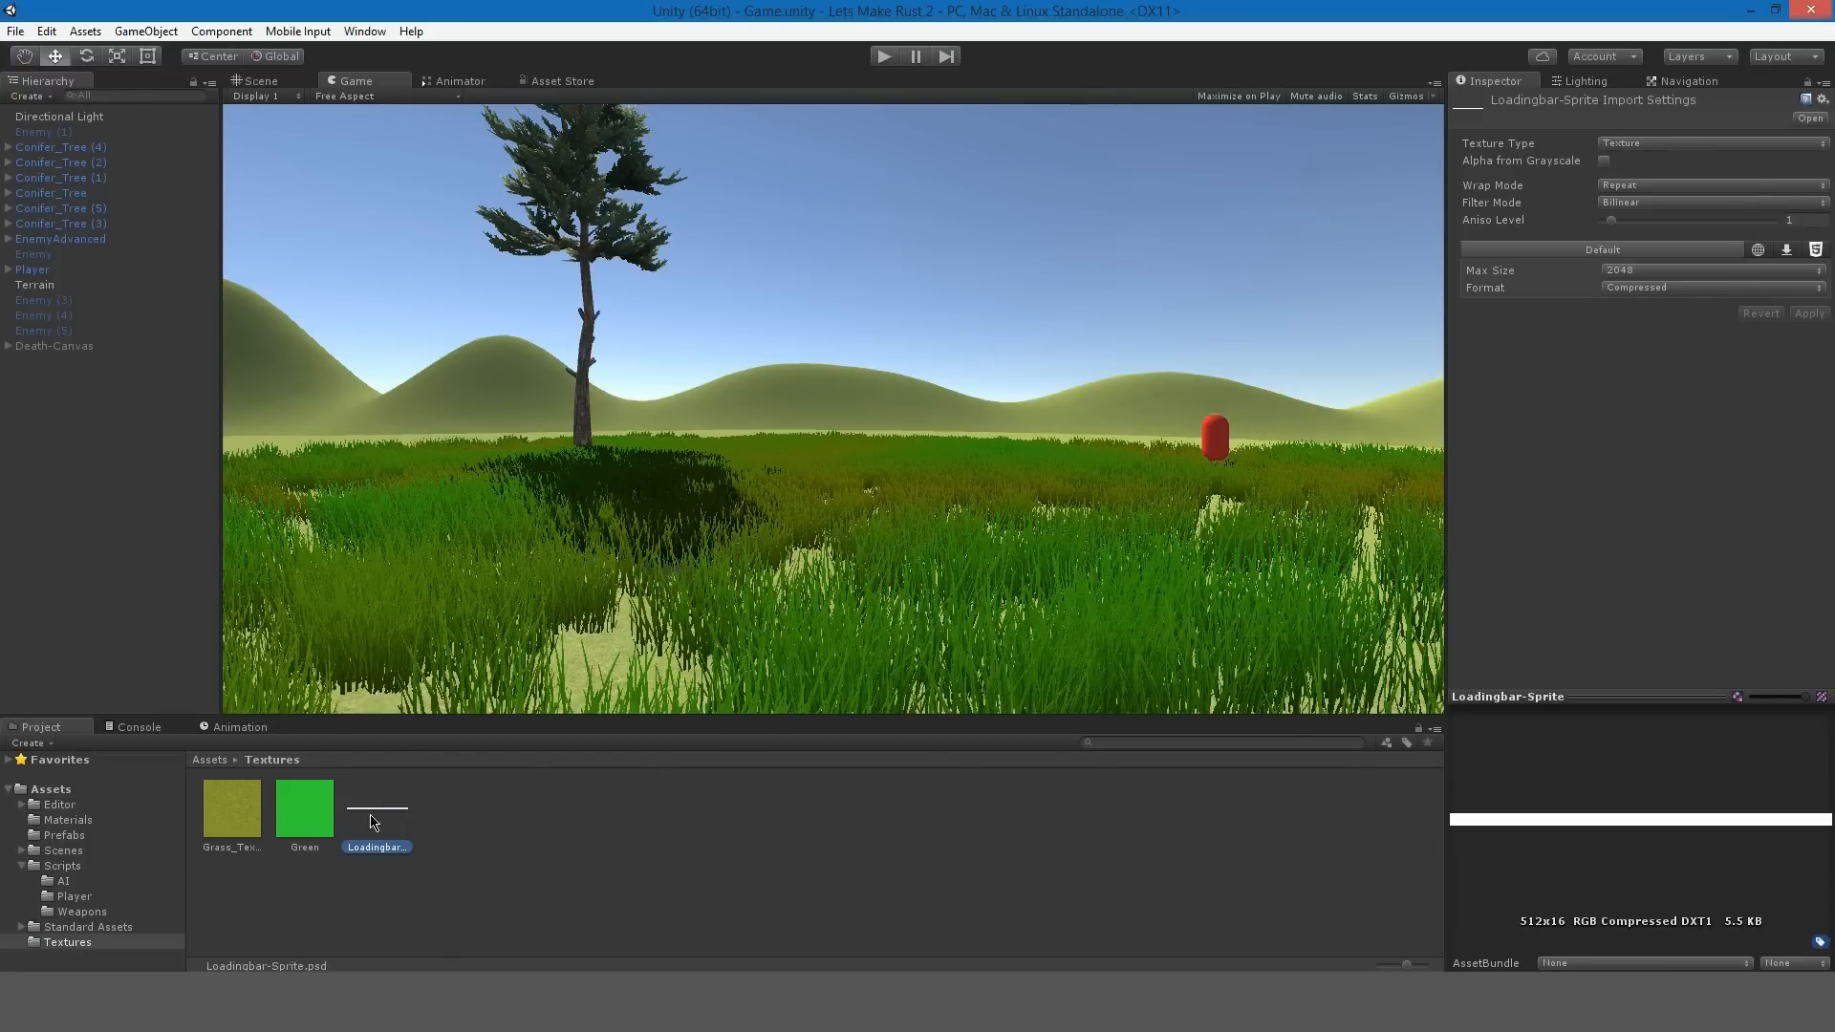
{"action": "mouse_move", "coordinate": [1076, 935]}
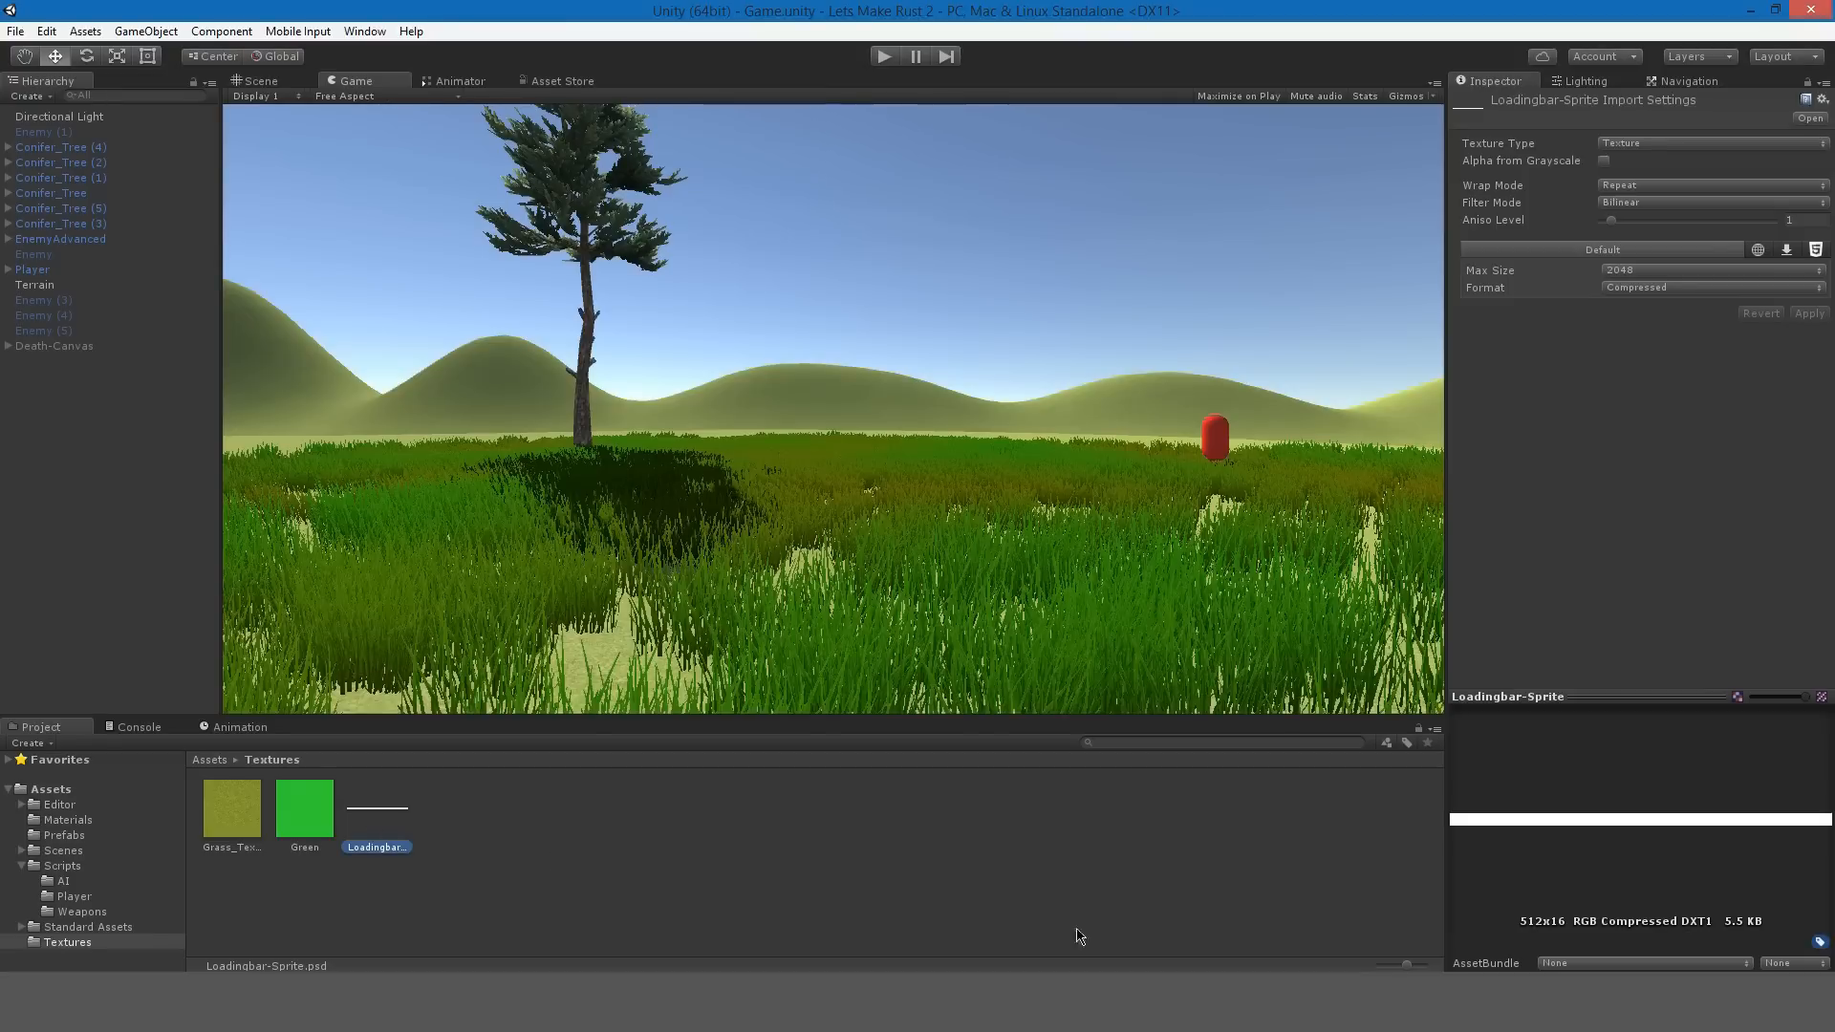
{"action": "mouse_move", "coordinate": [1610, 808]}
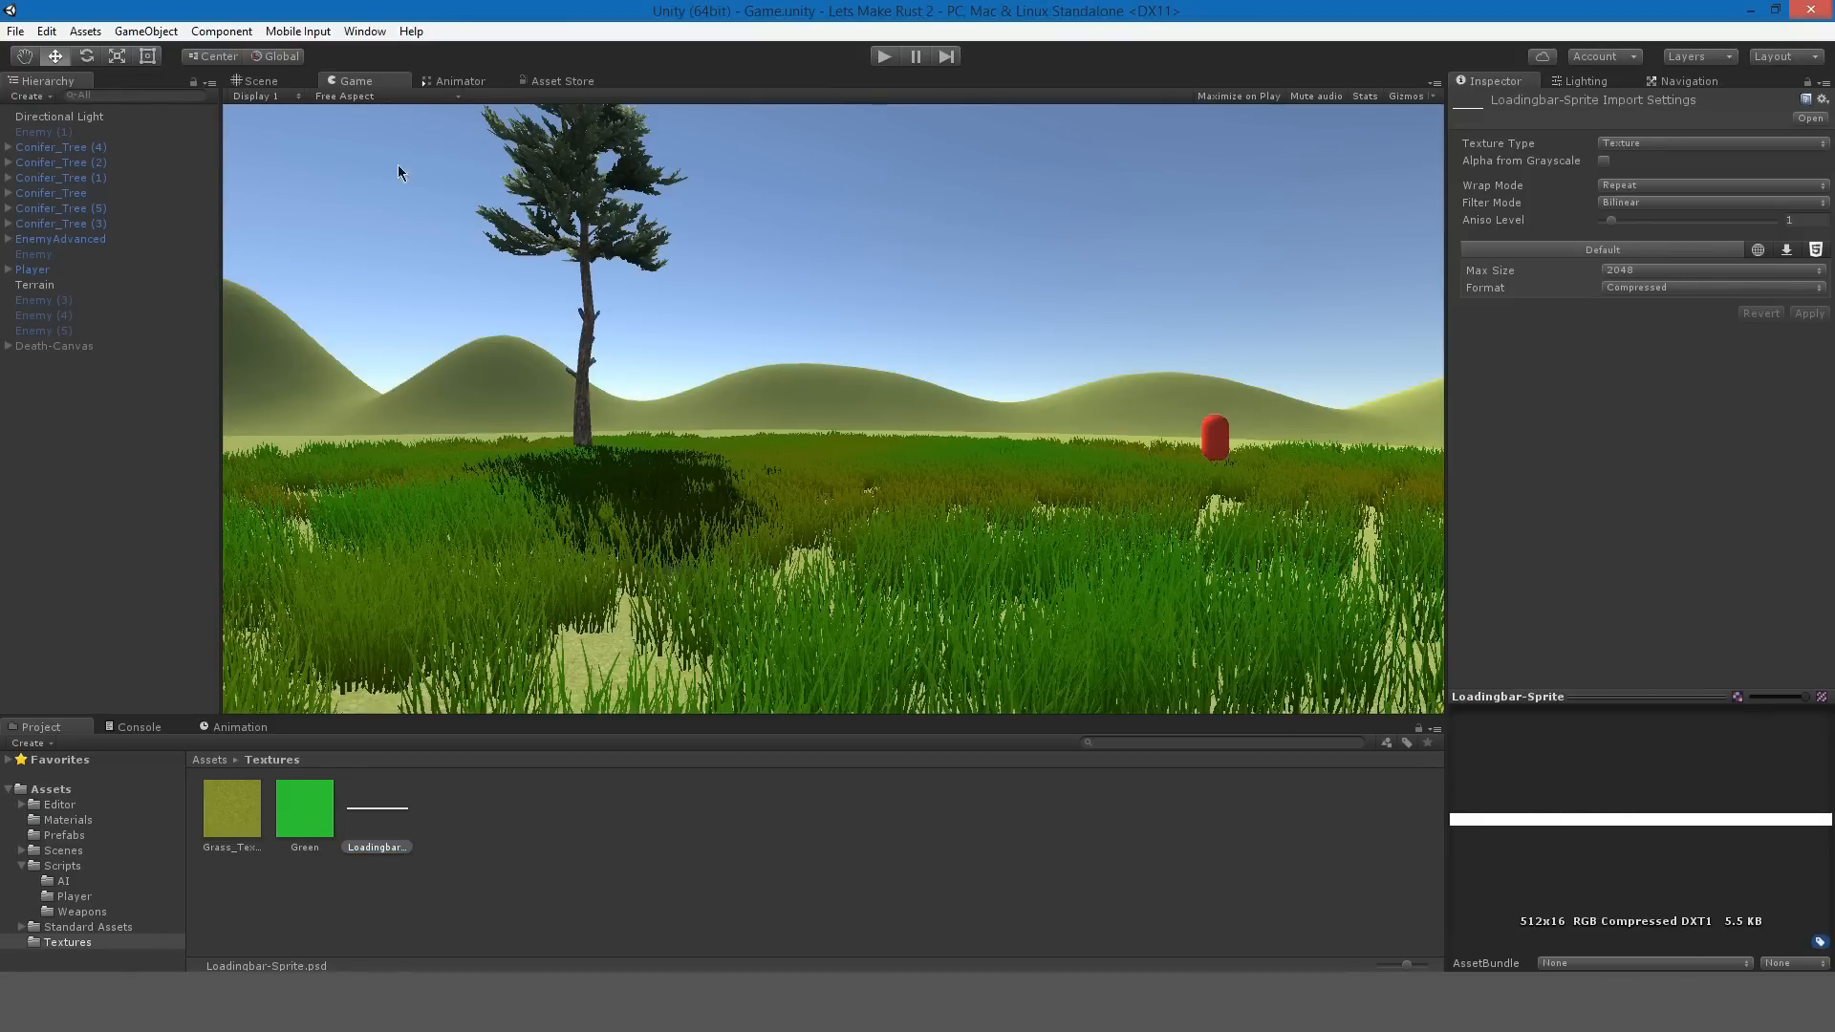
Create a UI Canvas named UI-Canvas in the Hierarchy and add a child UI Image.
{"action": "left_click", "coordinate": [260, 80]}
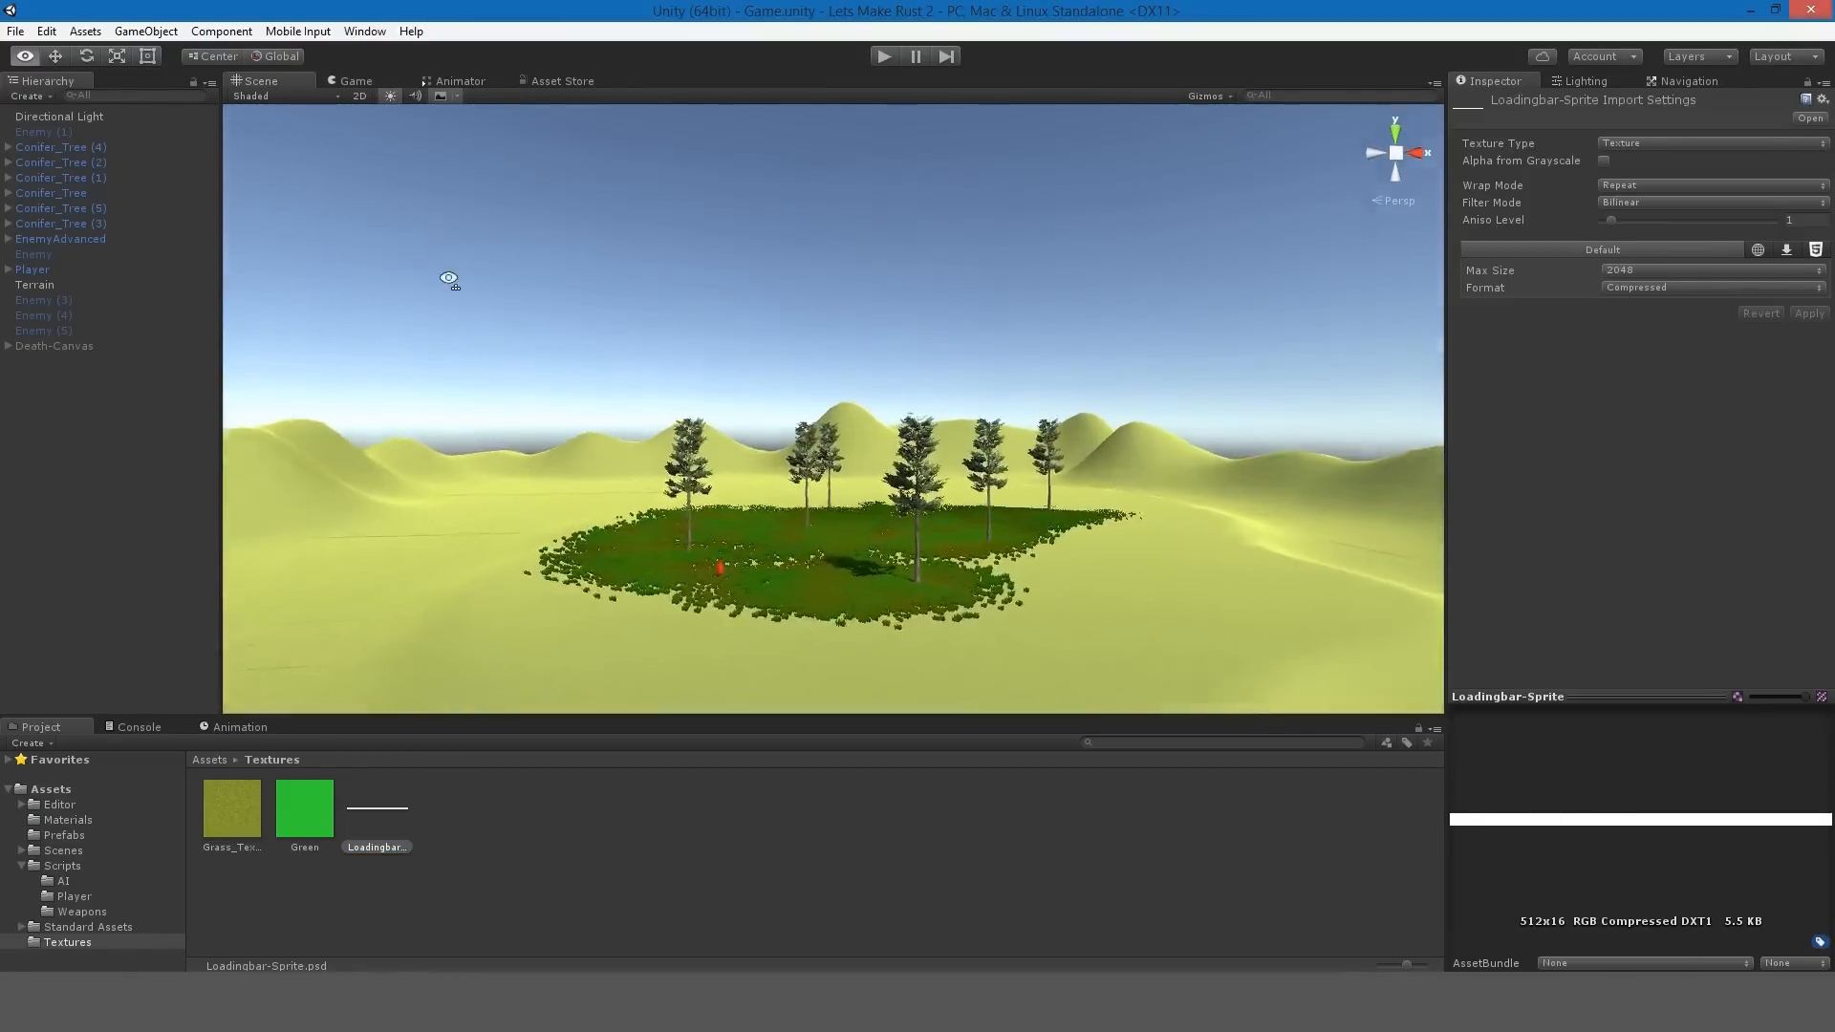
{"action": "right_click", "coordinate": [215, 445]}
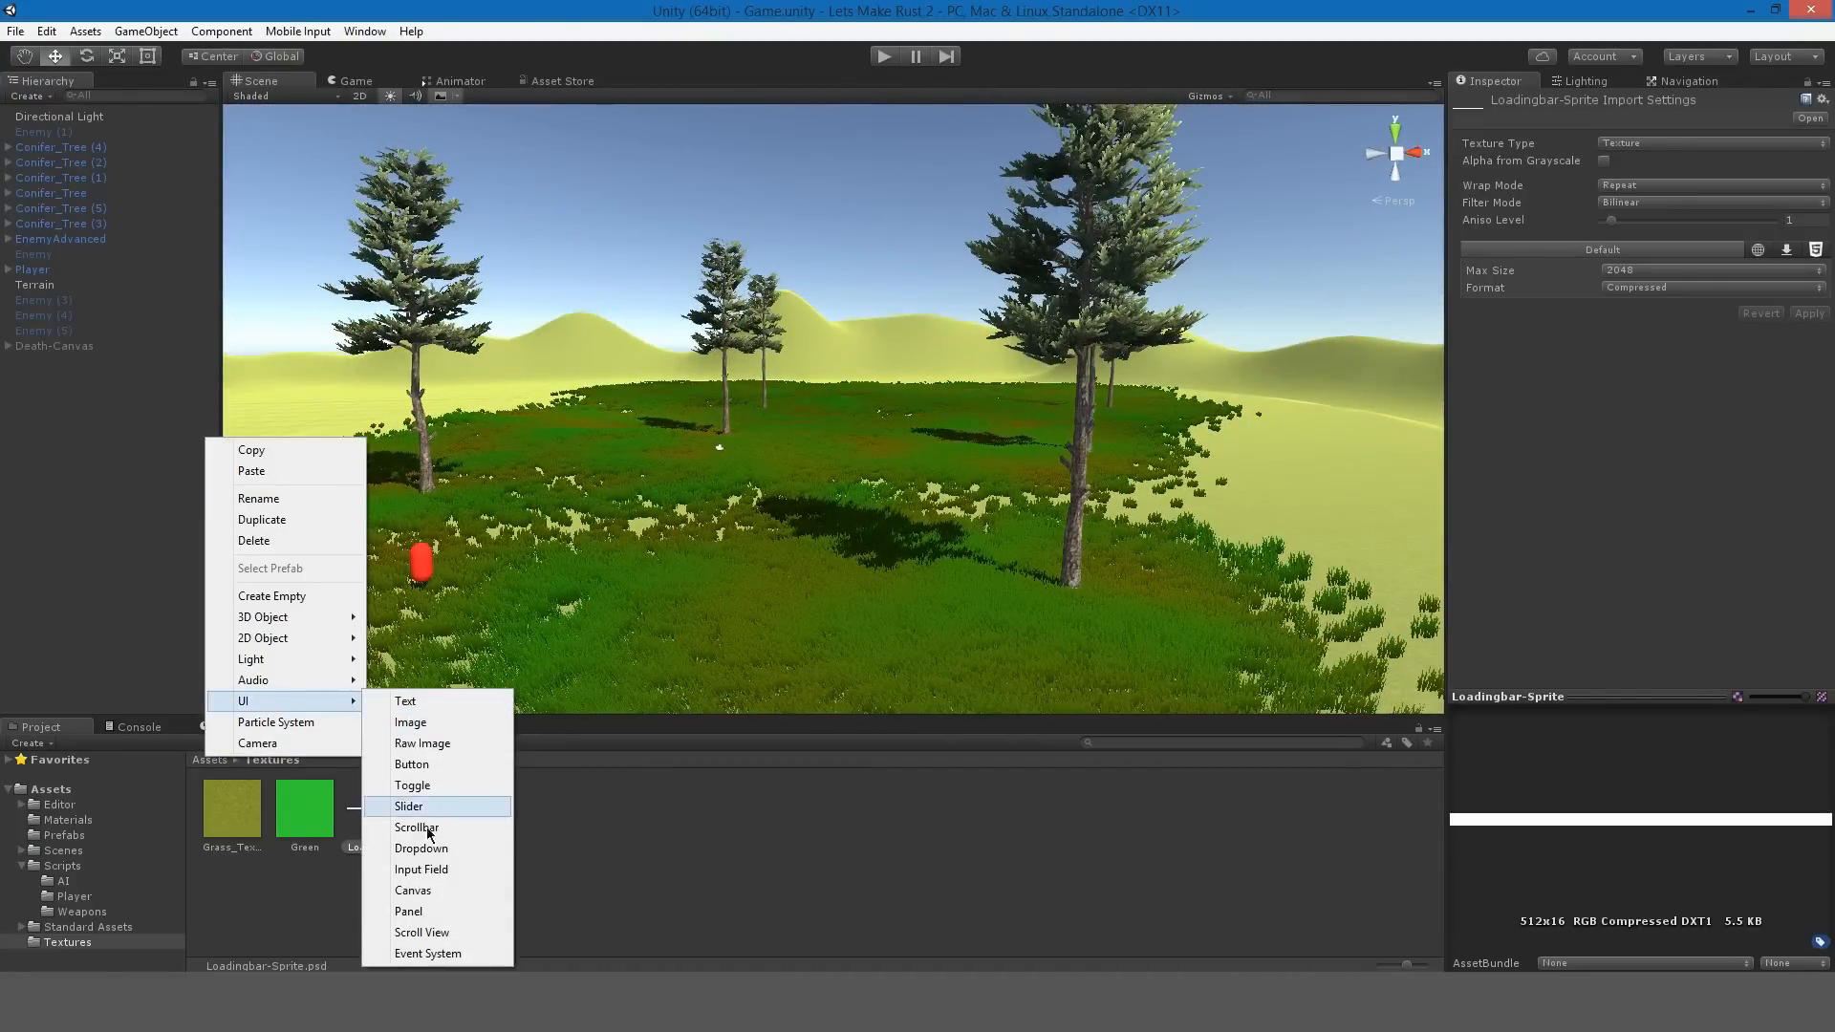
{"action": "left_click", "coordinate": [412, 890]}
{"action": "type", "text": "UI-Canvas"}
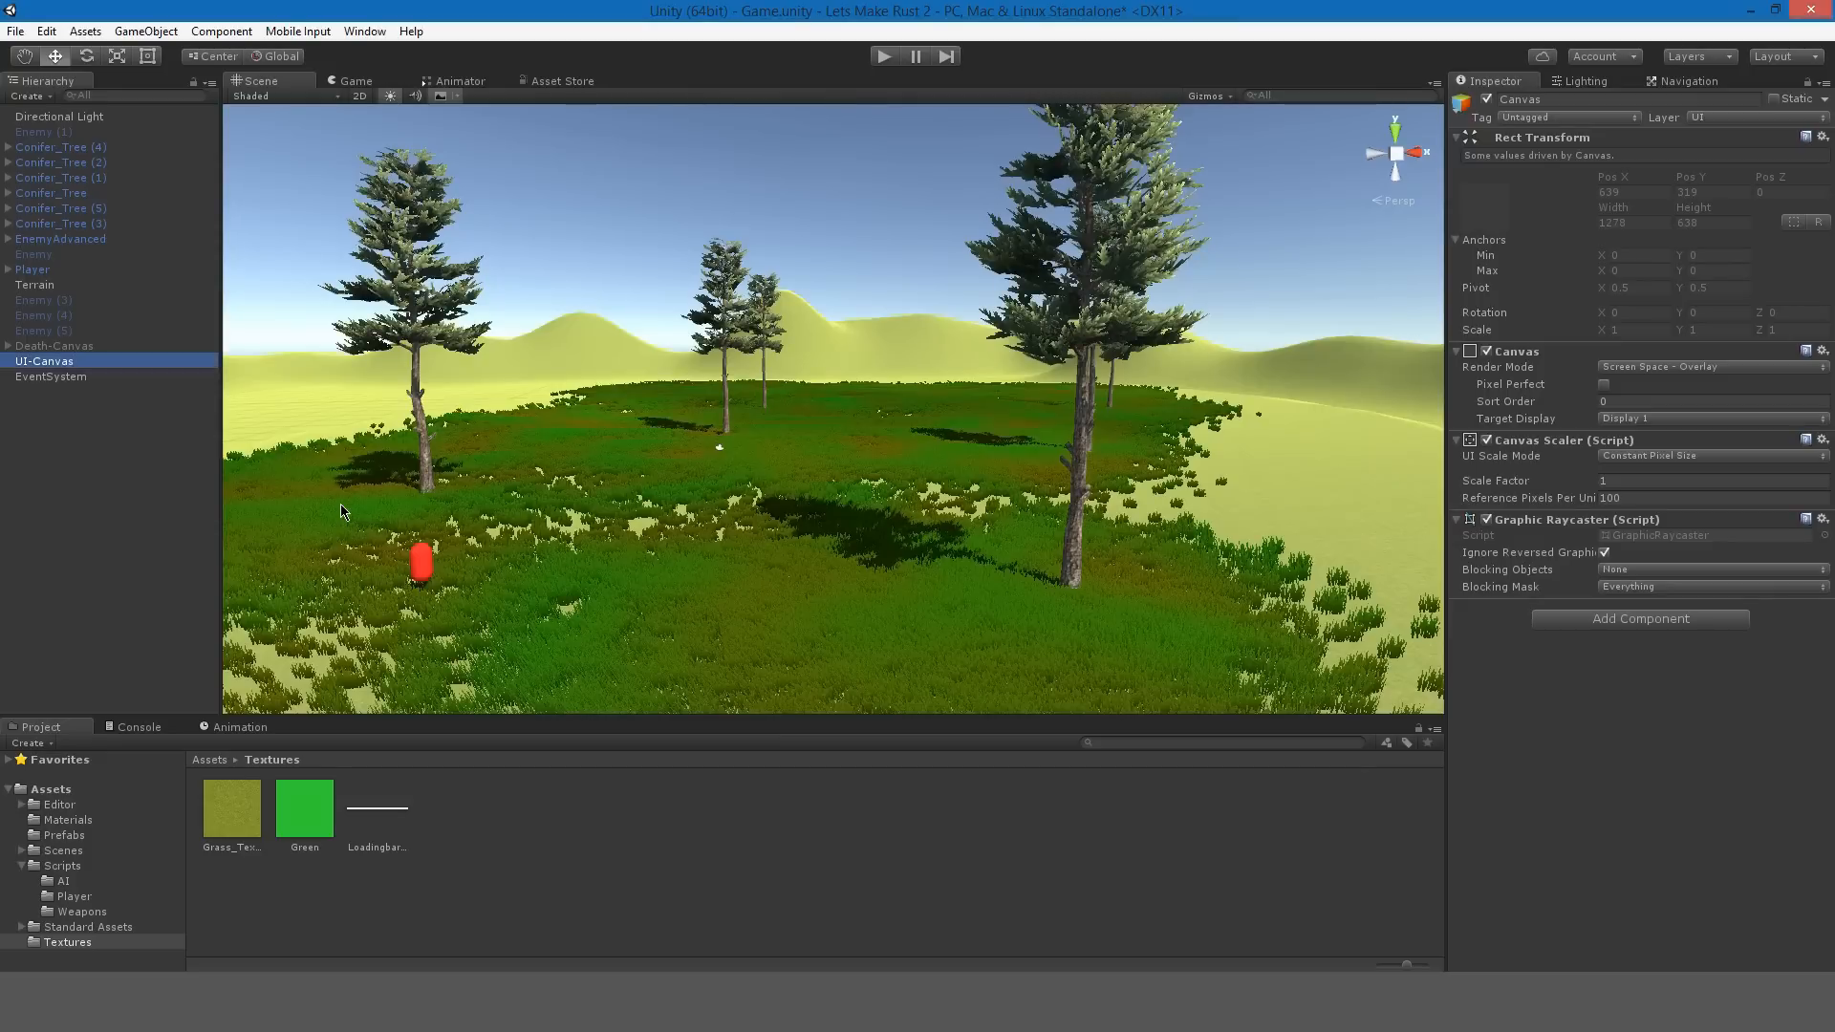
{"action": "right_click", "coordinate": [45, 361]}
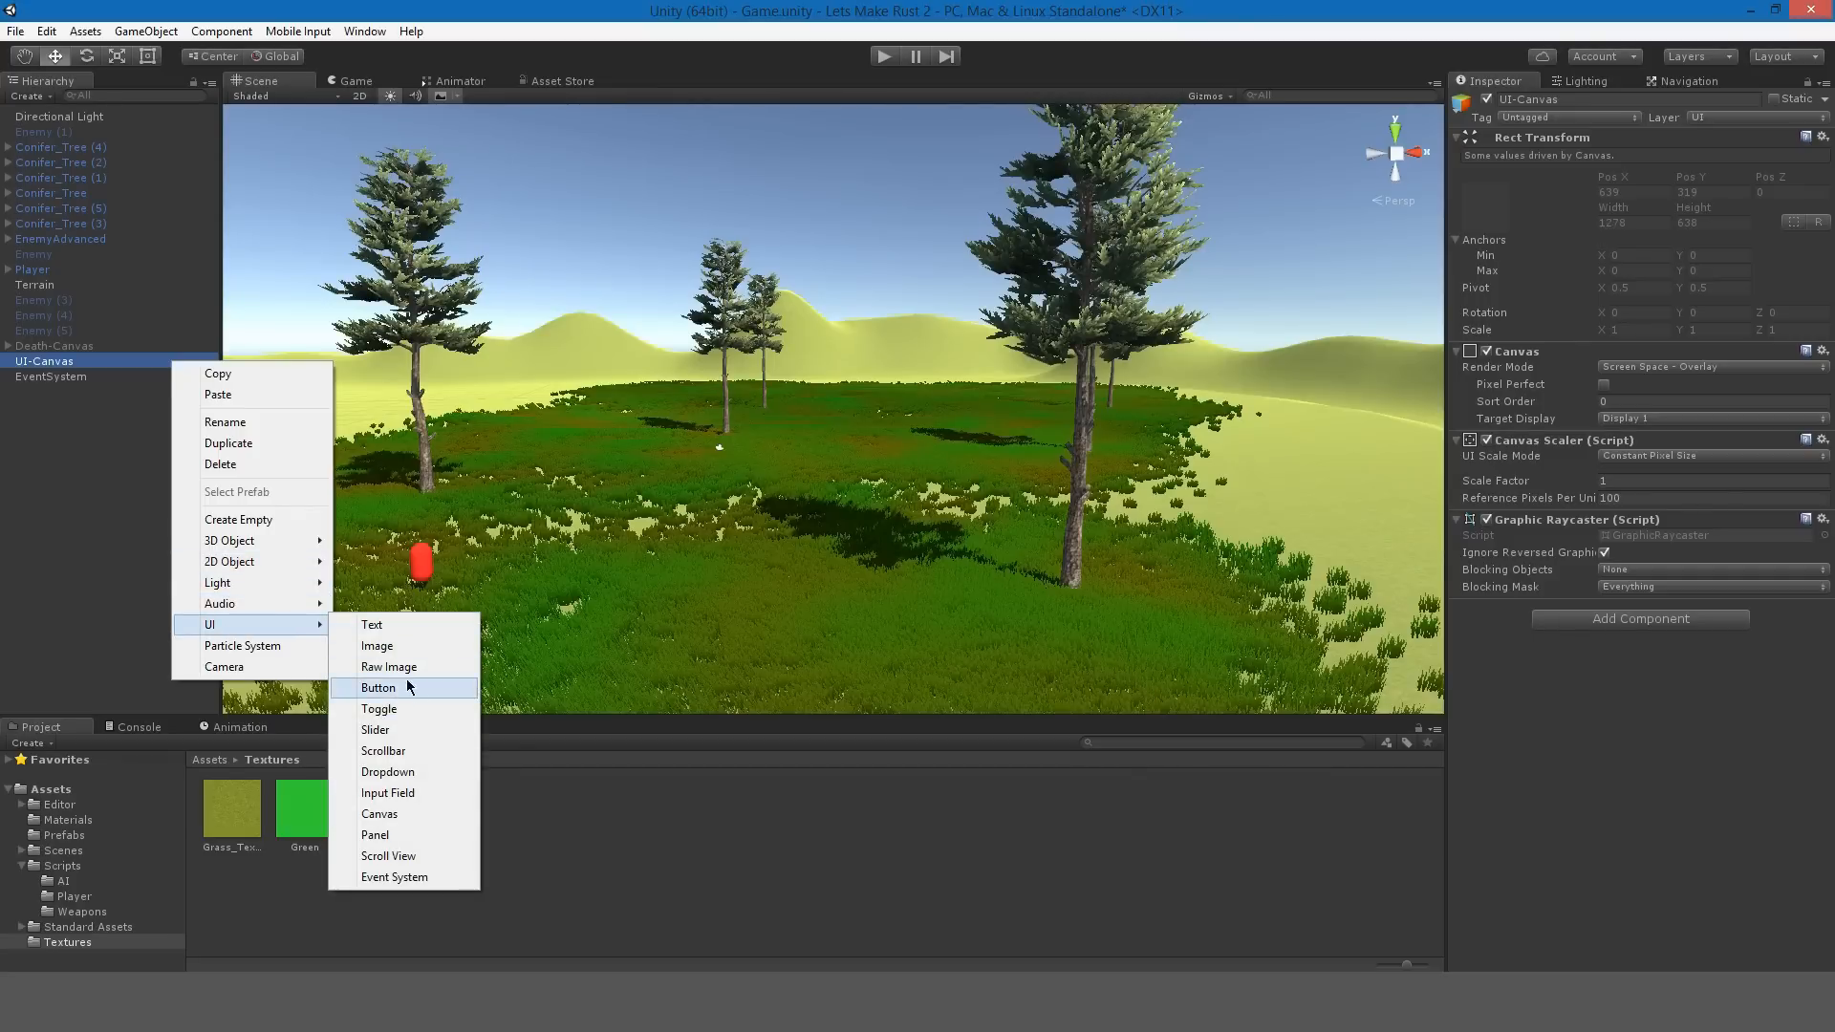
{"action": "mouse_move", "coordinate": [413, 693]}
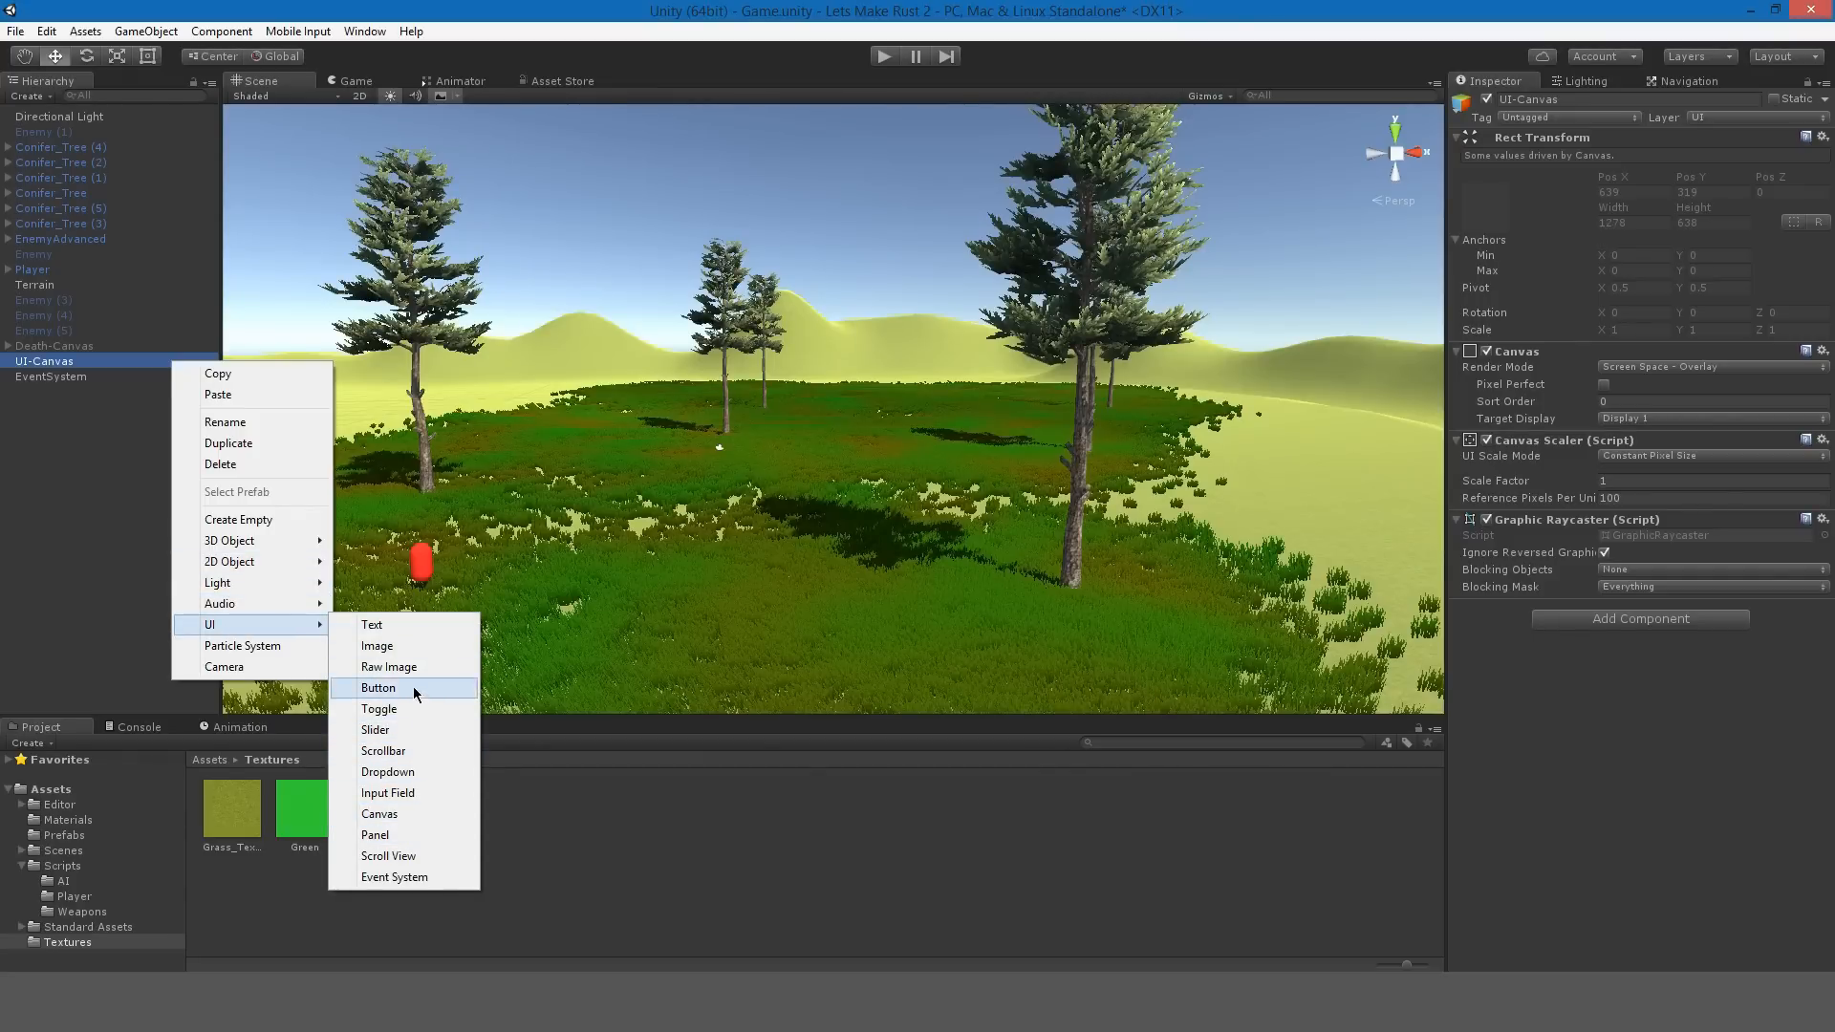
{"action": "left_click", "coordinate": [376, 645]}
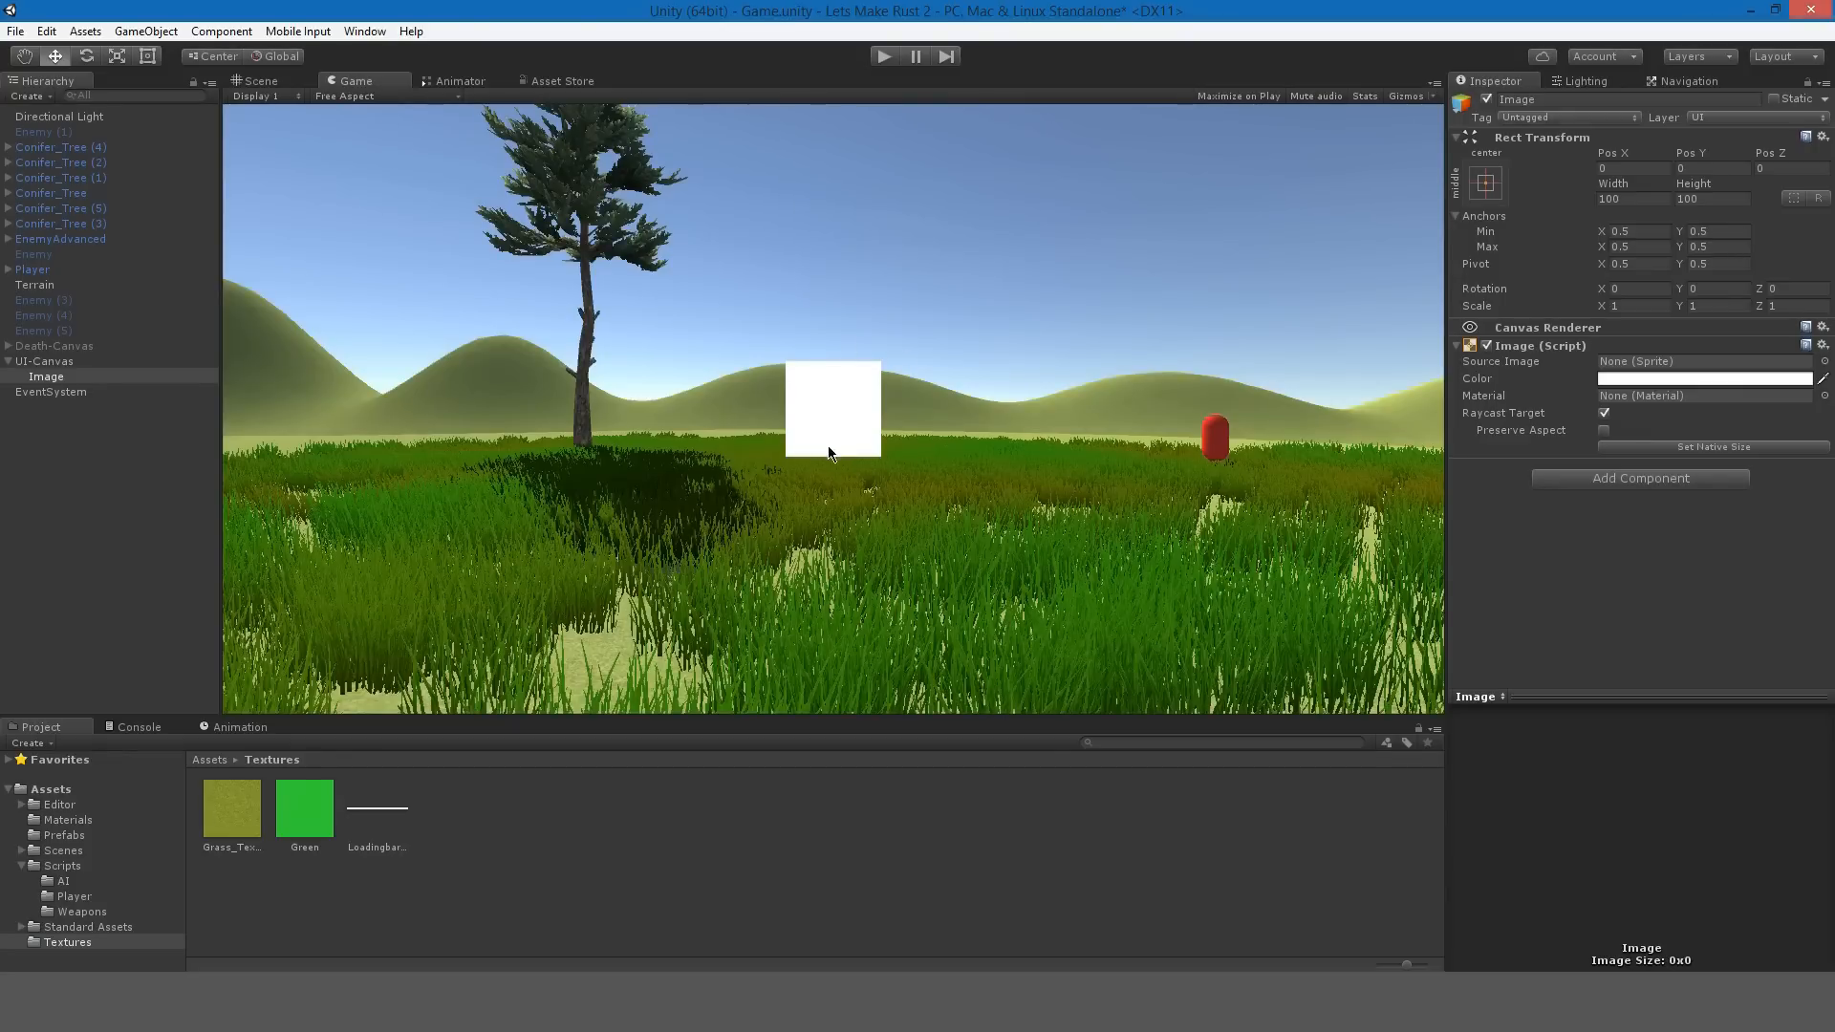
{"action": "mouse_move", "coordinate": [1621, 448]}
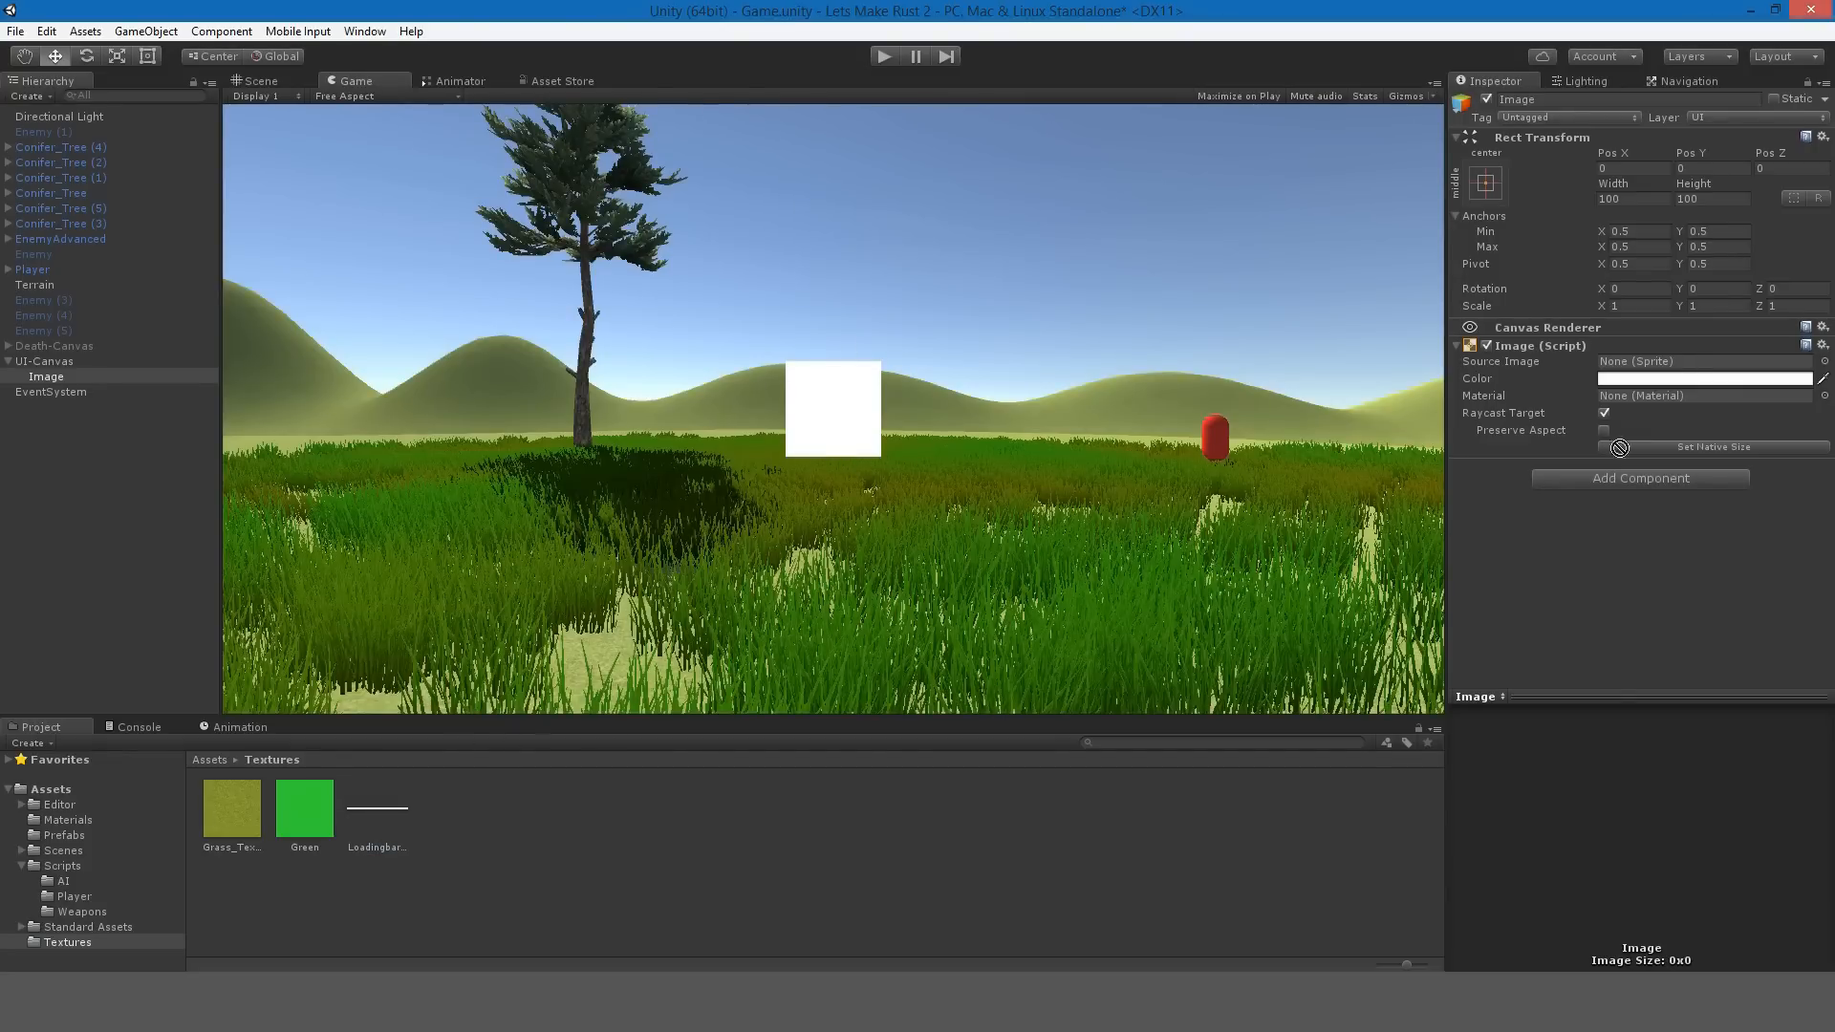
Set Loadingbar-Sprite to Sprite (2D and UI), Point filter, Max Size 512, 16 bits, and apply.
{"action": "left_click", "coordinate": [375, 810]}
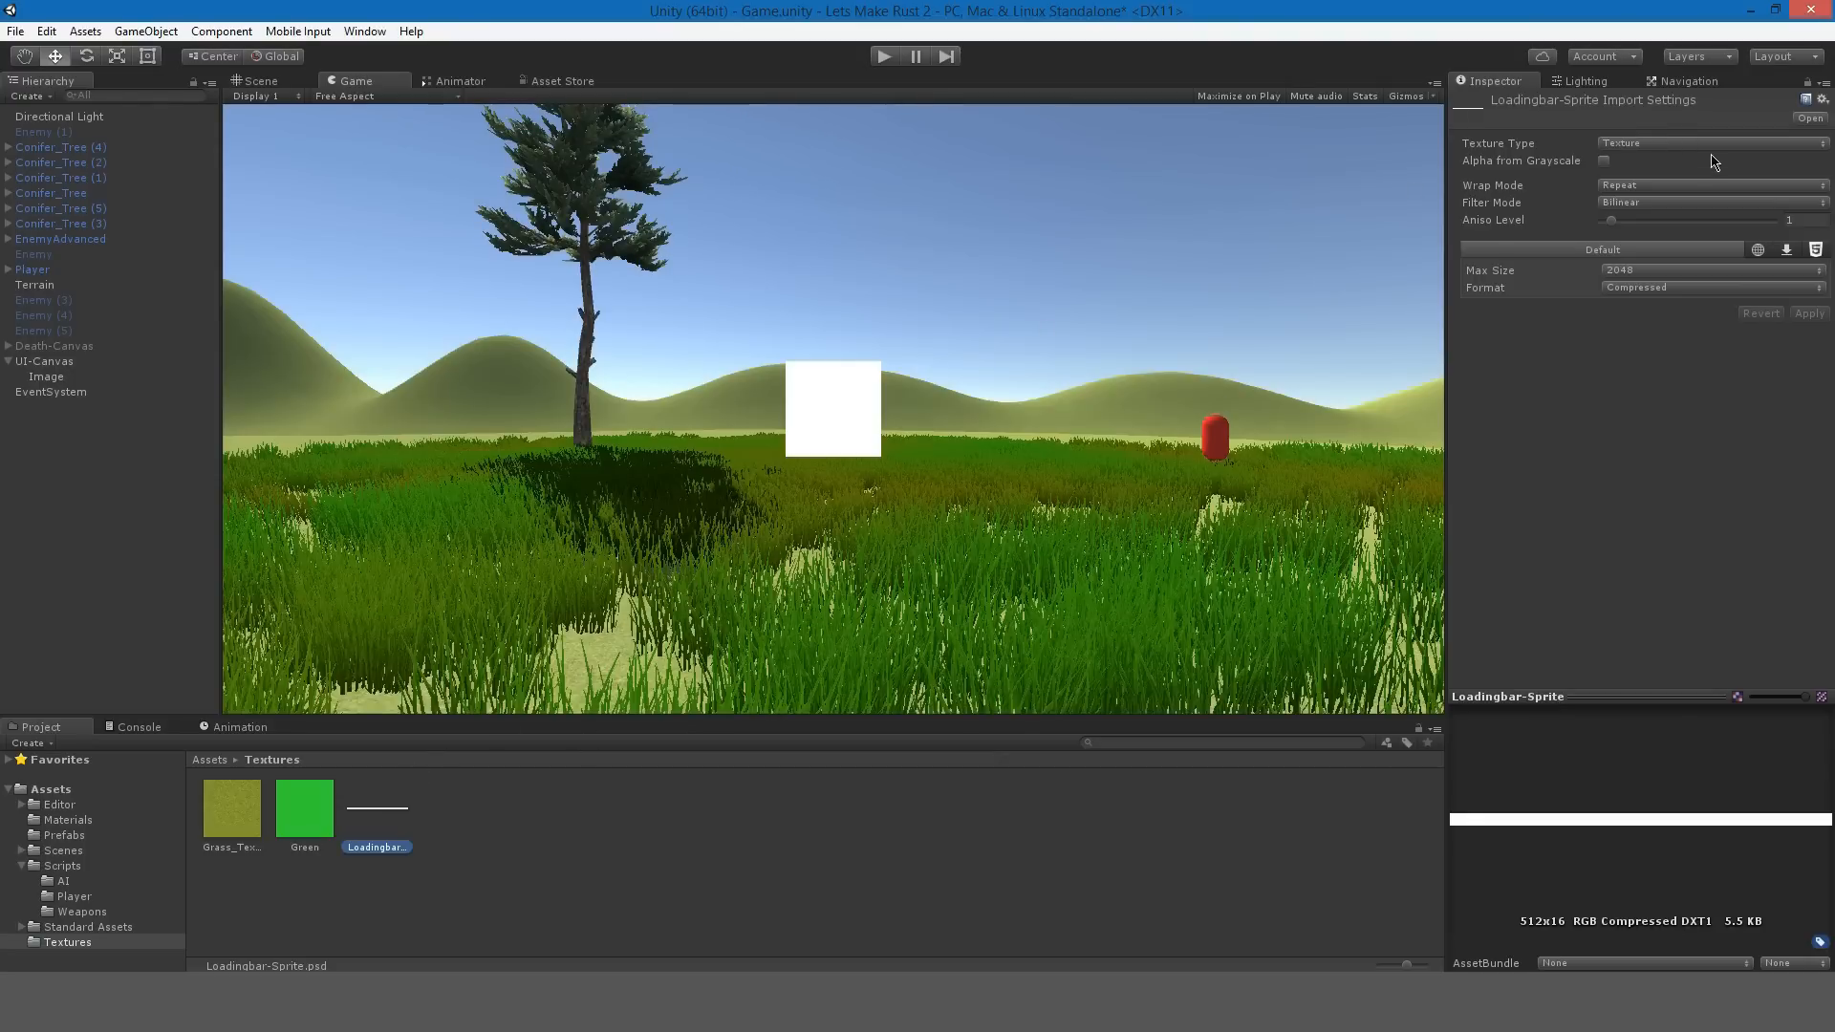
{"action": "left_click", "coordinate": [1710, 142]}
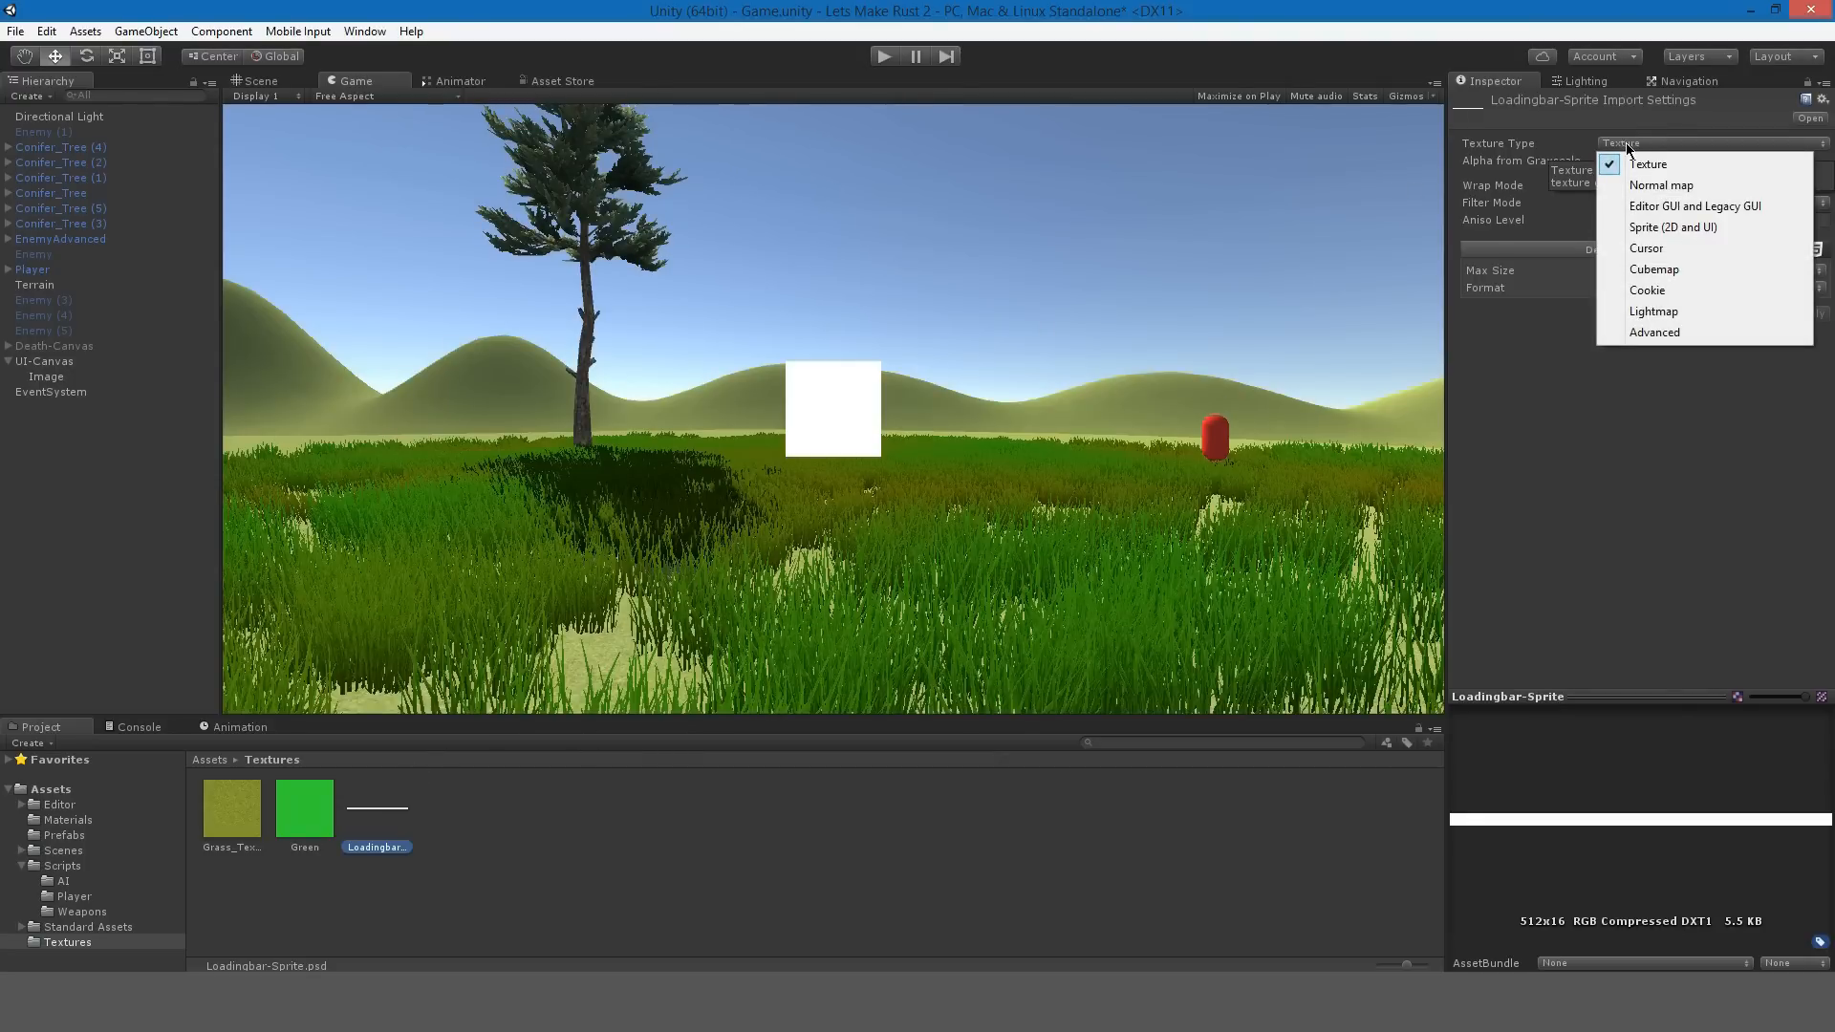
{"action": "left_click", "coordinate": [1673, 228]}
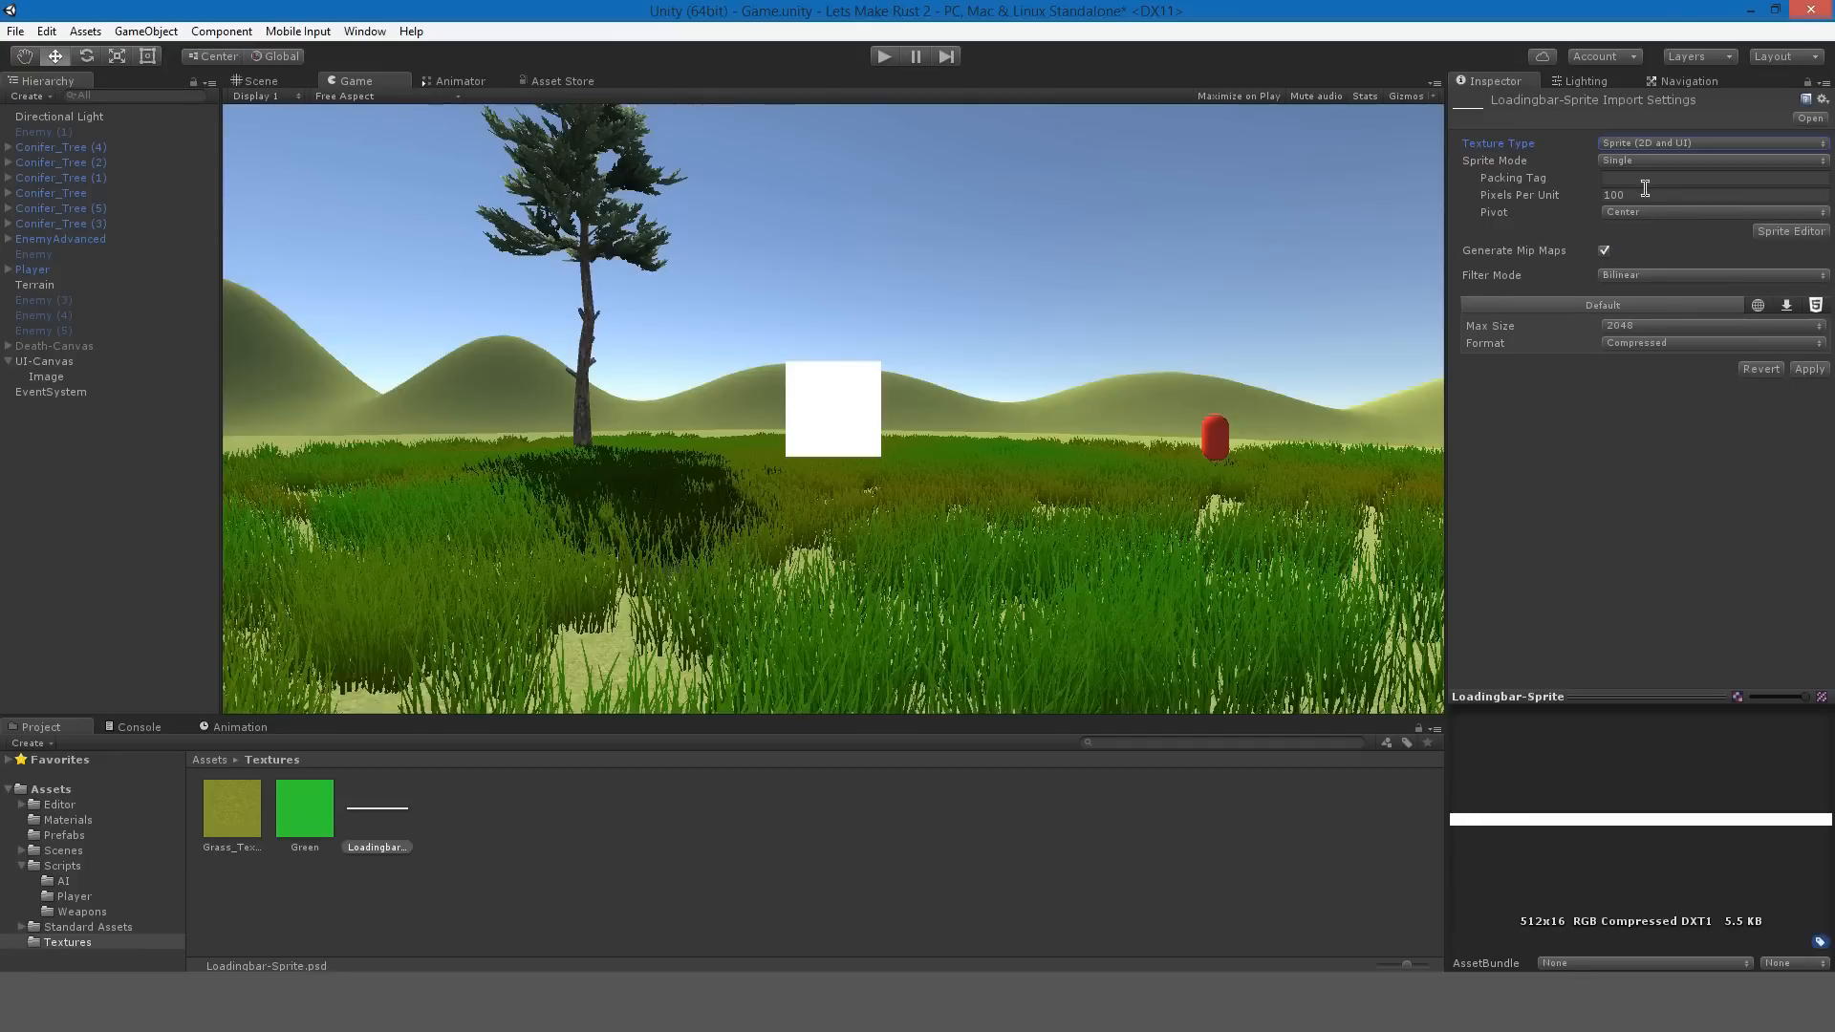
{"action": "mouse_move", "coordinate": [1626, 277]}
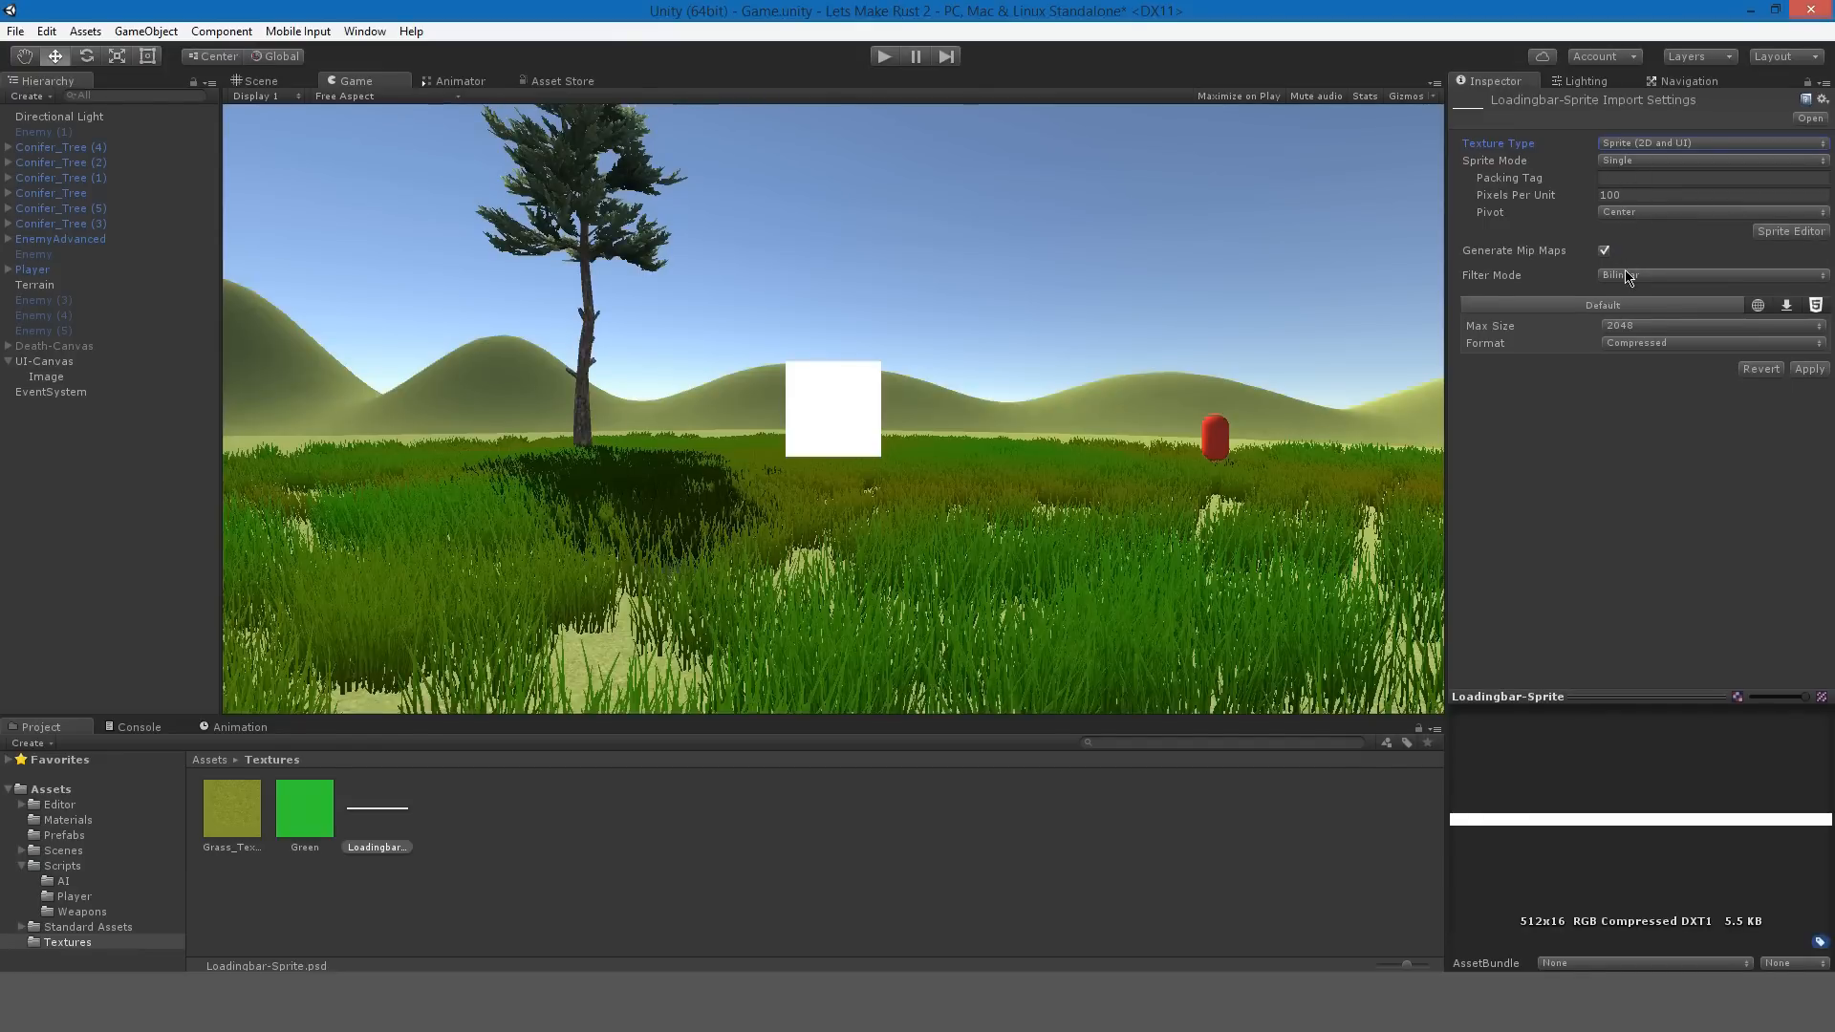
{"action": "left_click", "coordinate": [1710, 276]}
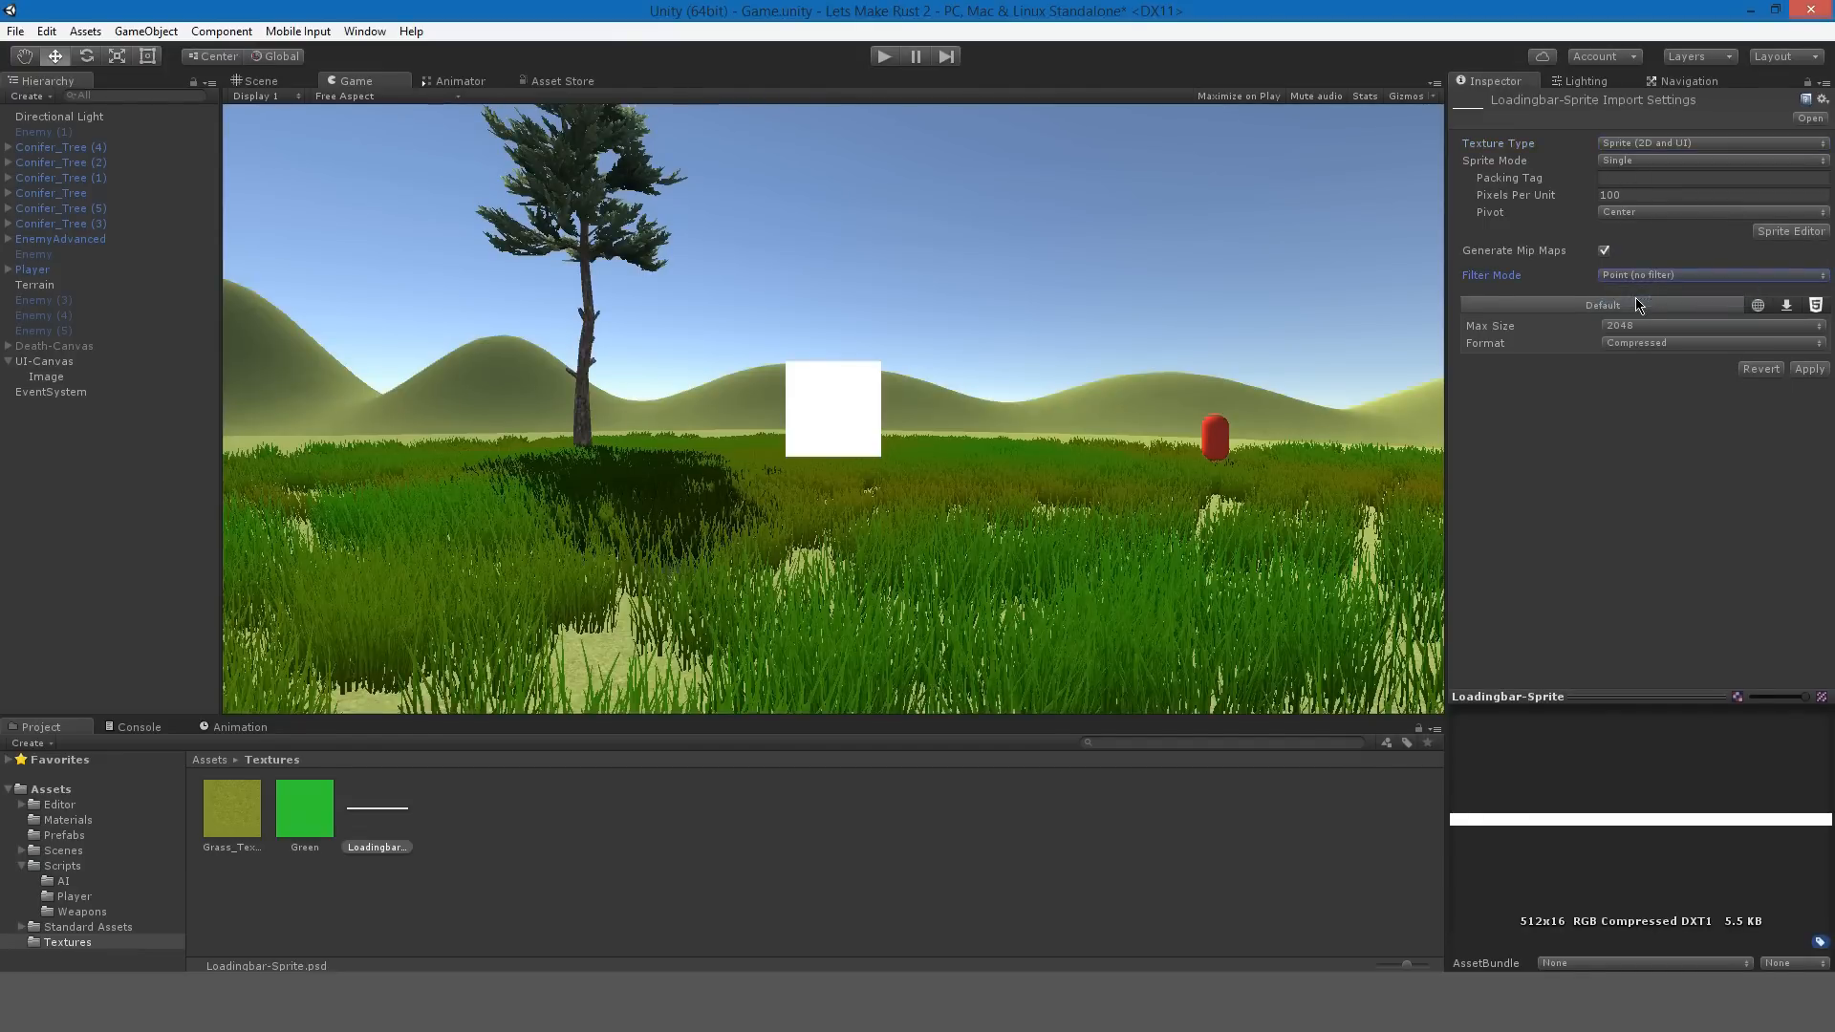
{"action": "left_click", "coordinate": [1710, 325]}
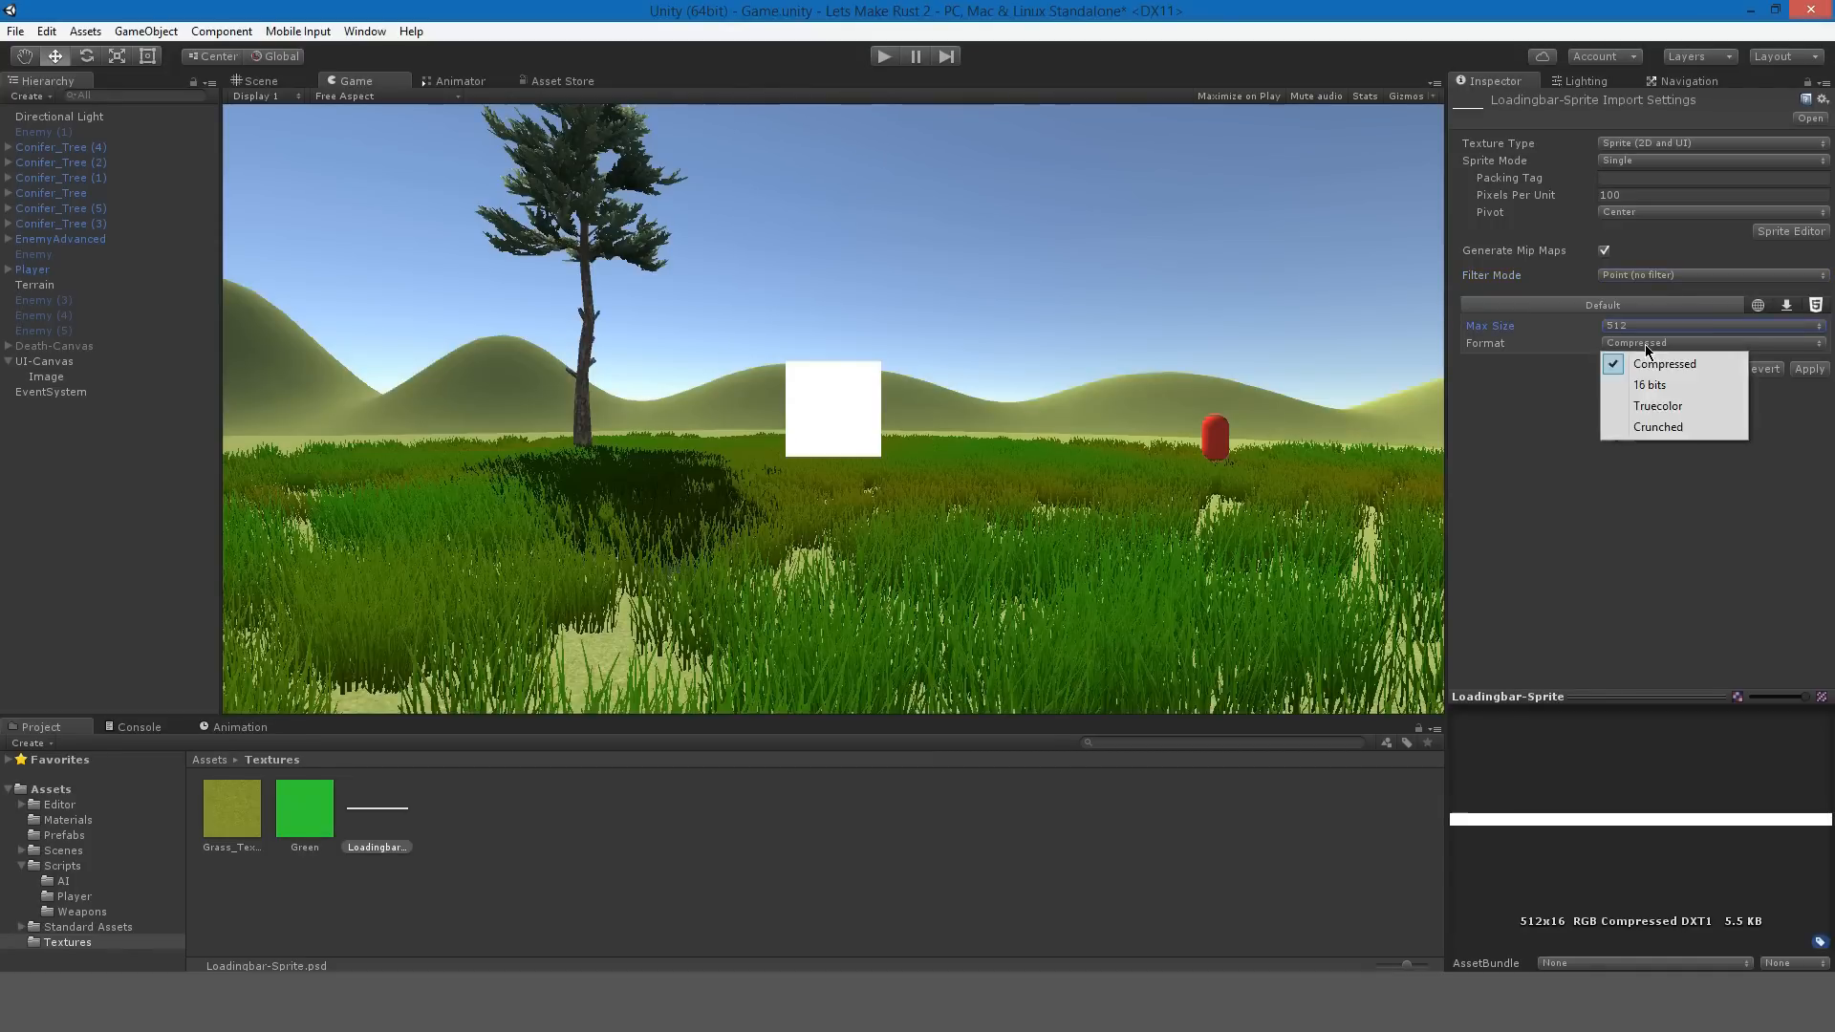
{"action": "left_click", "coordinate": [1651, 384]}
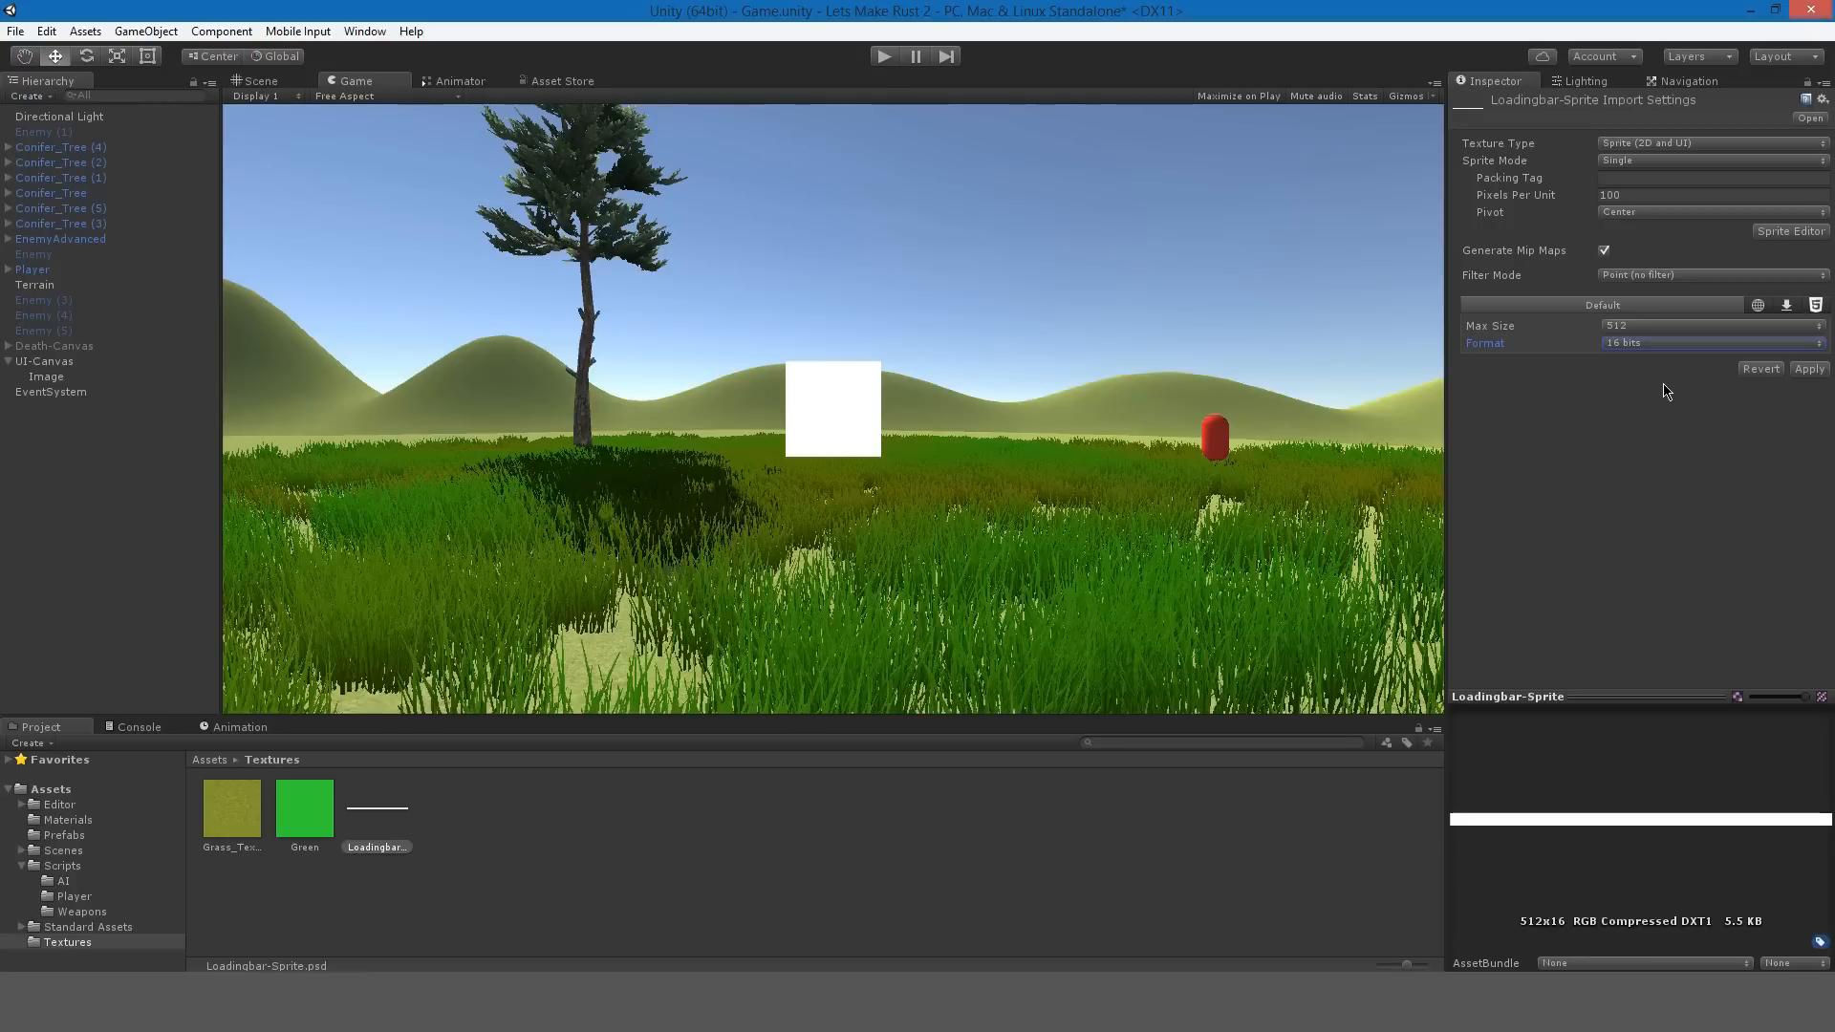
{"action": "left_click", "coordinate": [1808, 369]}
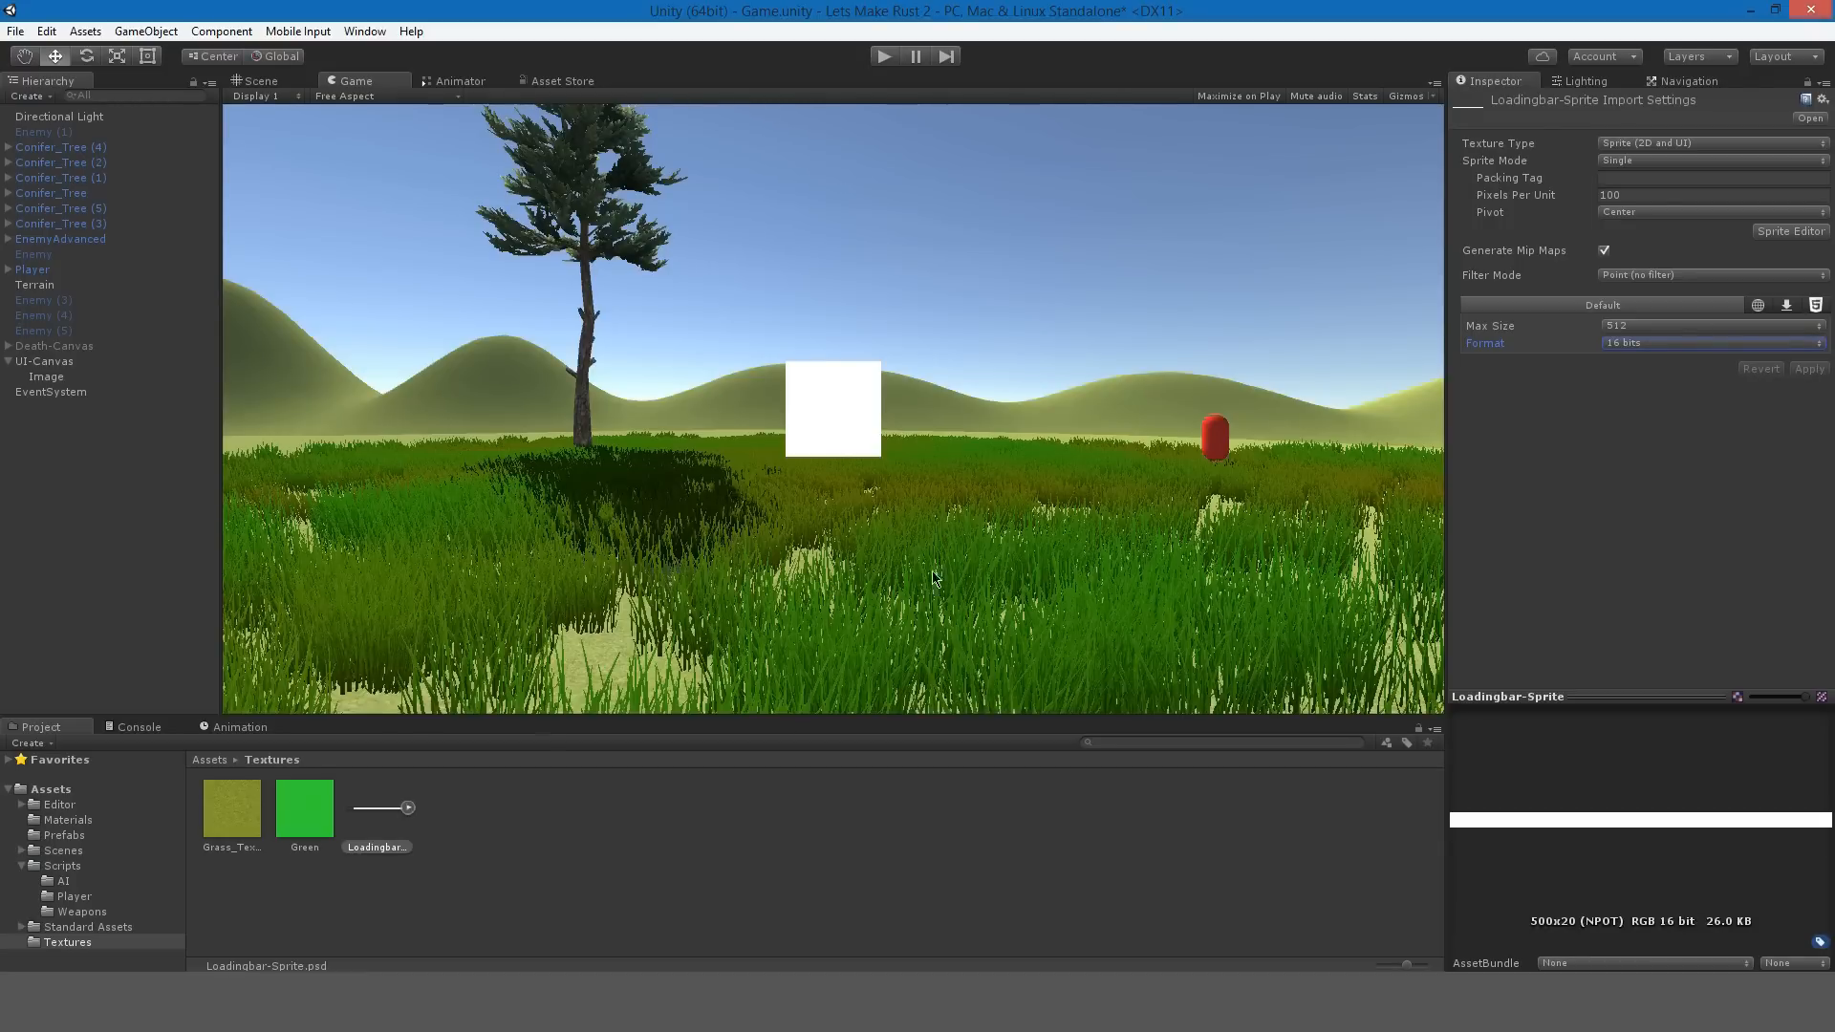
{"action": "left_click", "coordinate": [47, 377]}
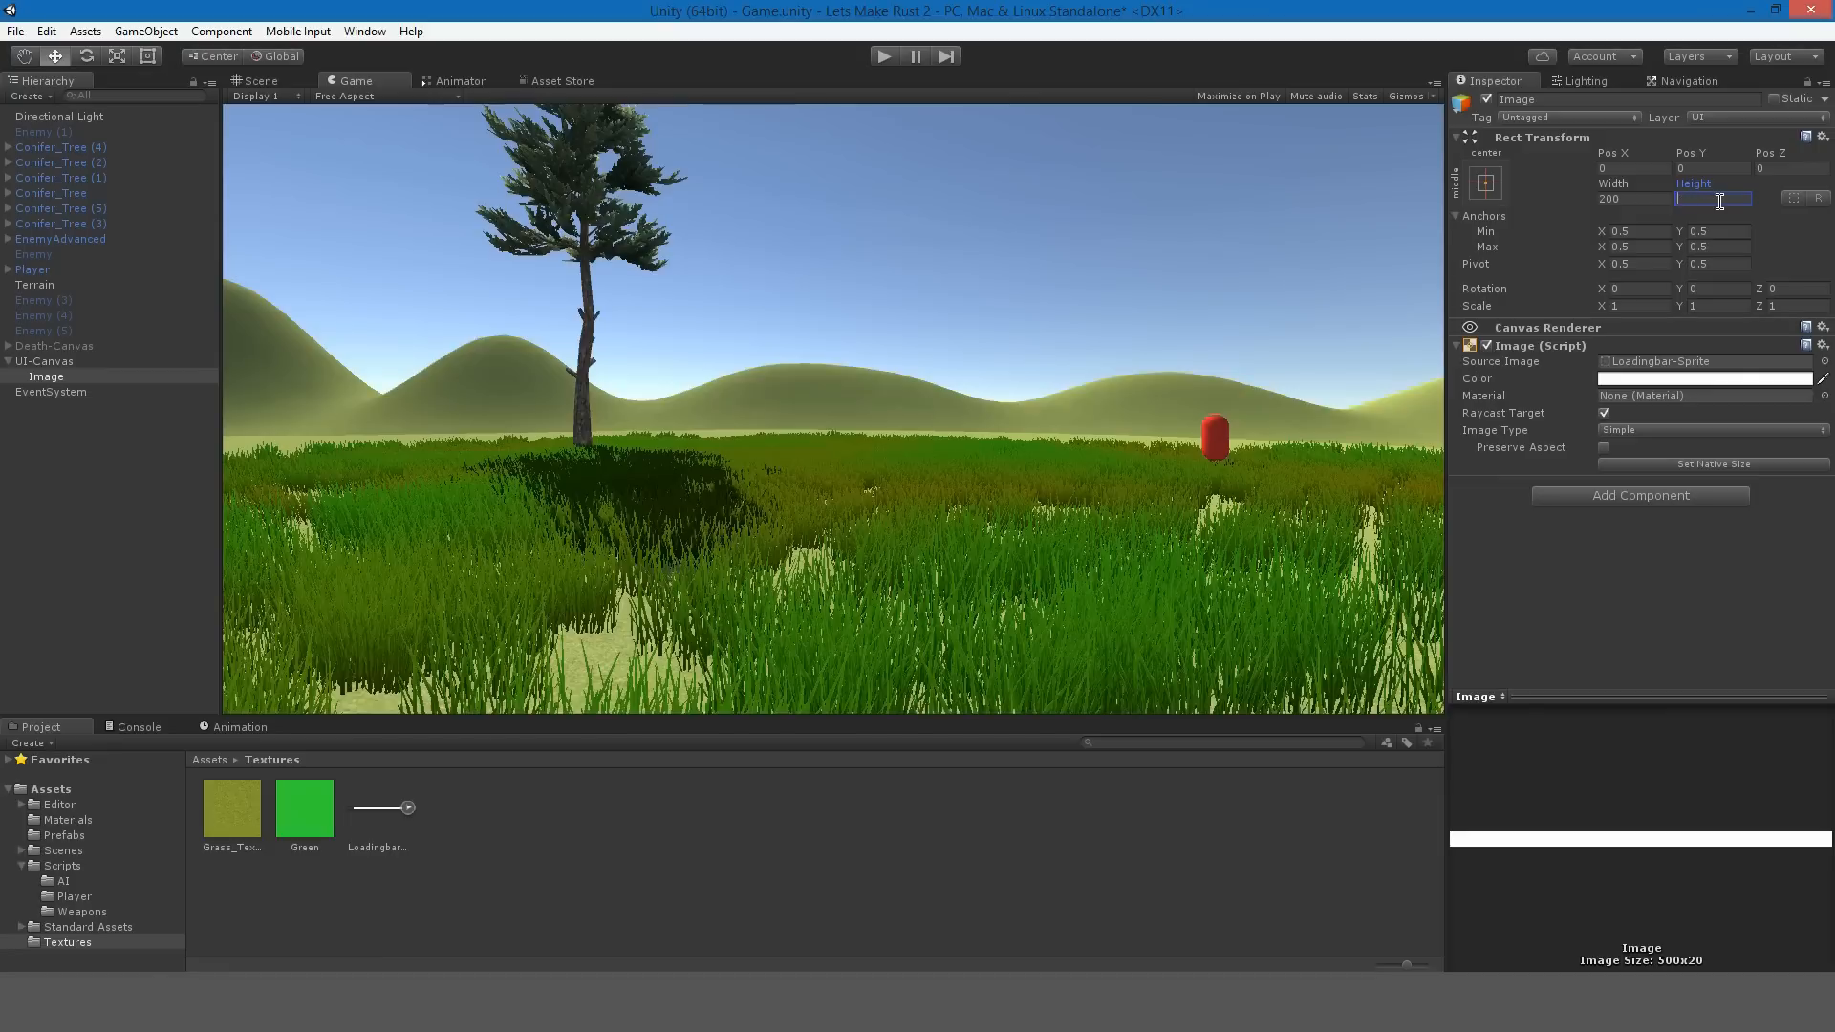
Make the Image 200×15 at bottom-left (Pos X 125, Y 15) and enable Pixel Perfect on UI-Canvas.
{"action": "type", "text": "15"}
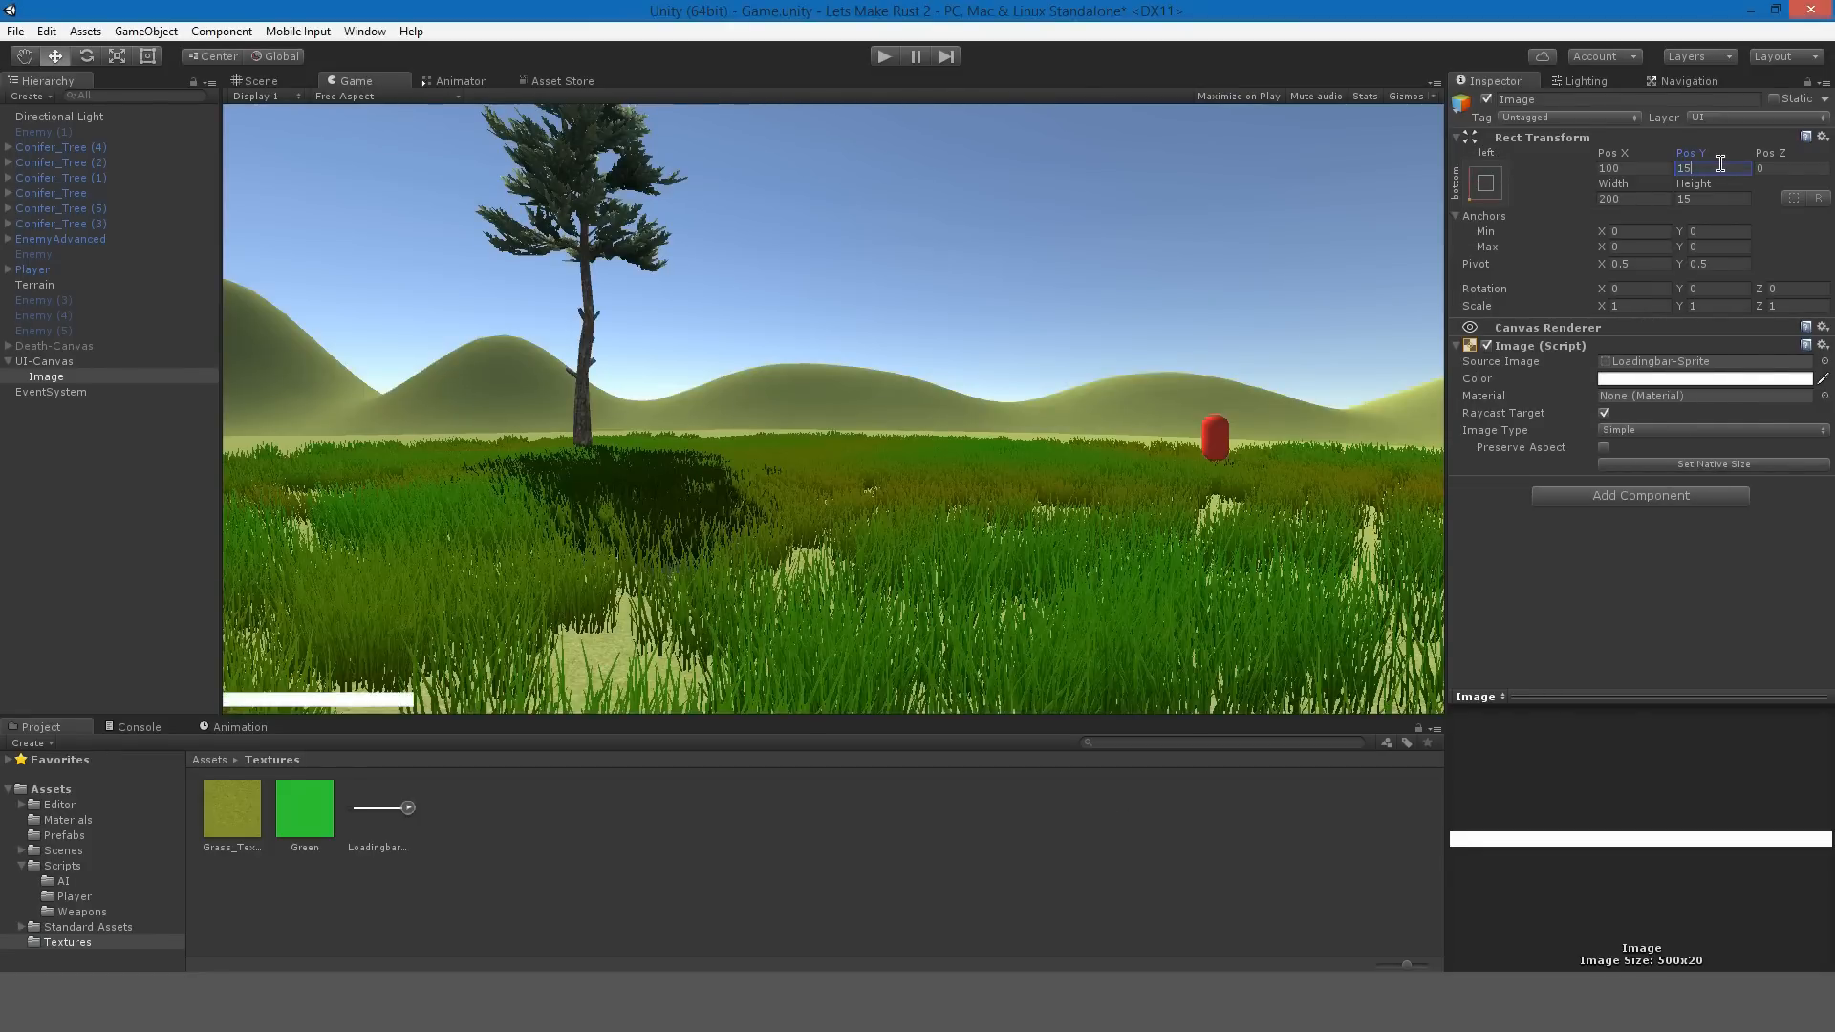
{"action": "left_click", "coordinate": [1621, 167]}
{"action": "type", "text": "125"}
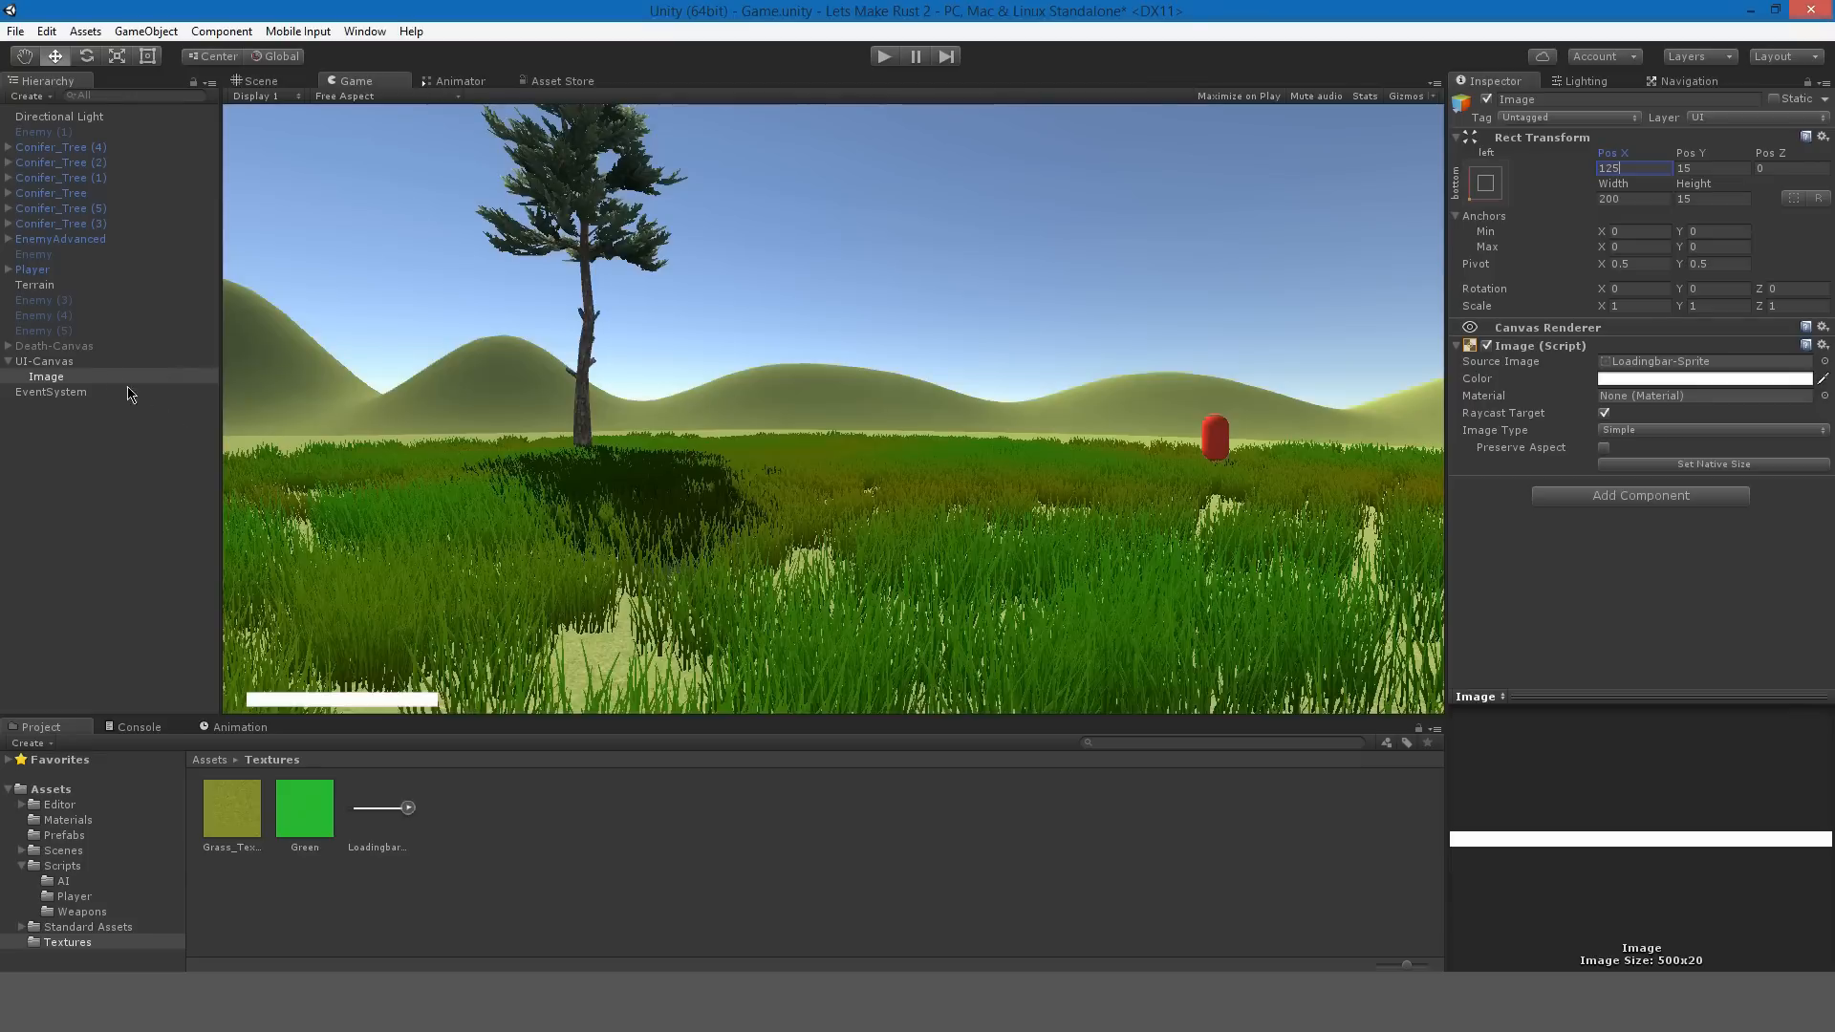
{"action": "left_click", "coordinate": [45, 361]}
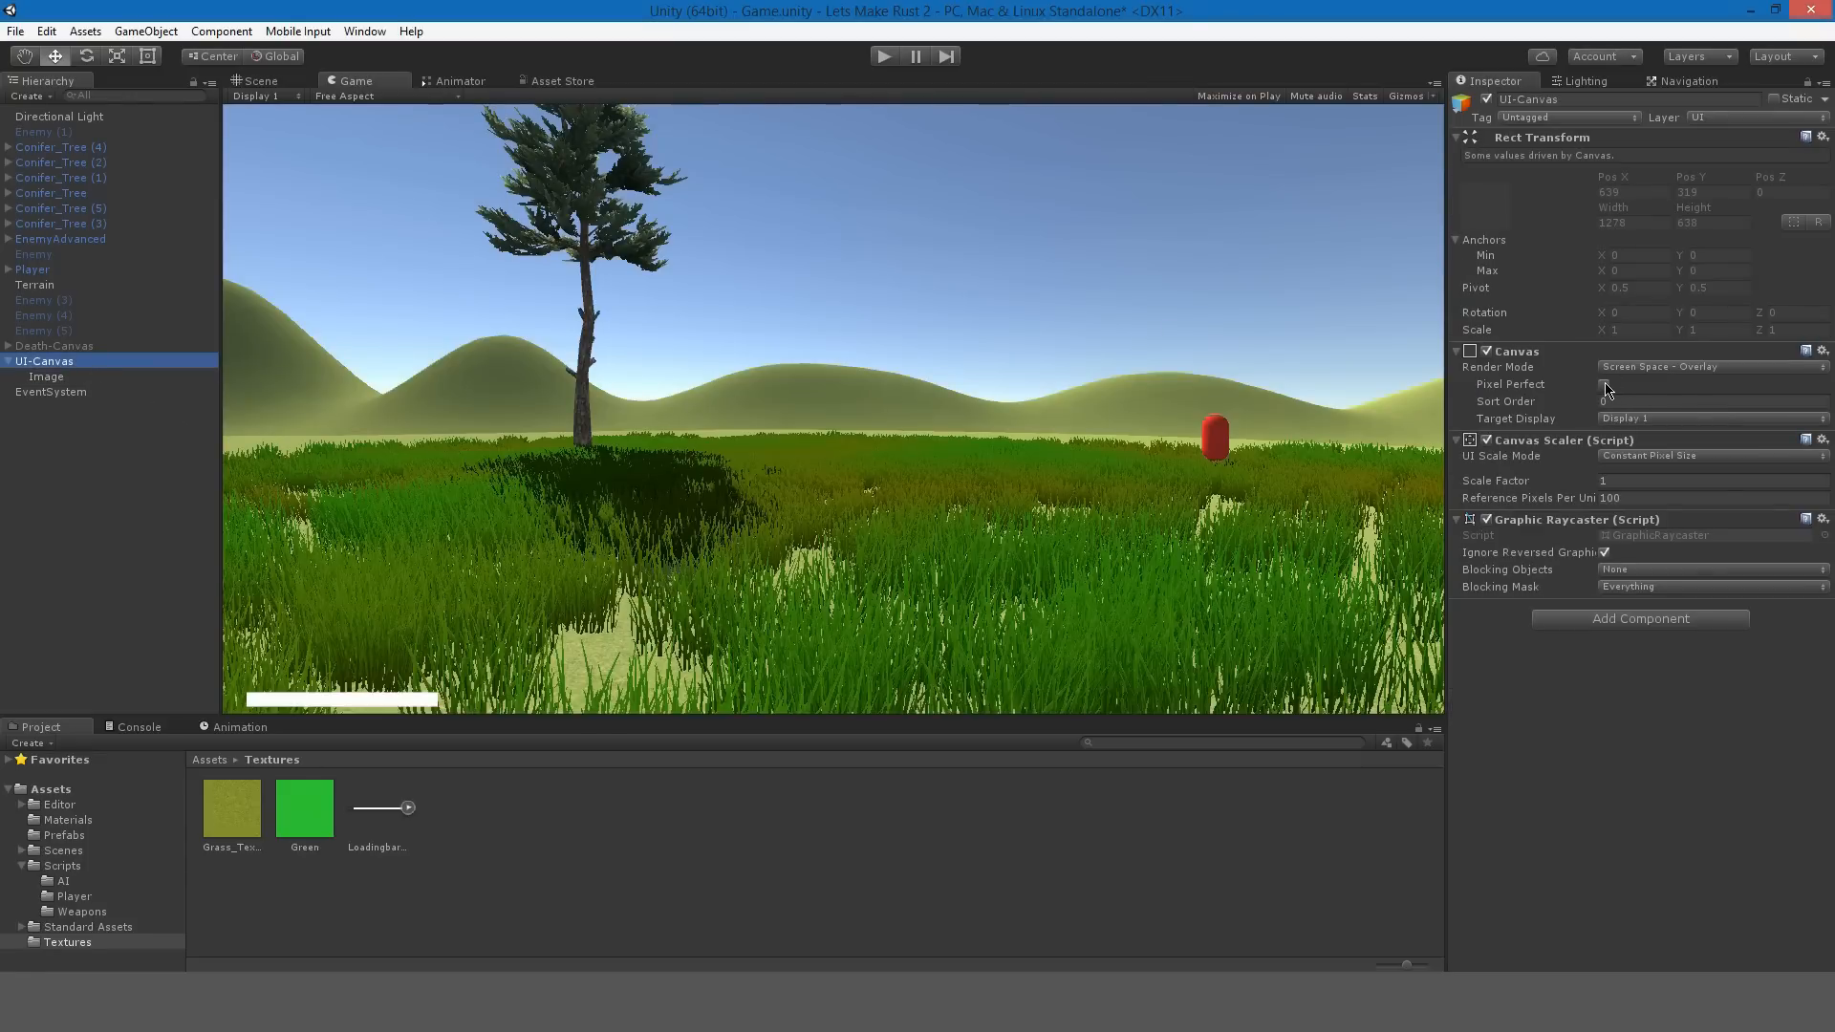
{"action": "left_click", "coordinate": [1605, 384]}
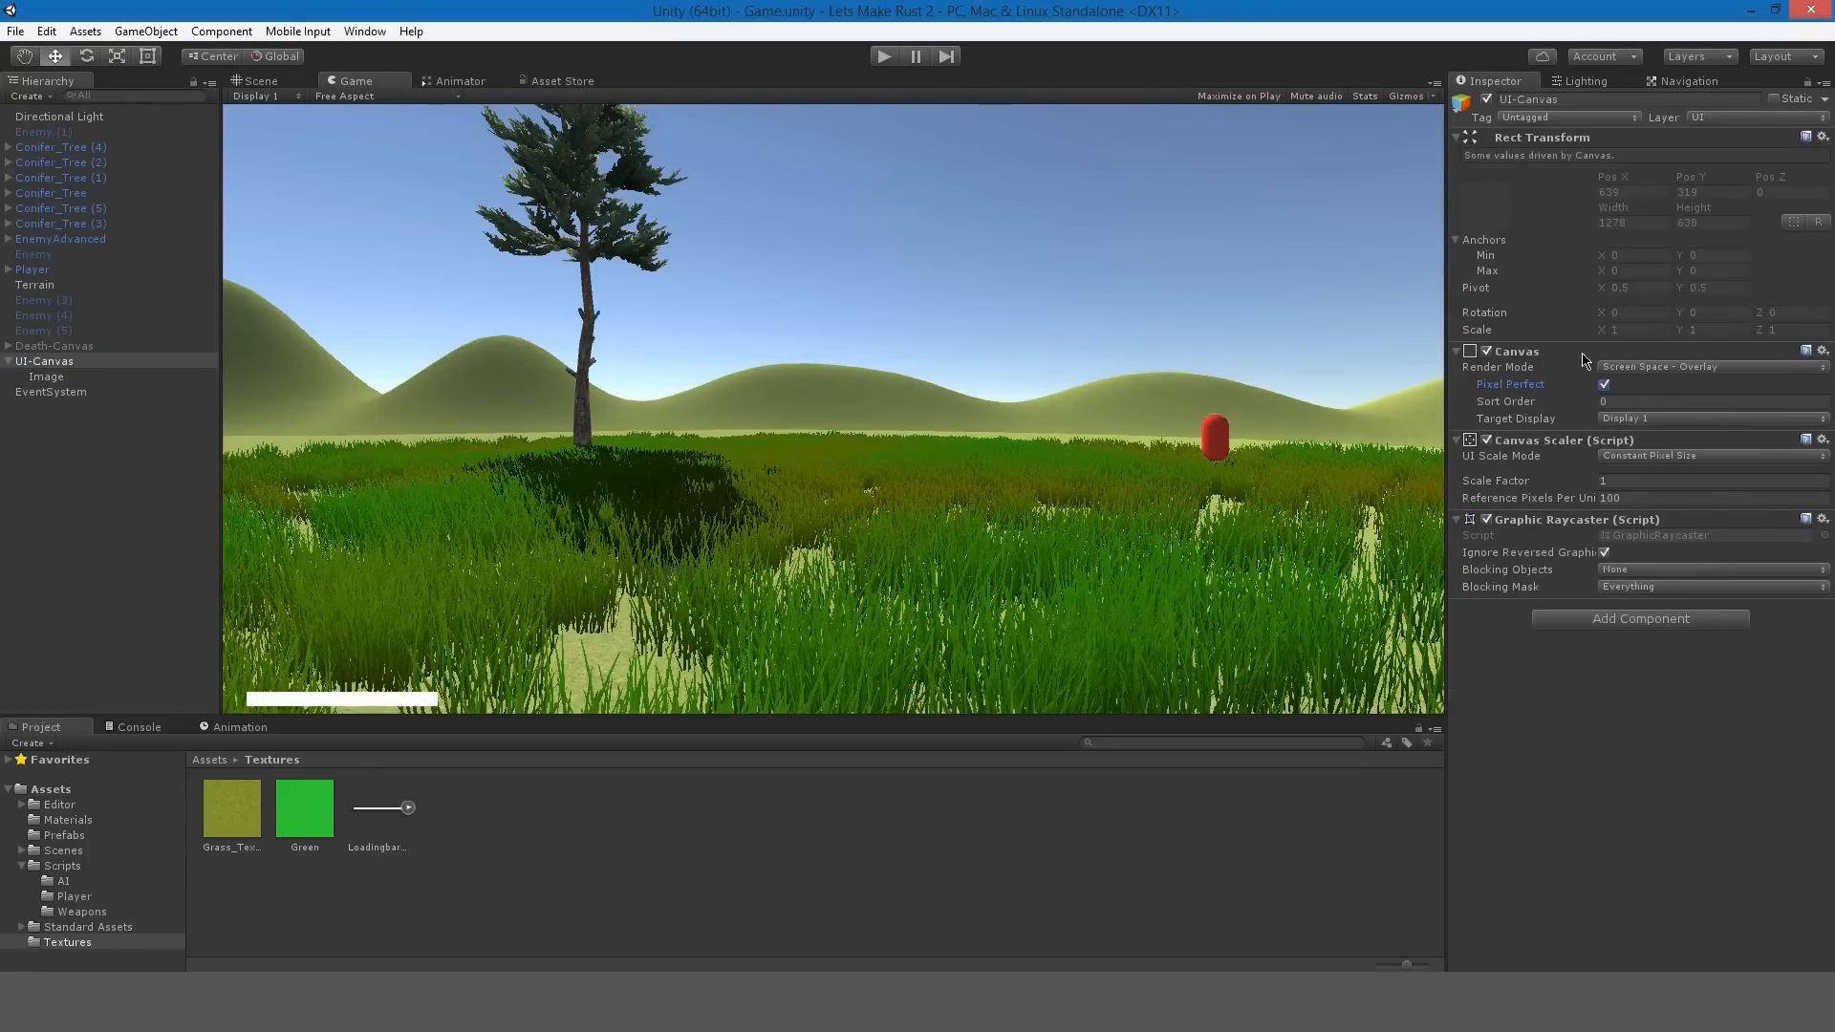
{"action": "left_click", "coordinate": [47, 376]}
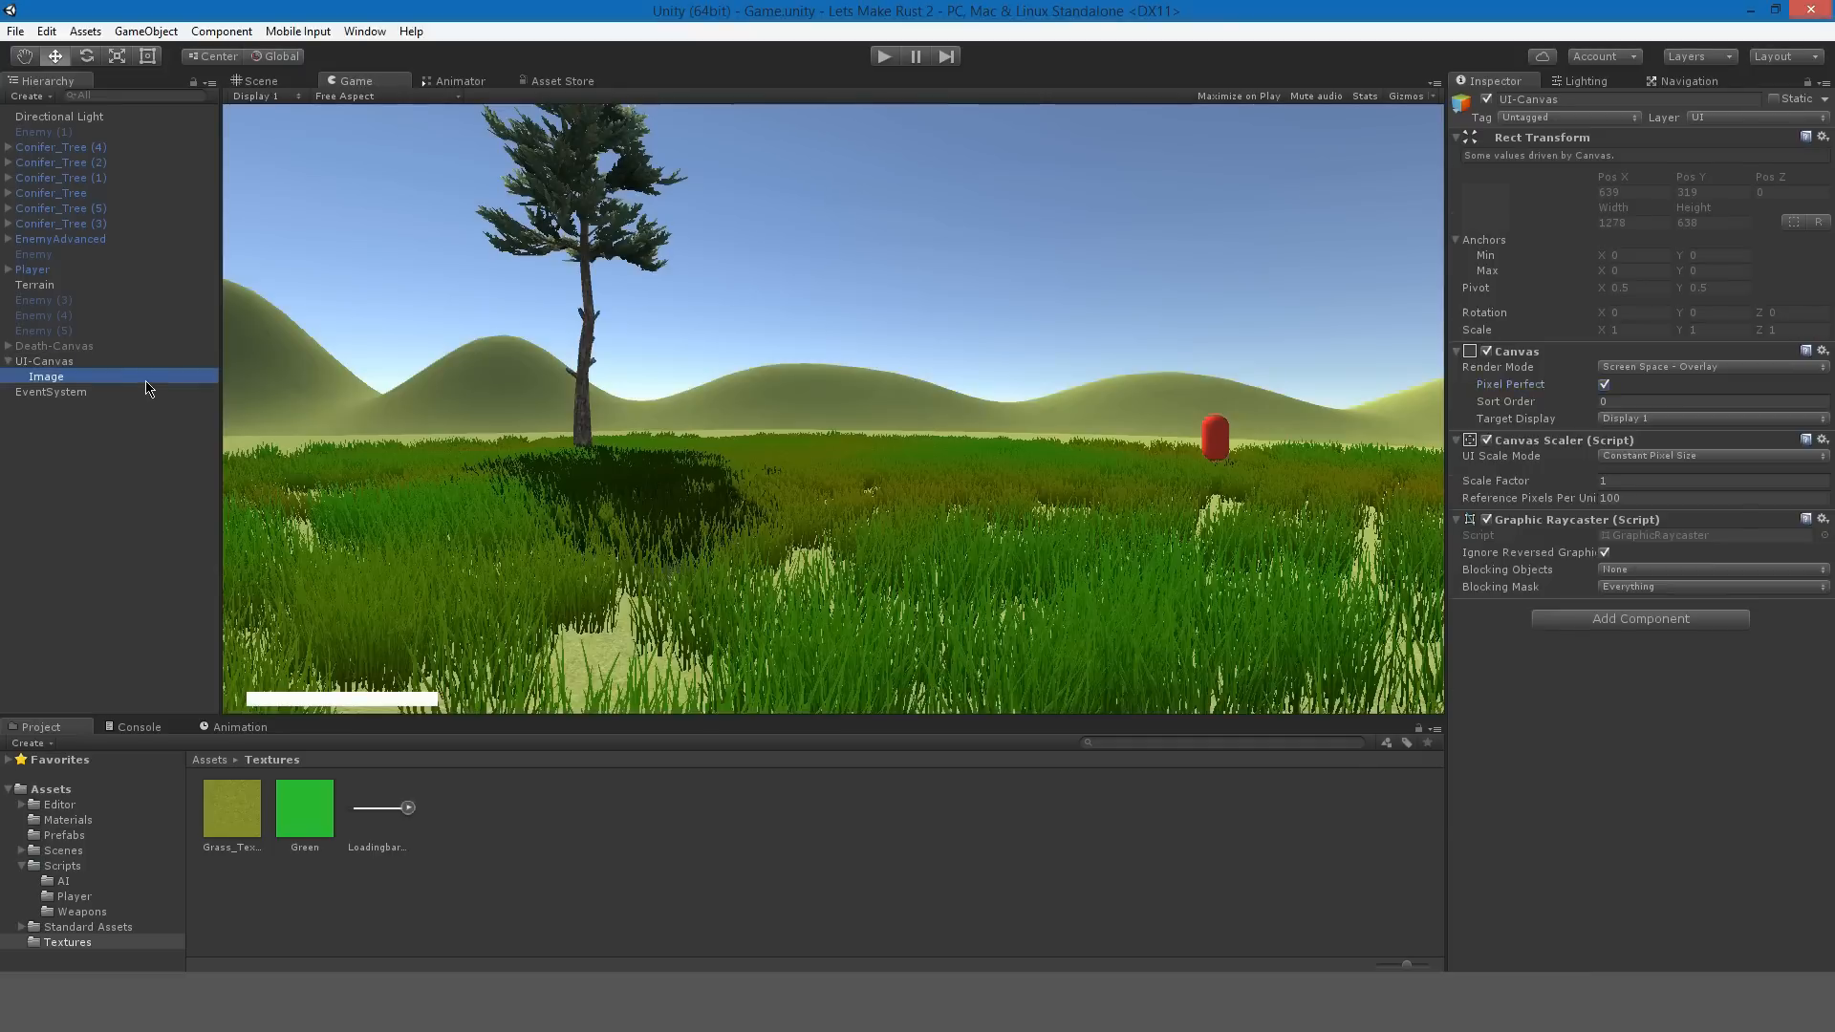
Name the bar HungerBar, duplicate it as ThirstBar, and raise HungerBar to Pos Y 40.
{"action": "left_click", "coordinate": [47, 376]}
{"action": "type", "text": "HungerBar"}
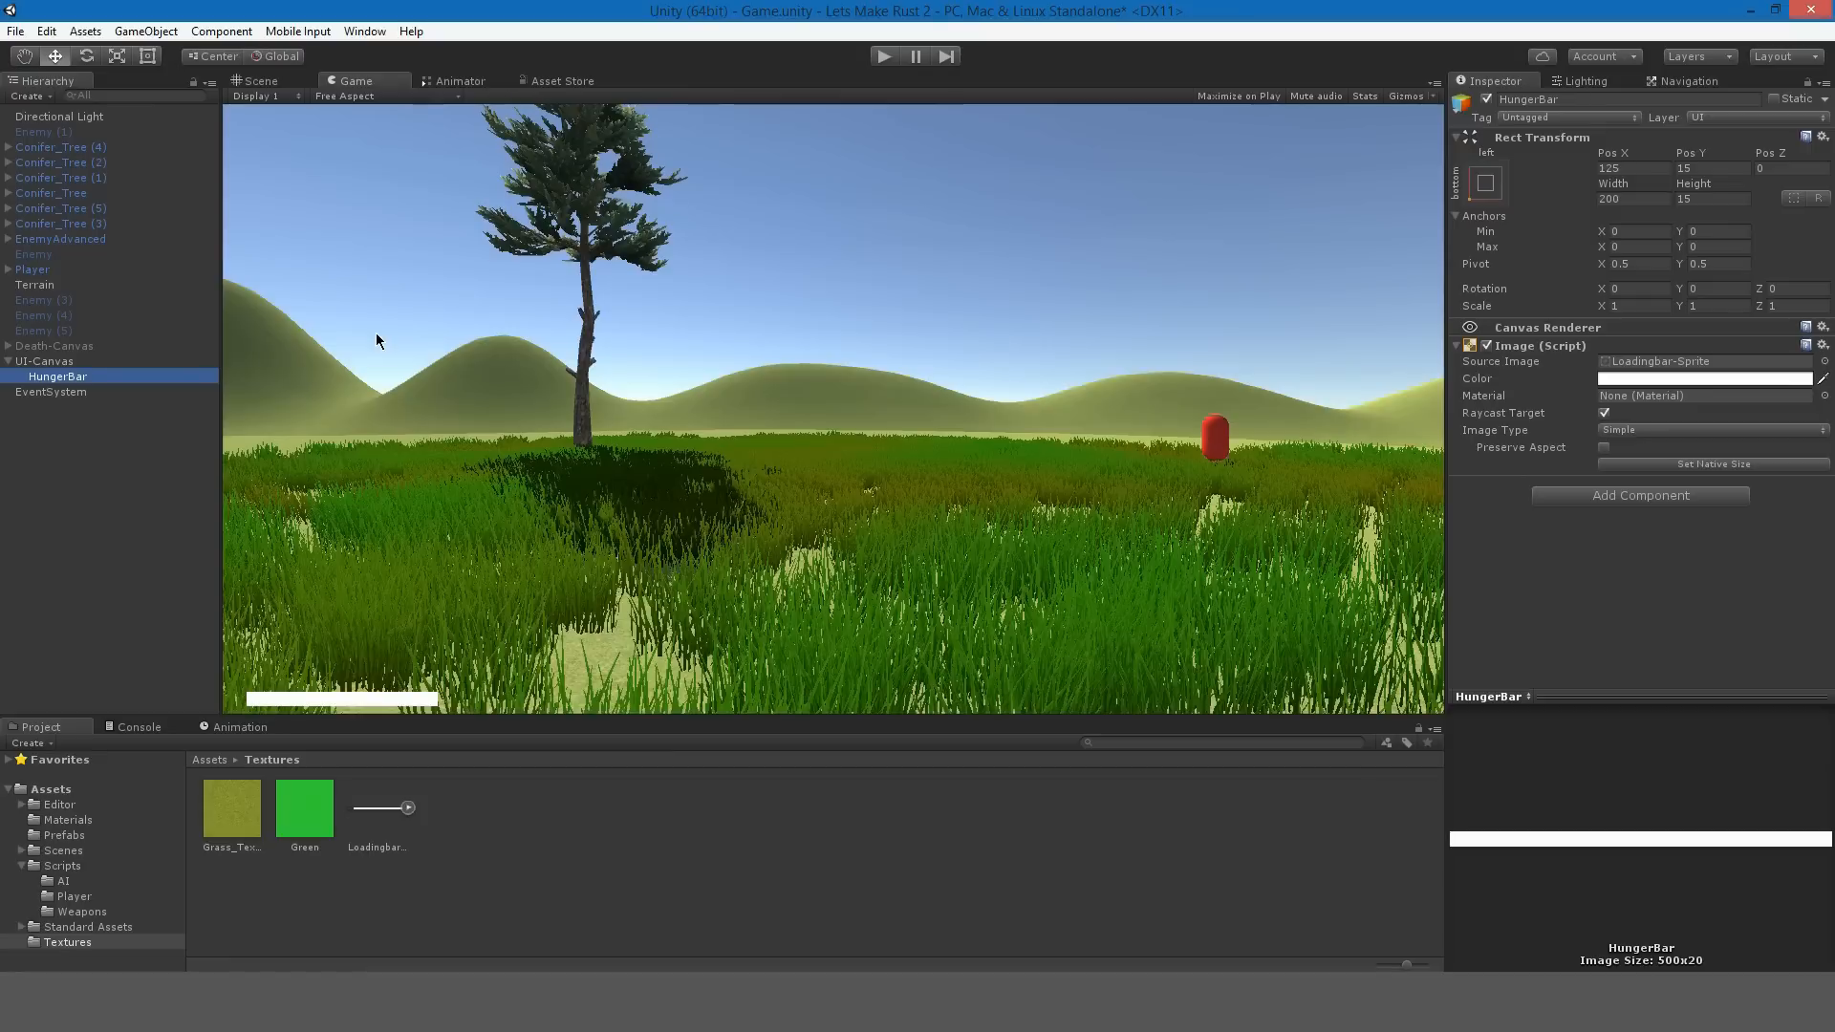
{"action": "key", "text": "ctrl+d"}
{"action": "type", "text": "Thirst"}
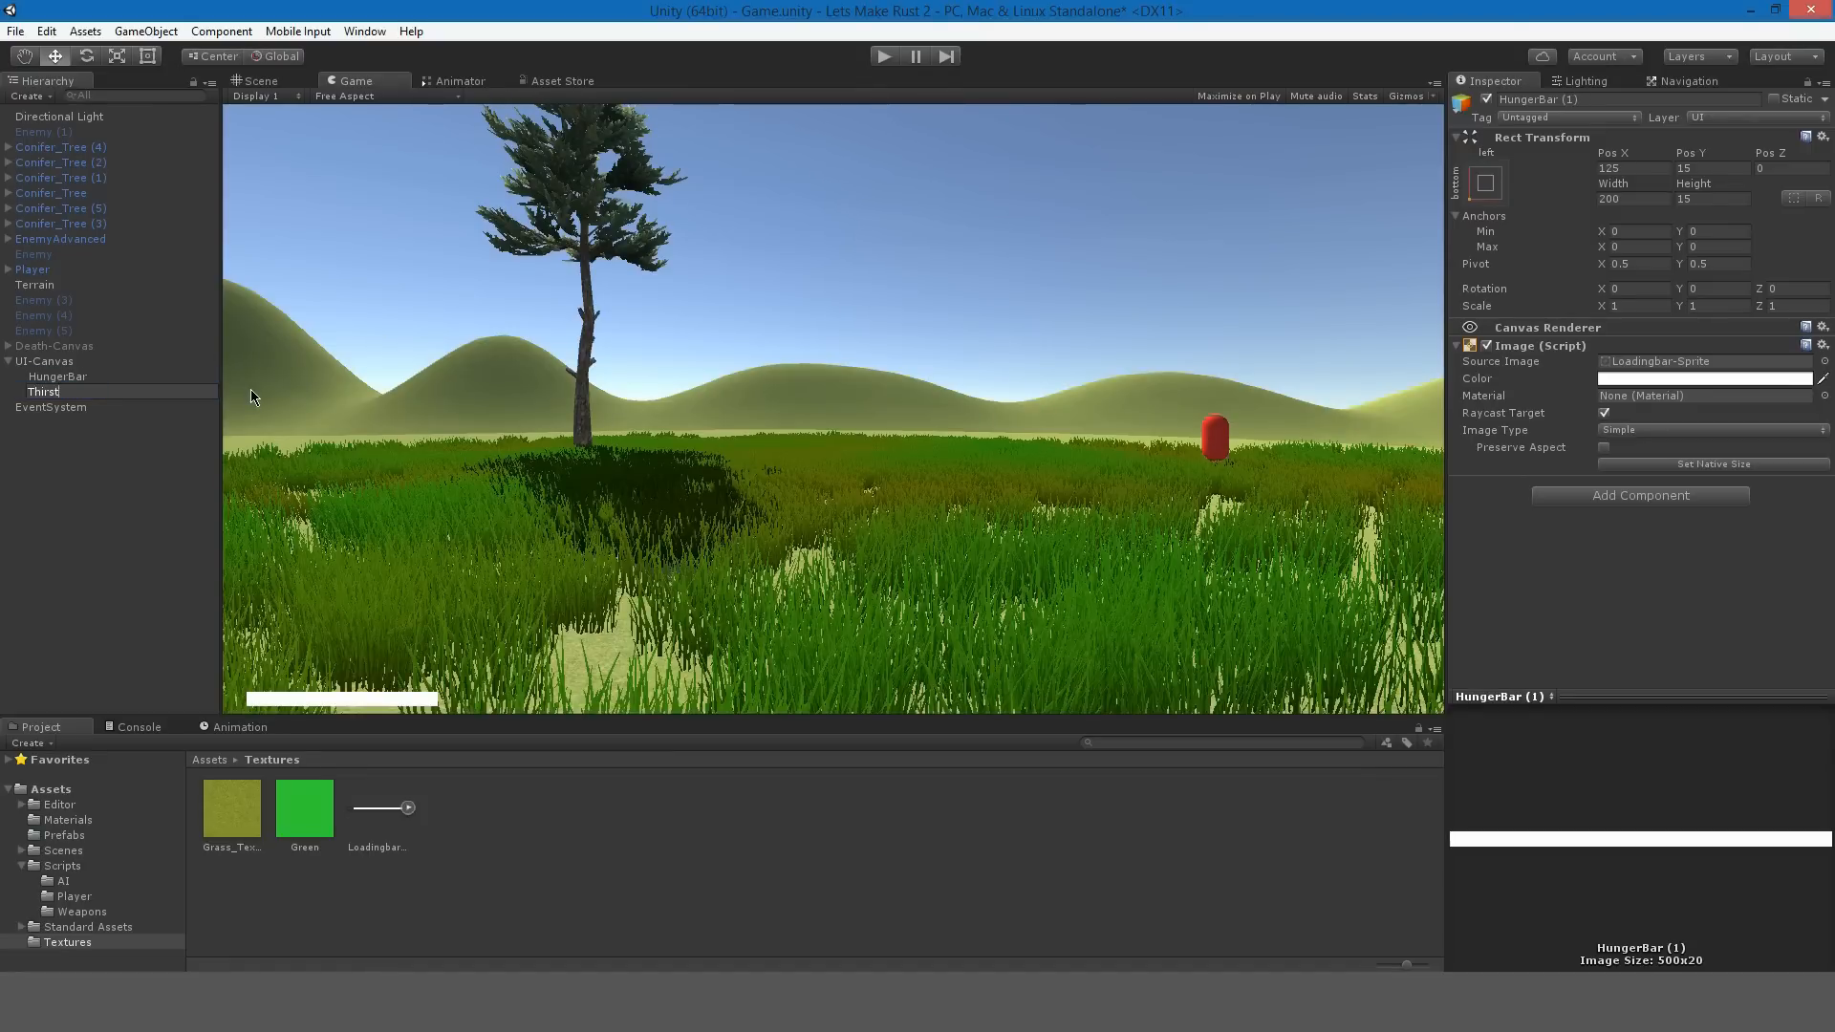
{"action": "left_click", "coordinate": [57, 376]}
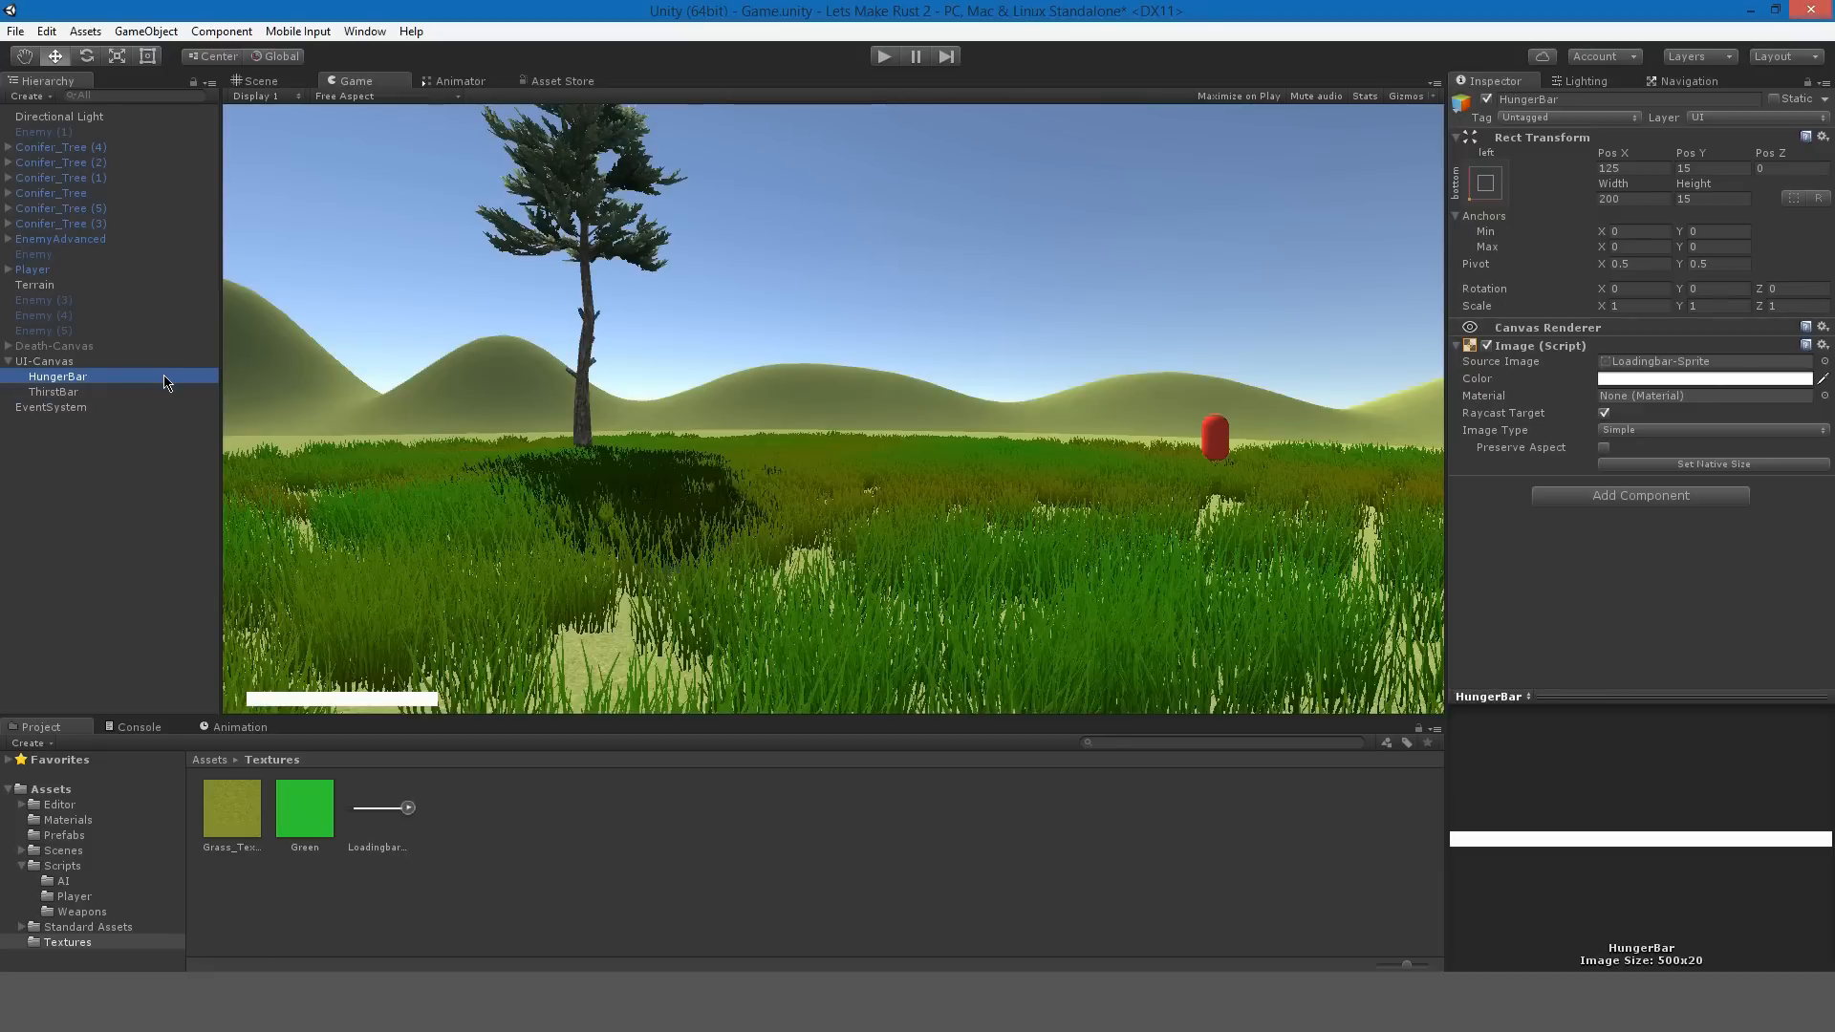
{"action": "triple_click", "coordinate": [1704, 167]}
{"action": "type", "text": "40"}
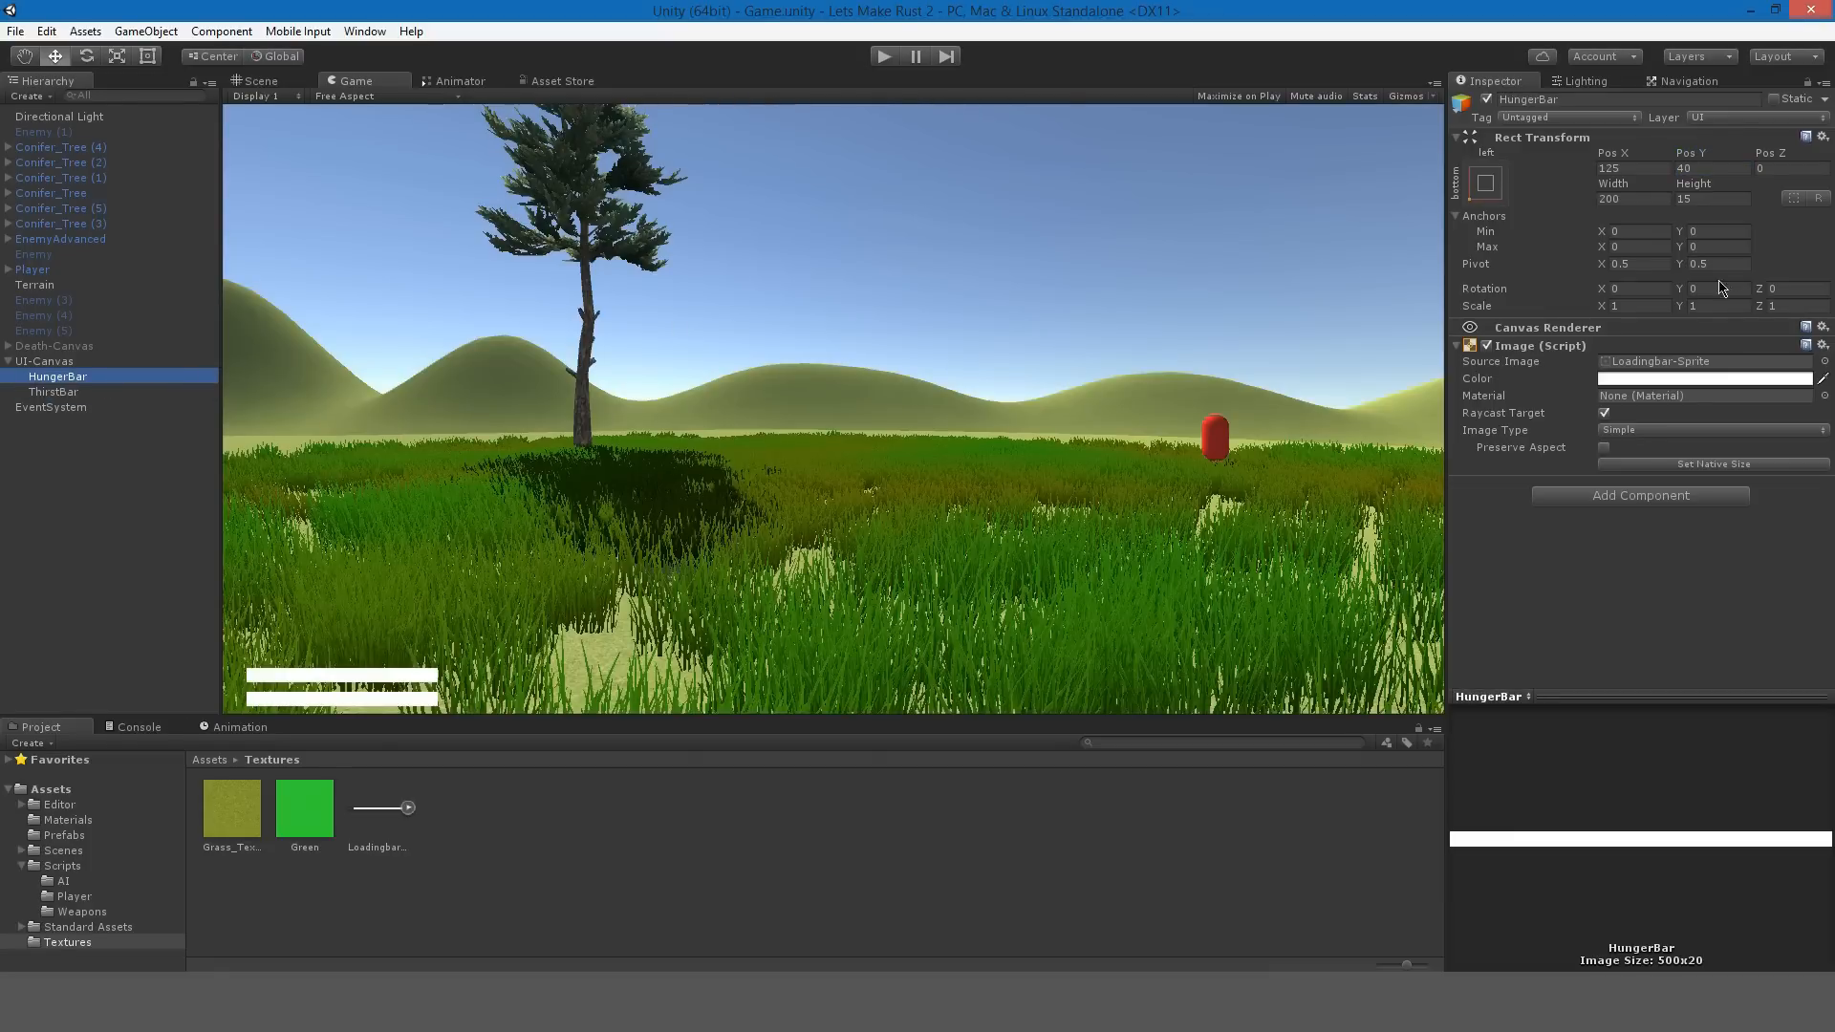
Colour HungerBar green and ThirstBar blue.
{"action": "left_click", "coordinate": [1703, 378]}
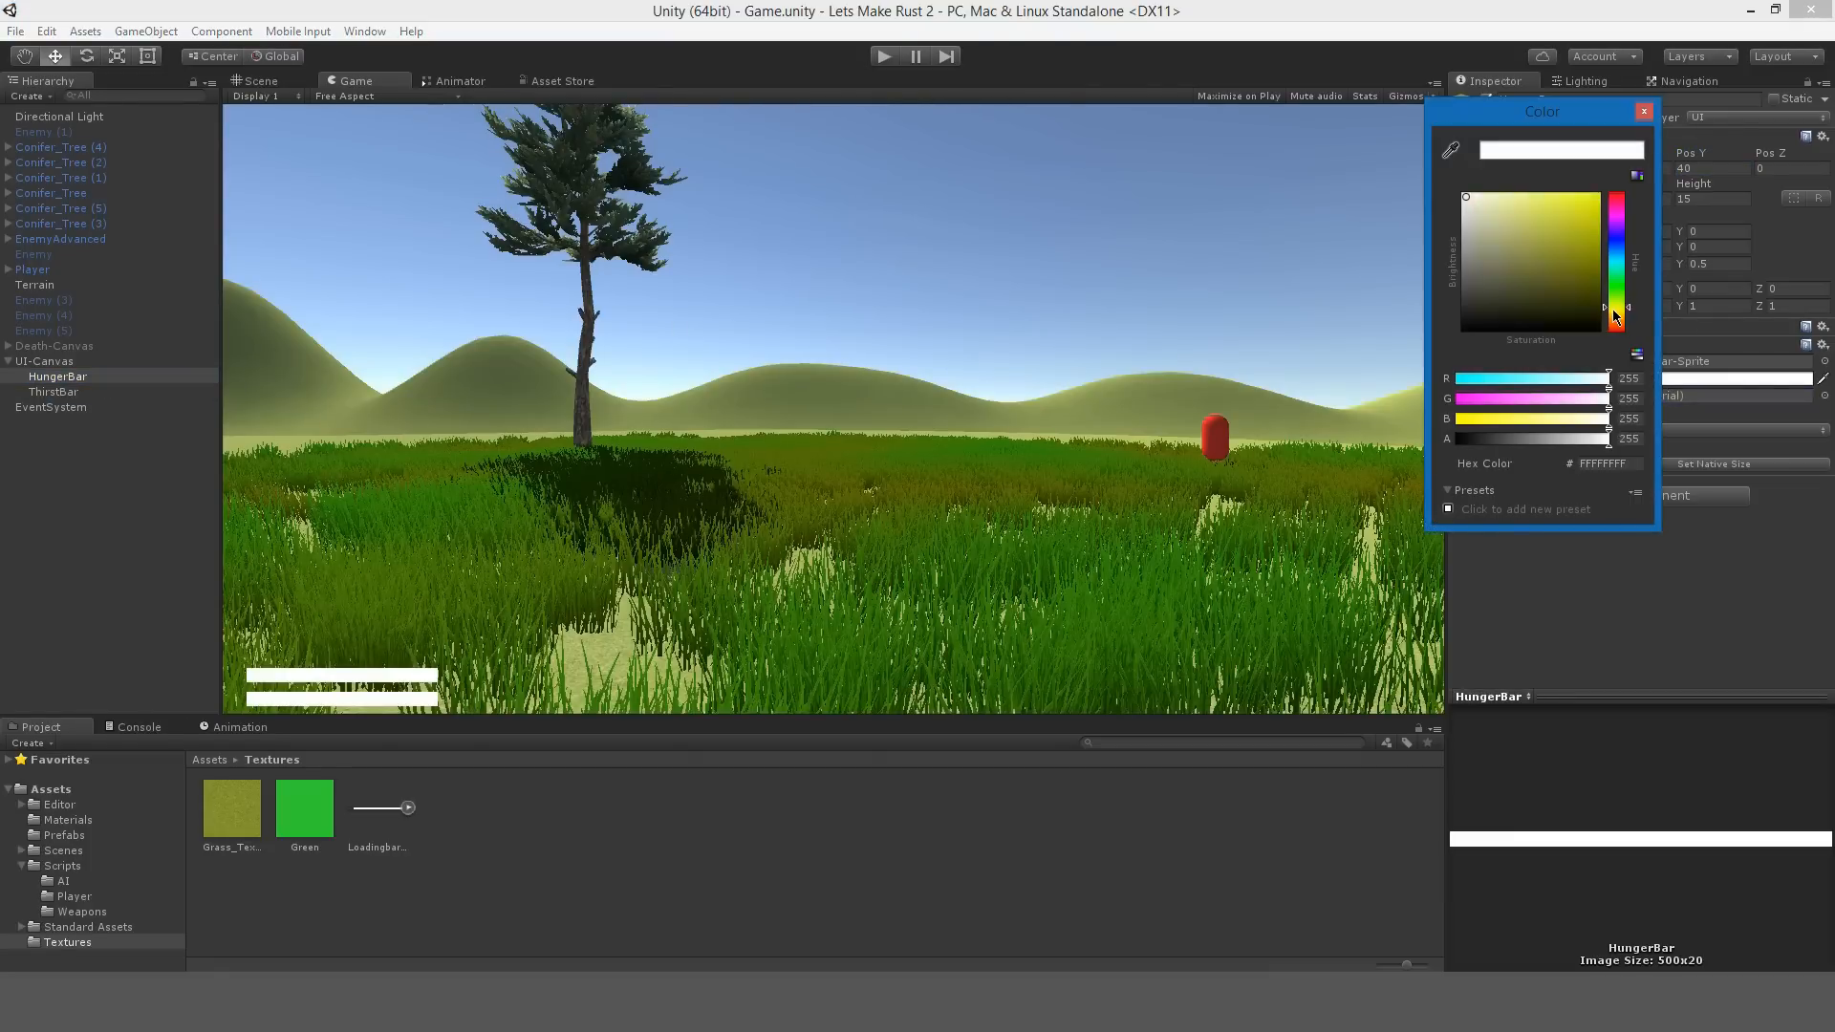
{"action": "left_click", "coordinate": [1621, 212]}
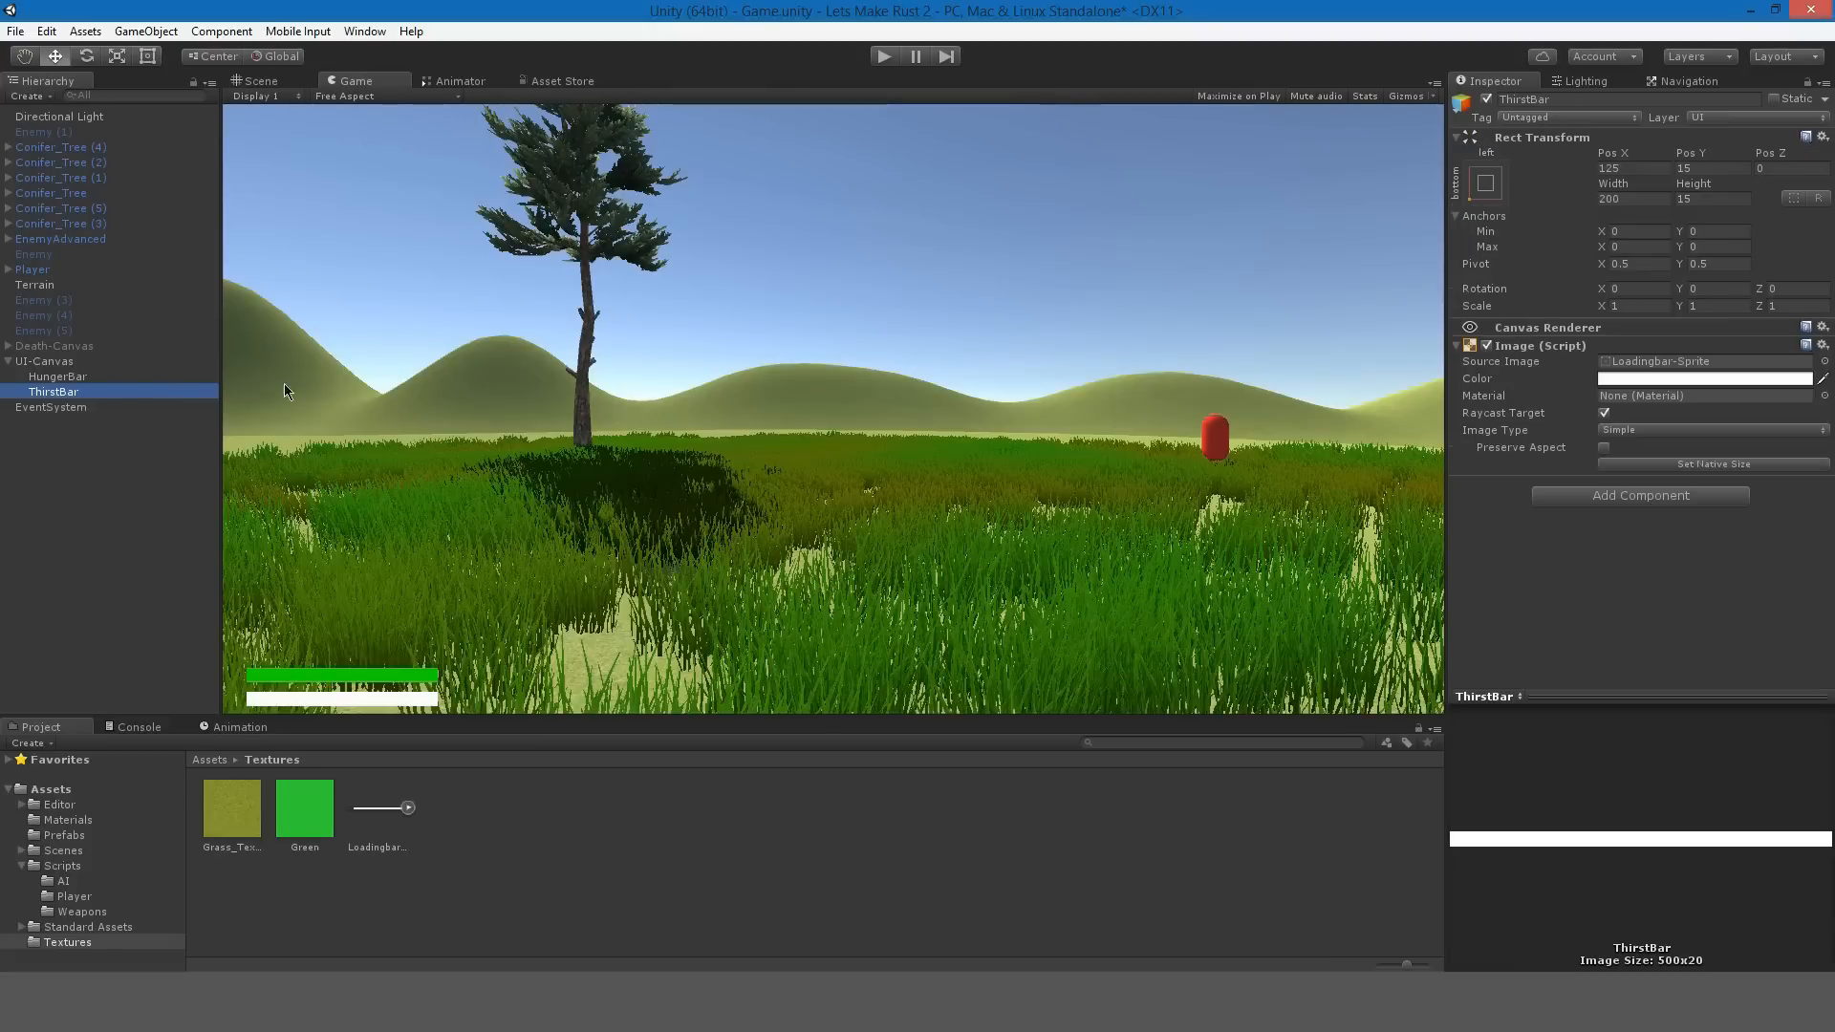
{"action": "left_click", "coordinate": [1703, 379]}
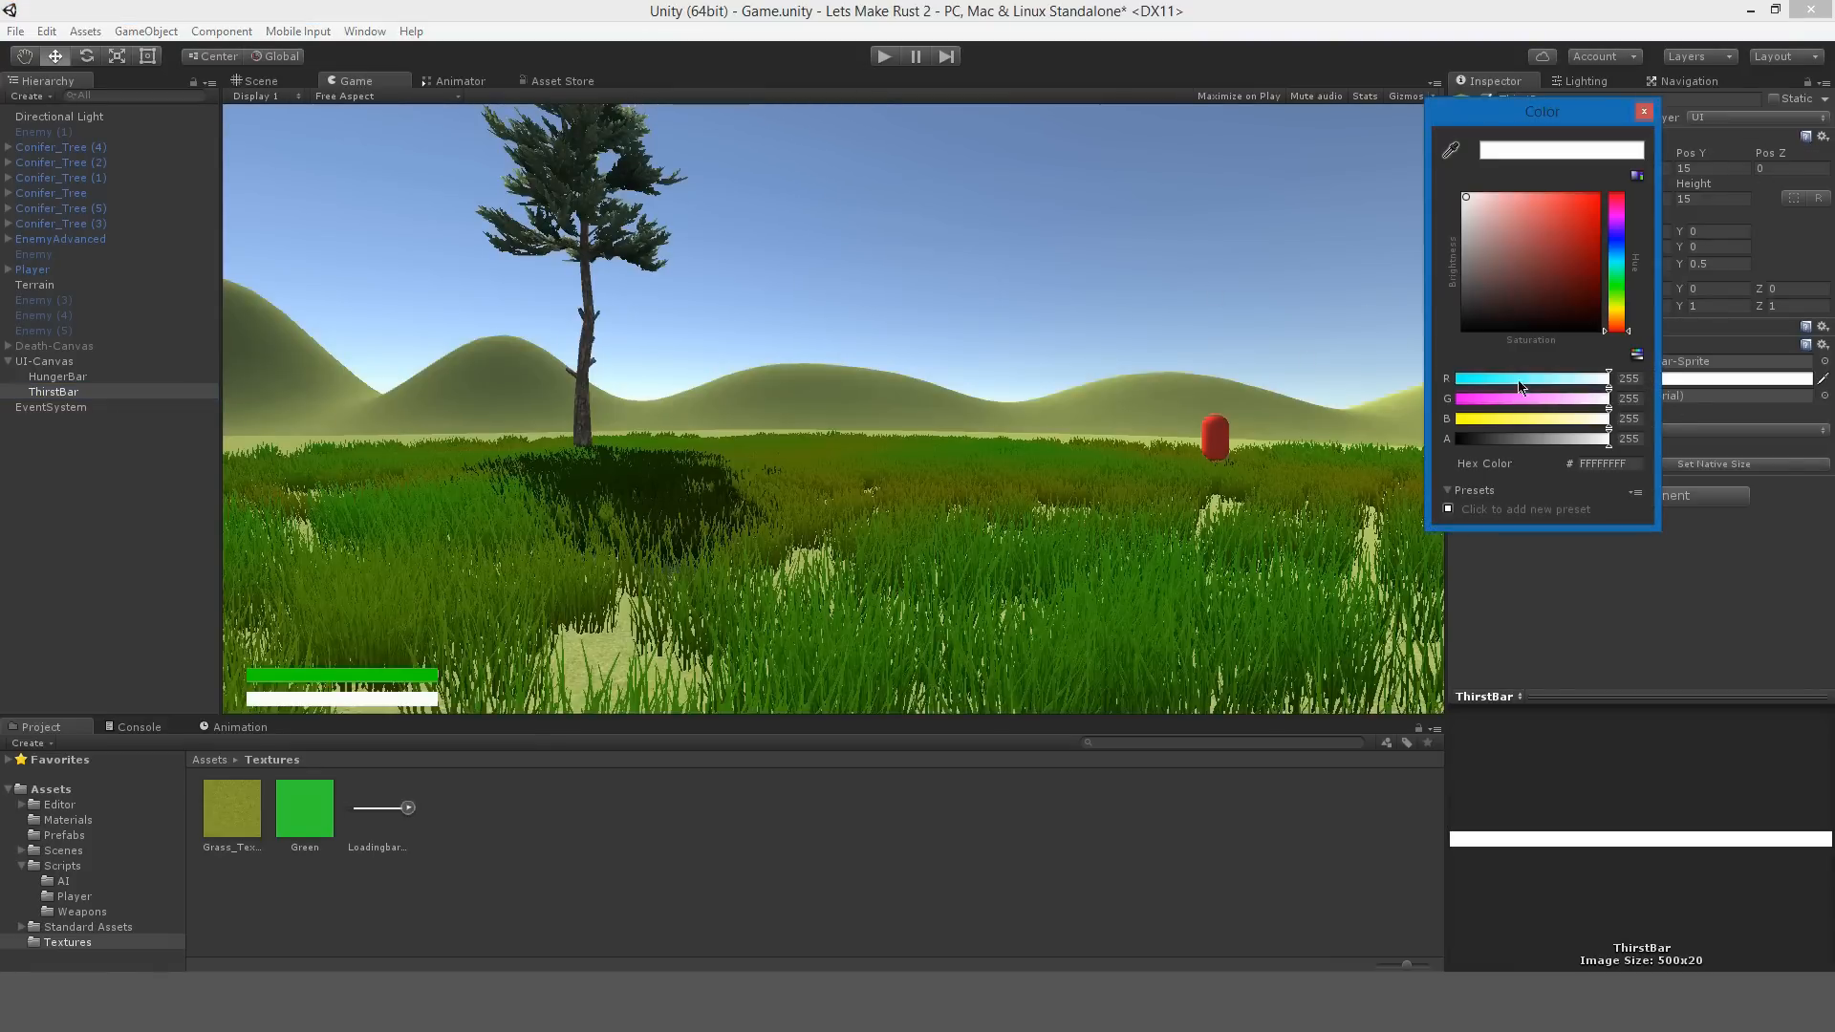
{"action": "left_click", "coordinate": [1596, 238]}
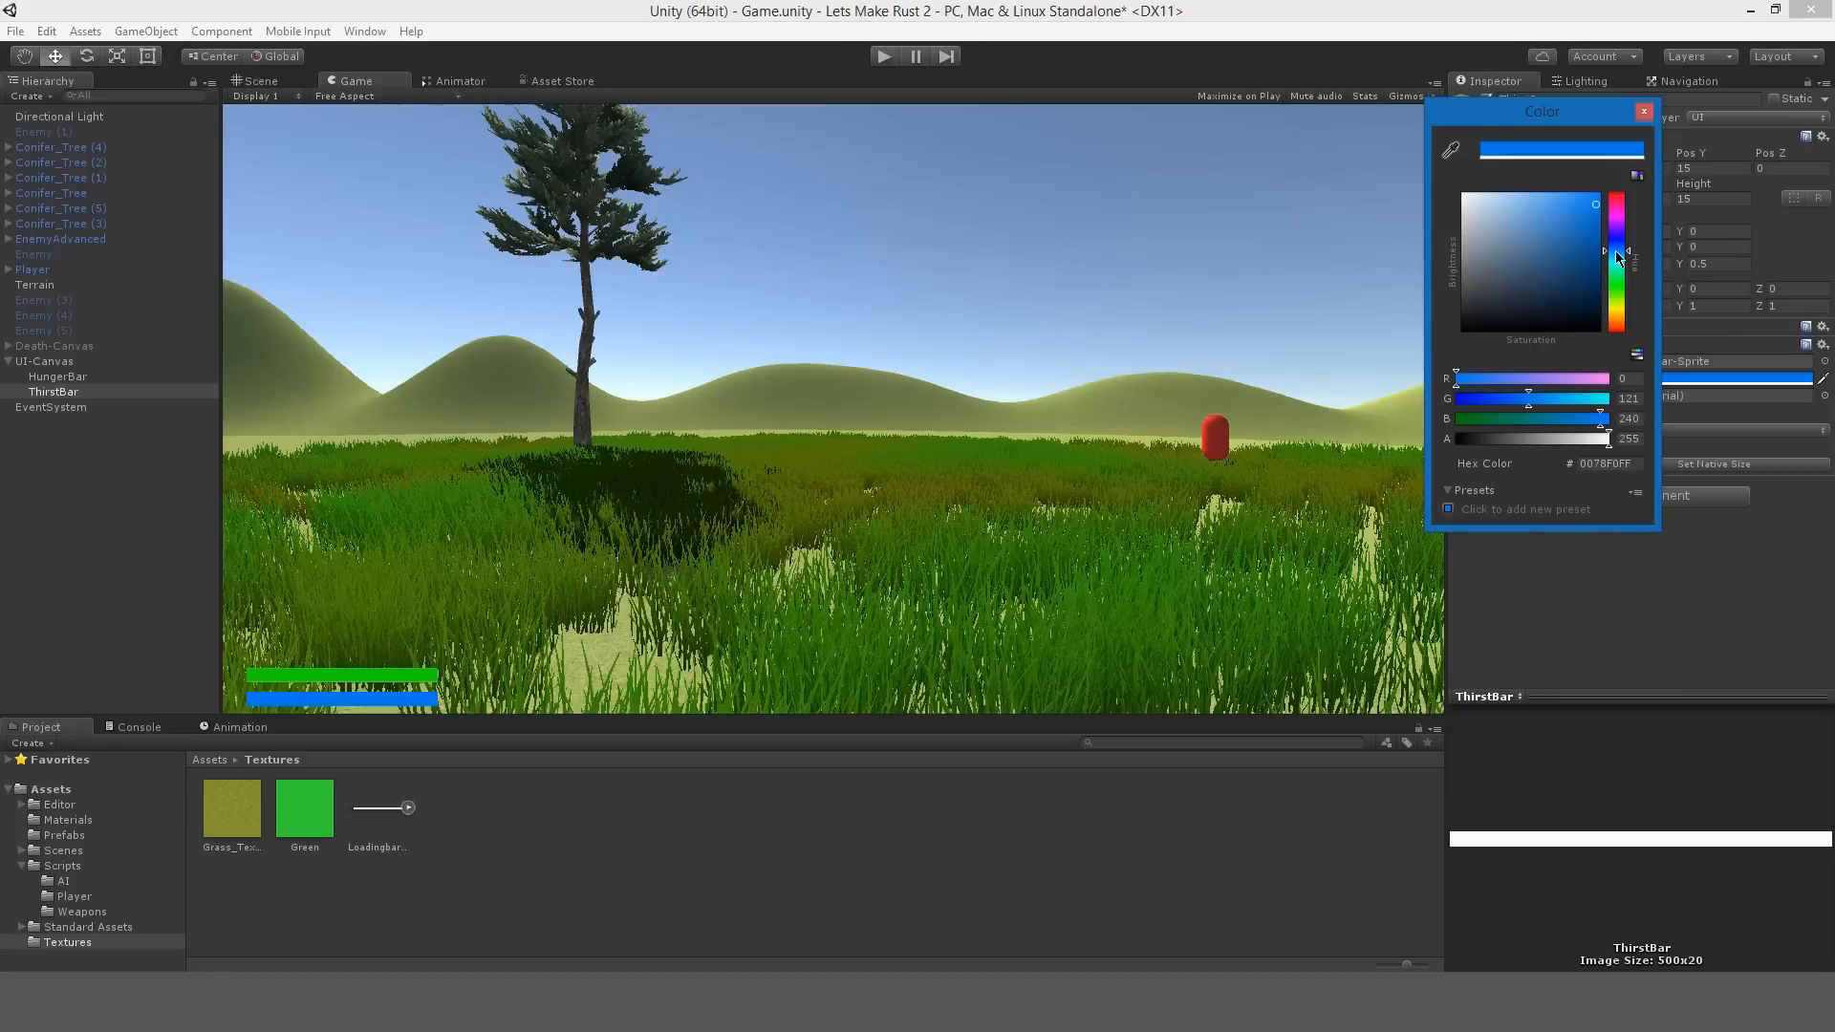
{"action": "left_click", "coordinate": [1645, 110]}
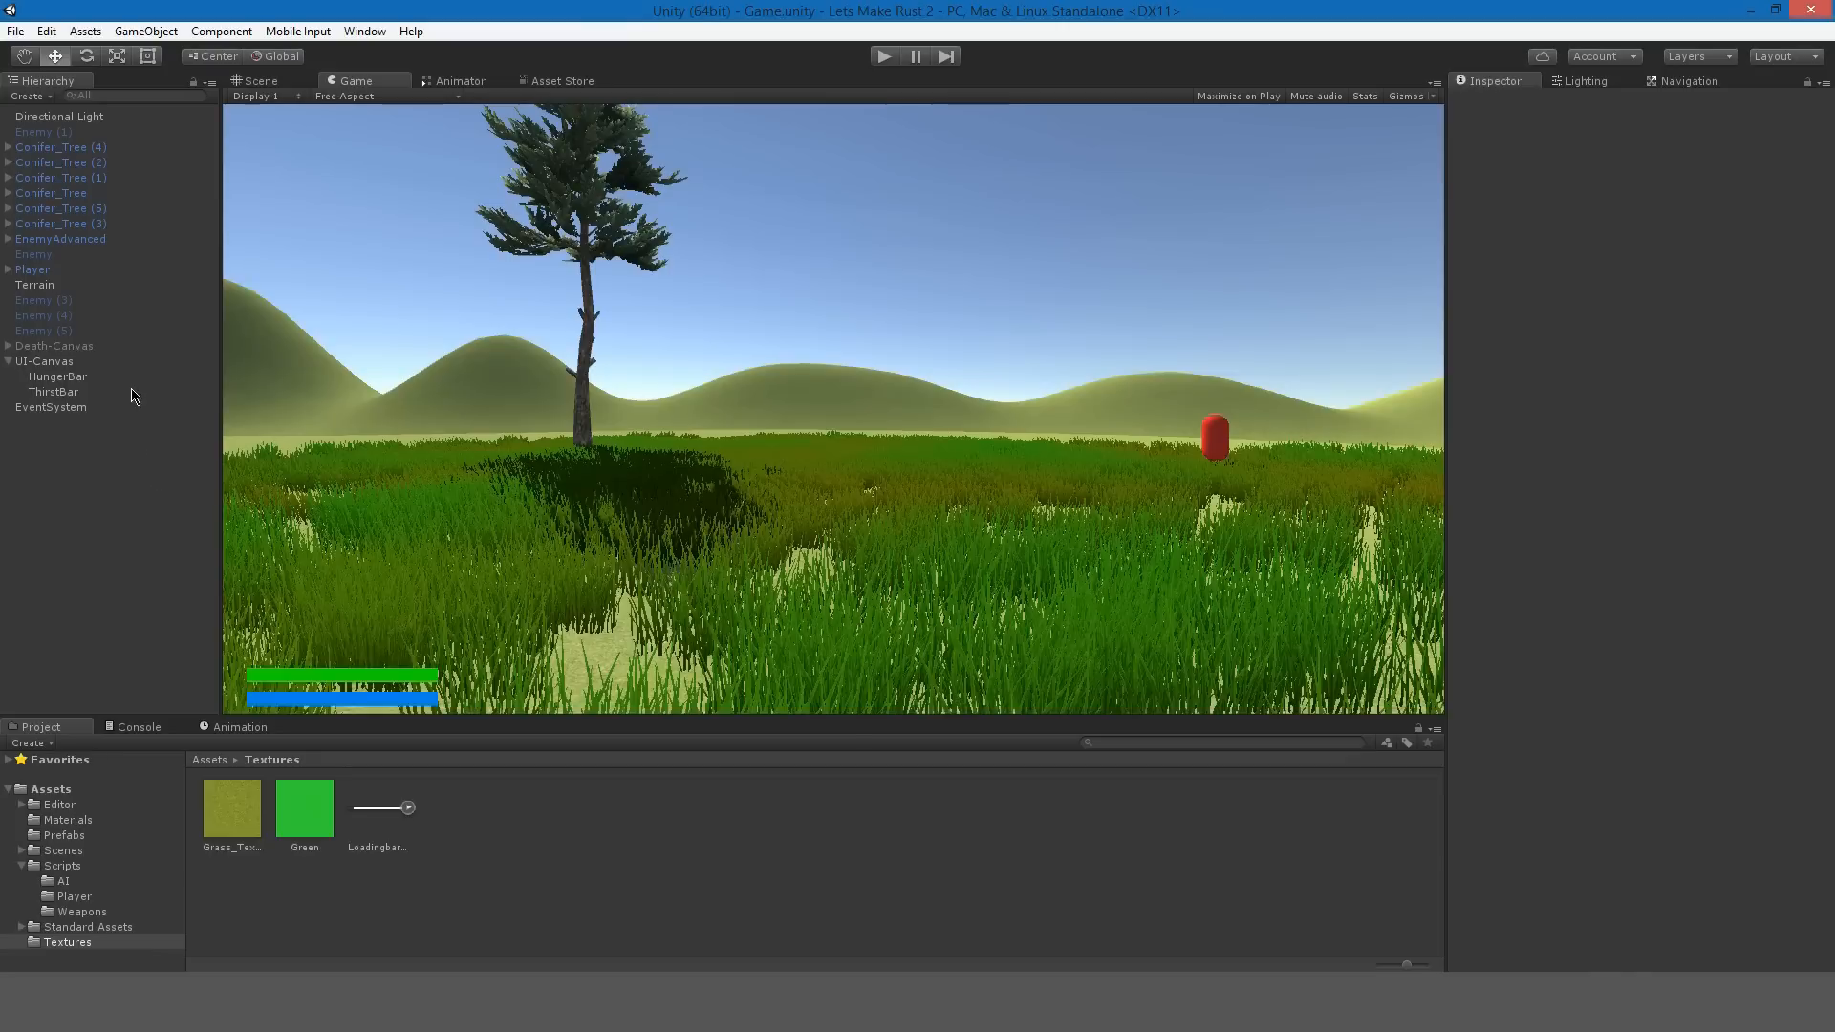
Set HungerBar and ThirstBar to Image Type Filled with a Horizontal fill method.
{"action": "left_click", "coordinate": [52, 391]}
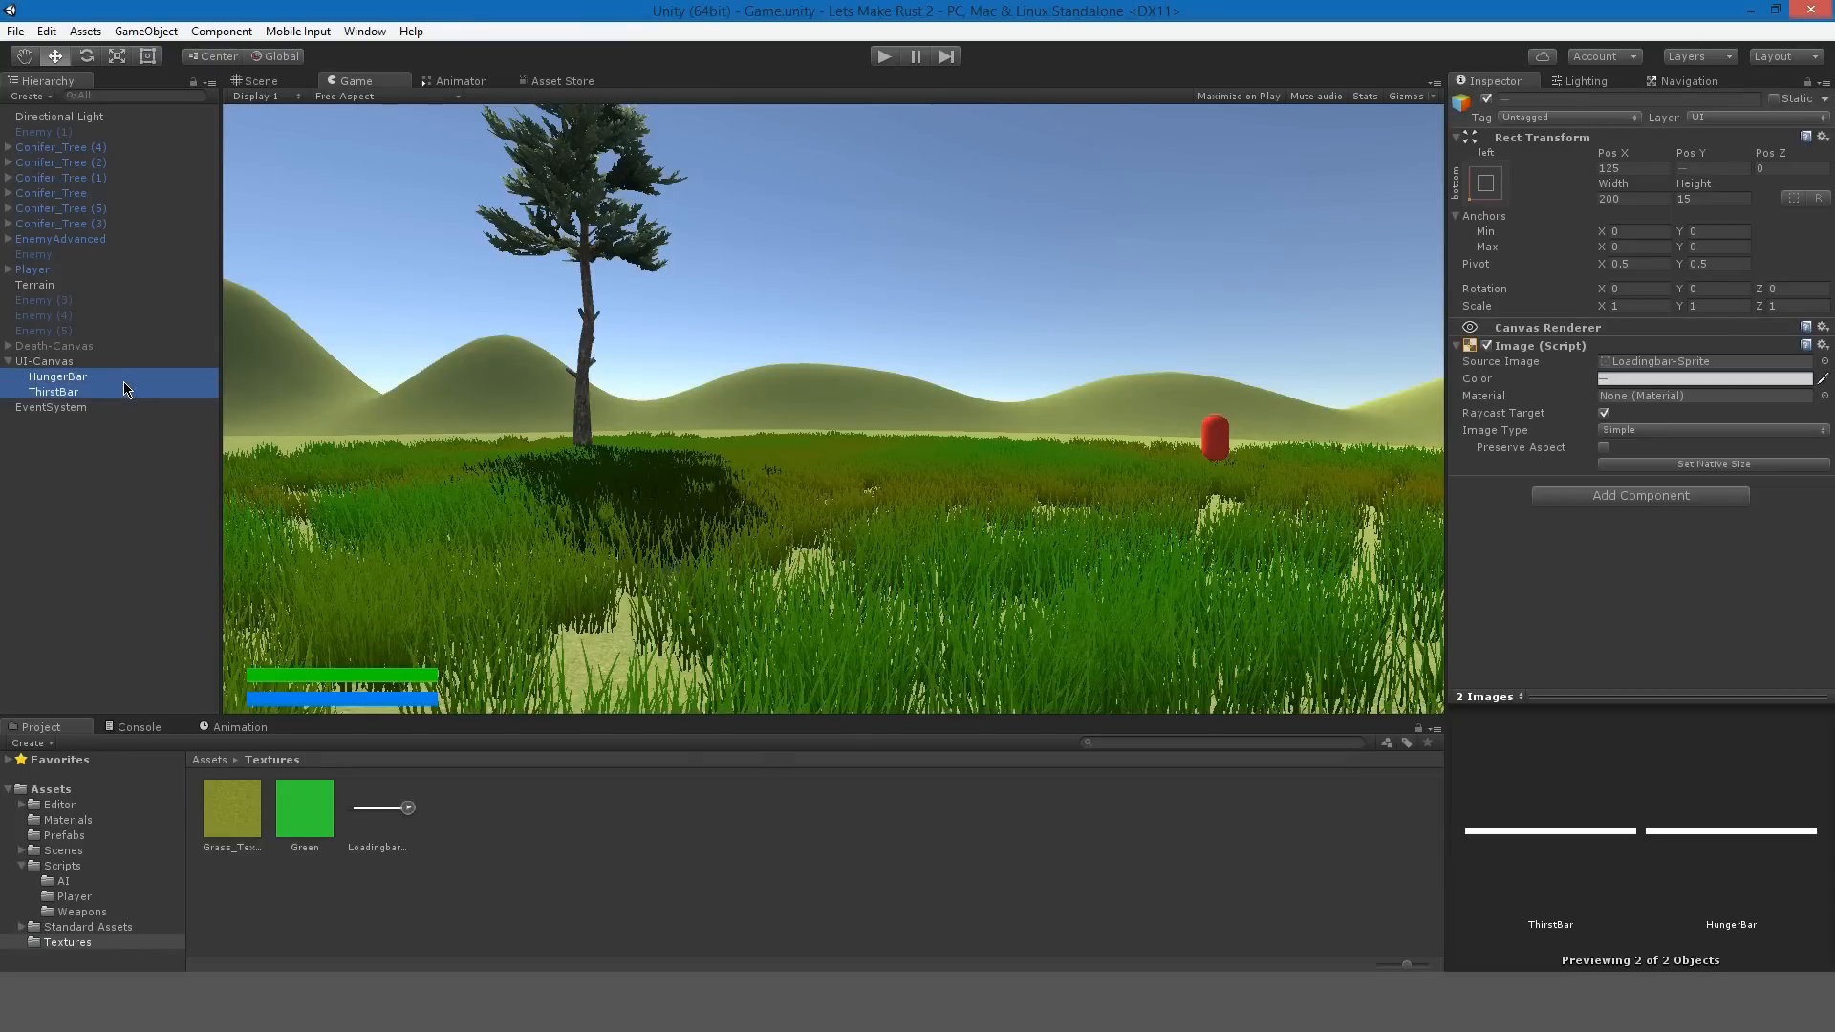
{"action": "mouse_move", "coordinate": [153, 375]}
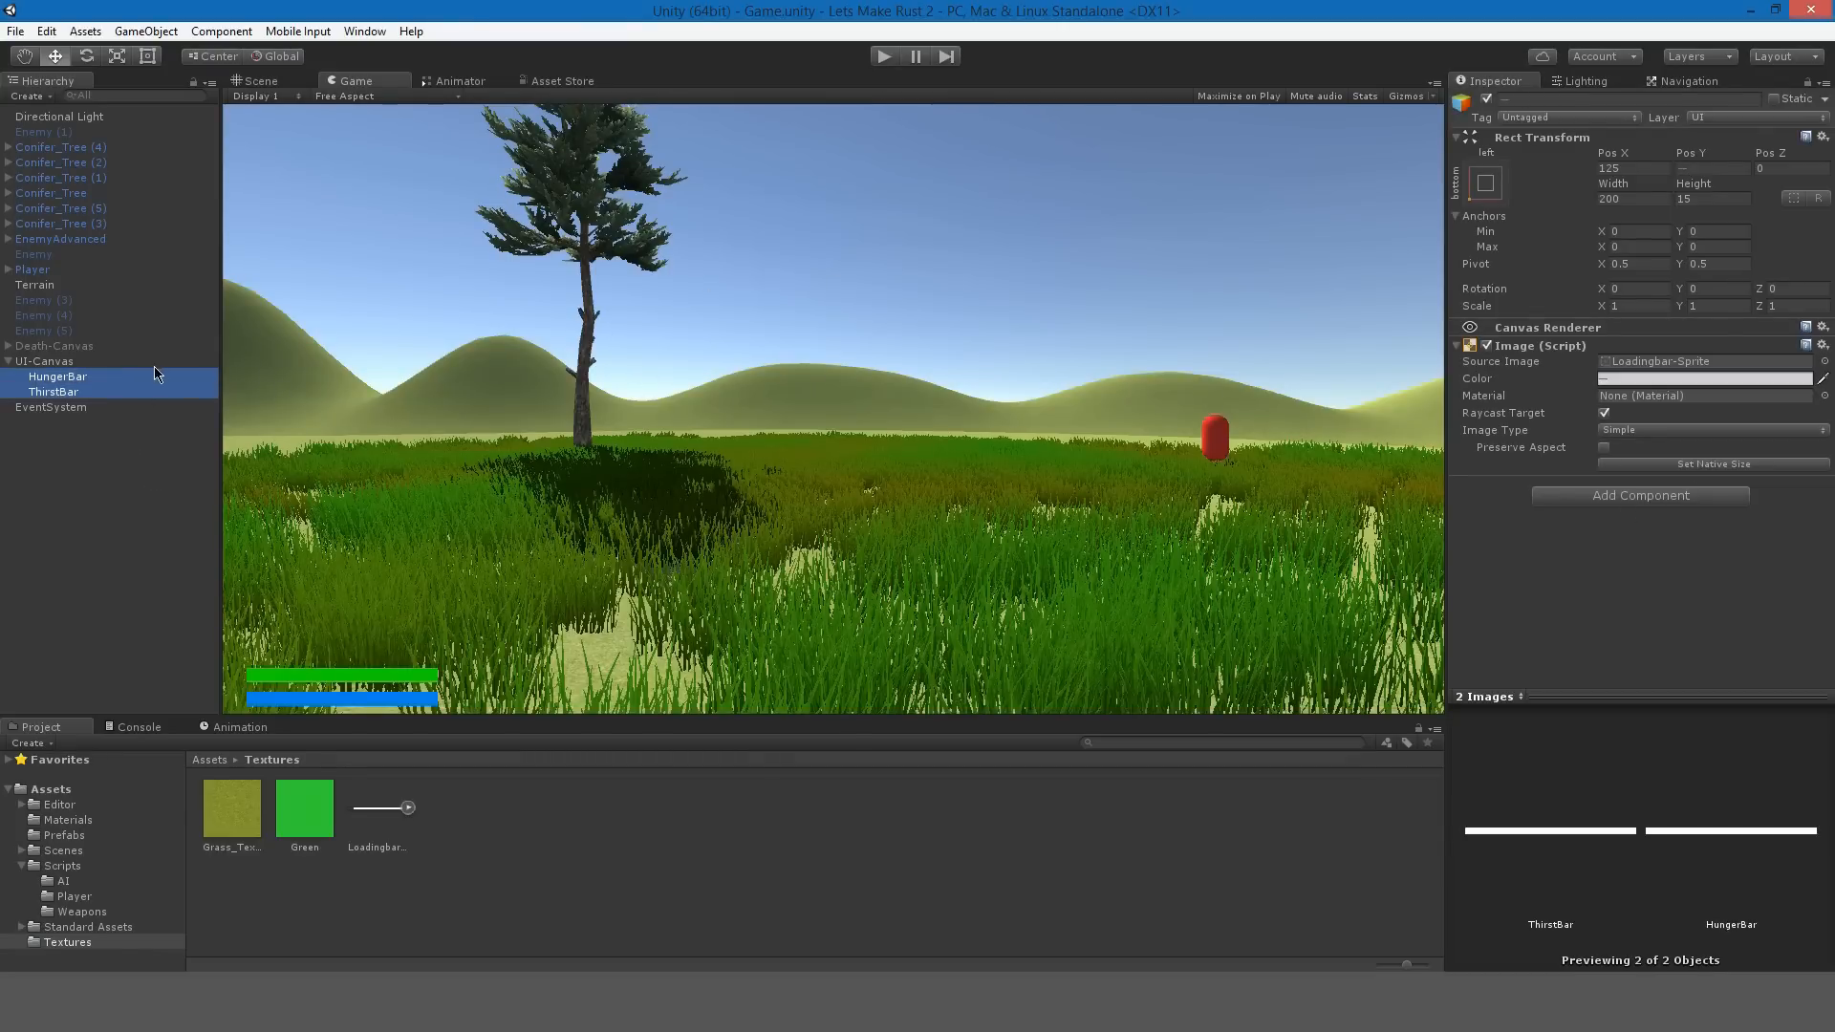
{"action": "left_click", "coordinate": [1709, 429]}
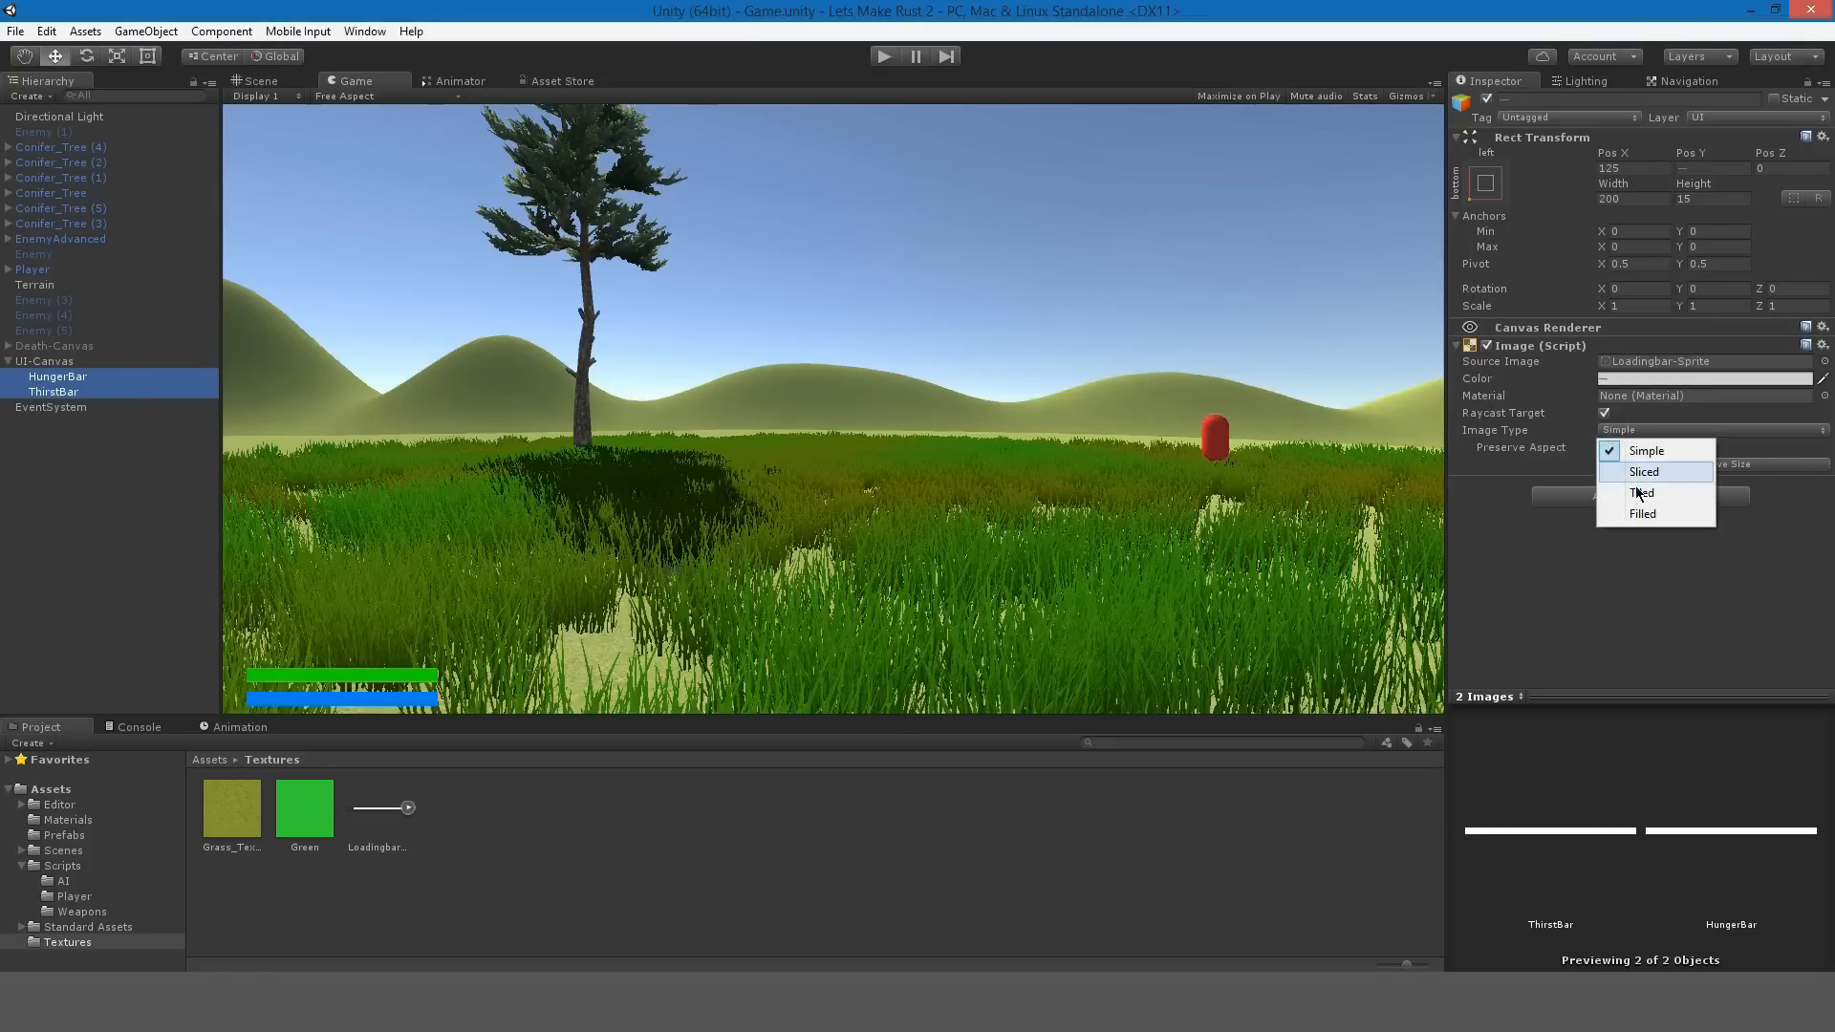
{"action": "left_click", "coordinate": [1641, 514]}
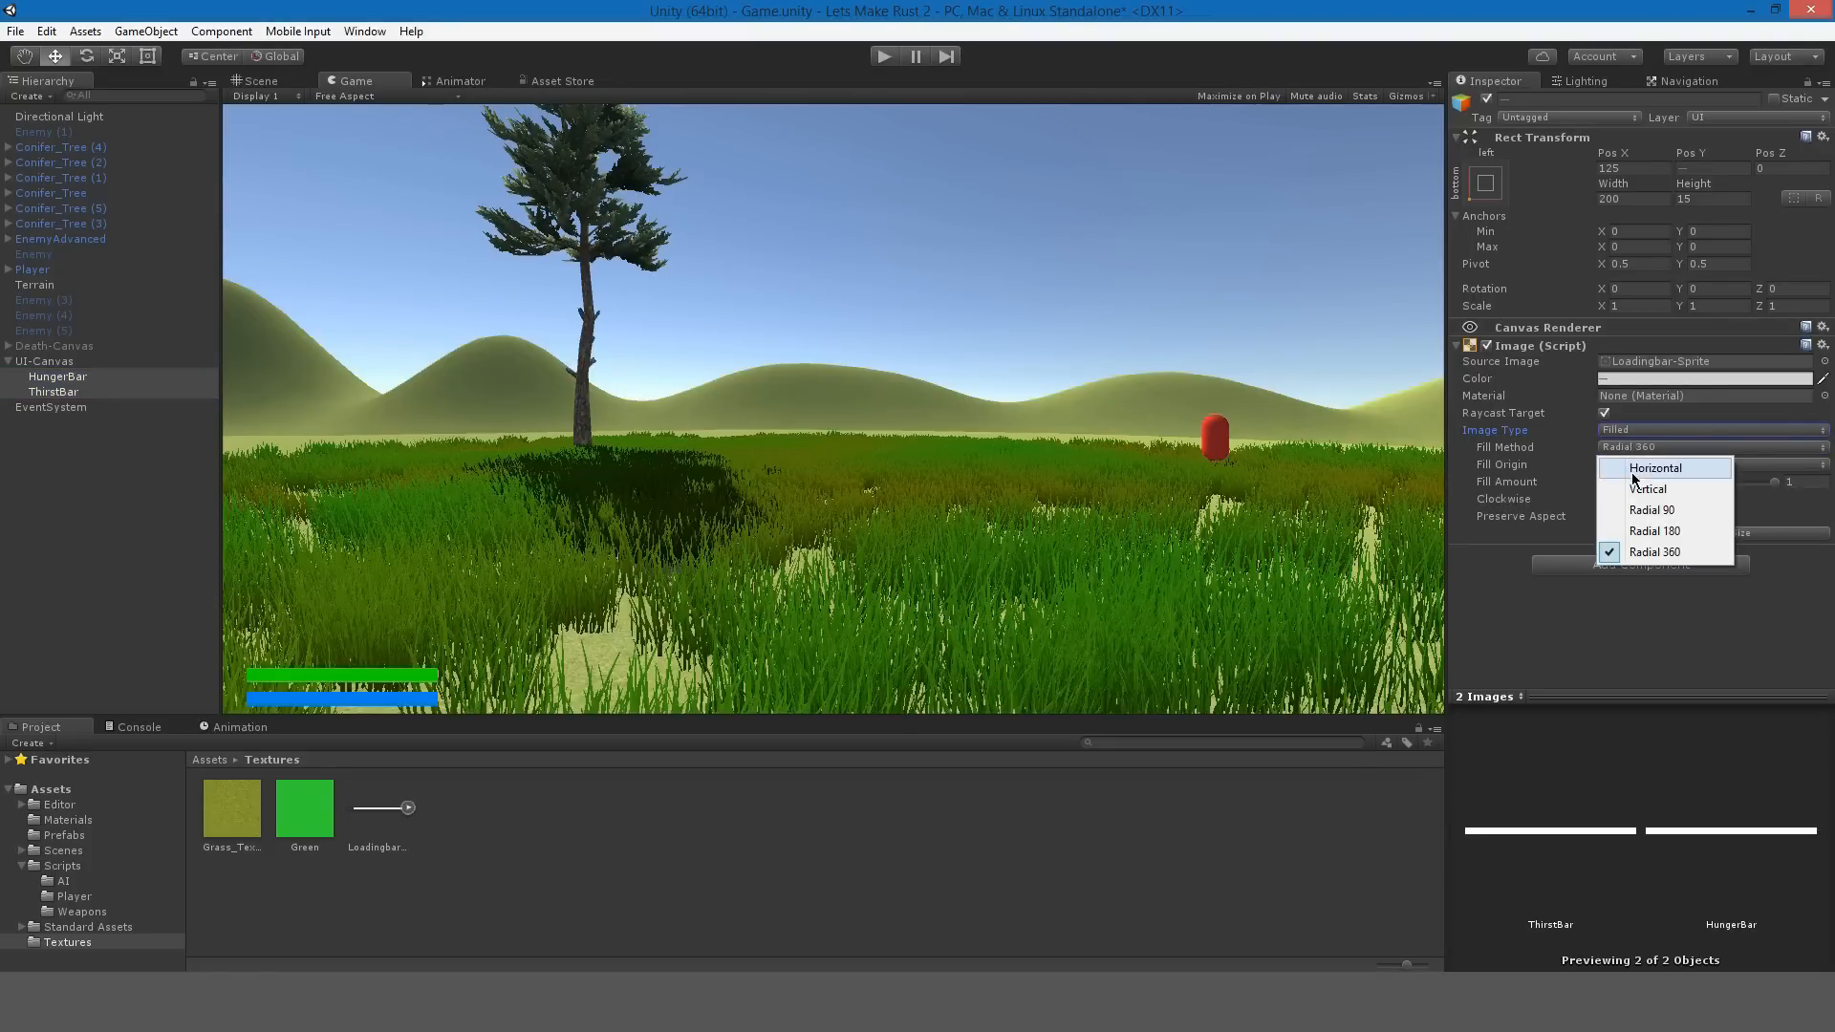
{"action": "left_click", "coordinate": [1655, 468]}
{"action": "type", "text": "HungerBarBackground"}
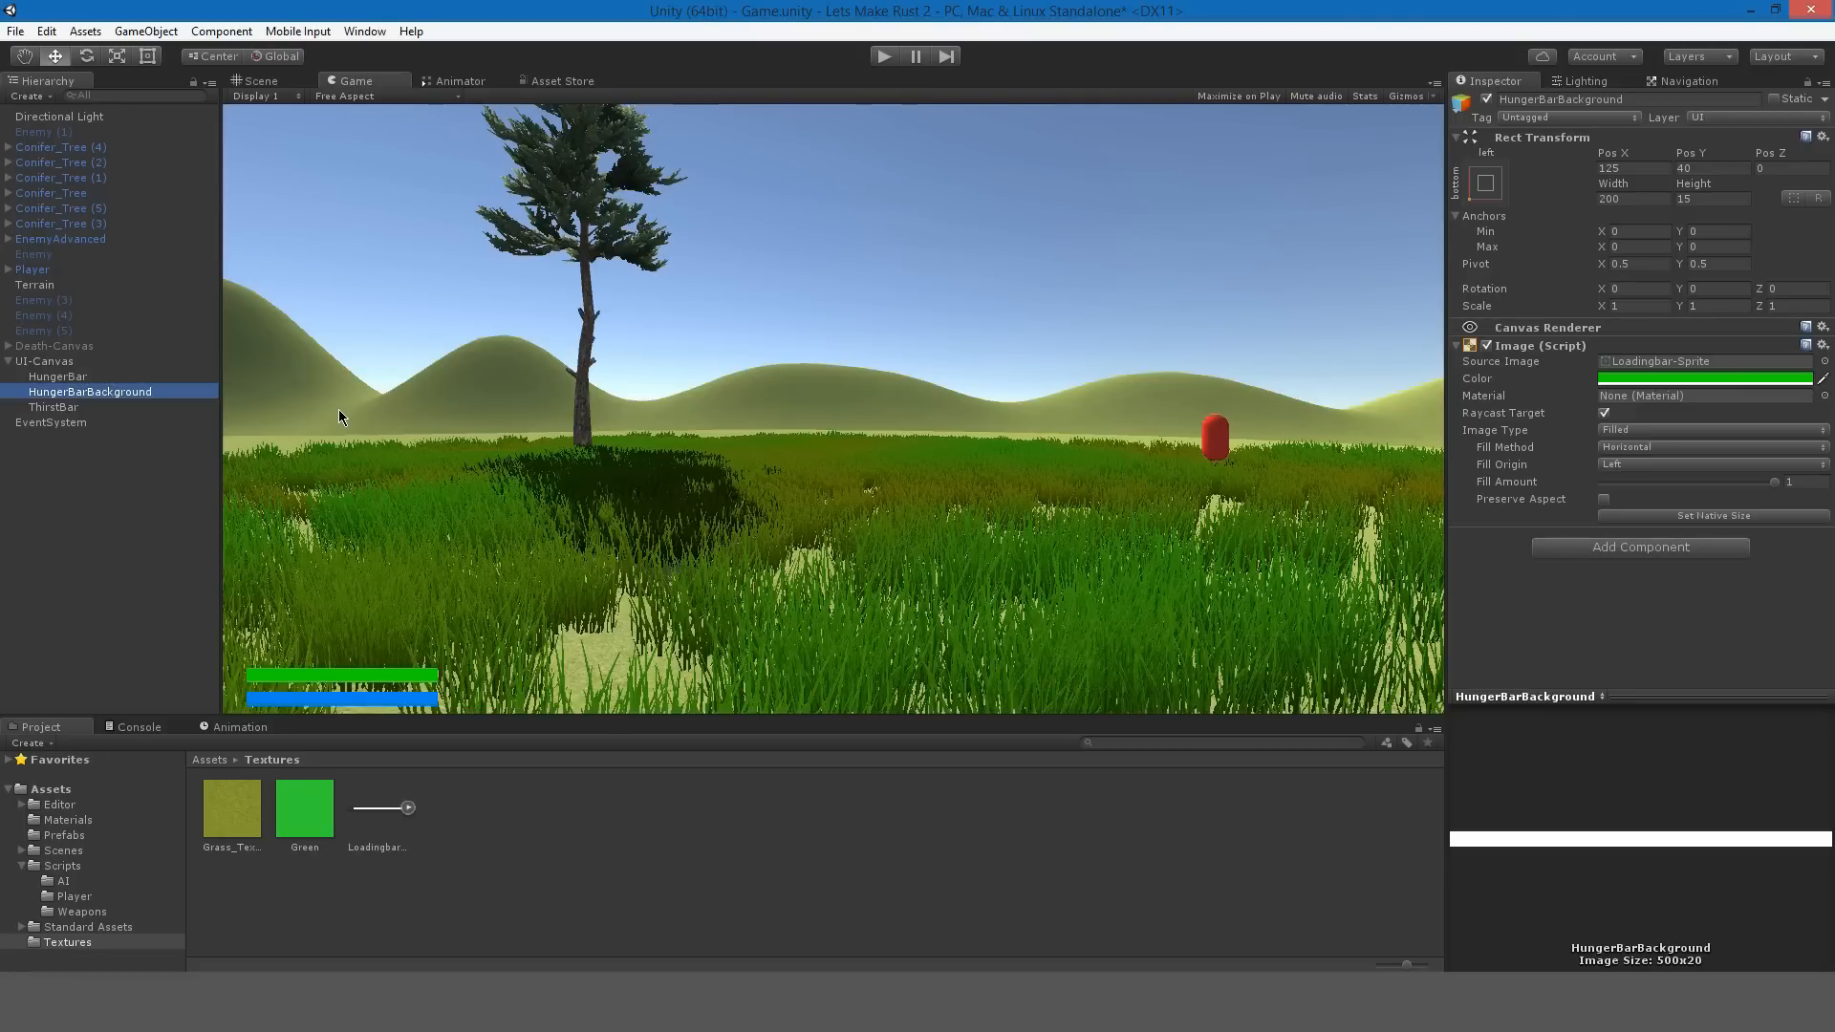
Colour the HungerBarBackground copy dark grey.
{"action": "left_click", "coordinate": [1709, 429]}
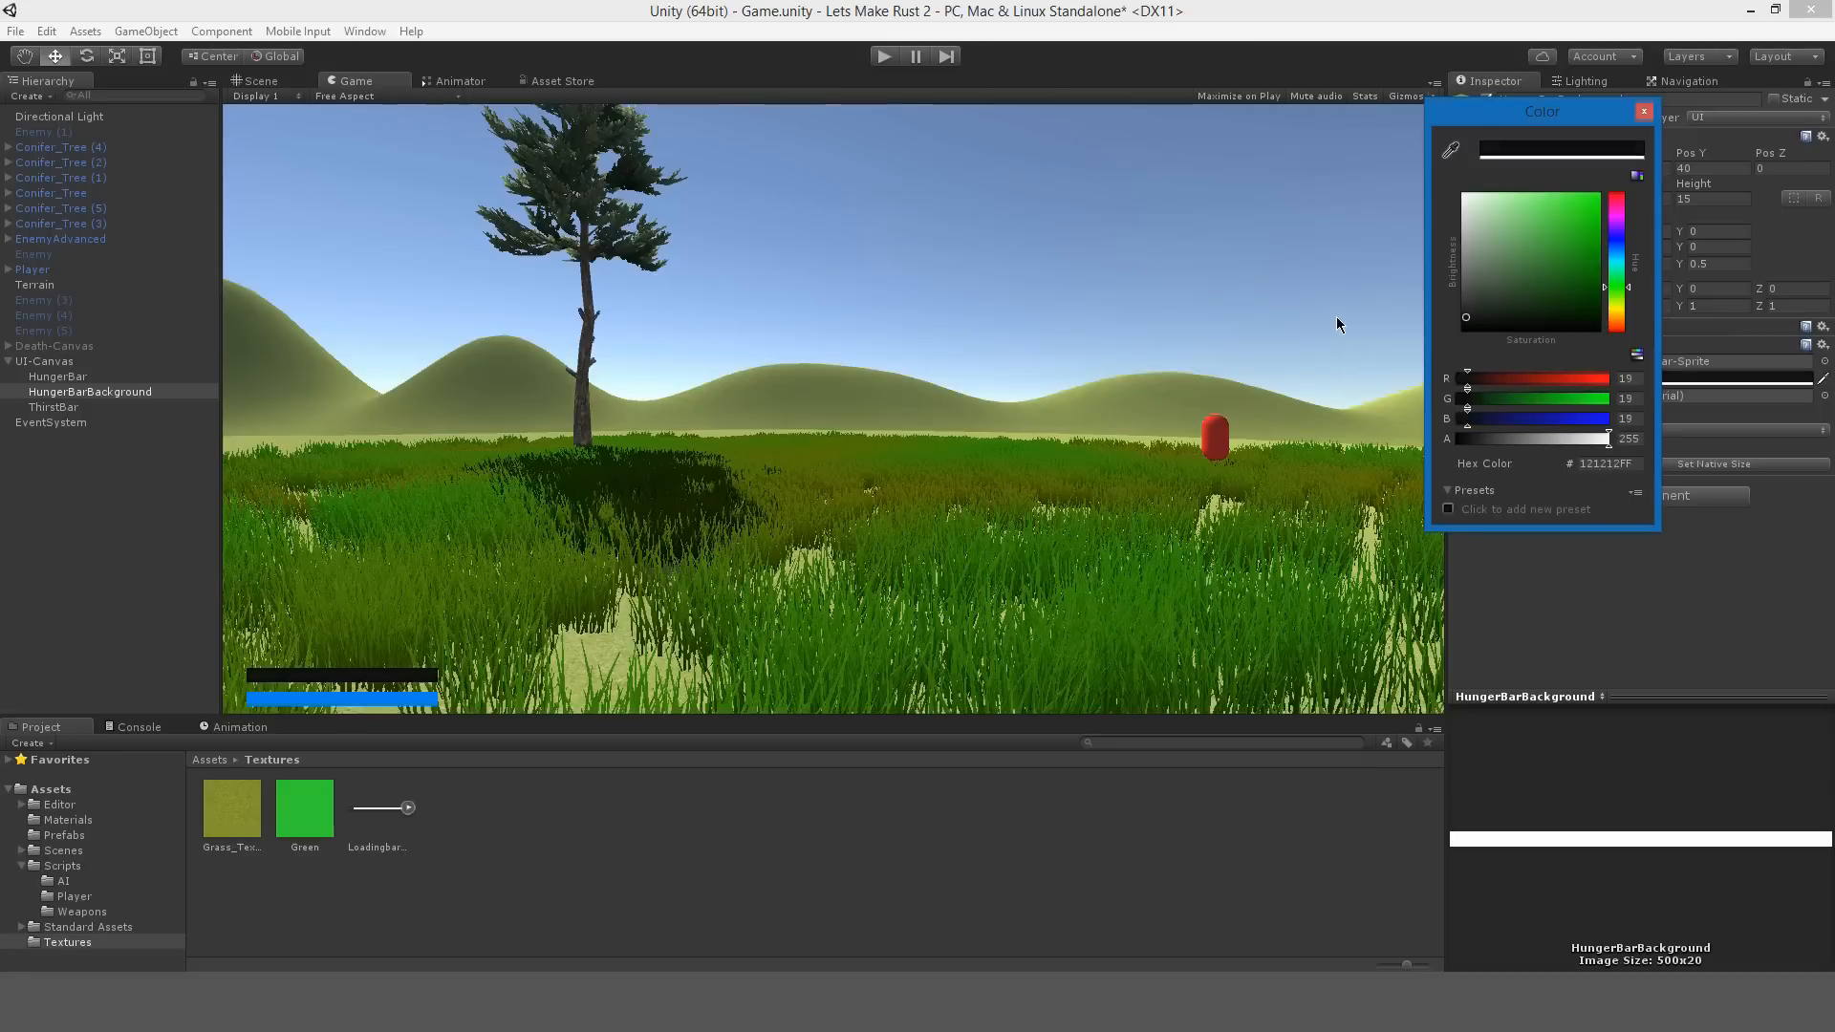
{"action": "left_click", "coordinate": [1643, 110]}
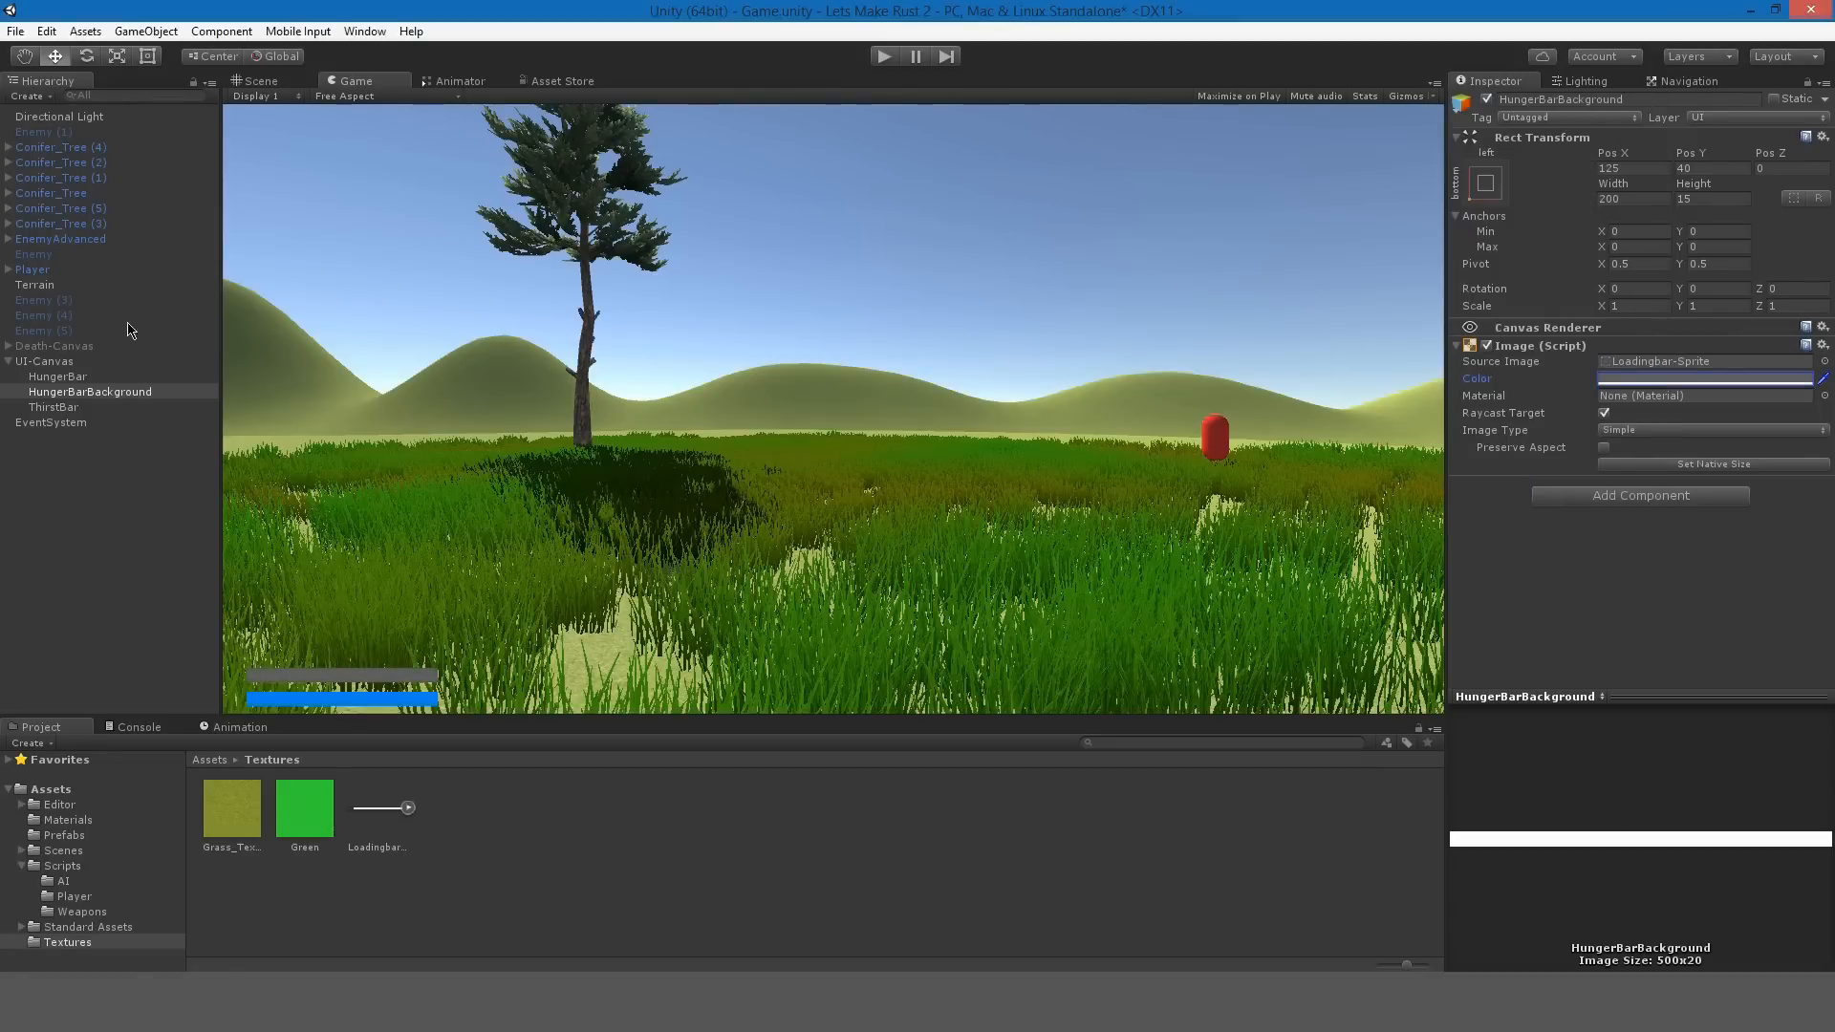
{"action": "left_click", "coordinate": [92, 376]}
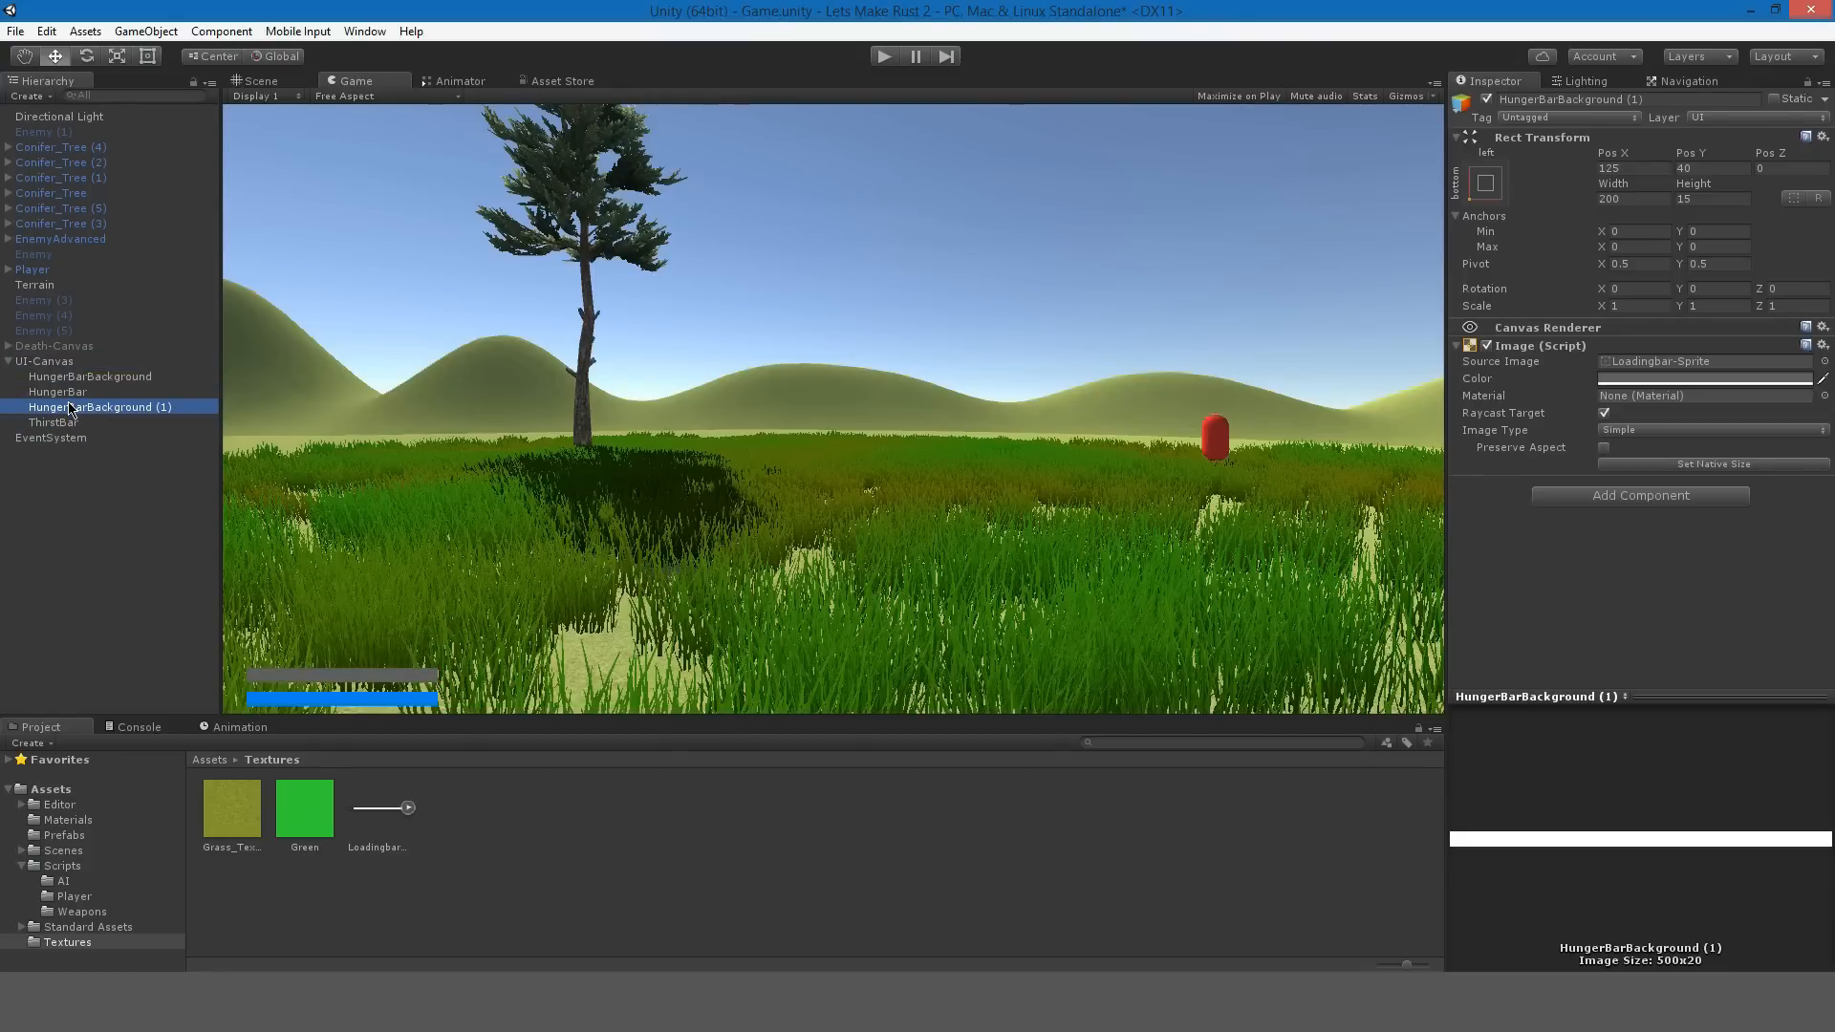
{"action": "mouse_move", "coordinate": [25, 437]}
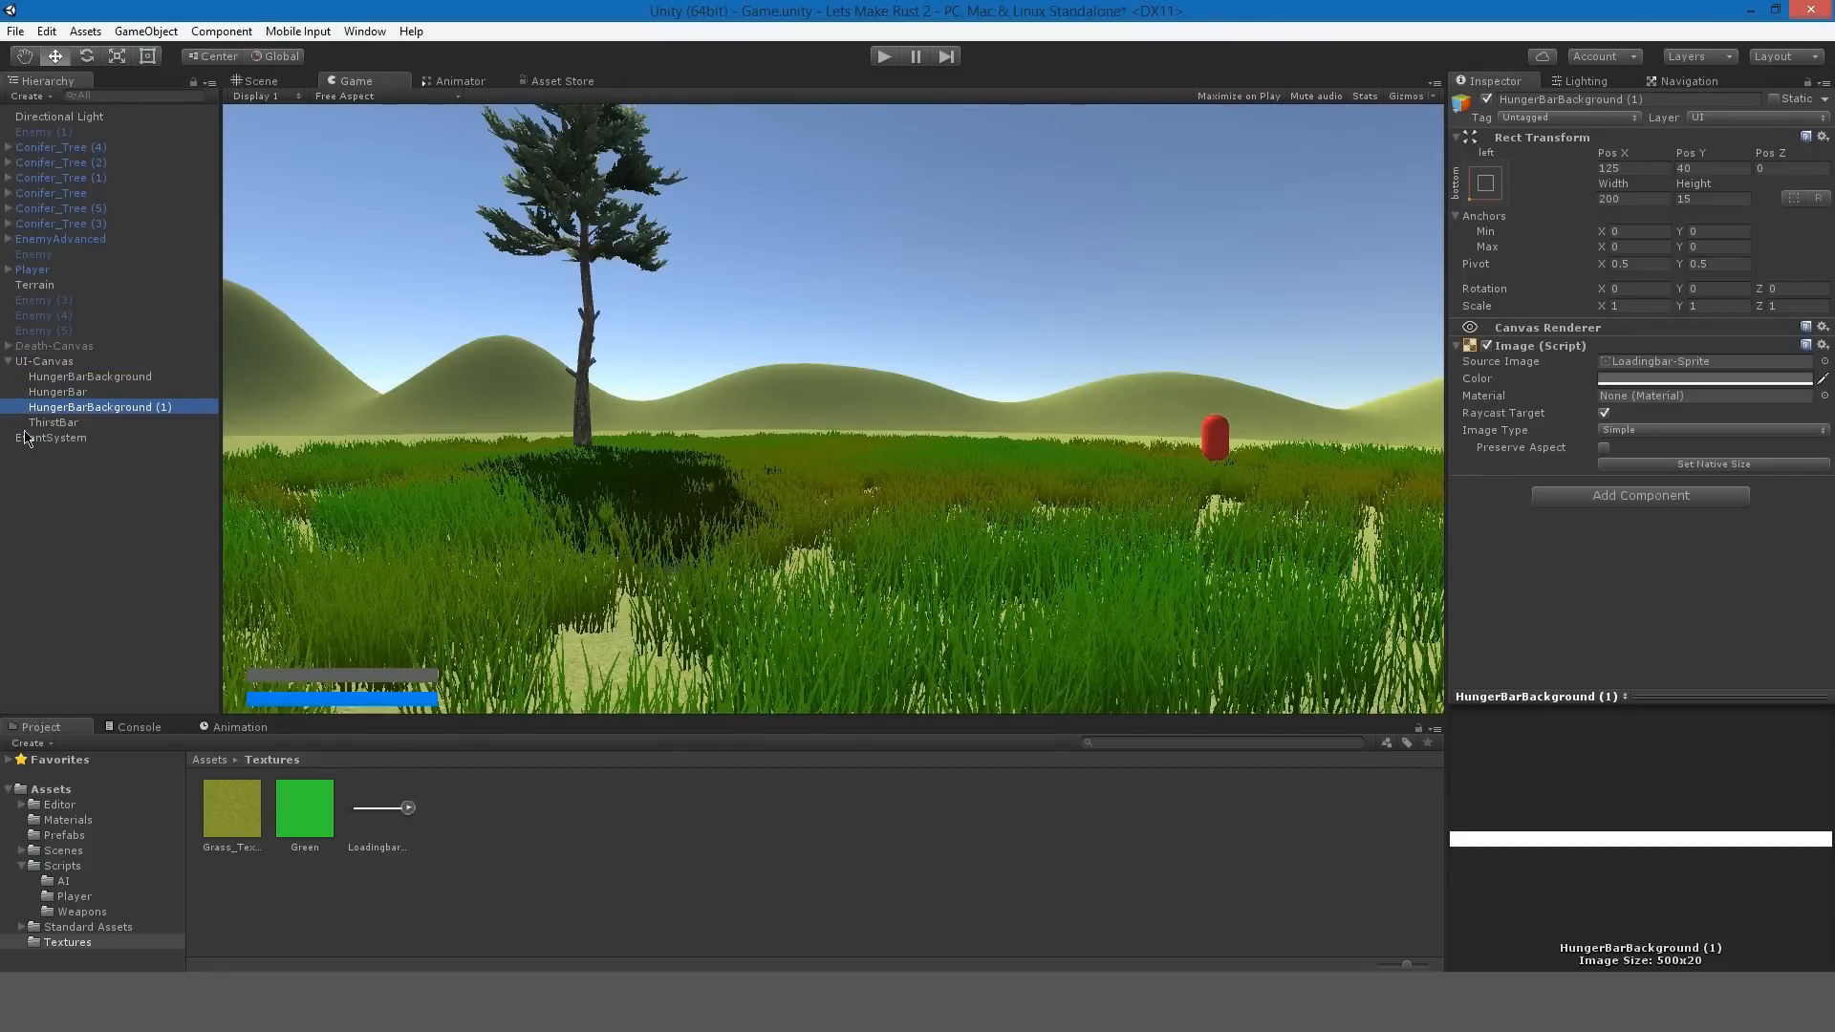
Create ThirstBarBackground from a copy and arrange both backgrounds behind their bars.
{"action": "left_click", "coordinate": [53, 422]}
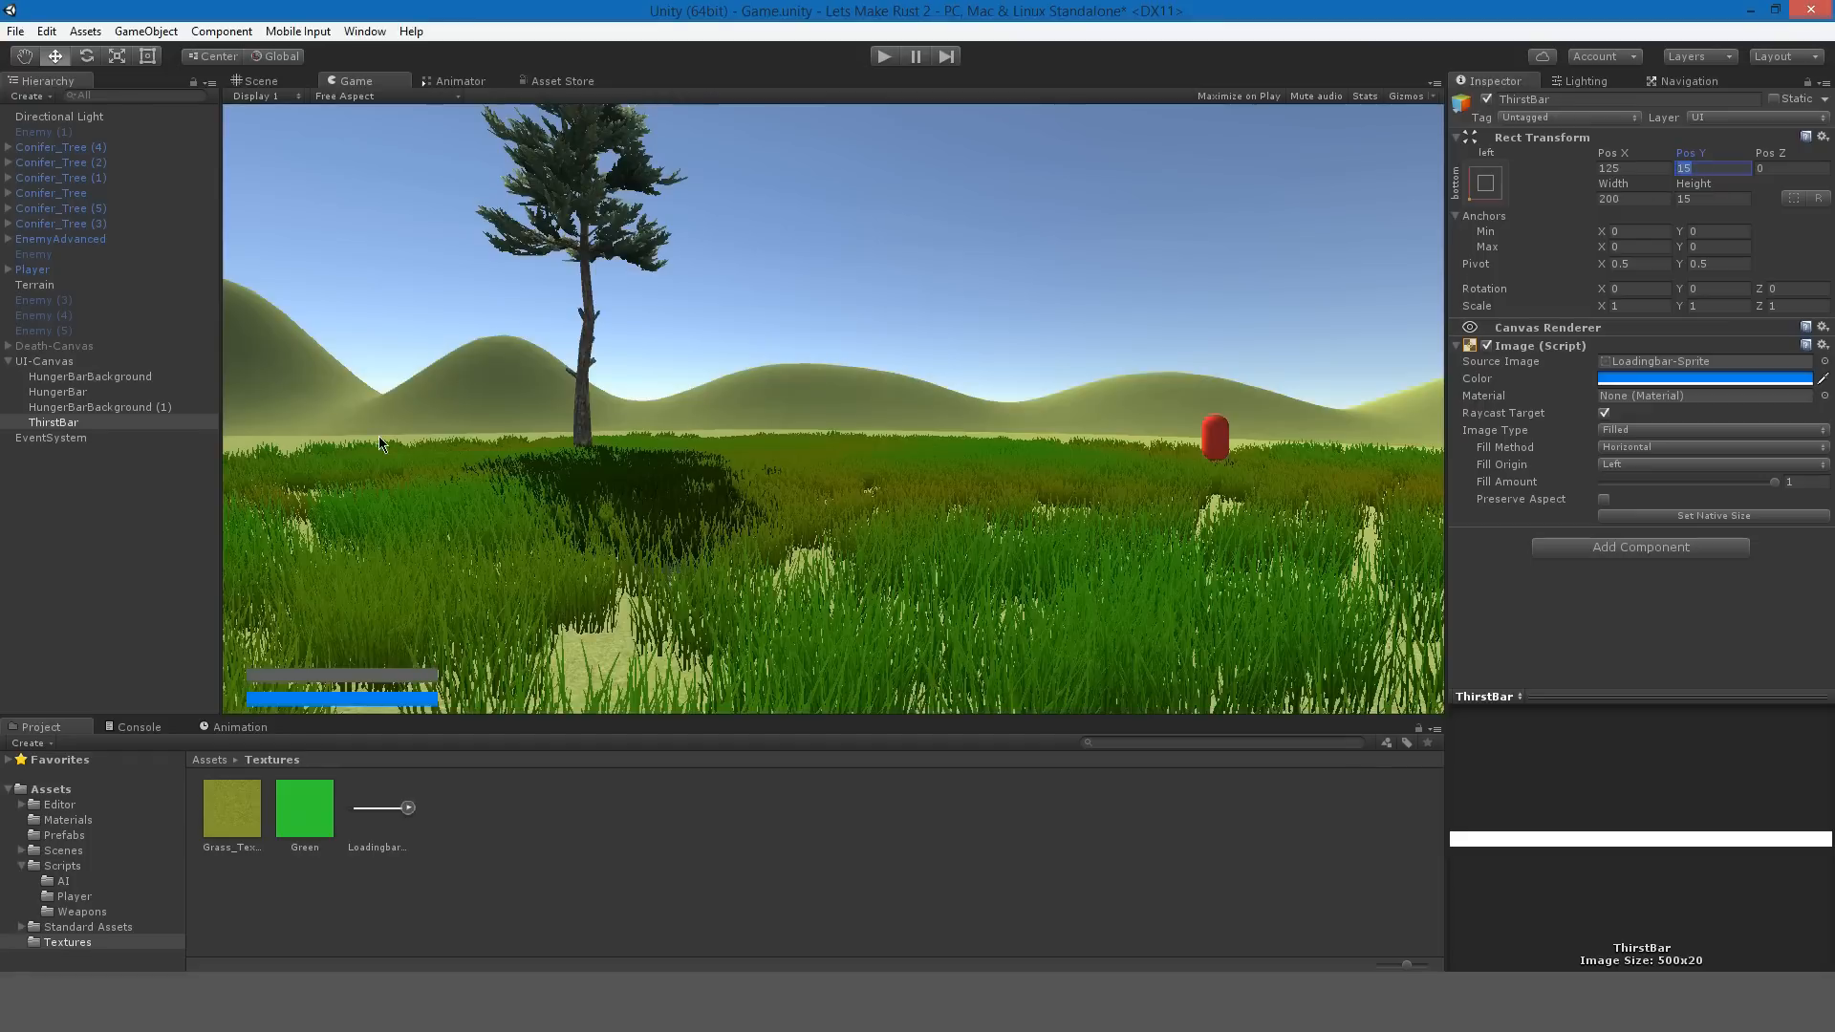
{"action": "left_click", "coordinate": [99, 406]}
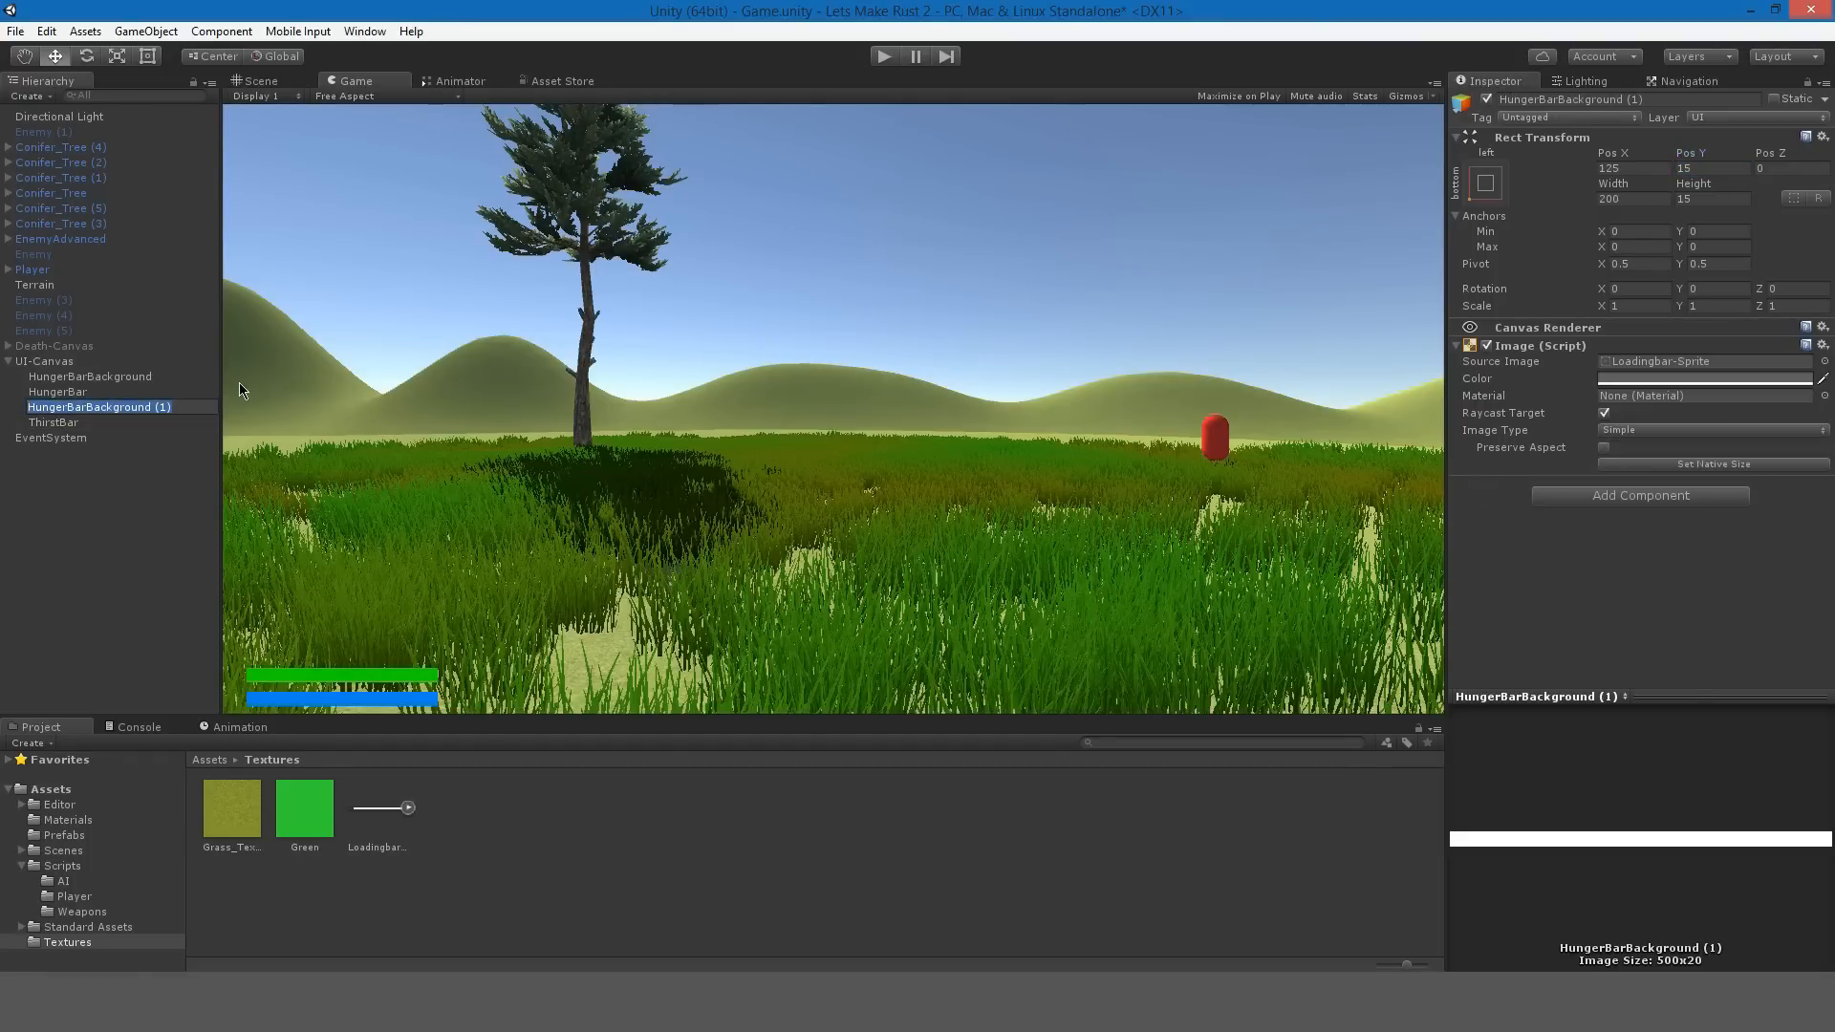
{"action": "left_click", "coordinate": [51, 407]}
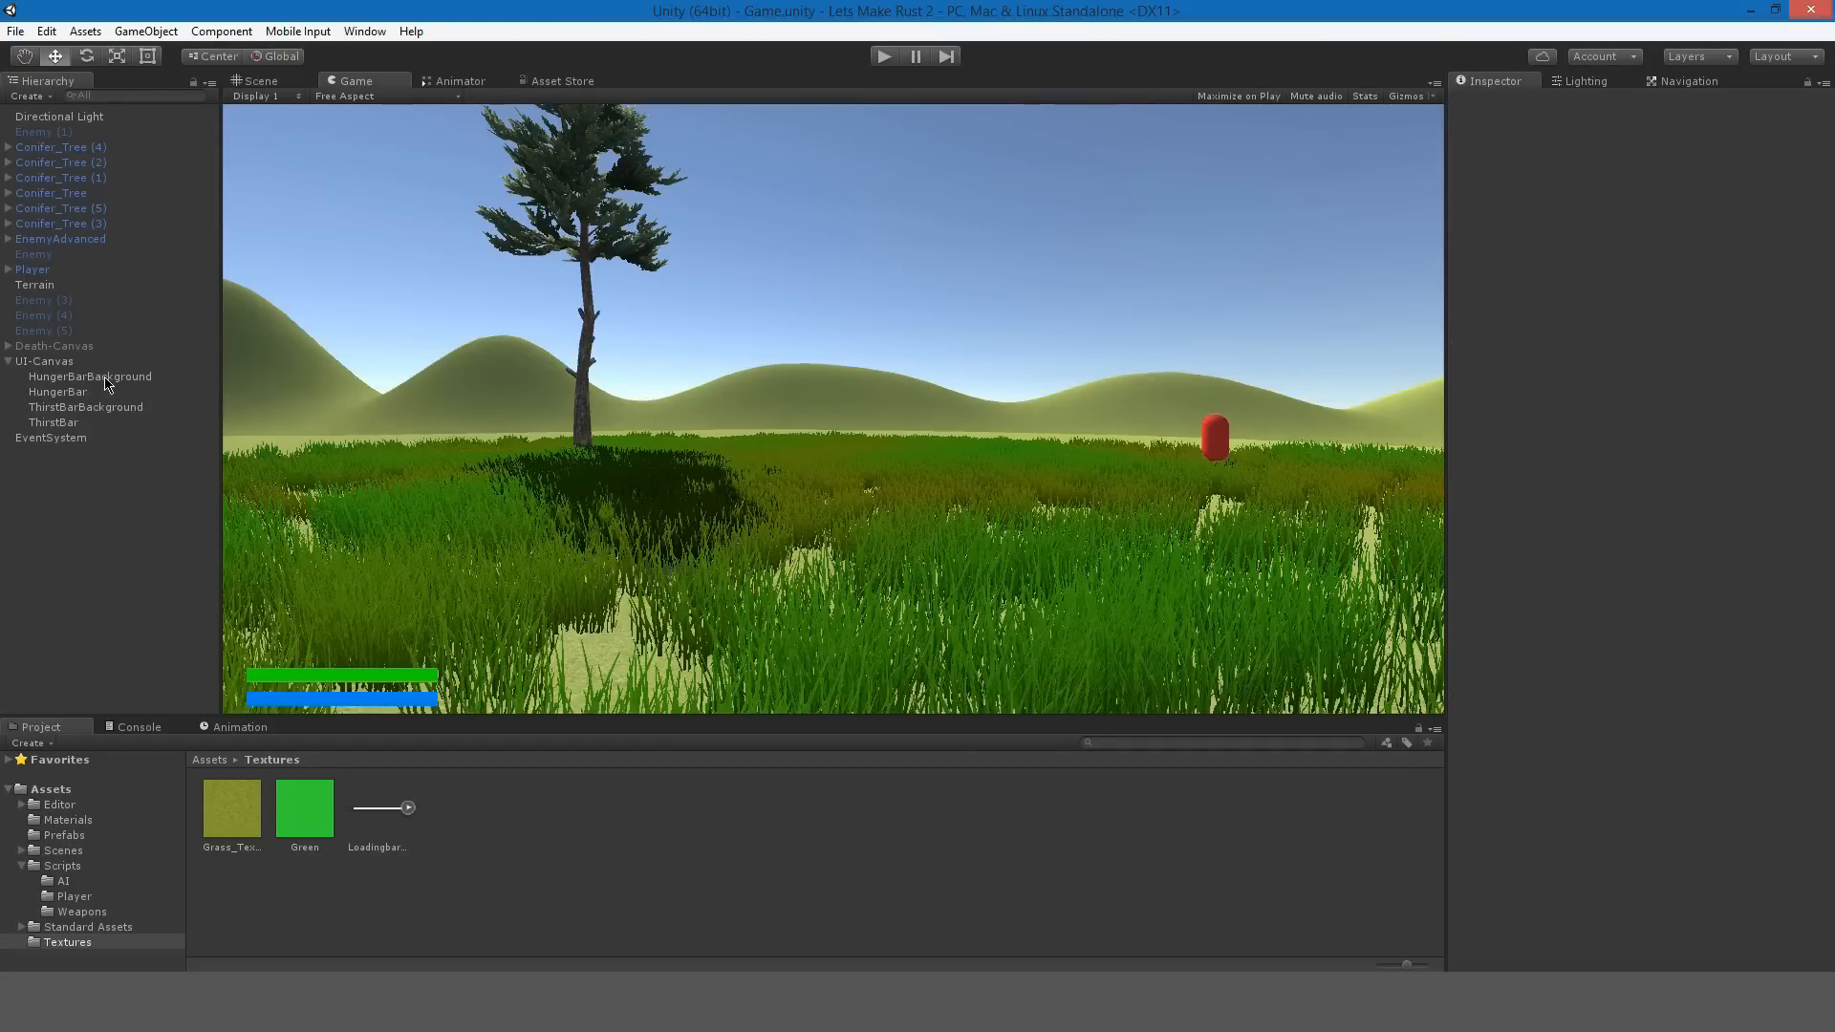
{"action": "left_click", "coordinate": [90, 376]}
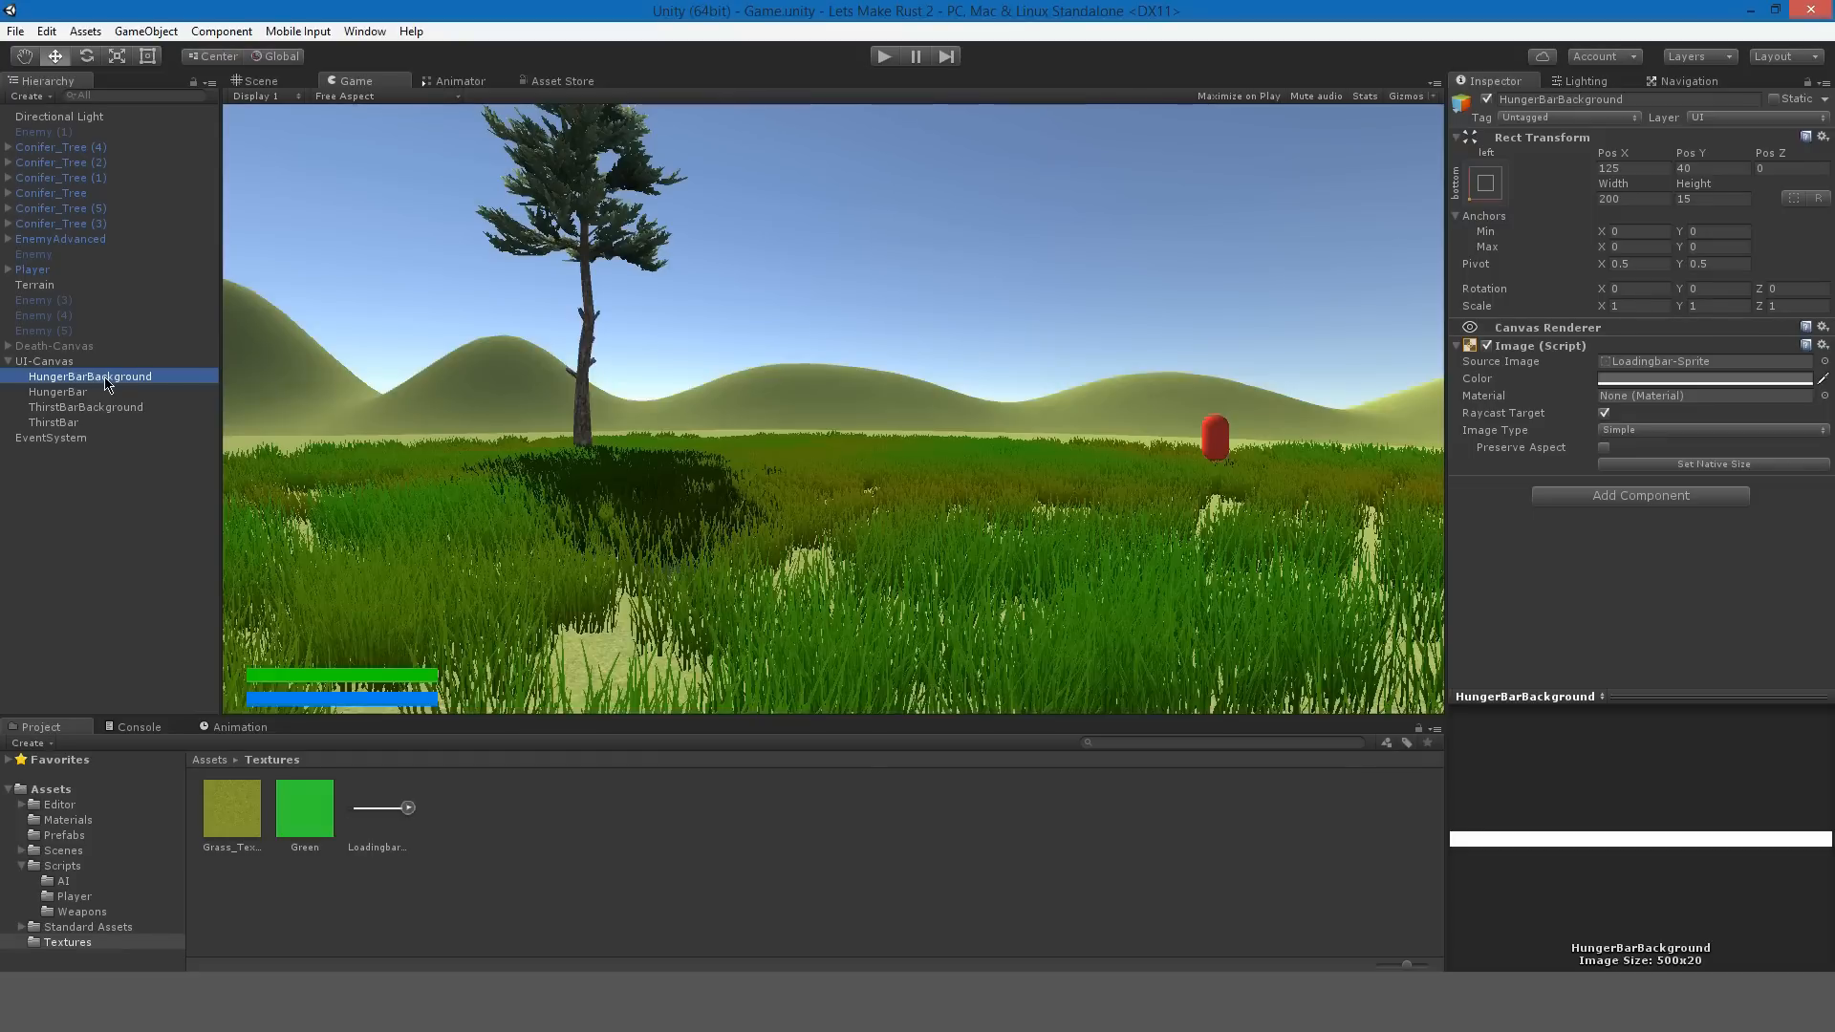
{"action": "left_click", "coordinate": [58, 391]}
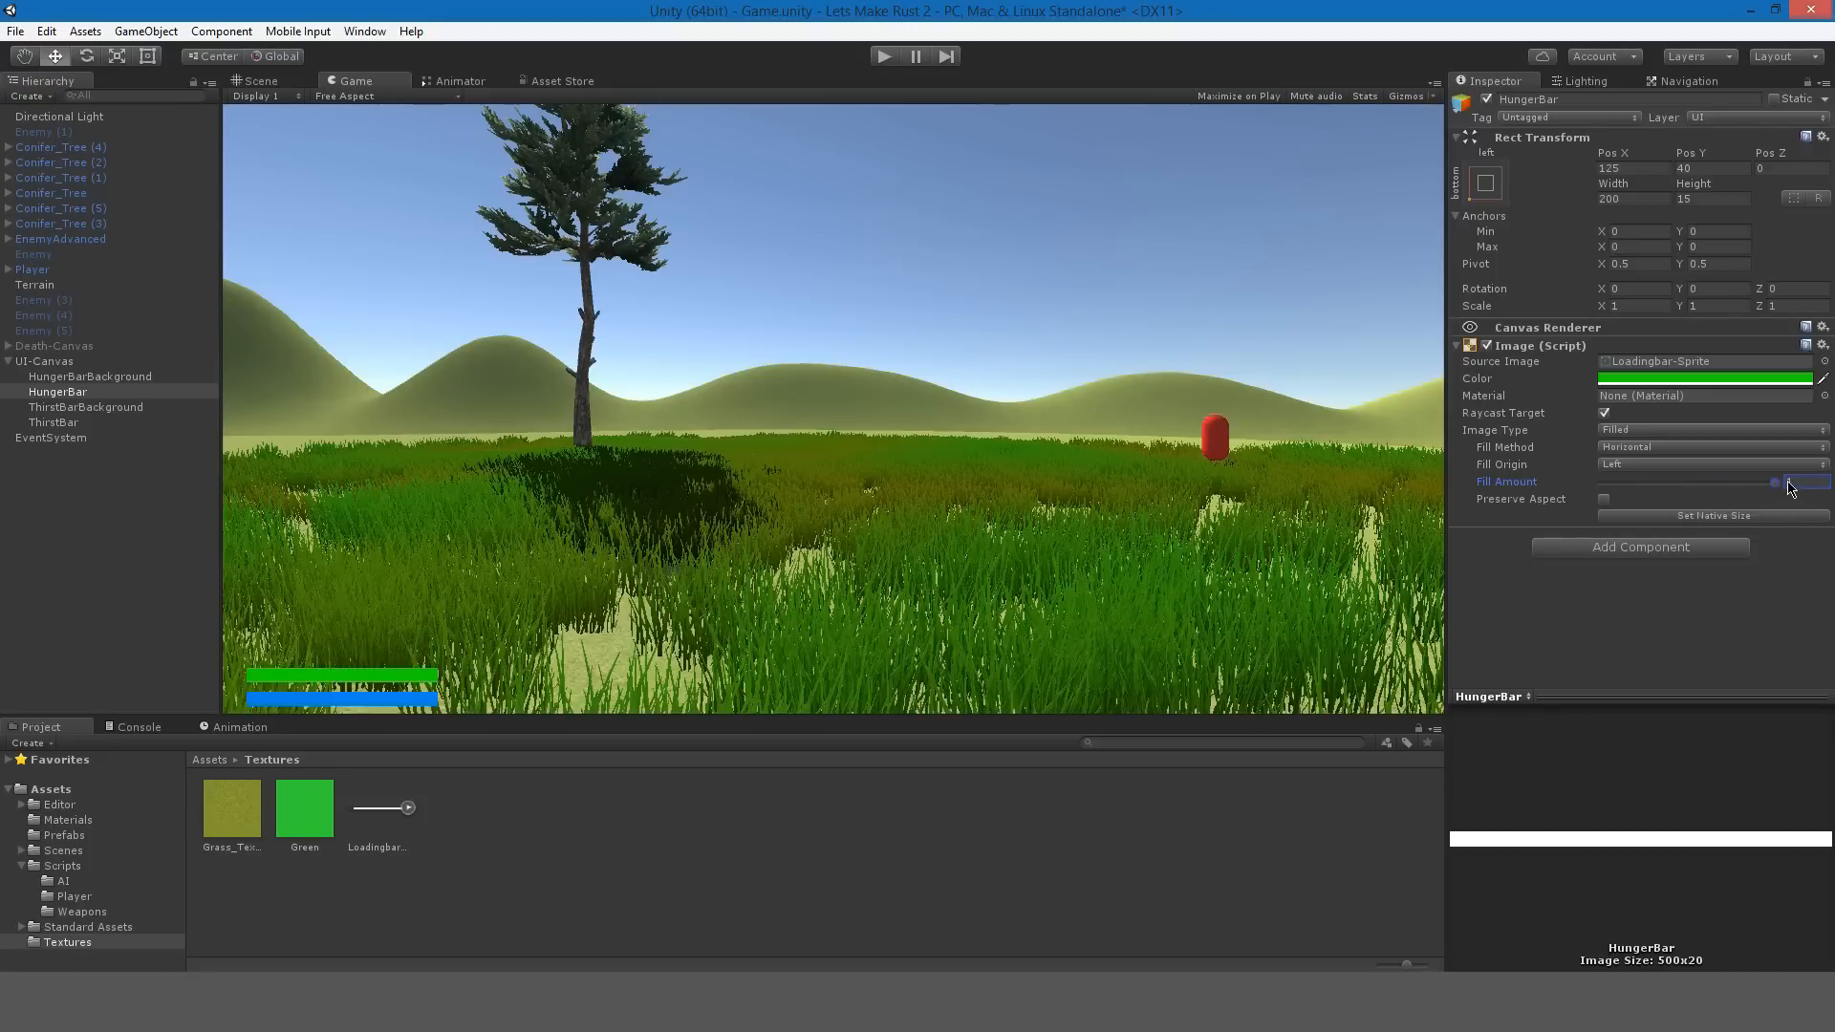
Duplicate the hunger bar and raise the copy above the other bars.
{"action": "left_click", "coordinate": [54, 422]}
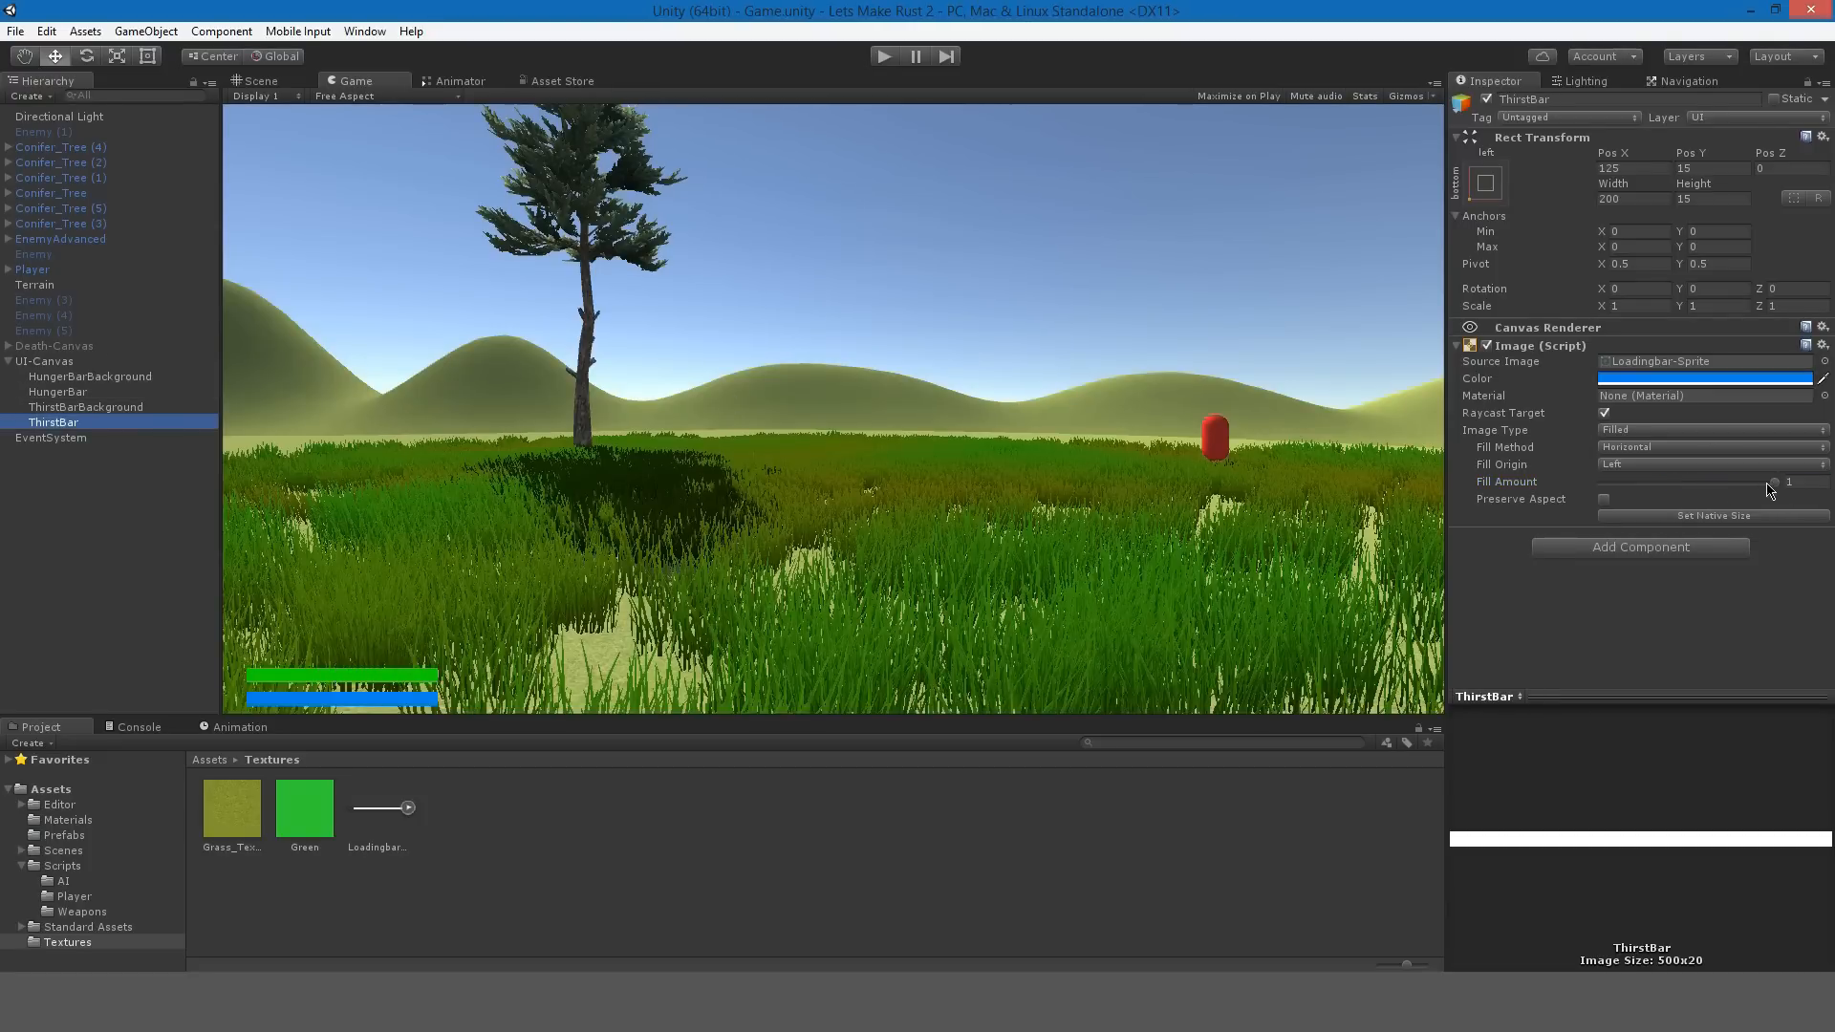
{"action": "left_click", "coordinate": [58, 391]}
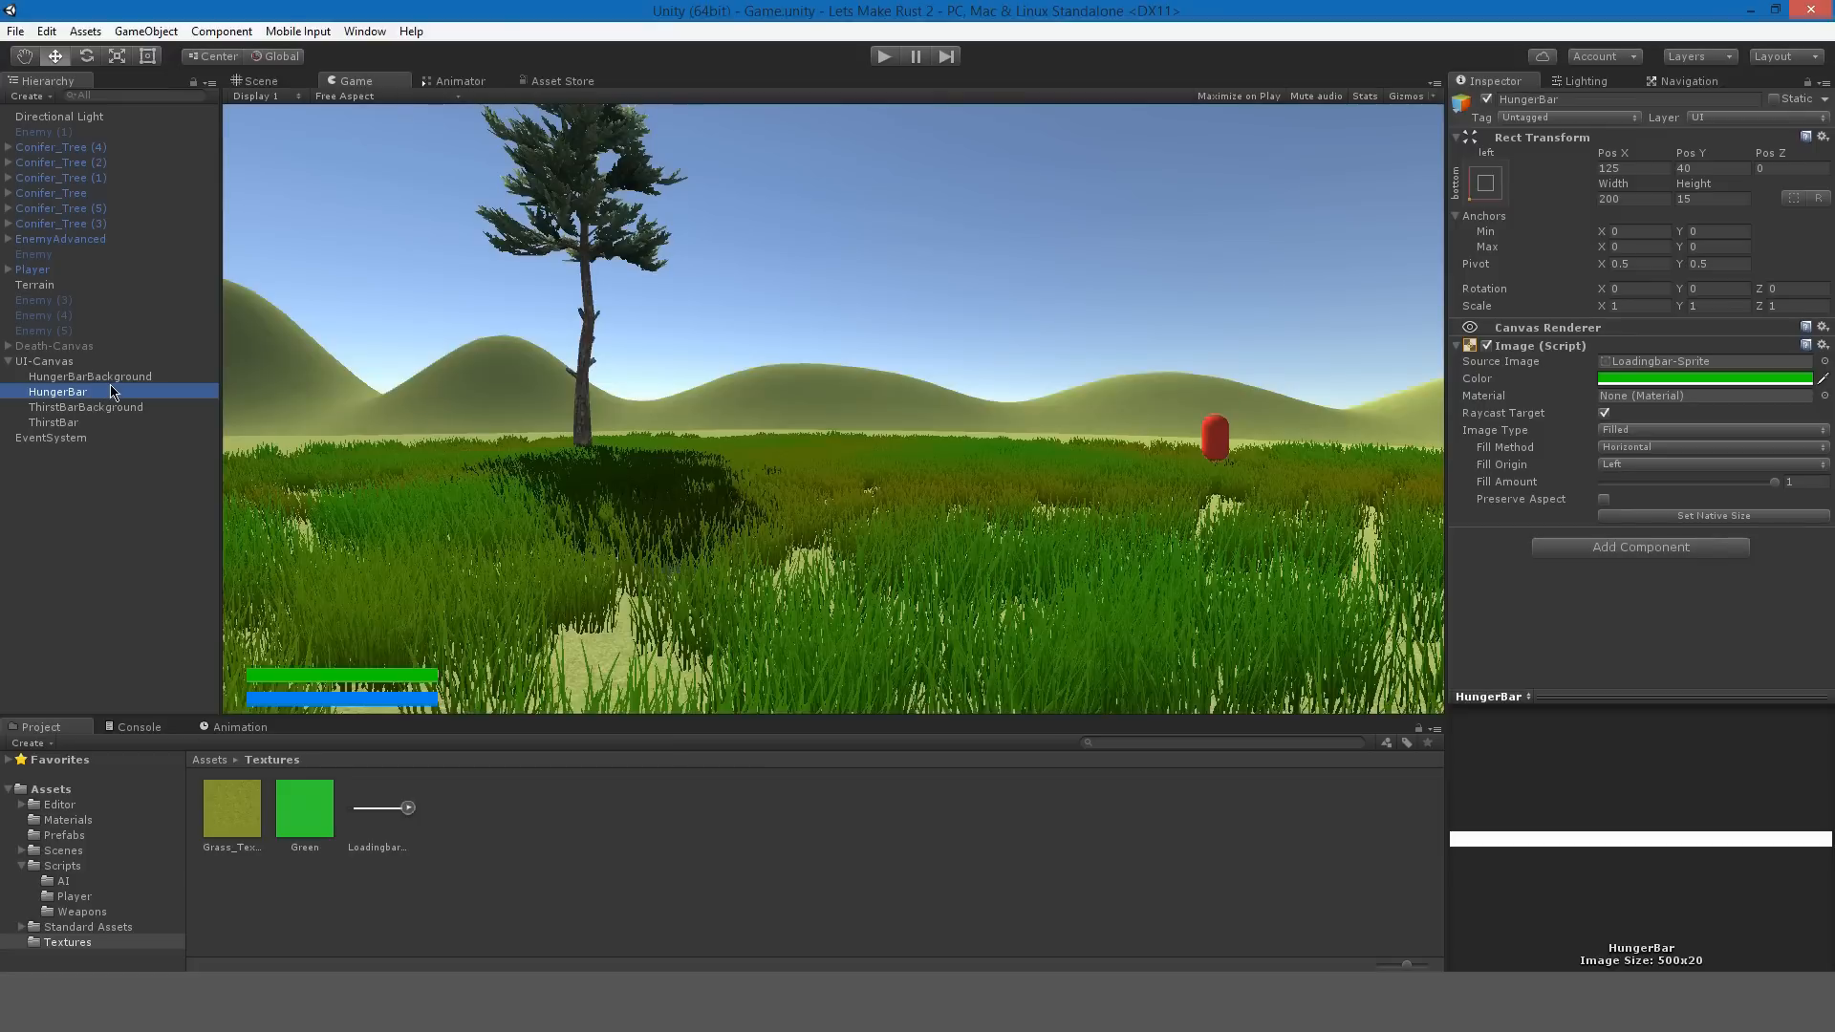
{"action": "key", "text": "ctrl+d"}
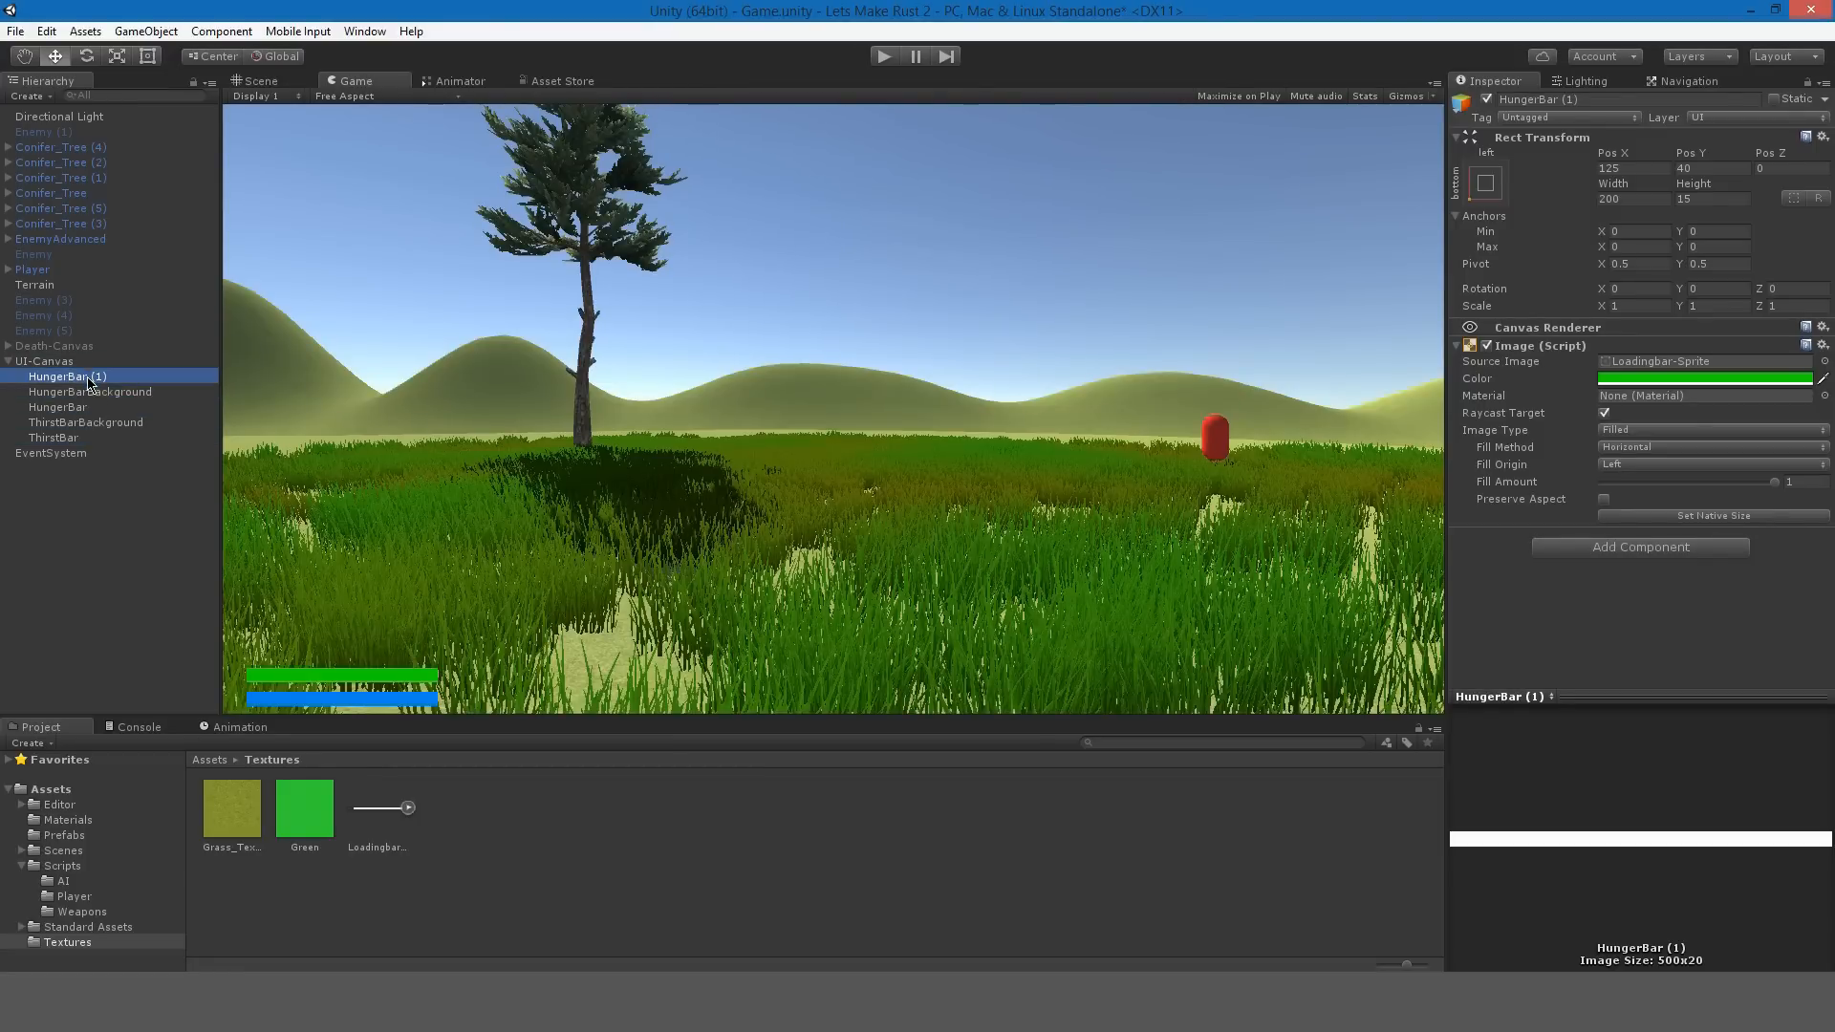
{"action": "triple_click", "coordinate": [1682, 167]}
{"action": "type", "text": "65"}
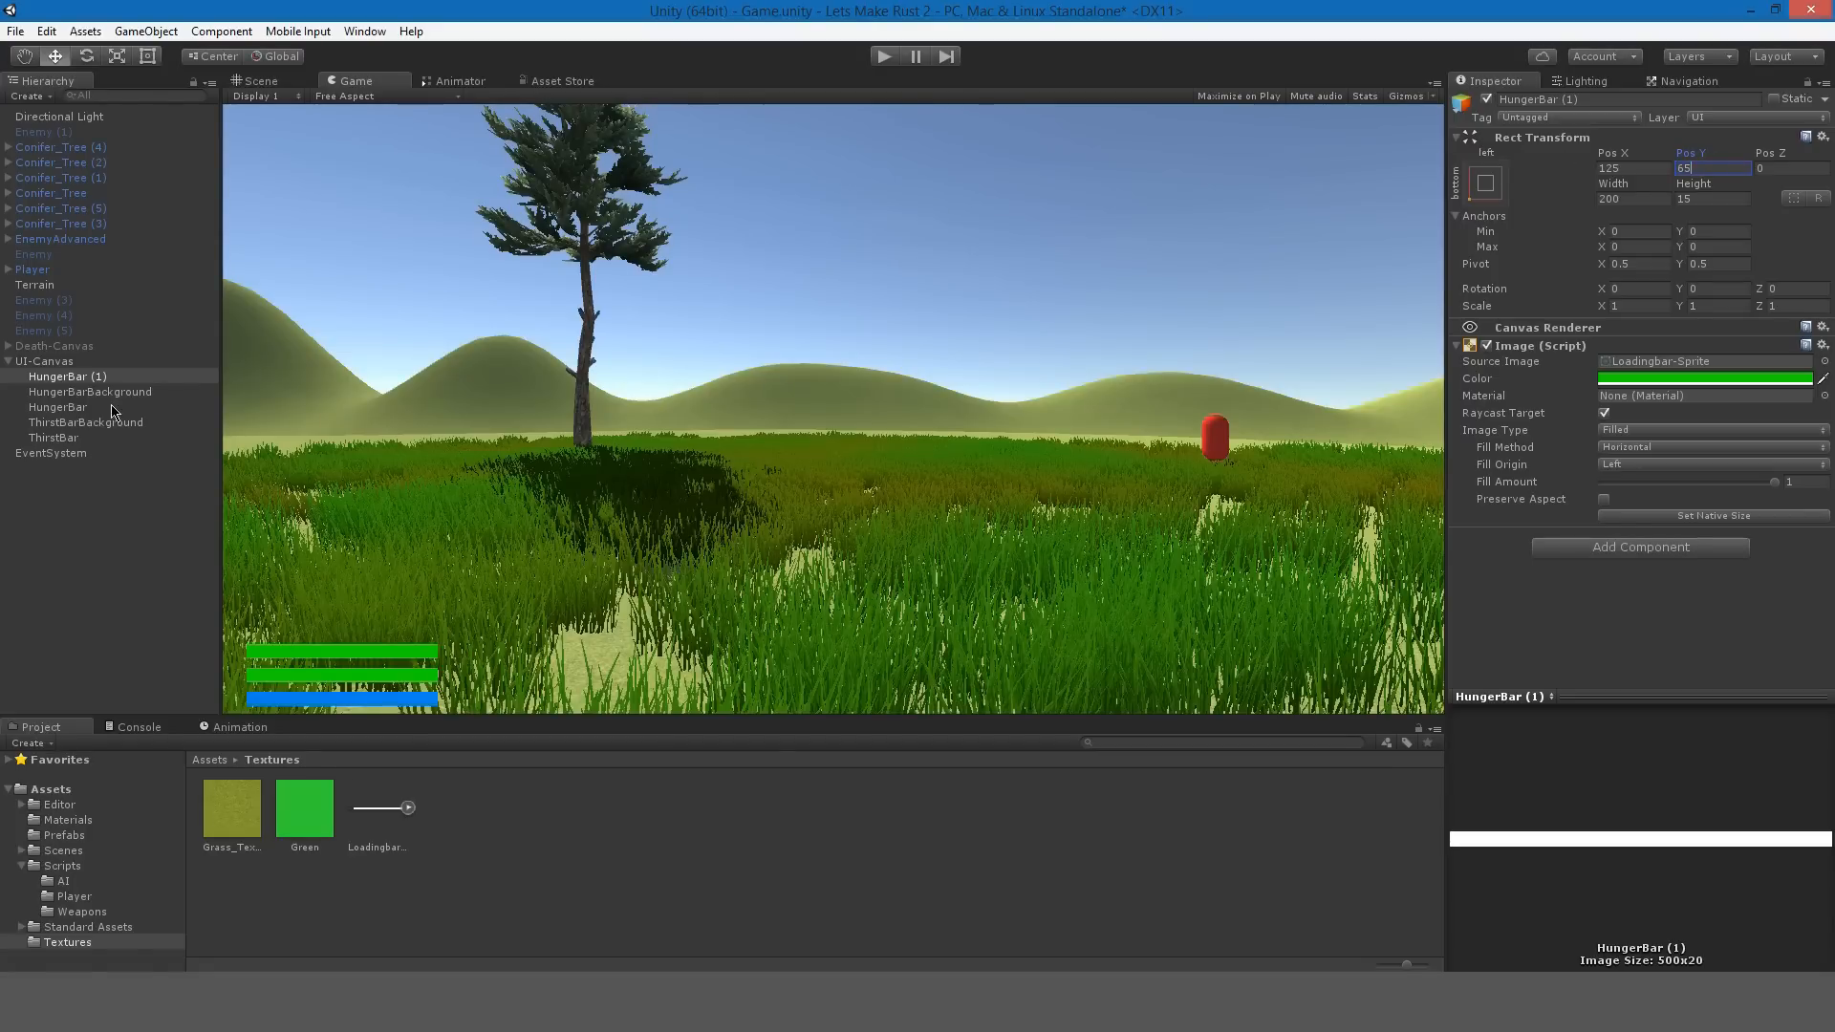
Rename the copied hunger bar to HealthBar.
{"action": "left_click", "coordinate": [53, 437]}
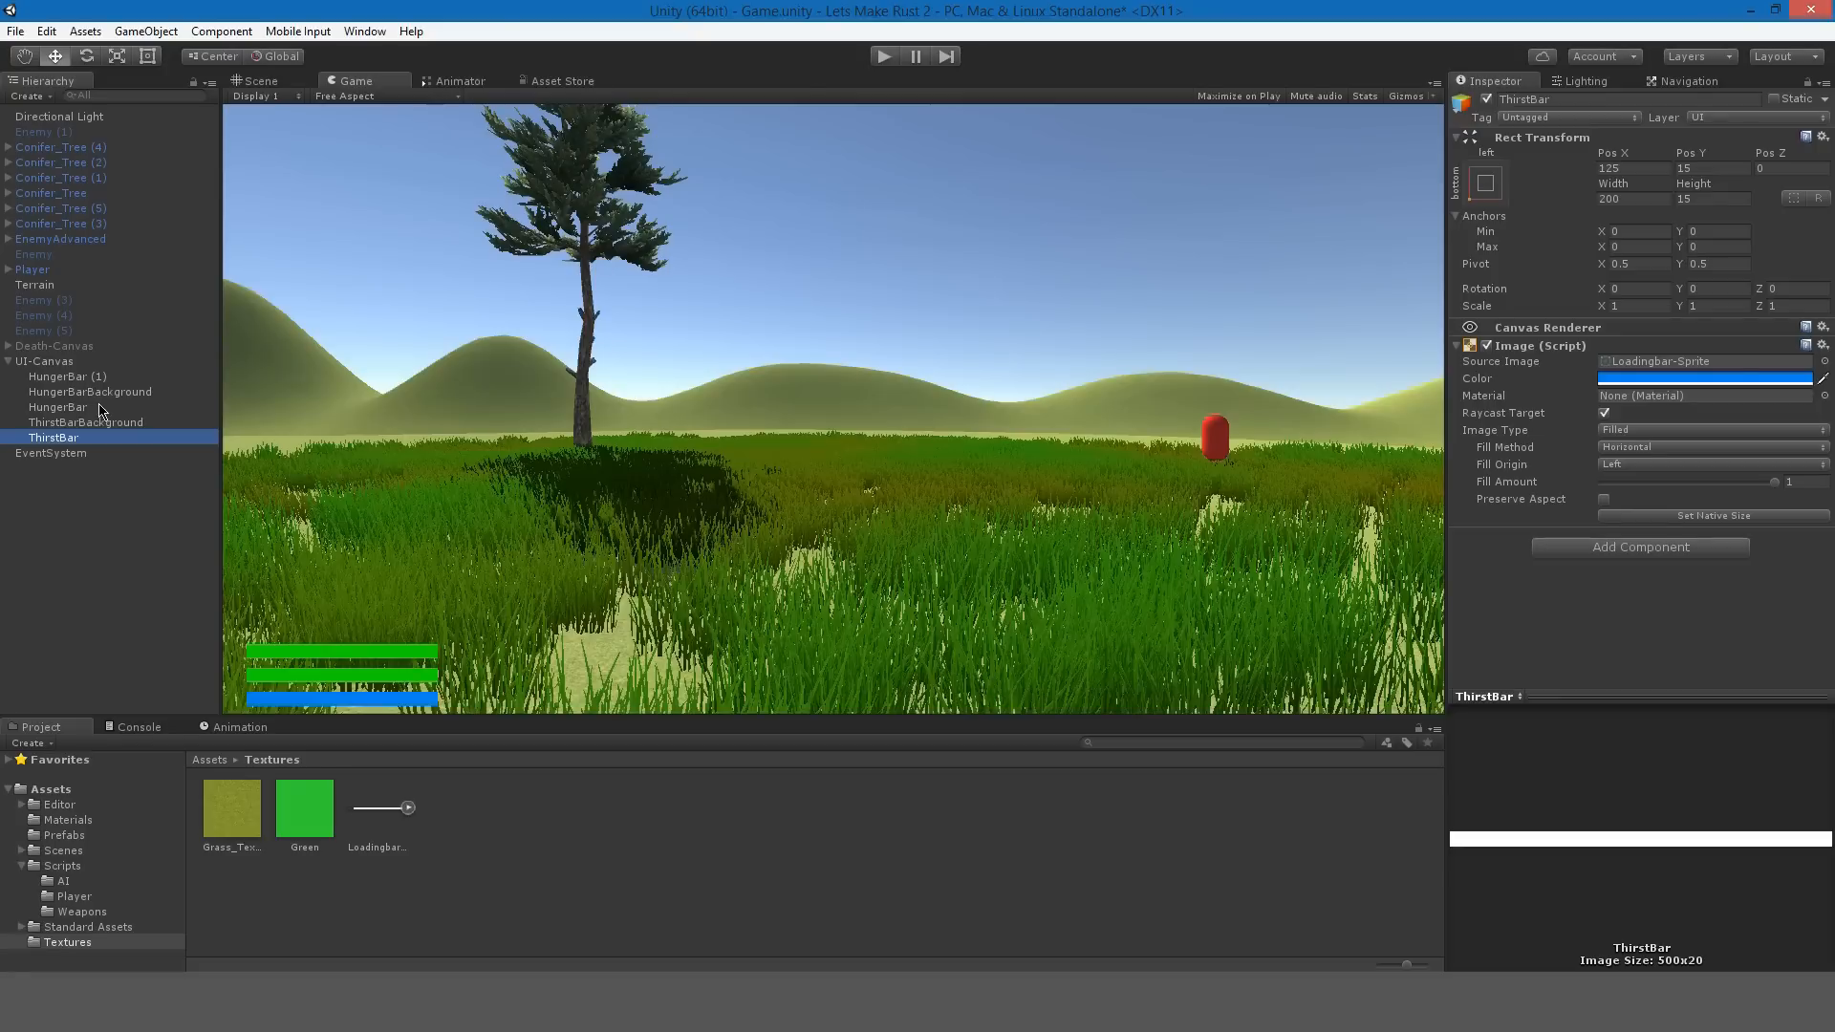
{"action": "left_click", "coordinate": [59, 406]}
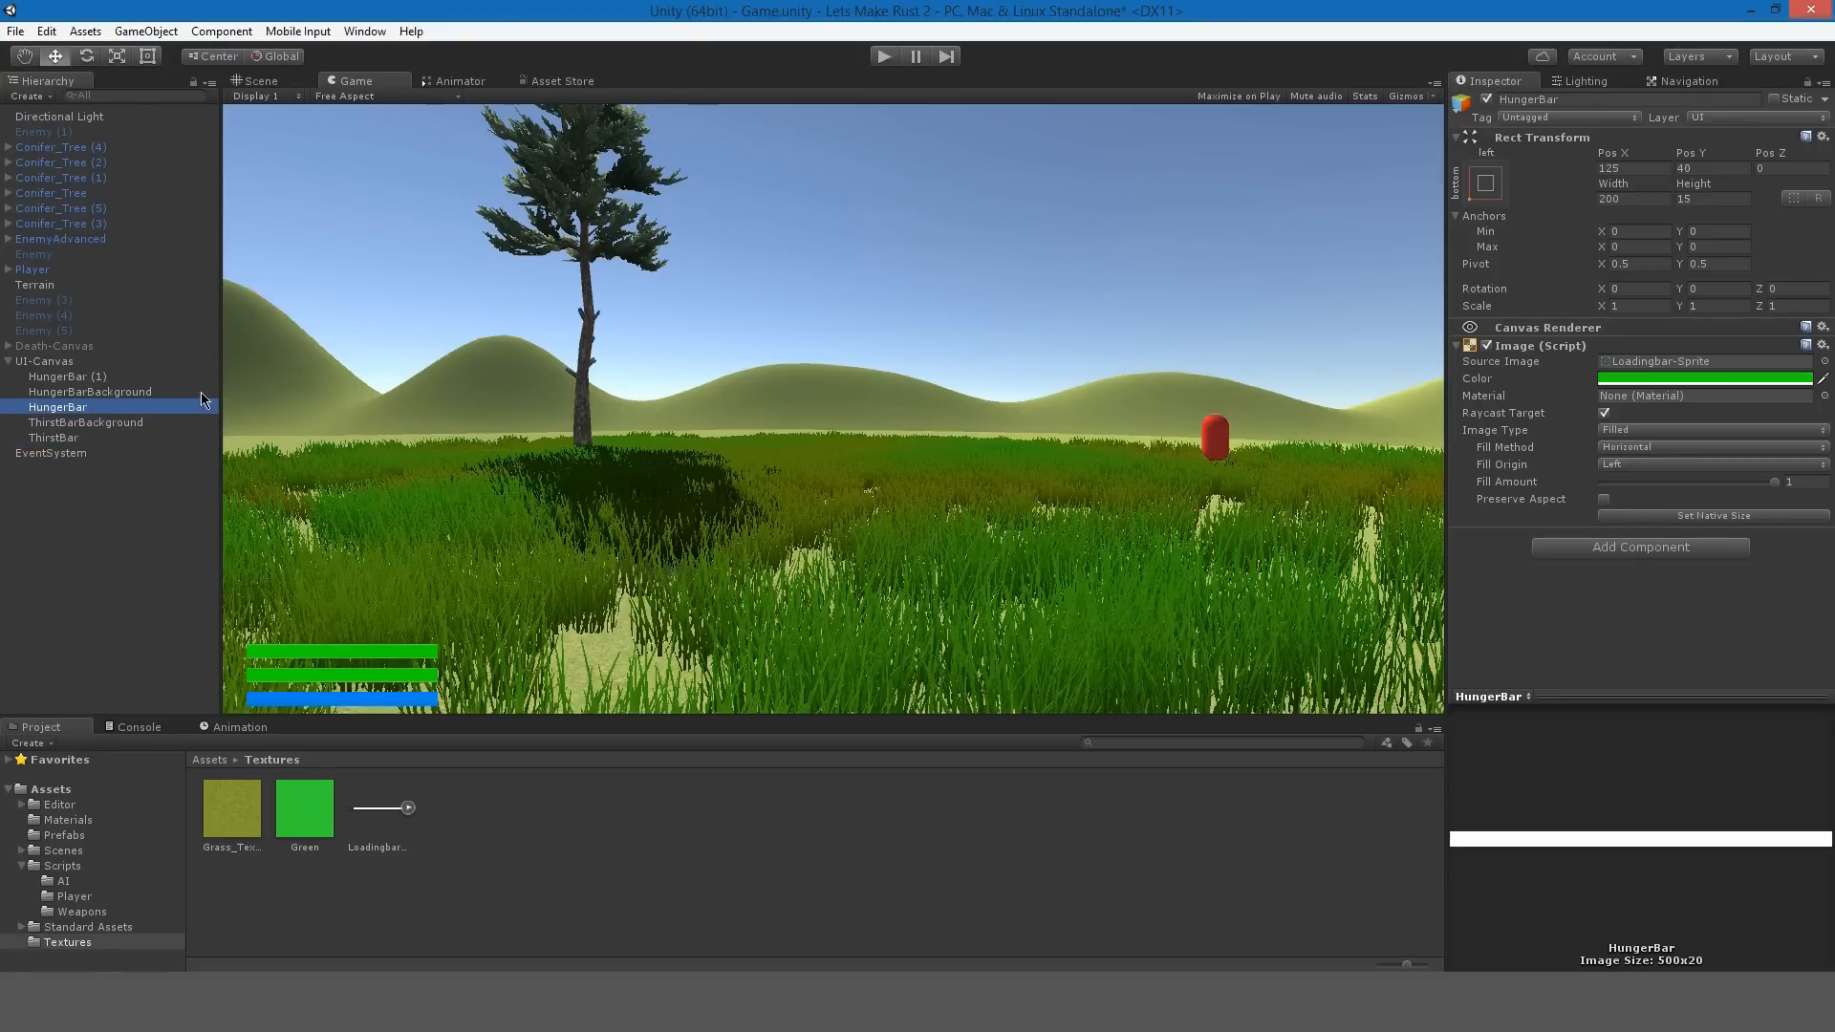
{"action": "left_click", "coordinate": [67, 376]}
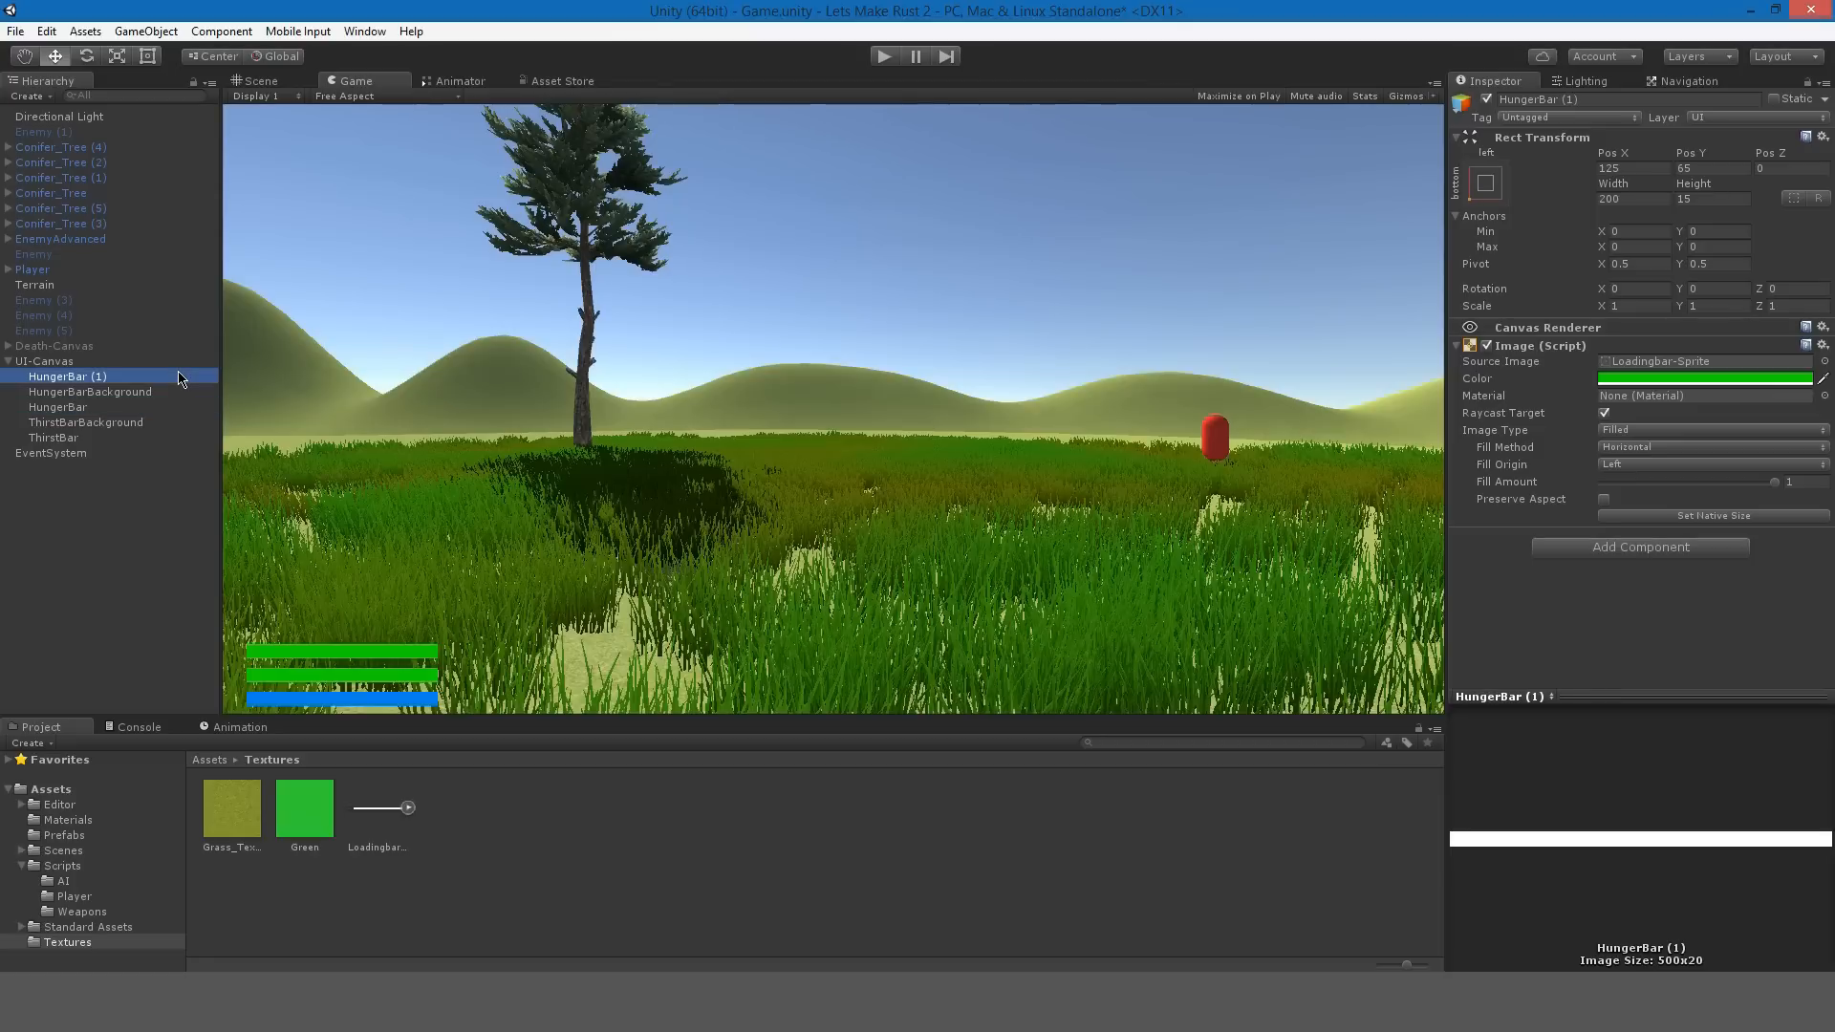
{"action": "double_click", "coordinate": [67, 375]}
{"action": "type", "text": "HealthBar"}
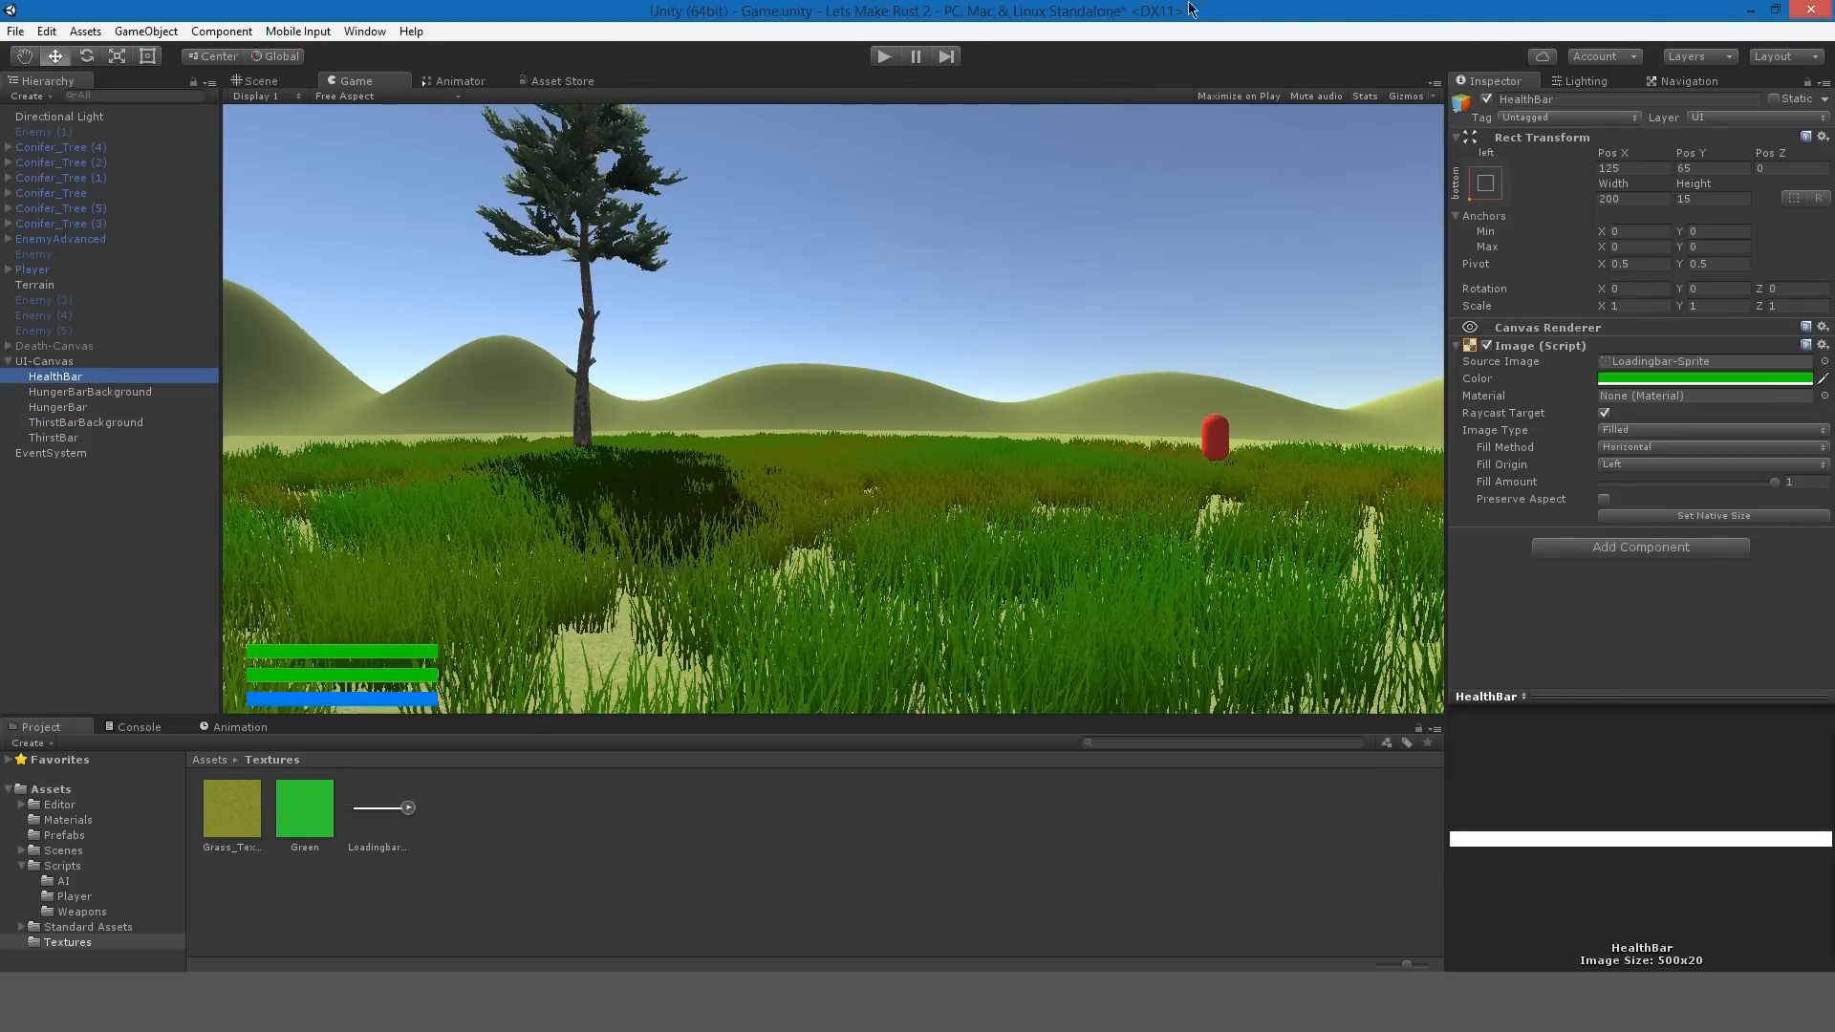
{"action": "left_click", "coordinate": [1704, 379]}
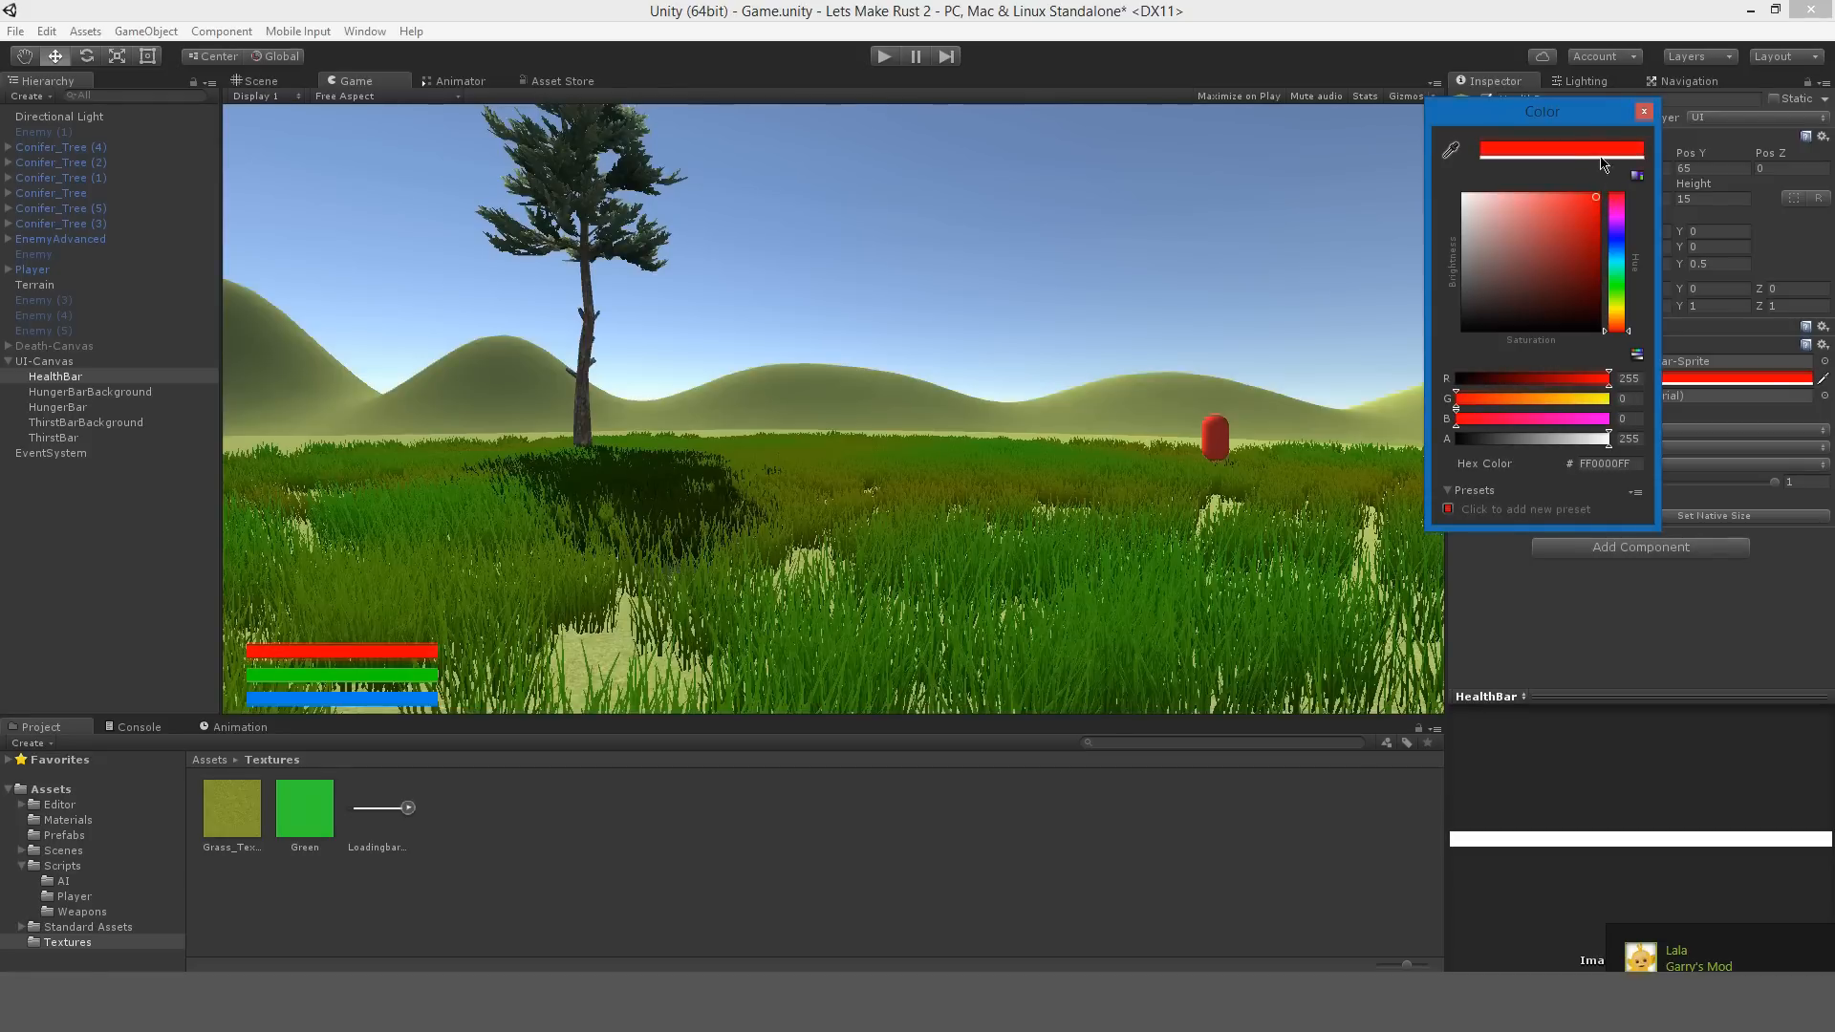
{"action": "left_click", "coordinate": [91, 391]}
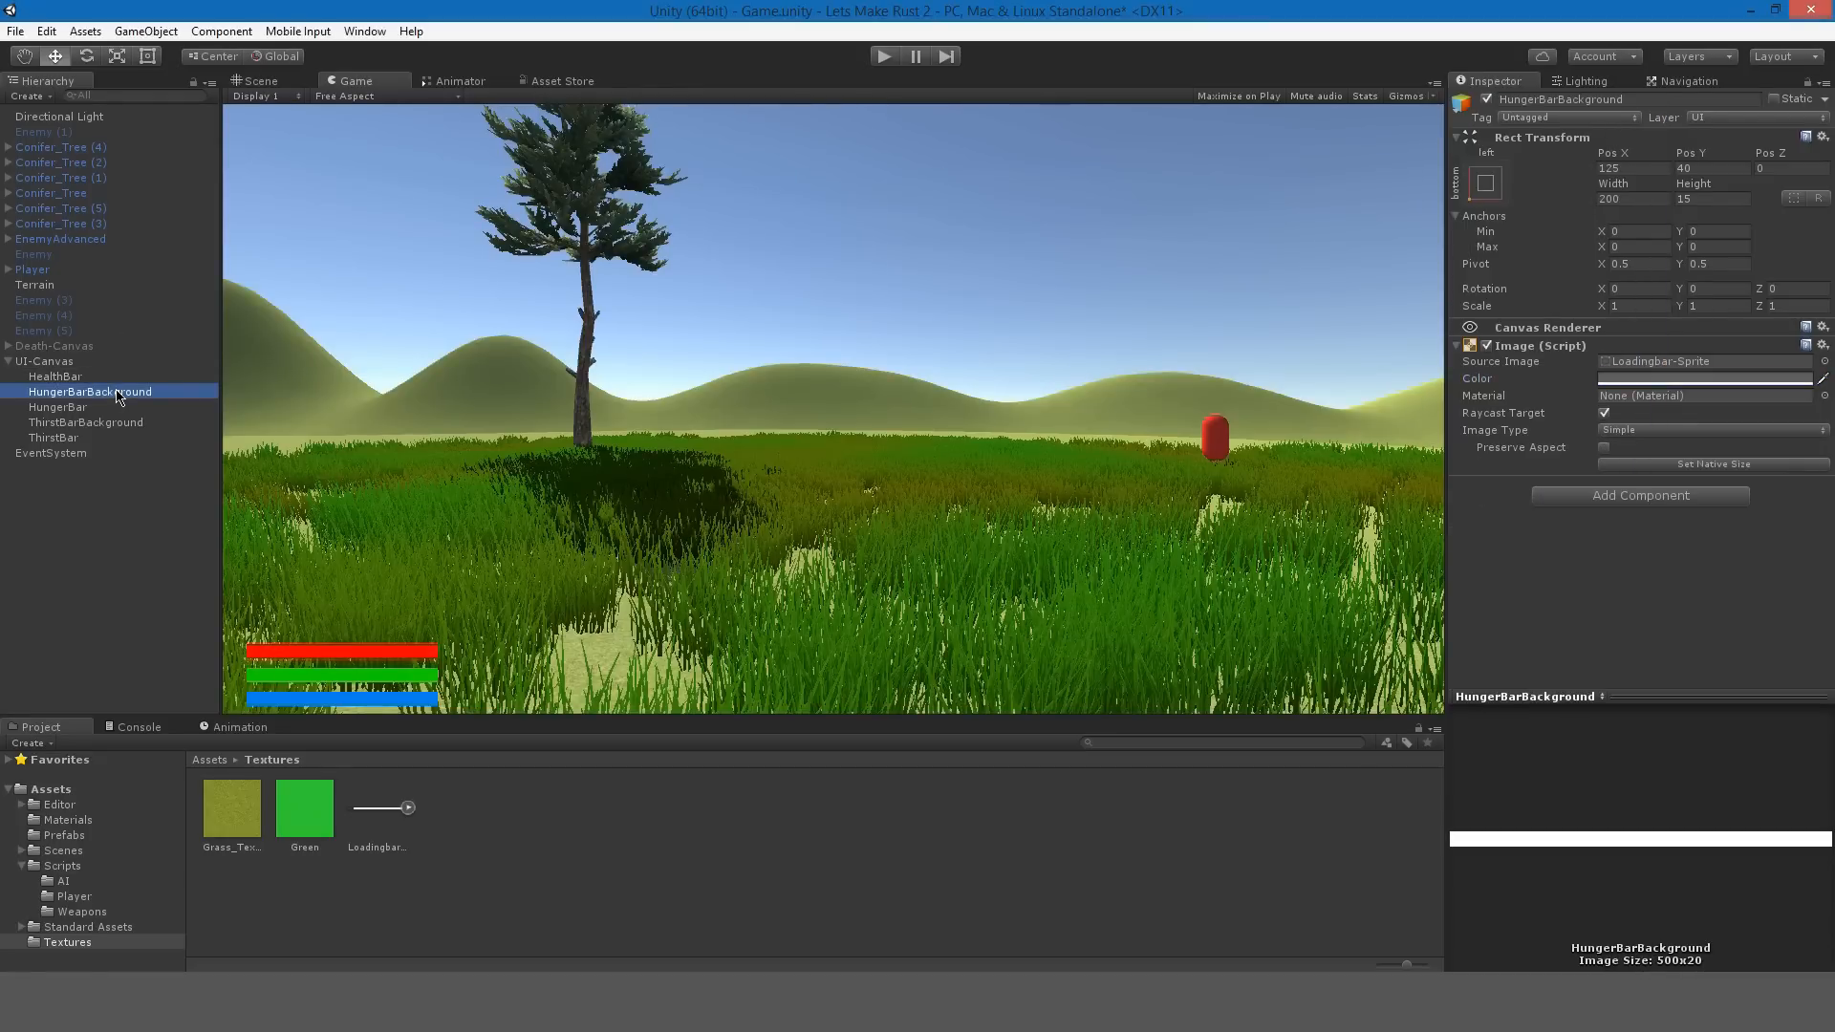
Duplicate HungerBarBackground, name it HealthBarBackground and raise it to Pos Y 65.
{"action": "key", "text": "ctrl+d"}
{"action": "type", "text": "65"}
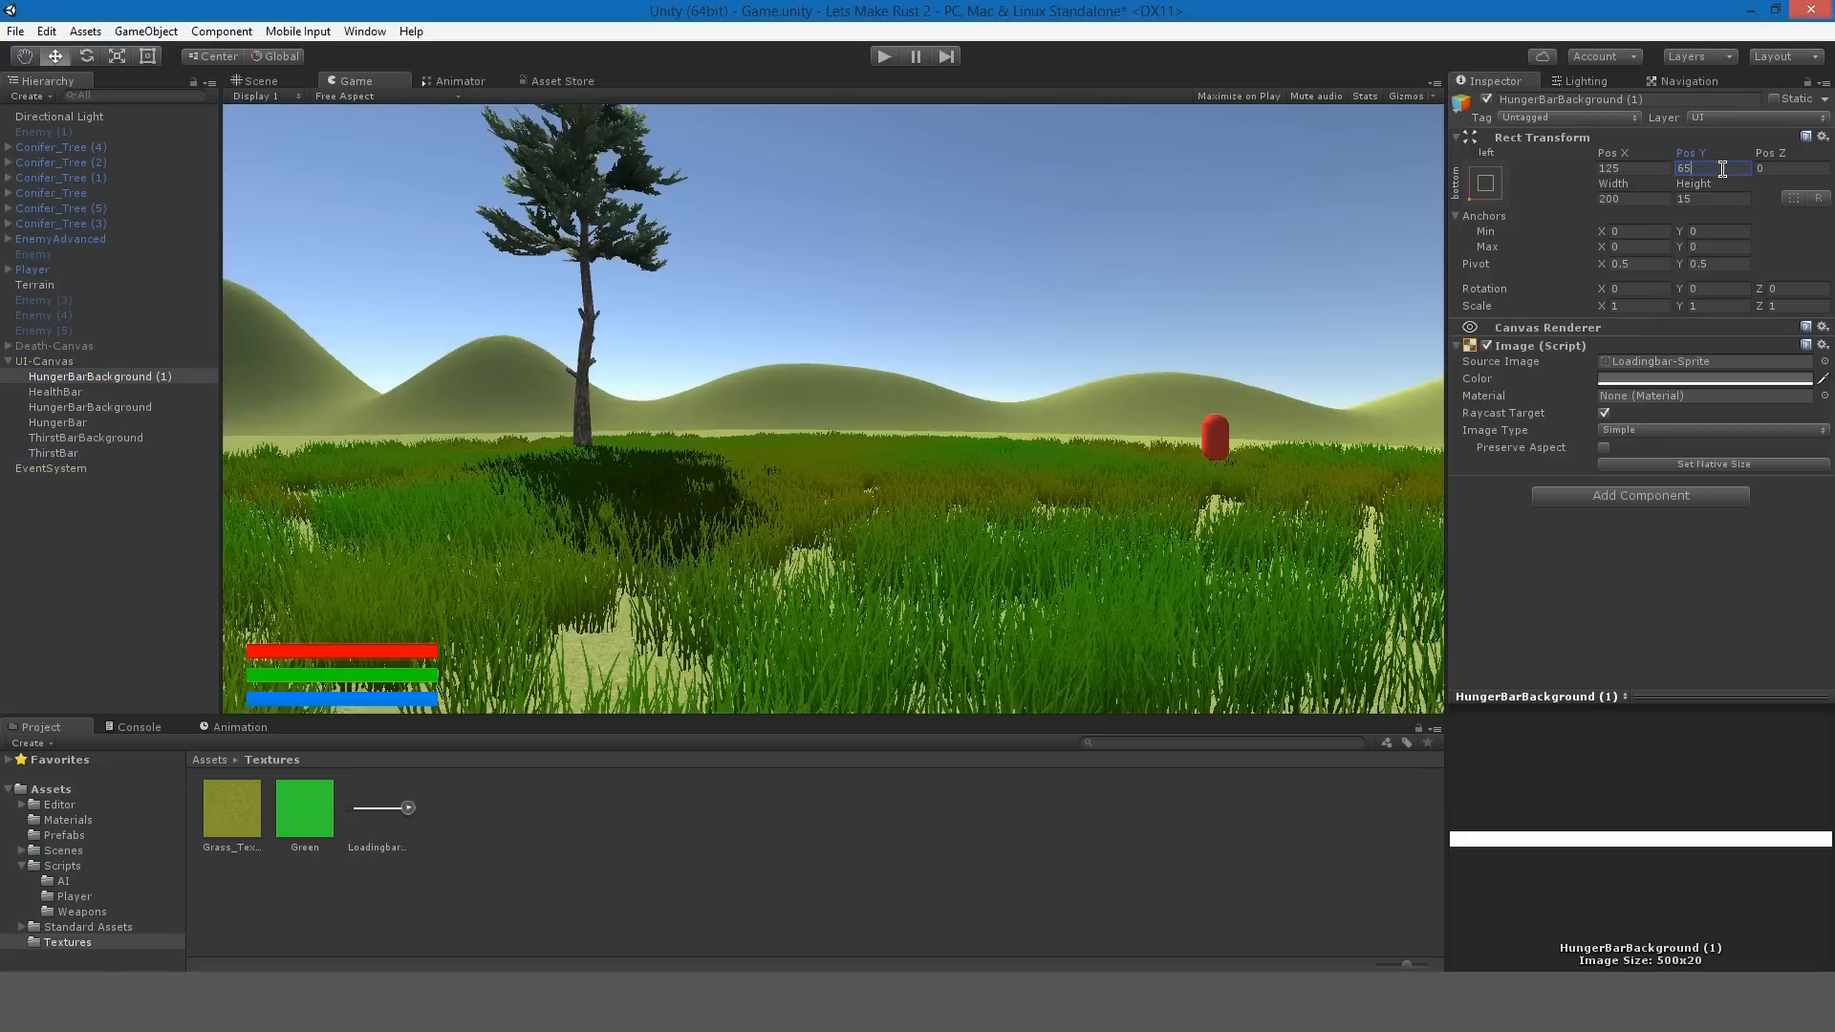
{"action": "mouse_move", "coordinate": [189, 331]}
{"action": "type", "text": "Health"}
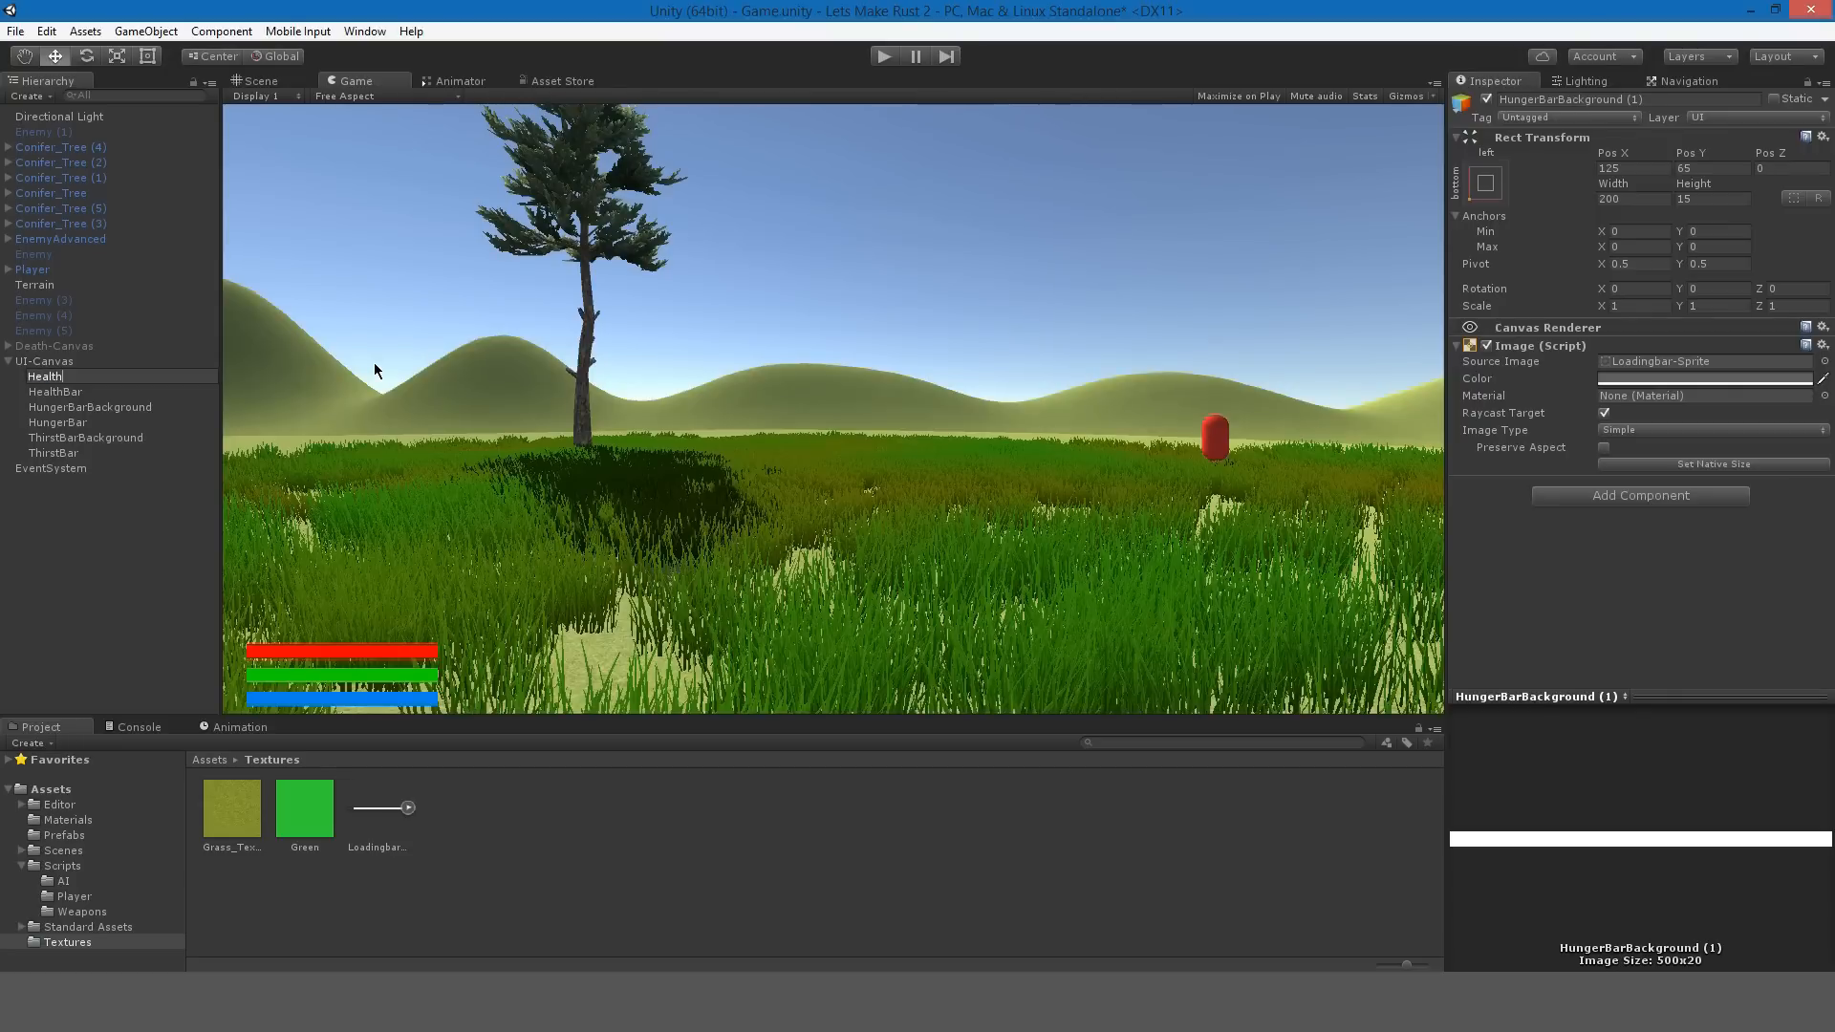
{"action": "left_click", "coordinate": [85, 376]}
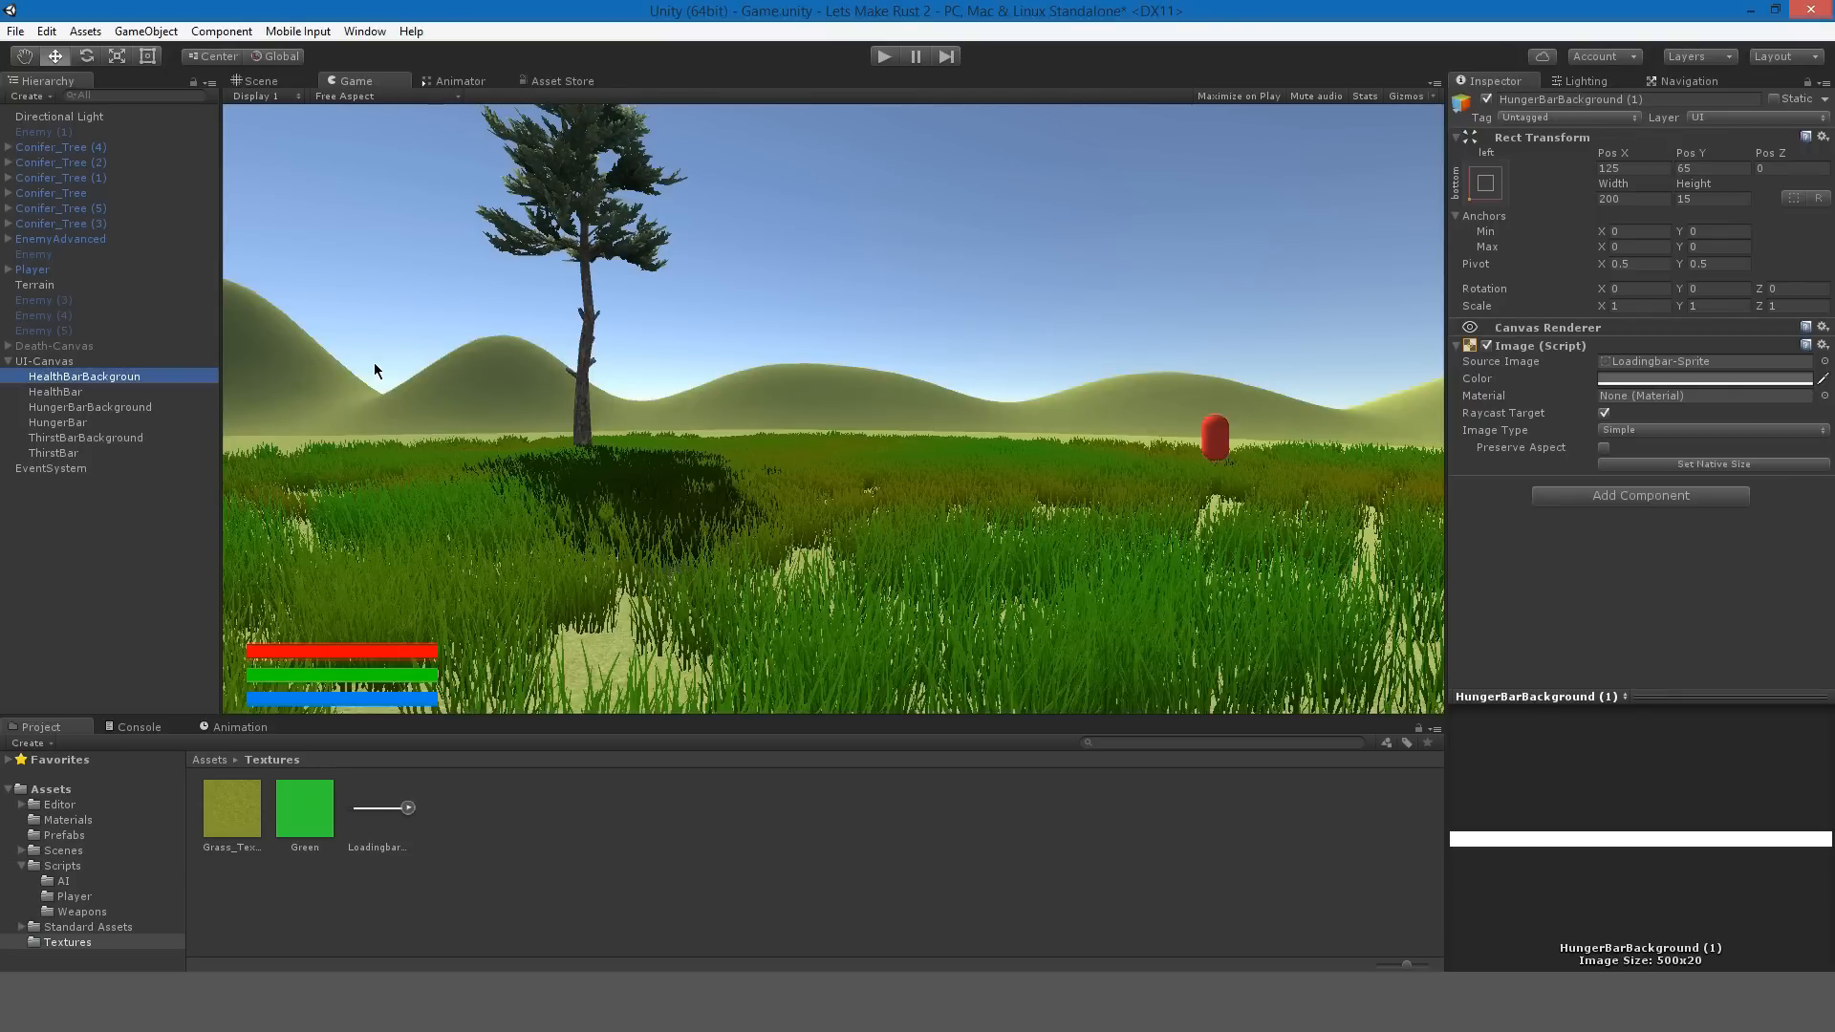
{"action": "left_click", "coordinate": [84, 376]}
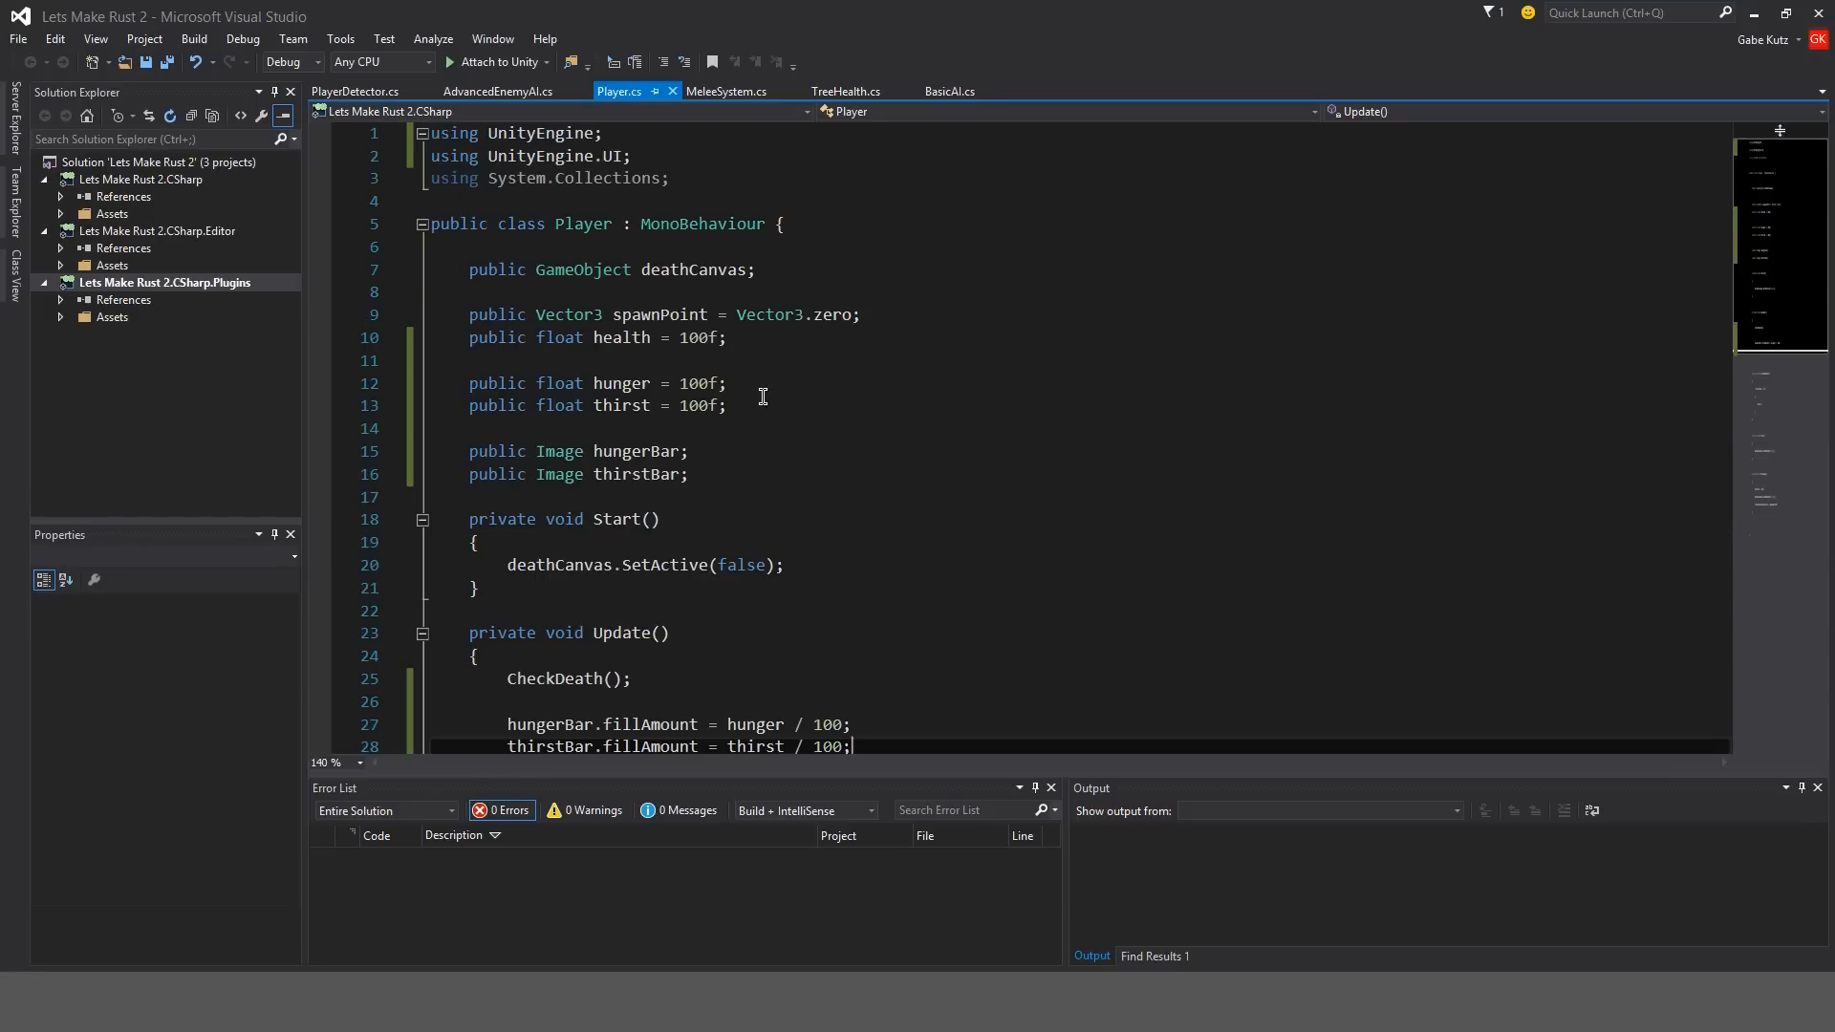
{"action": "mouse_move", "coordinate": [747, 461]}
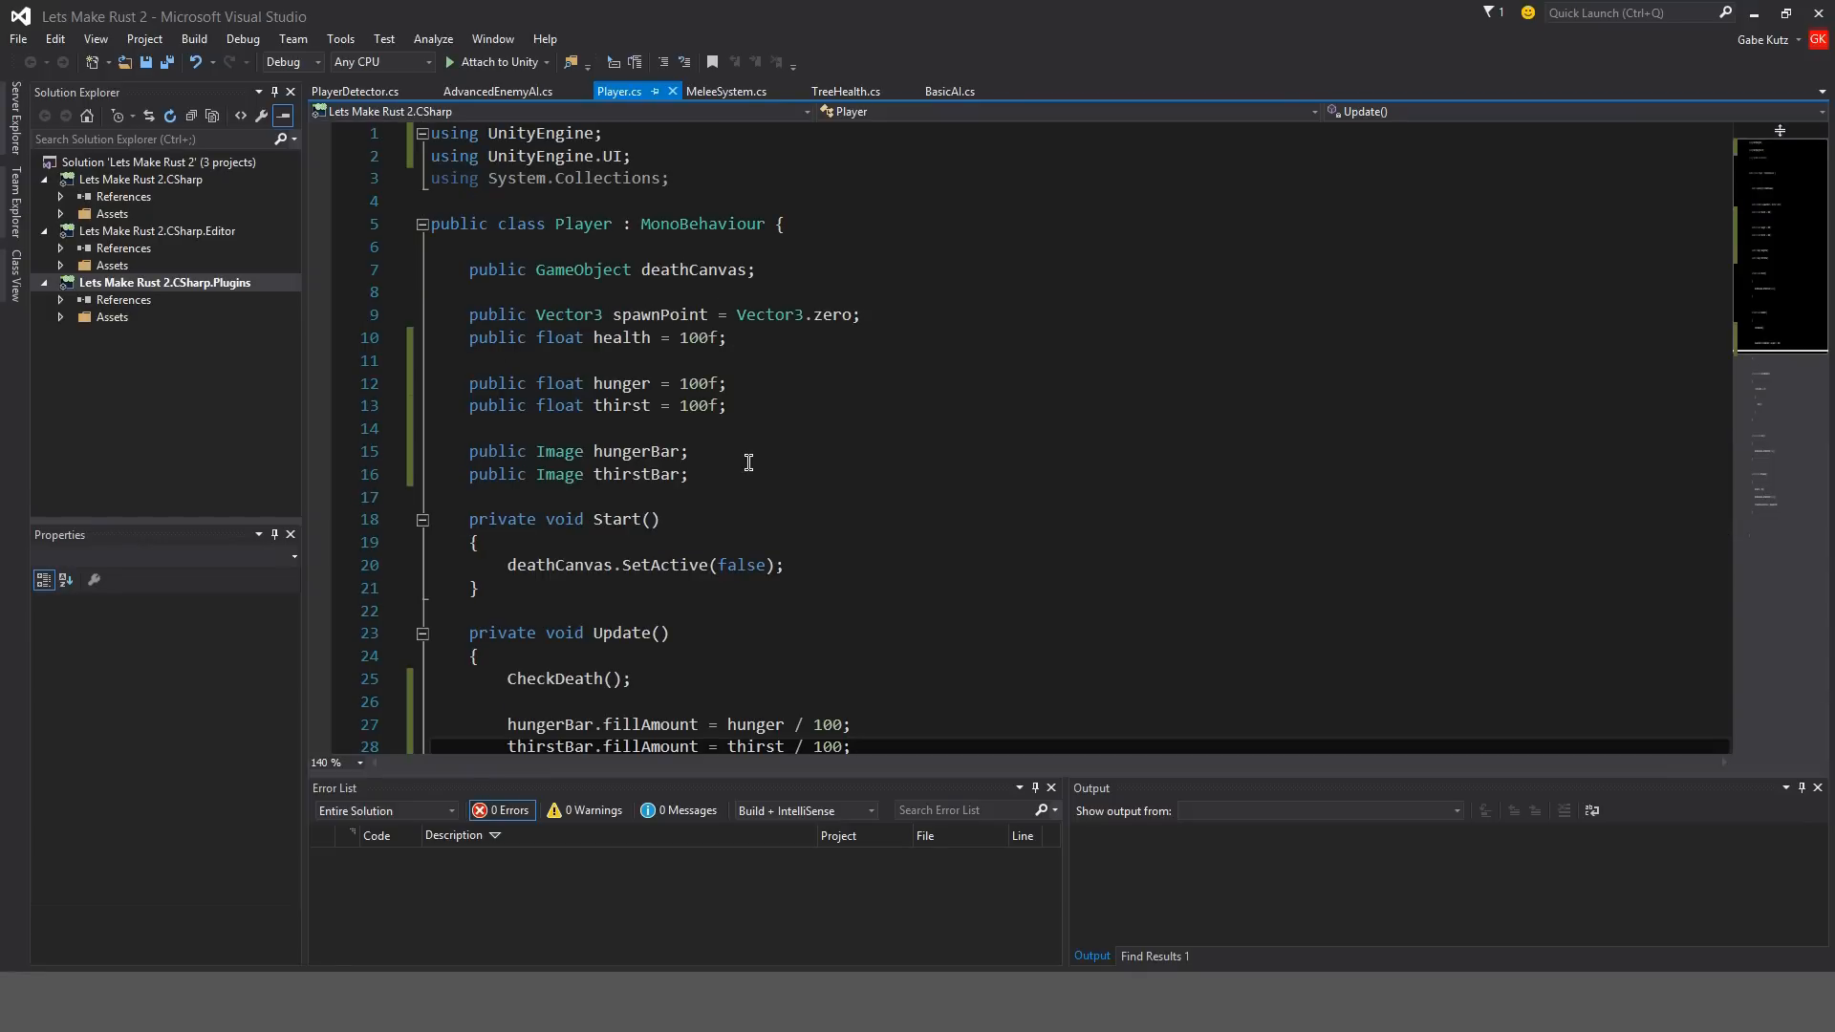
Add 'public Image healthBar;' and begin 'healthBar.fillAmount = health / 100' in Update.
{"action": "scroll", "scroll_direction": "down", "scroll_amount": 3}
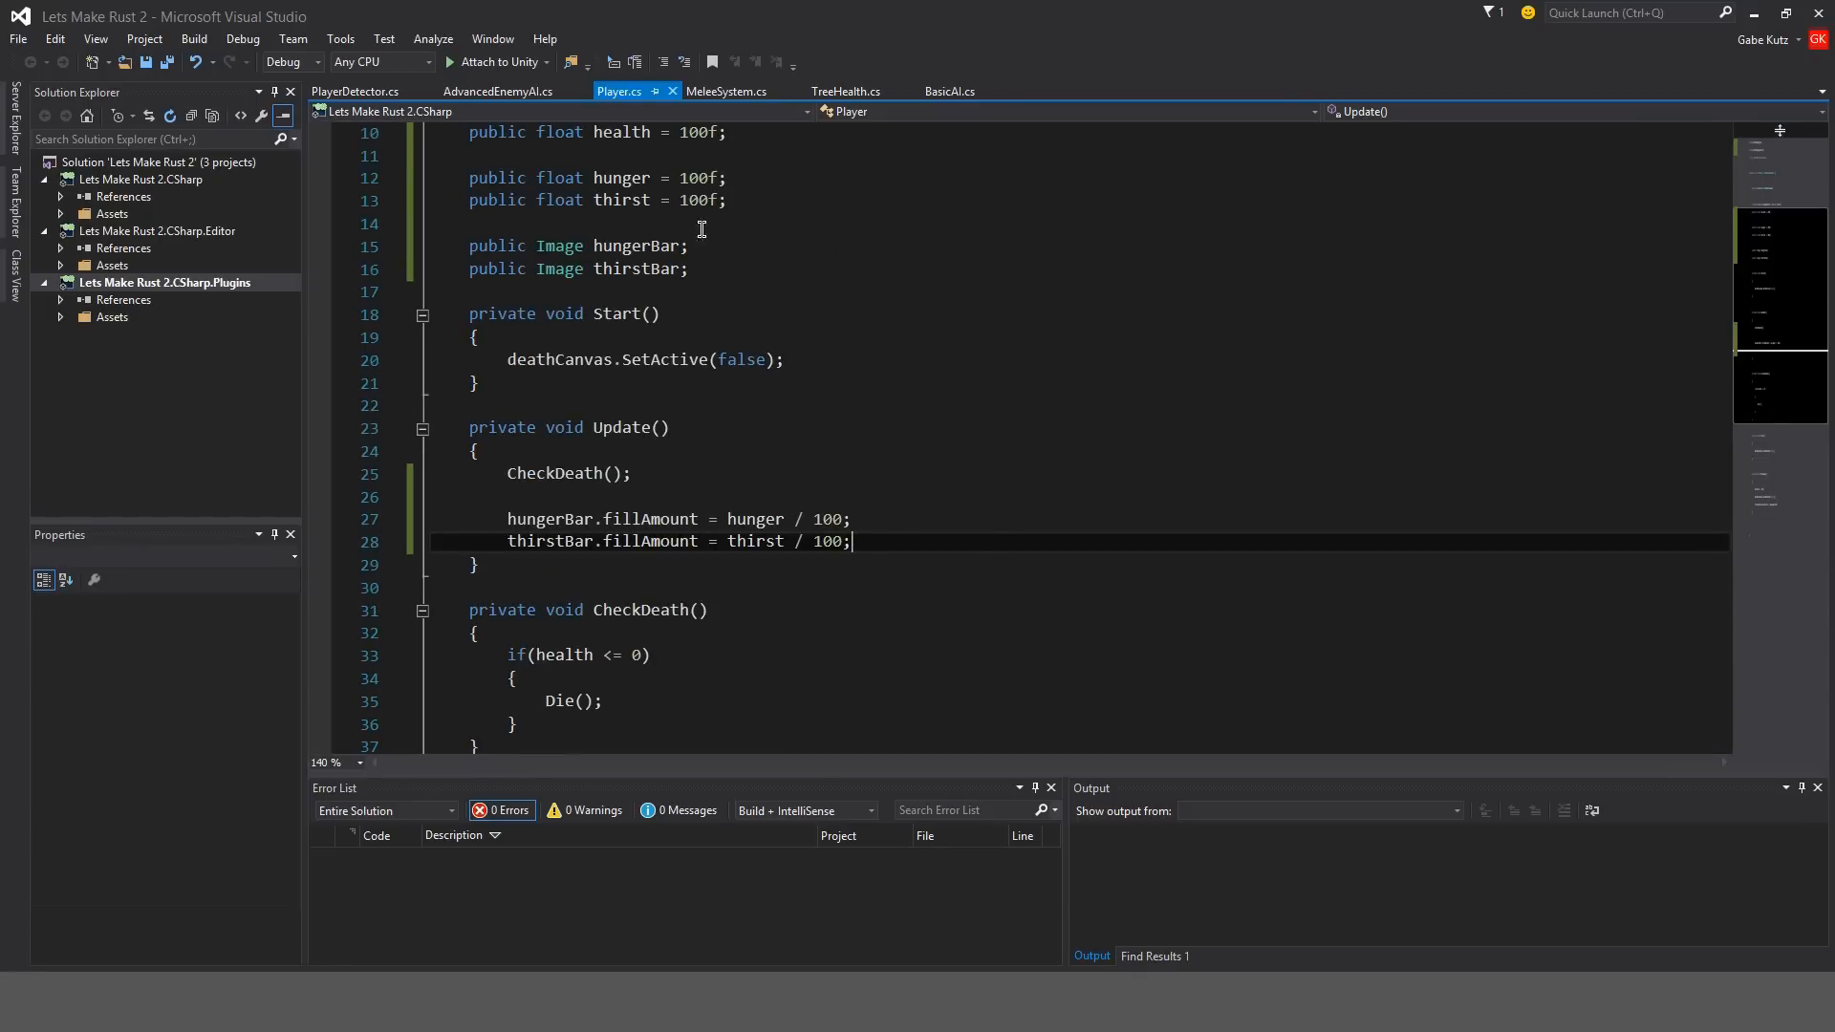
{"action": "type", "text": "public Image healthBar;"}
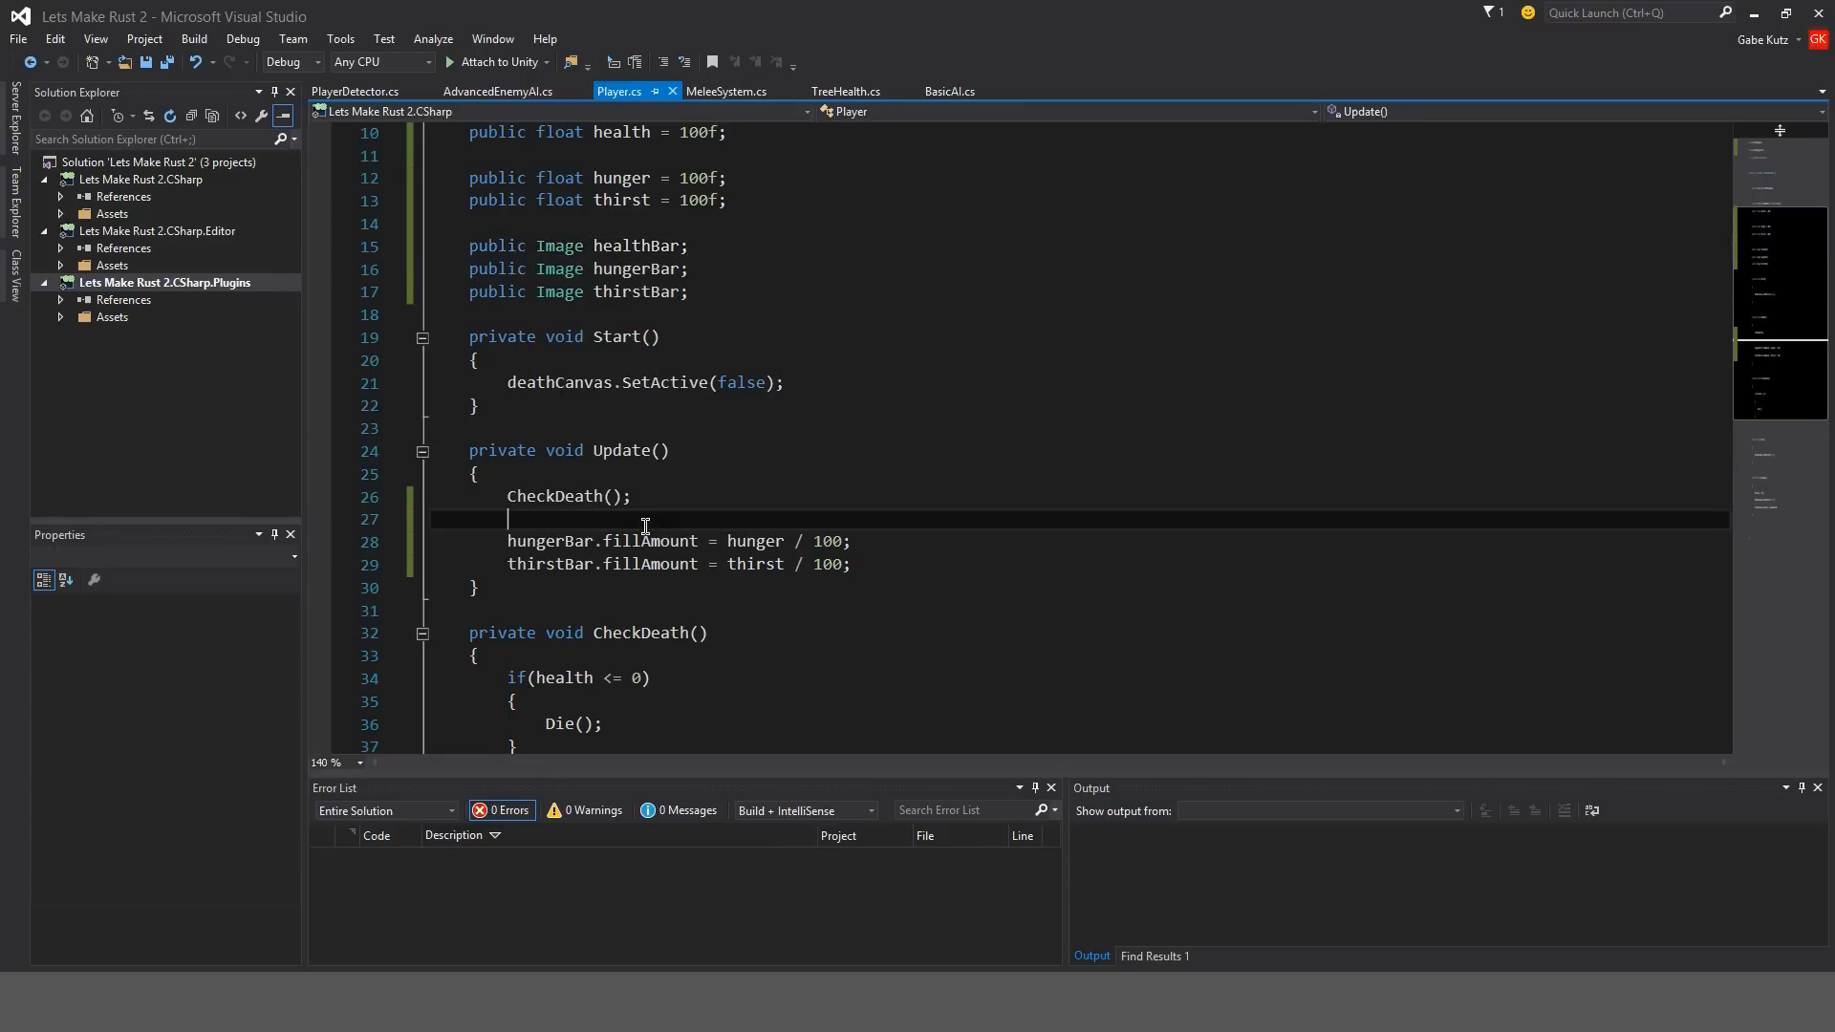
{"action": "type", "text": "healthBar"}
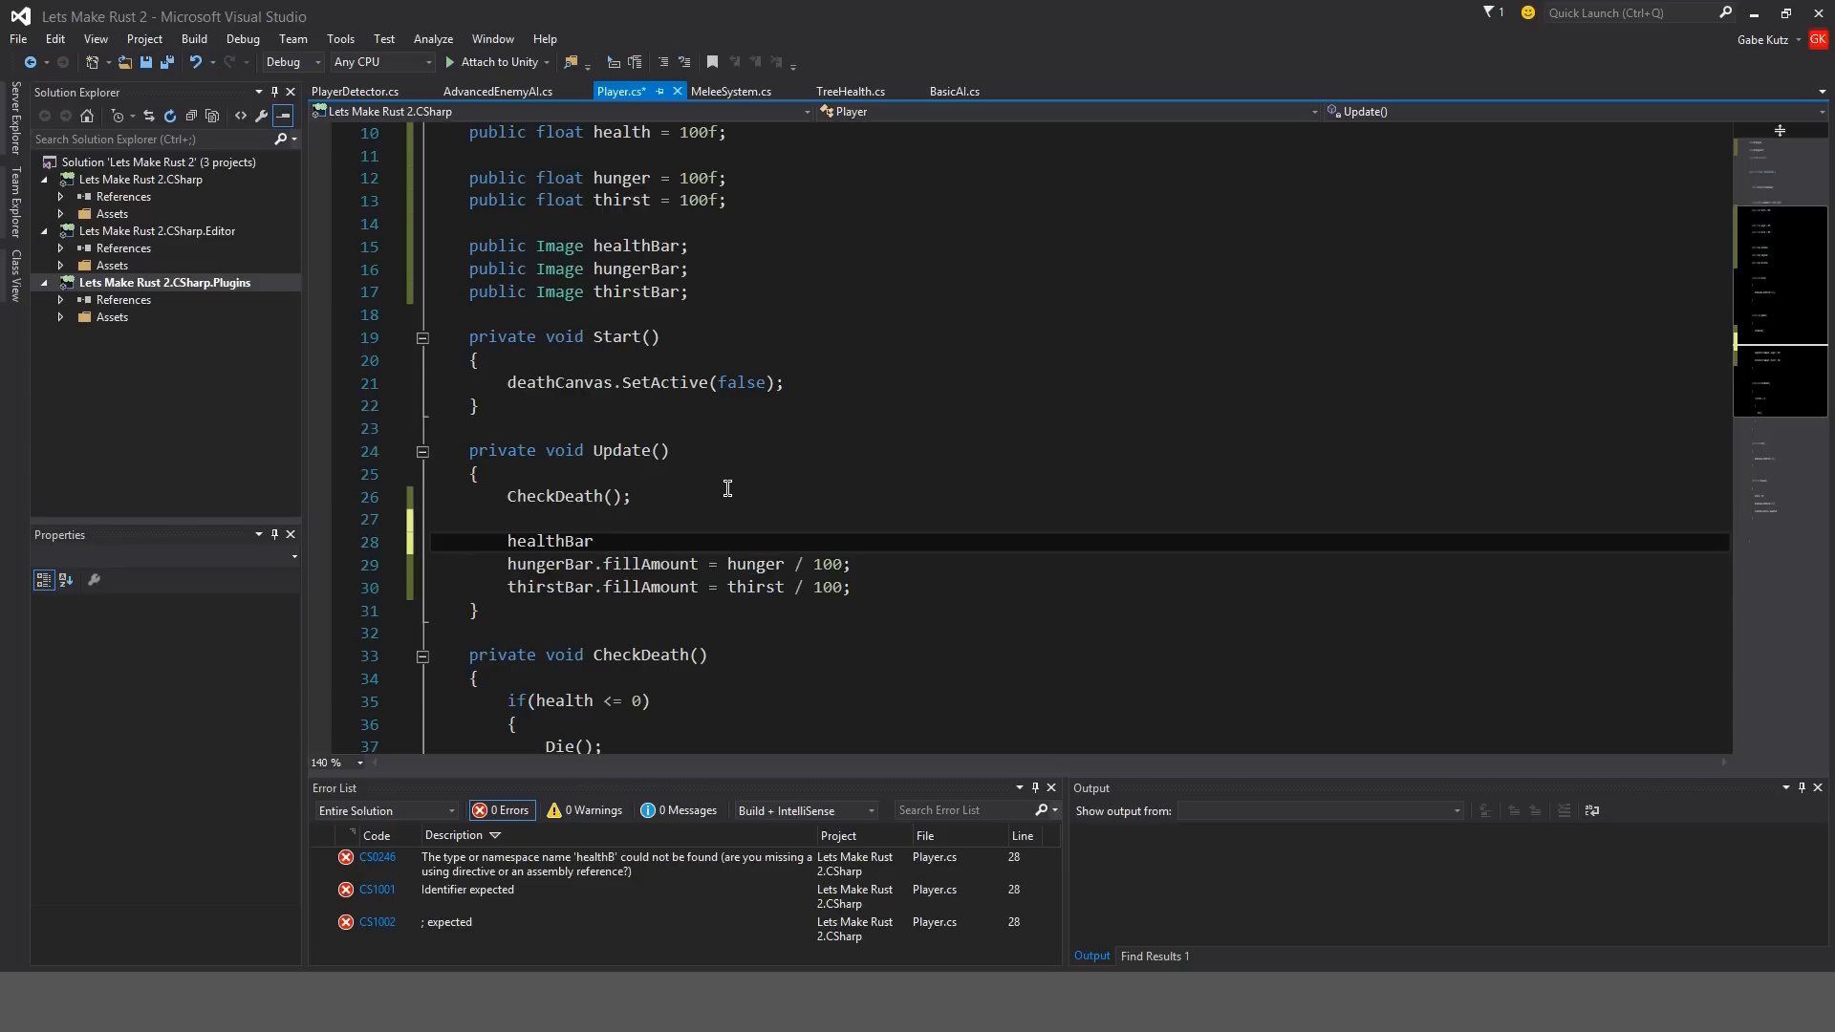
{"action": "type", "text": ".fillAmount ="}
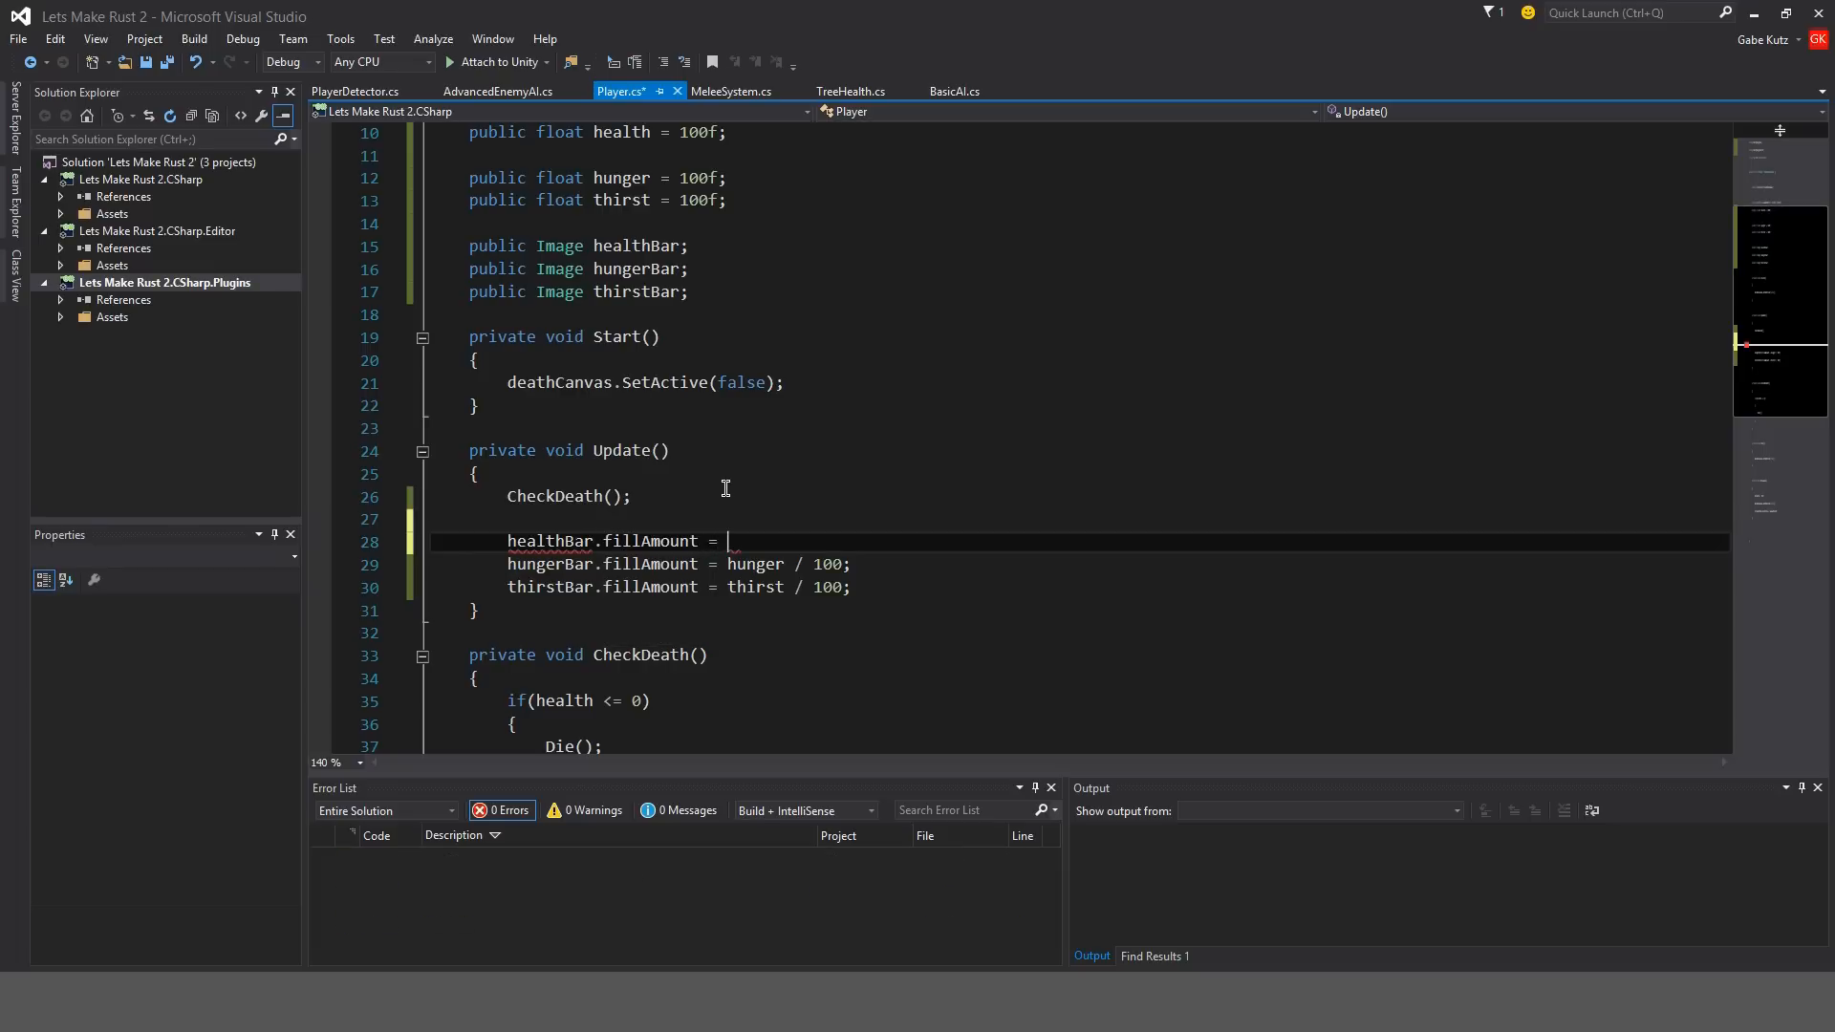
{"action": "type", "text": "he"}
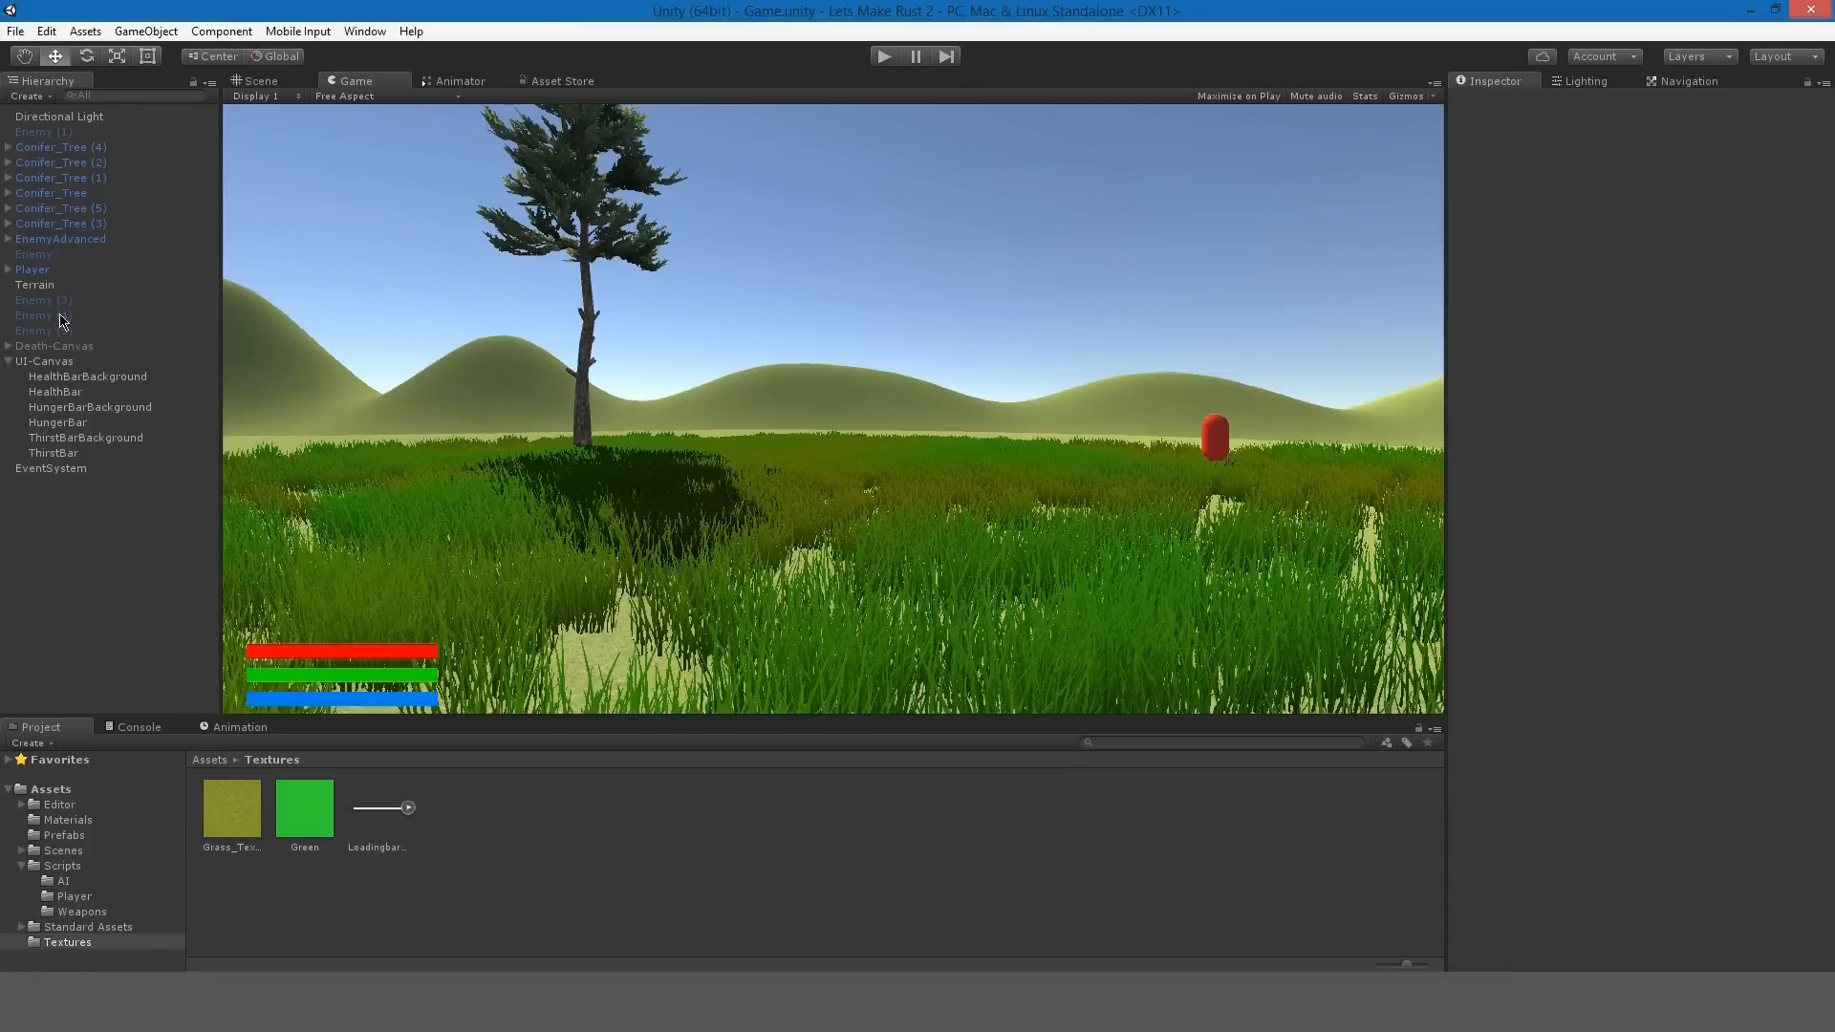
Assign HealthBar, HungerBar and ThirstBar to the Player script, play-test, then stop.
{"action": "left_click", "coordinate": [32, 270]}
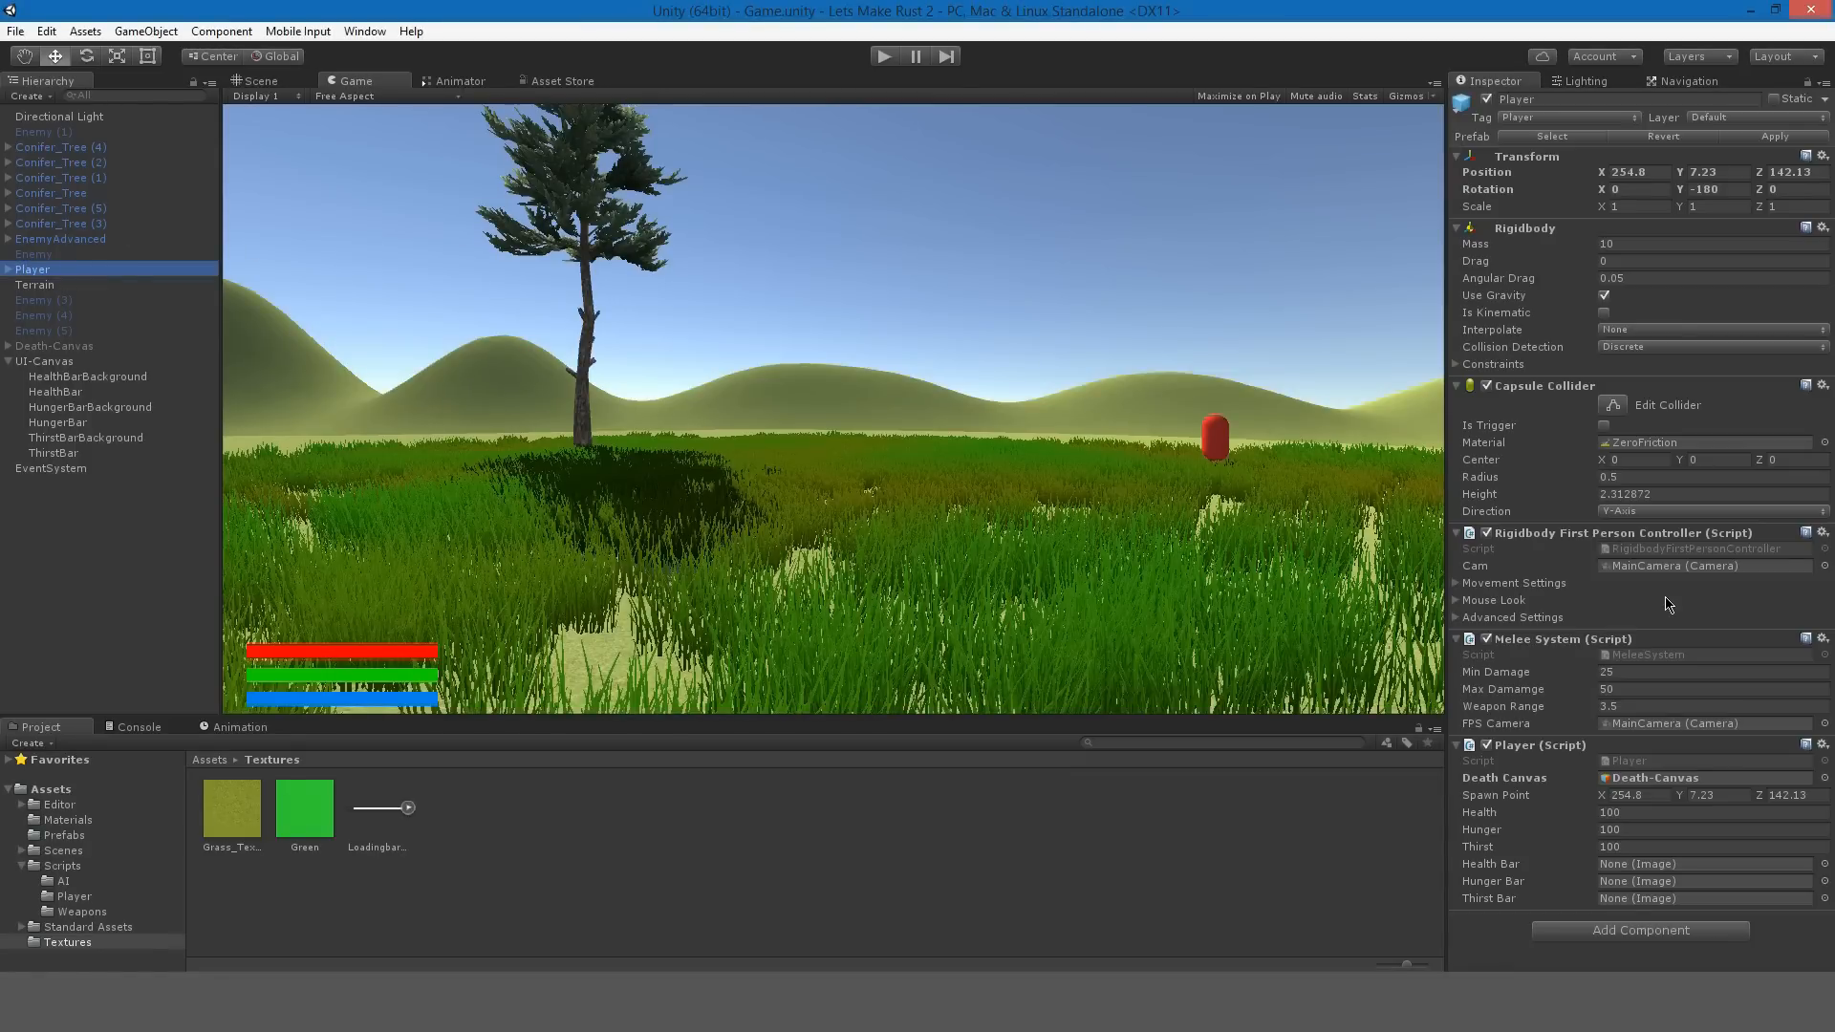
{"action": "mouse_move", "coordinate": [692, 528]}
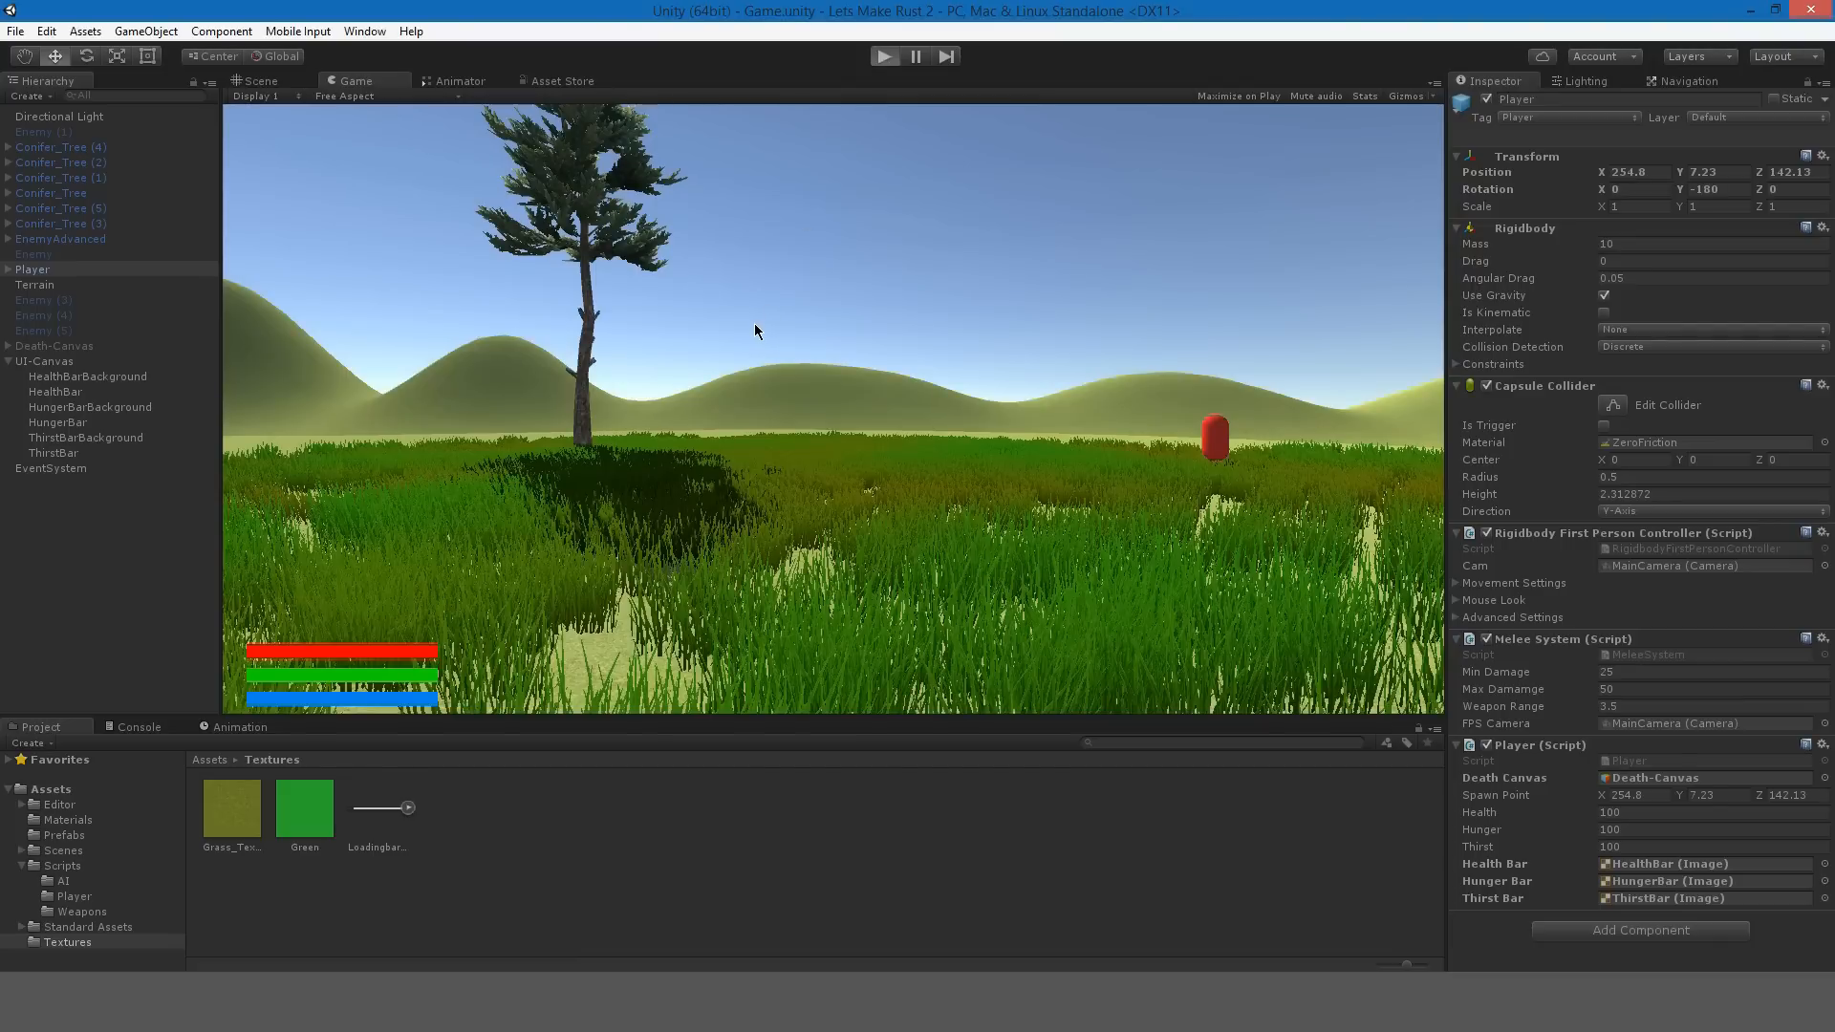
{"action": "mouse_move", "coordinate": [662, 433]}
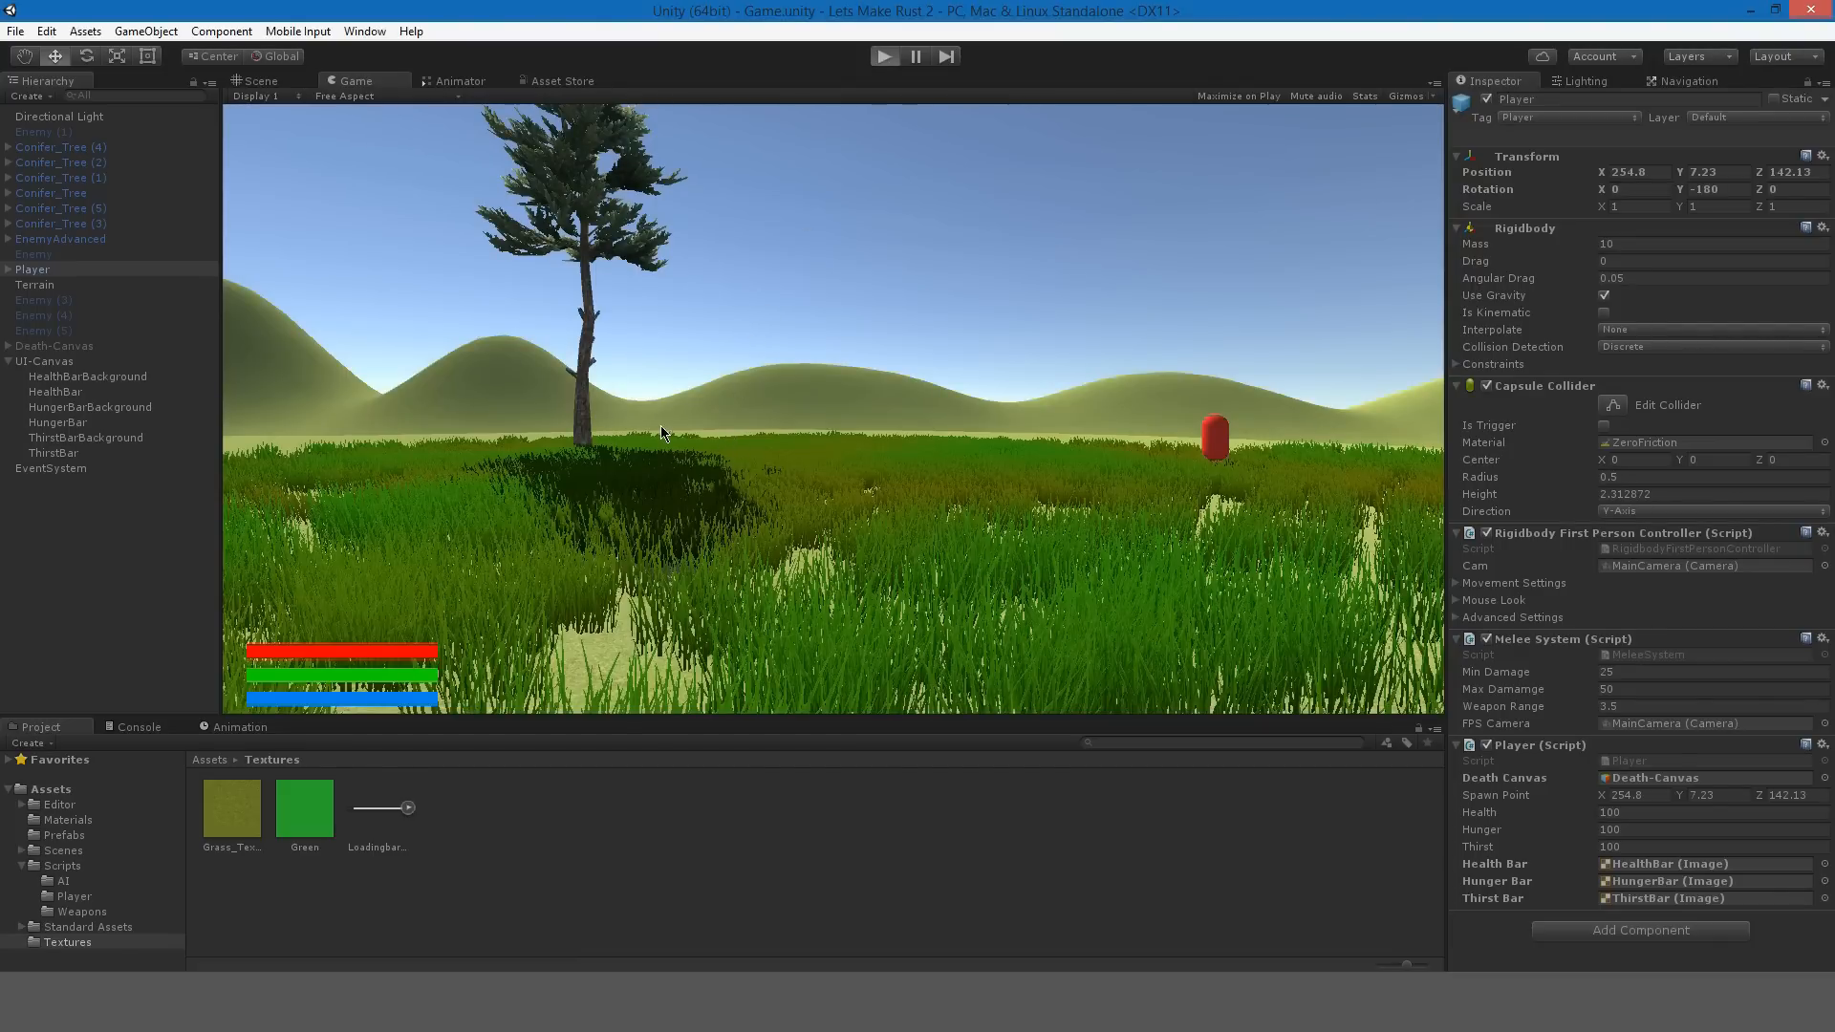
{"action": "mouse_move", "coordinate": [905, 559]}
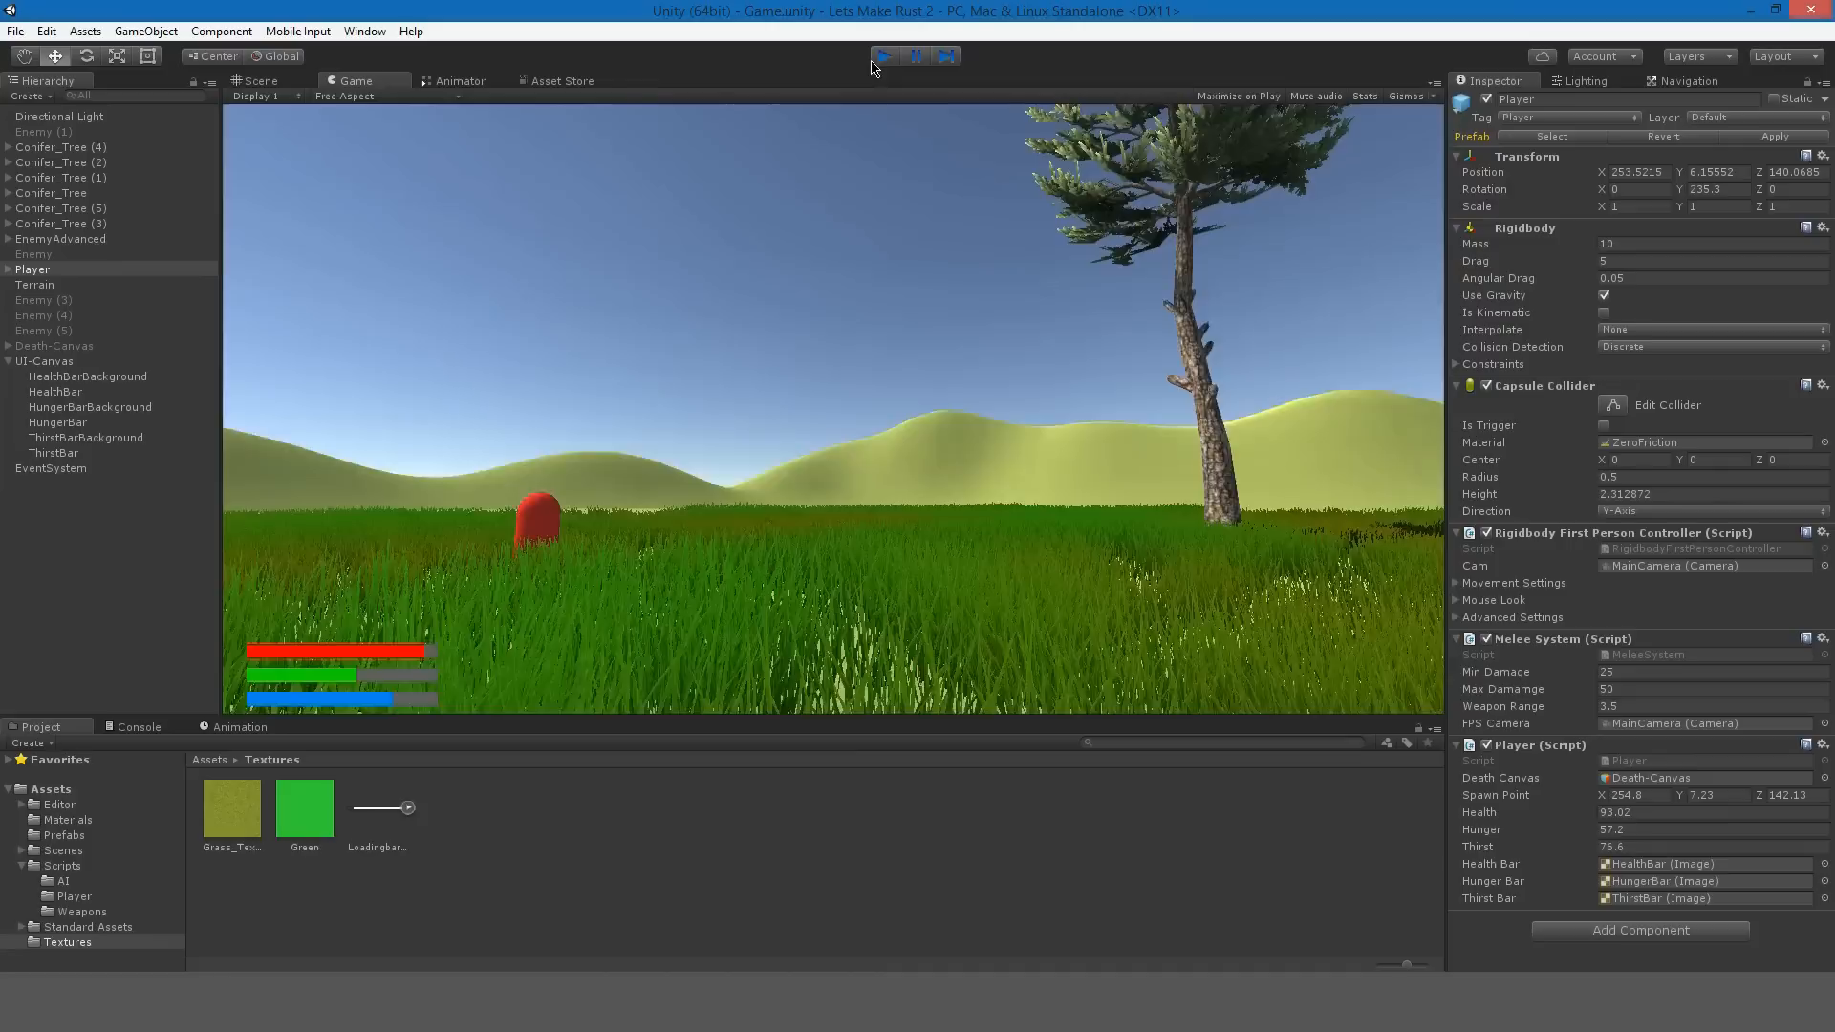
{"action": "left_click", "coordinate": [883, 56]}
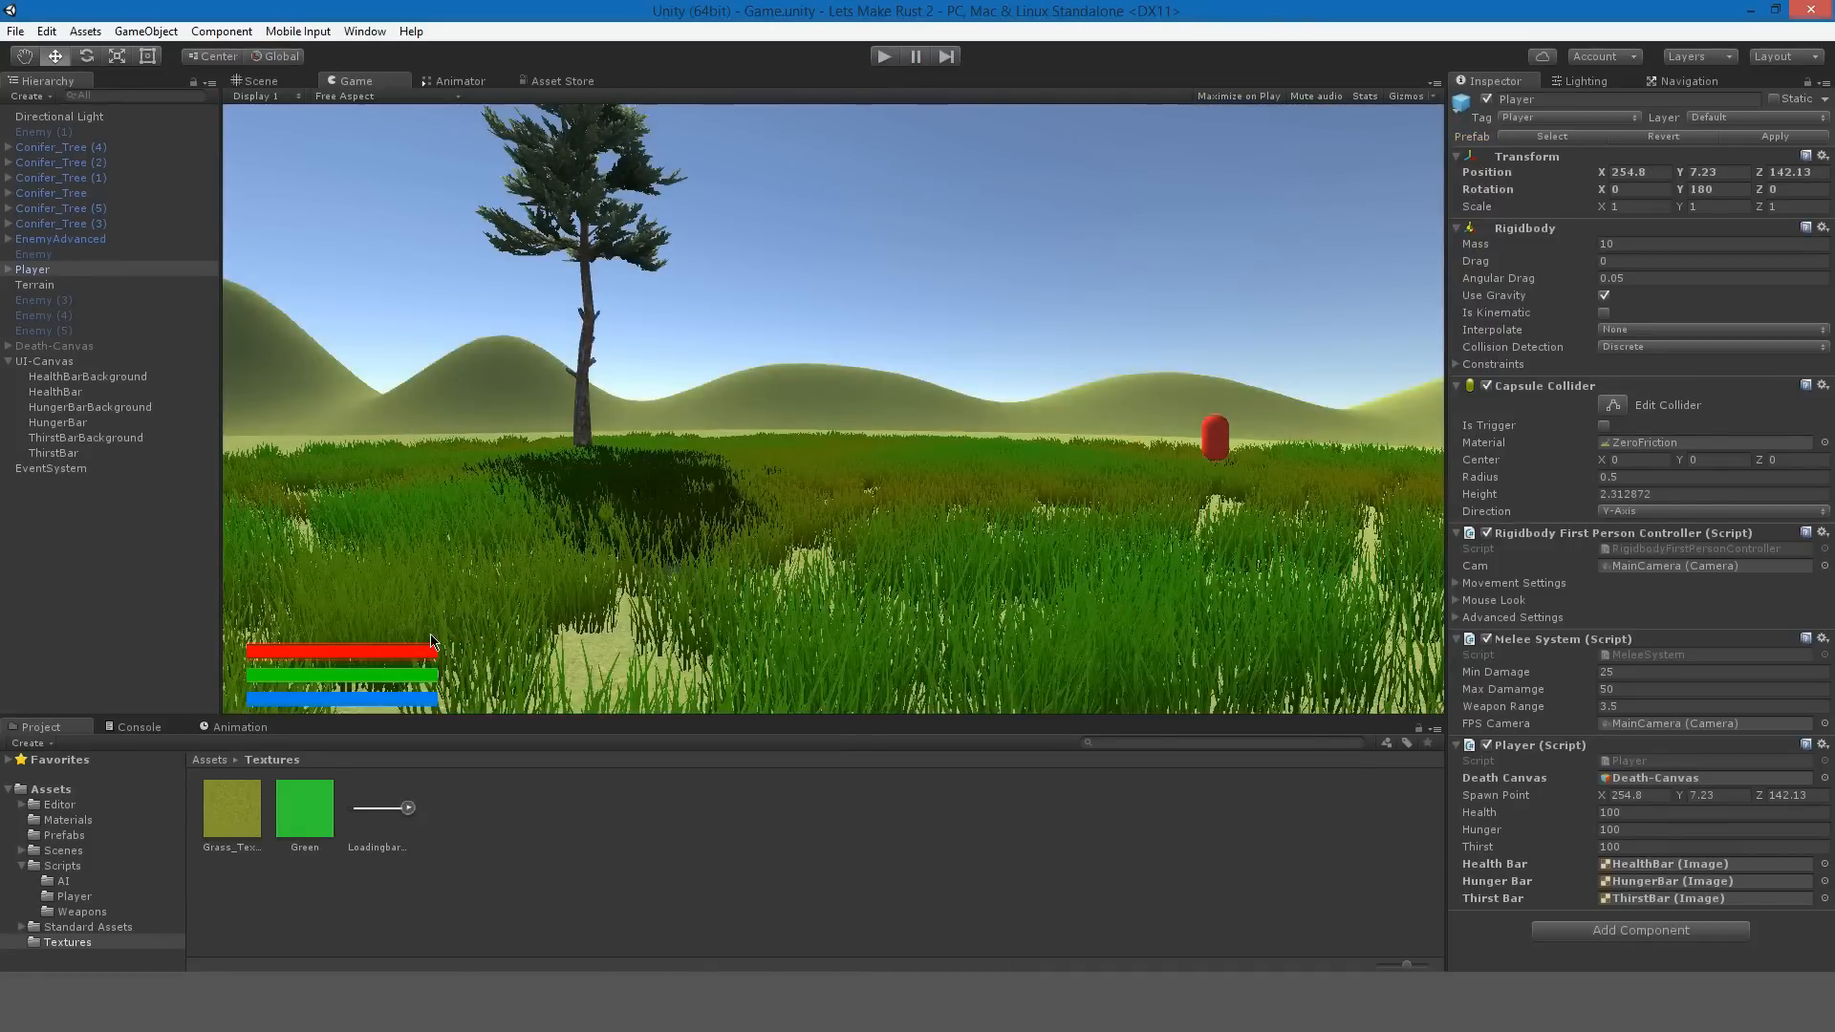
{"action": "mouse_move", "coordinate": [436, 687]}
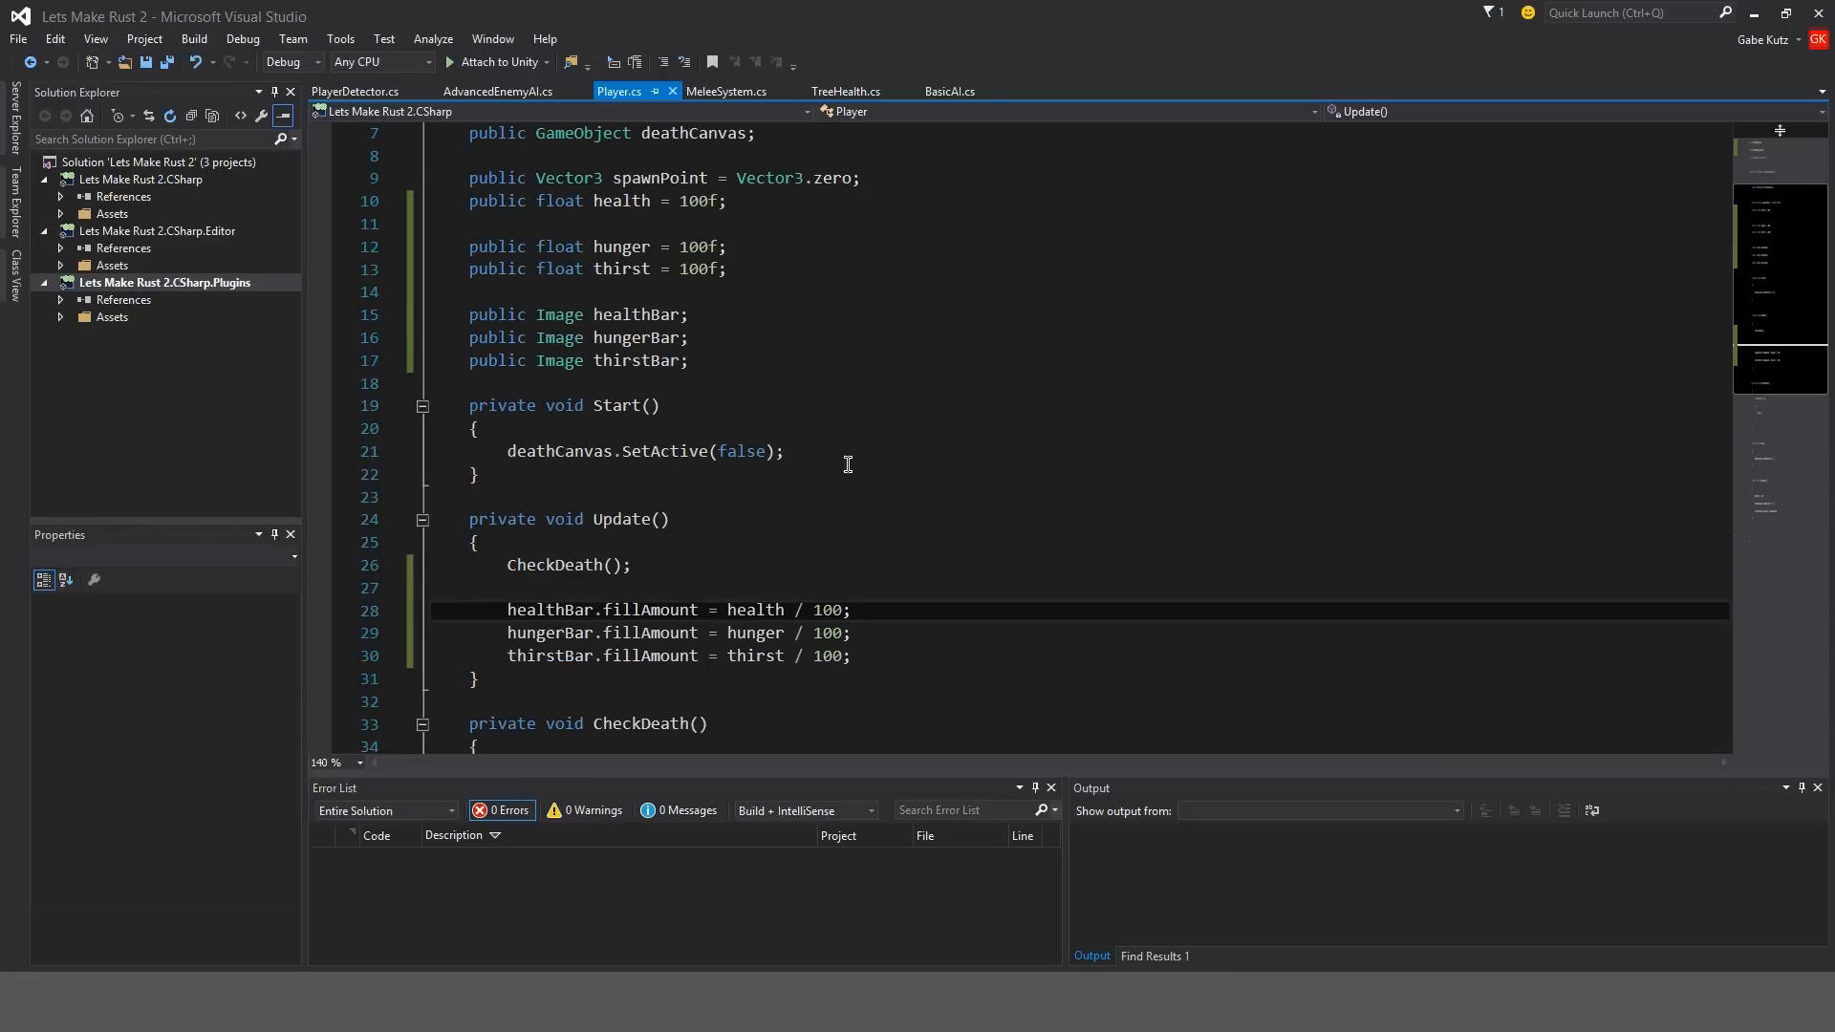
Declare public floats hungerSpeedMultiplier = 0.10f and thirstSpeedMultiplier = 0.25f after thirstBar.
{"action": "scroll", "scroll_direction": "up", "scroll_amount": 3}
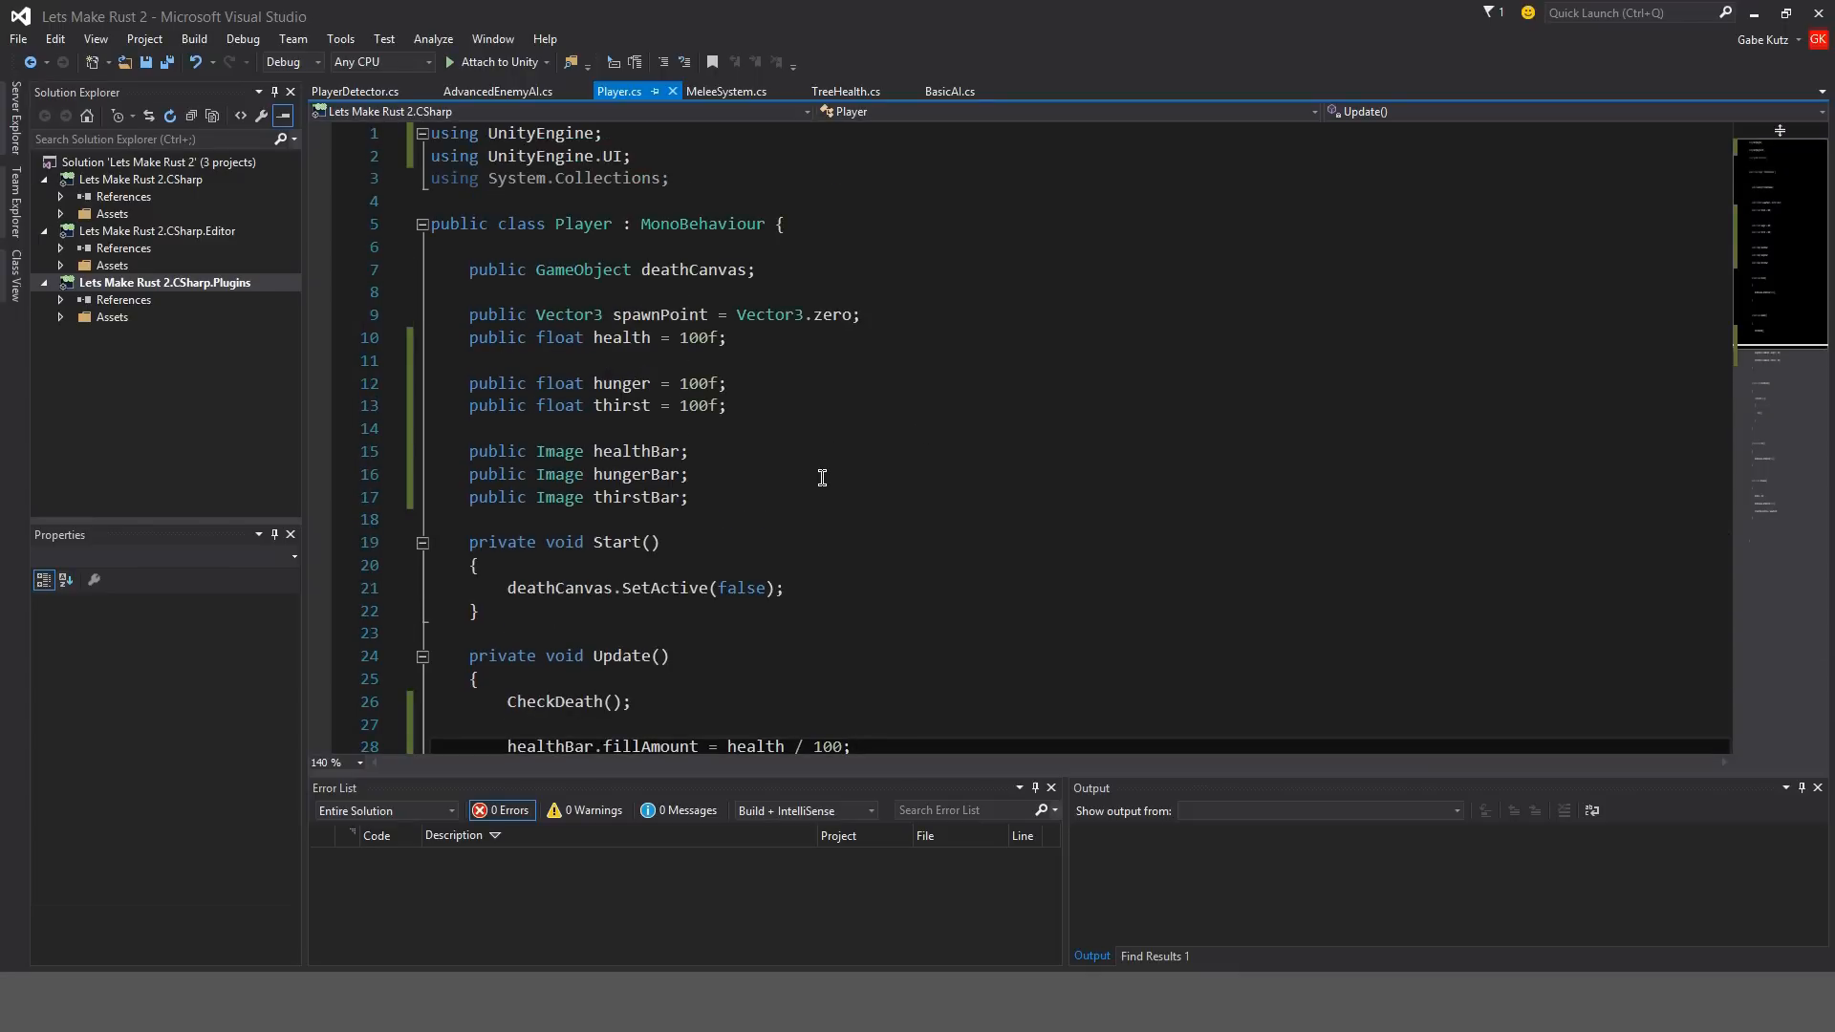
{"action": "left_click", "coordinate": [690, 497]}
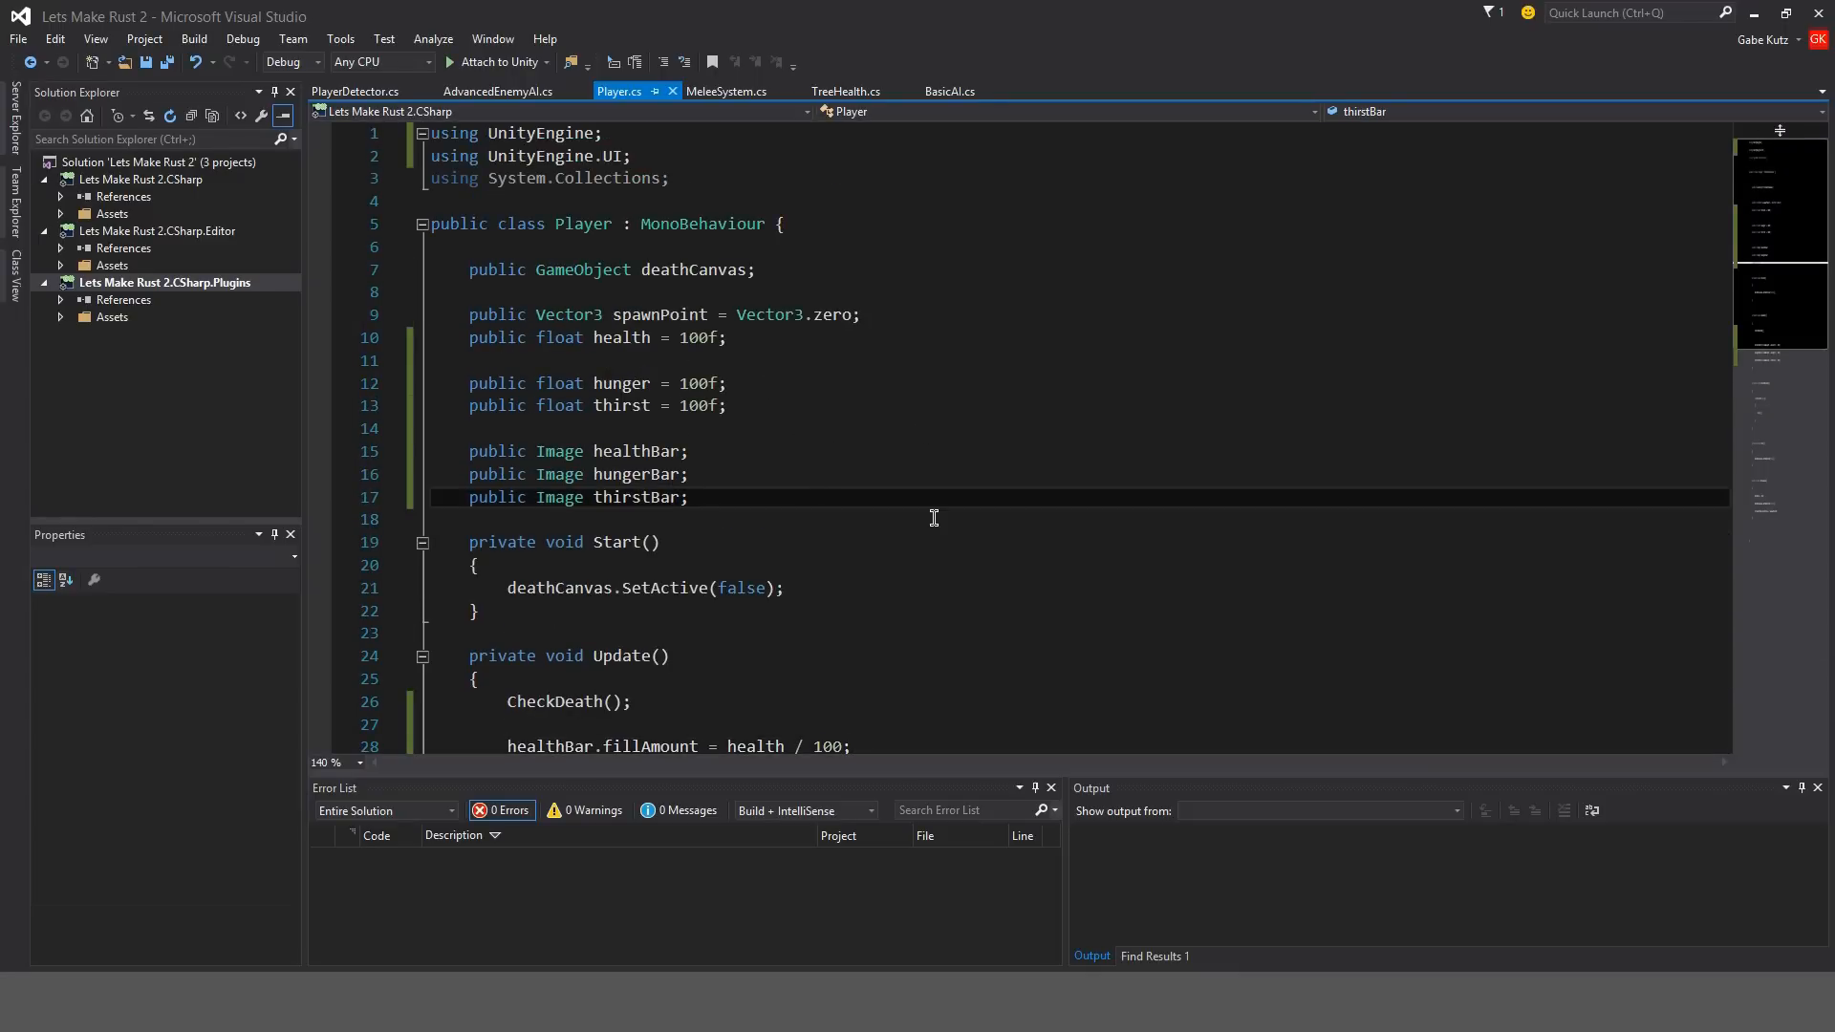
{"action": "type", "text": "public f"}
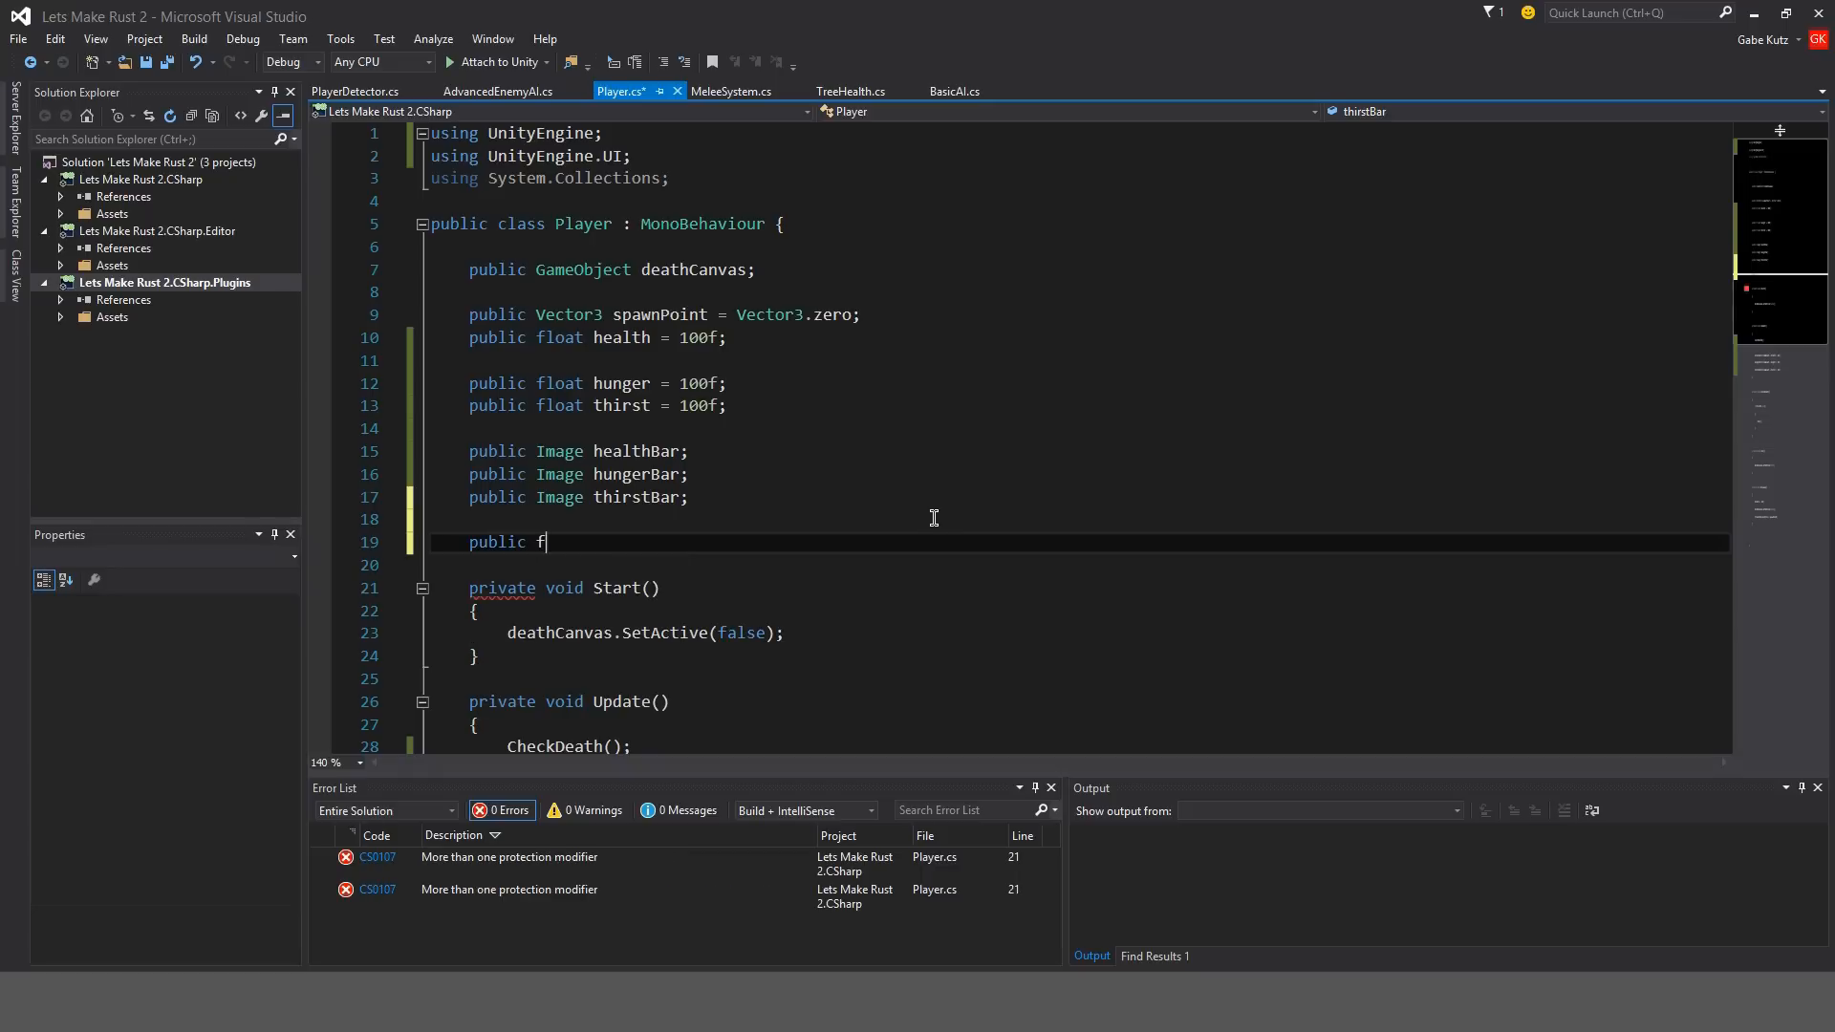
{"action": "type", "text": "loat h"}
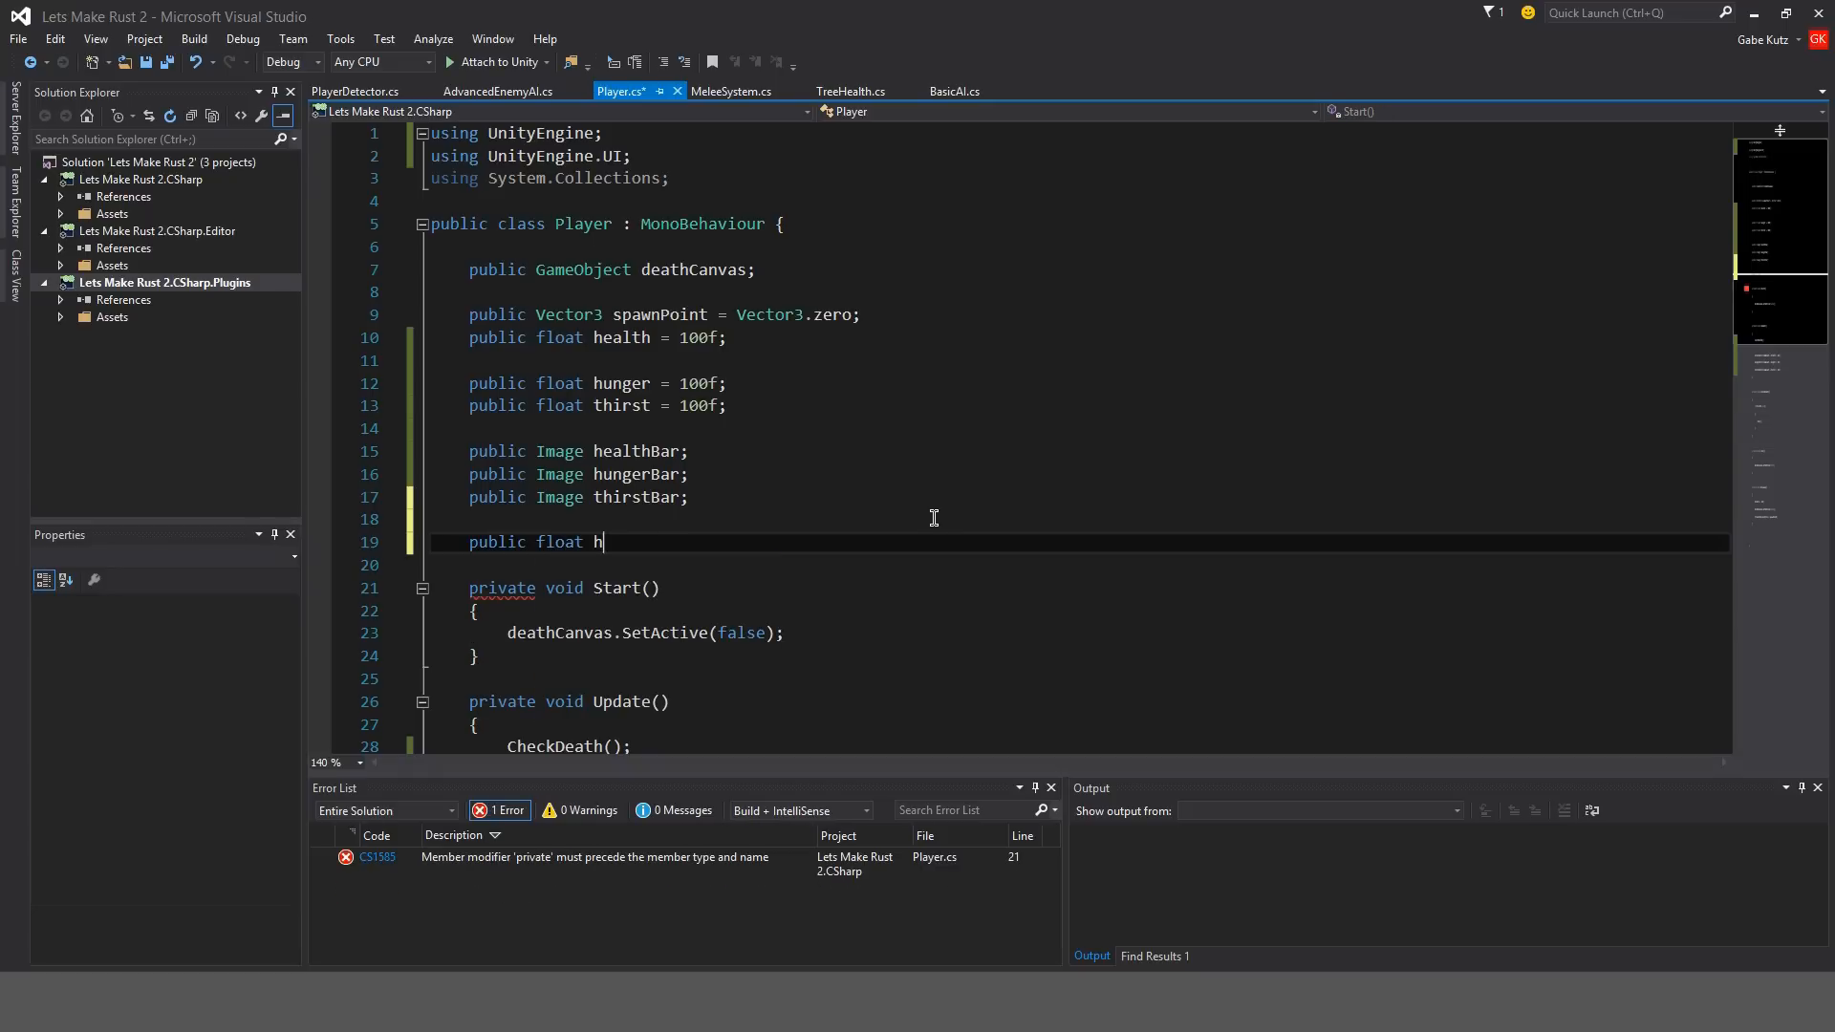
{"action": "type", "text": "ungerSpeedMultiplier;"}
{"action": "left_click", "coordinate": [1079, 565]}
{"action": "type", "text": "public"}
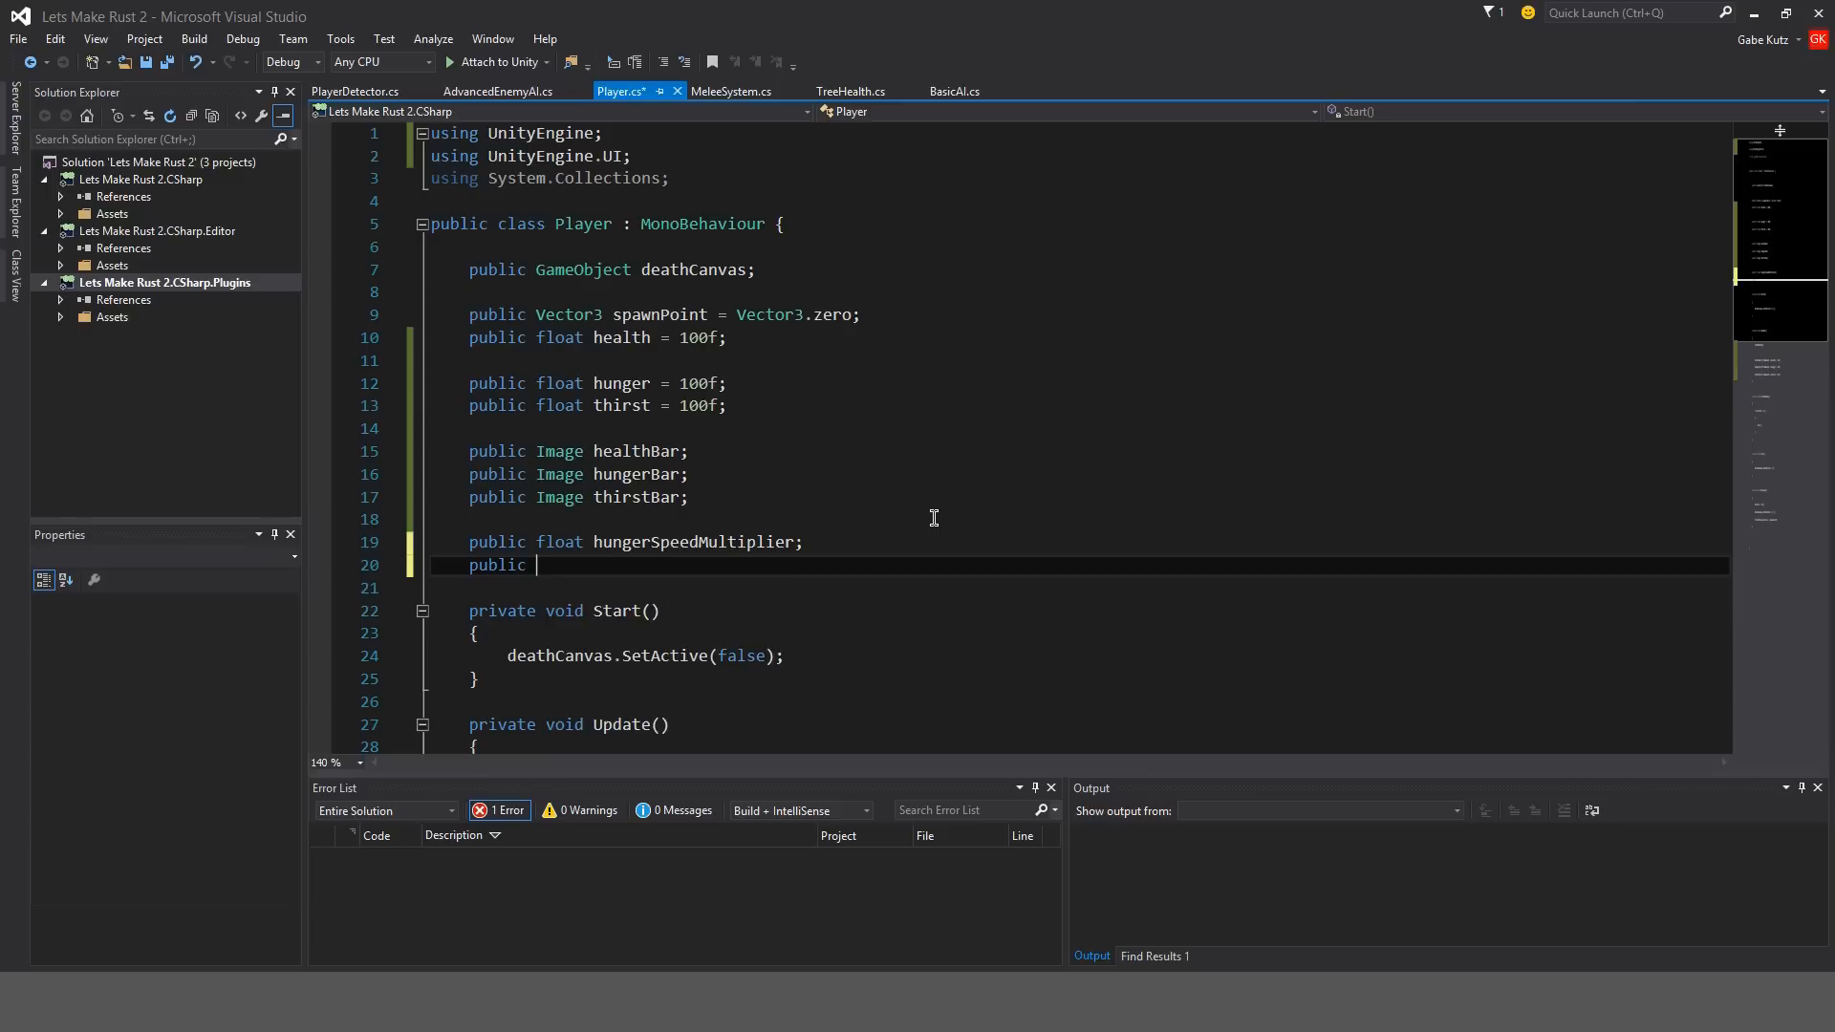
{"action": "type", "text": "float thirstSpeedMultipl"}
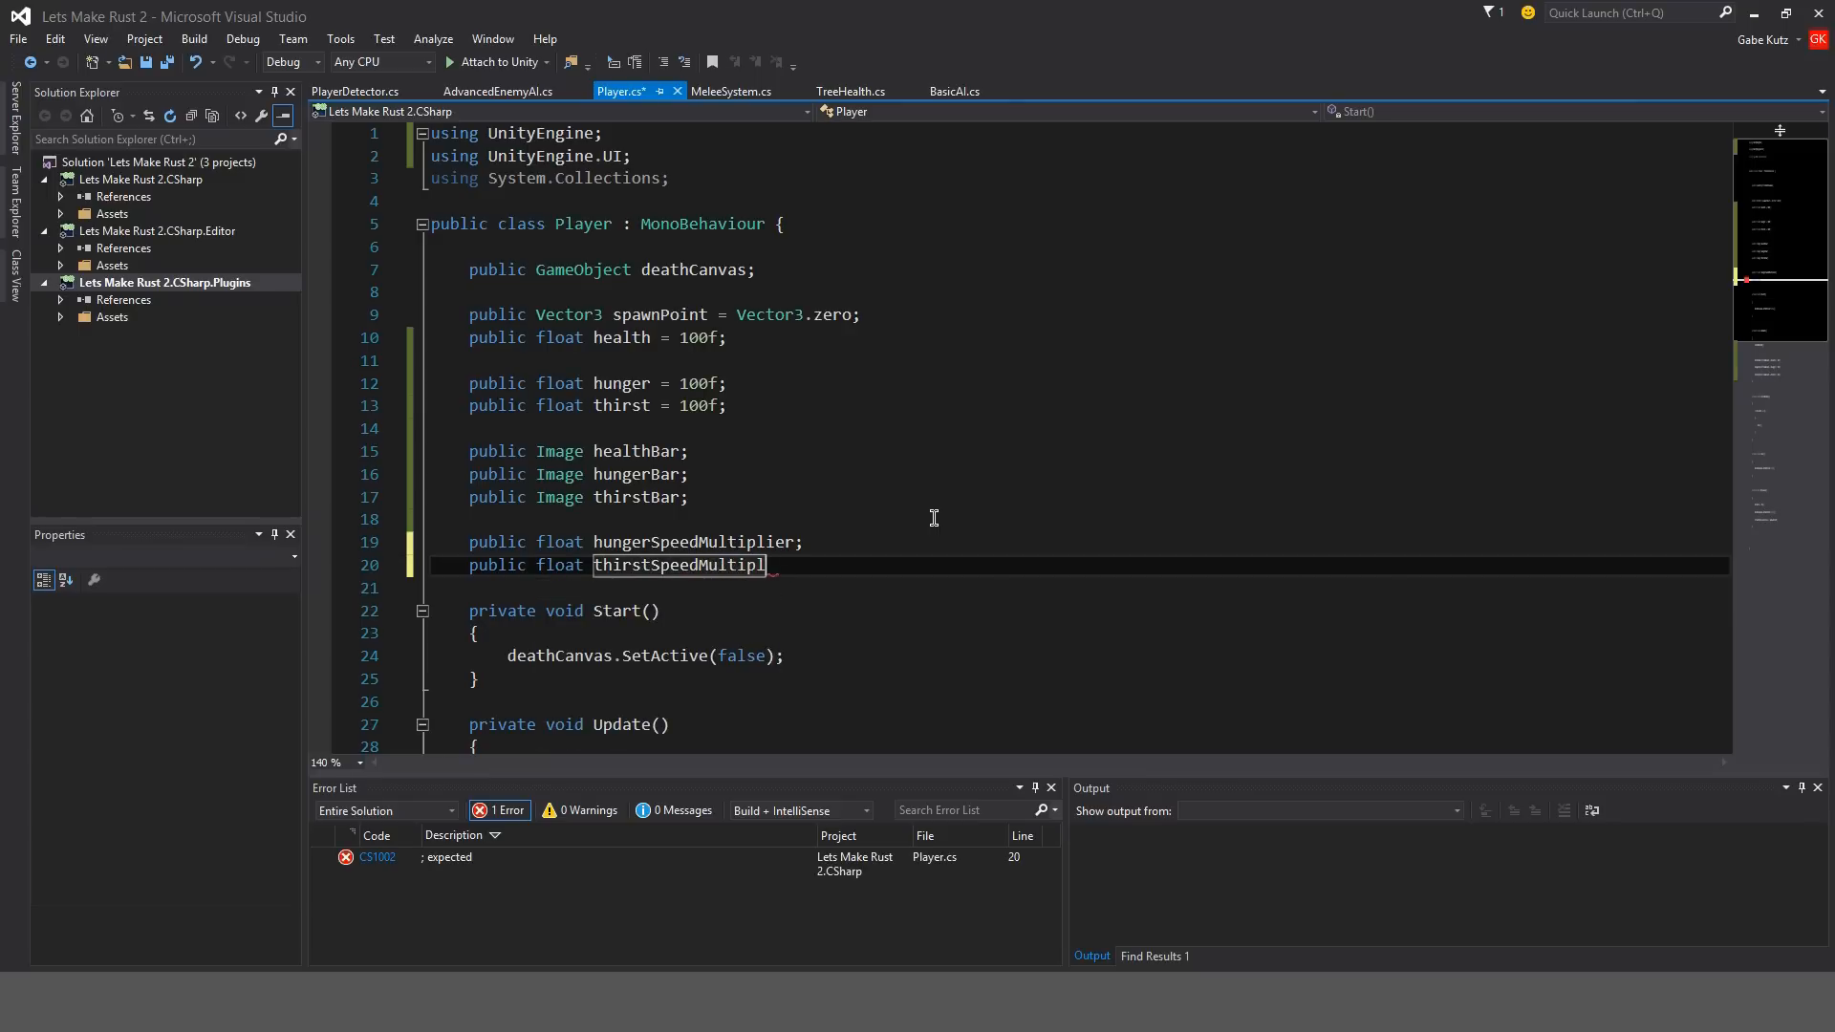
{"action": "type", "text": "ier;"}
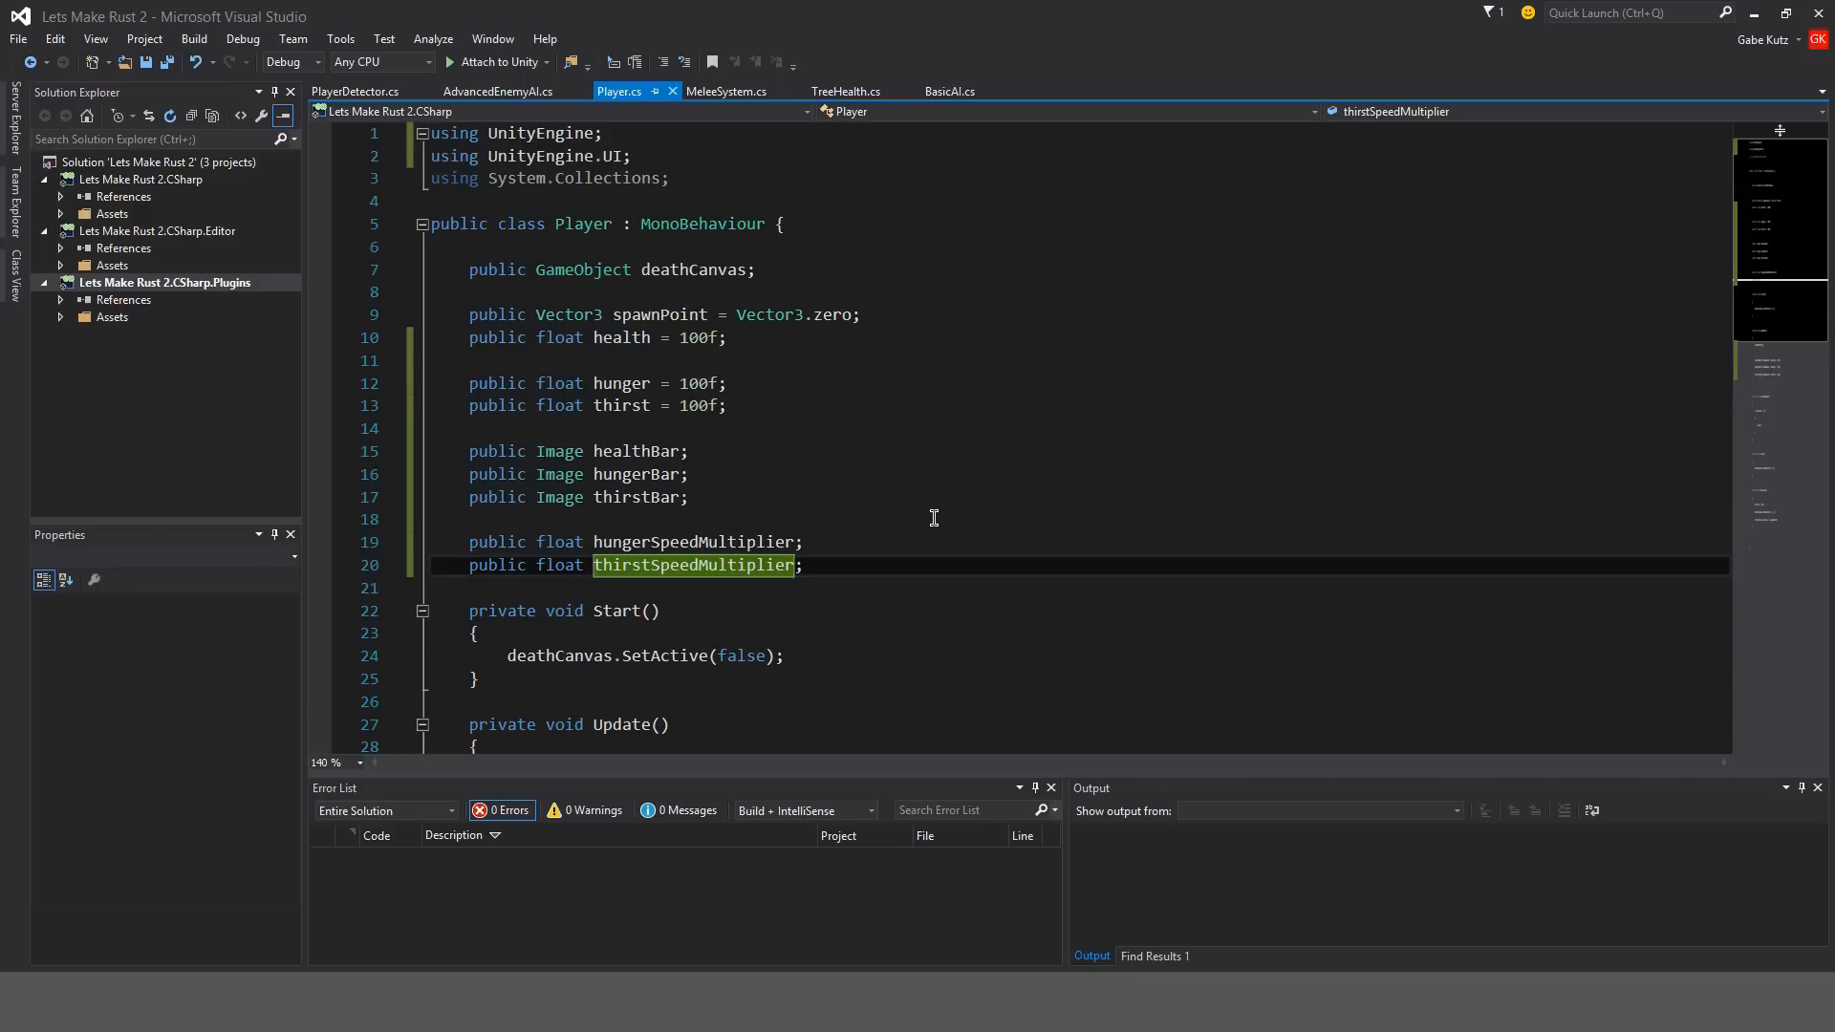
{"action": "type", "text": "= 0.25f"}
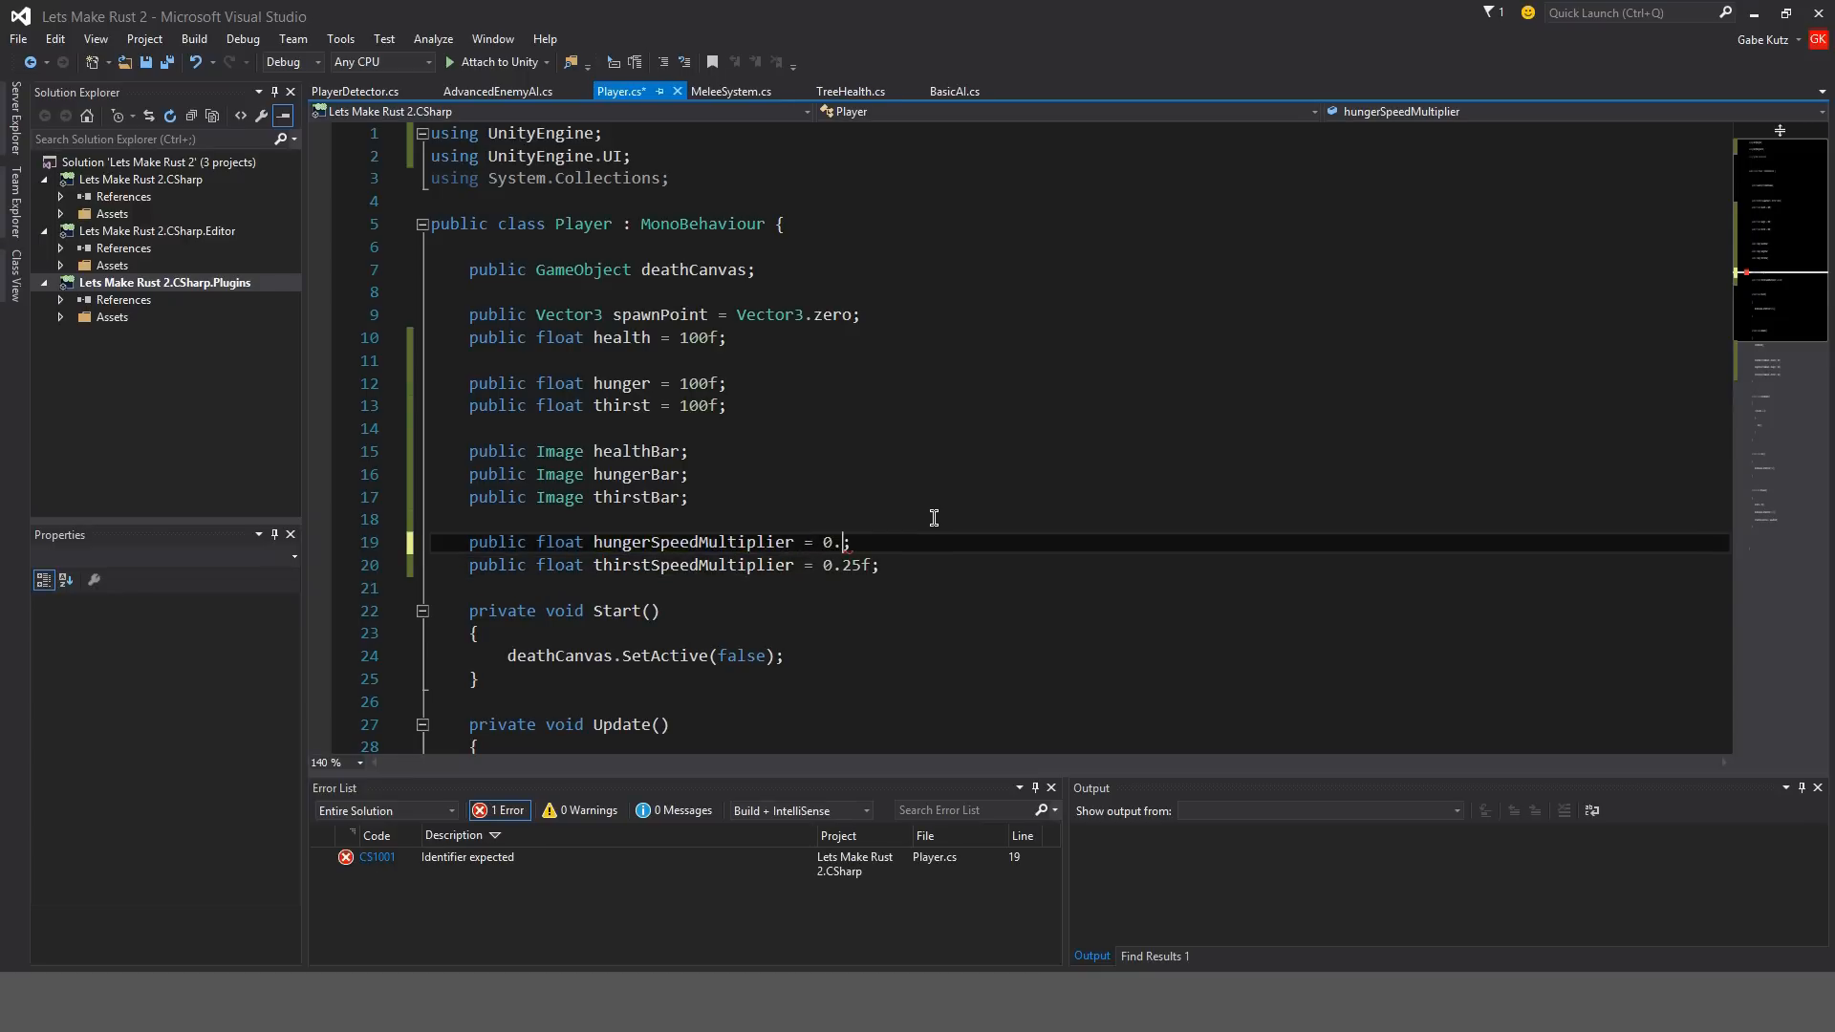
{"action": "type", "text": "10f"}
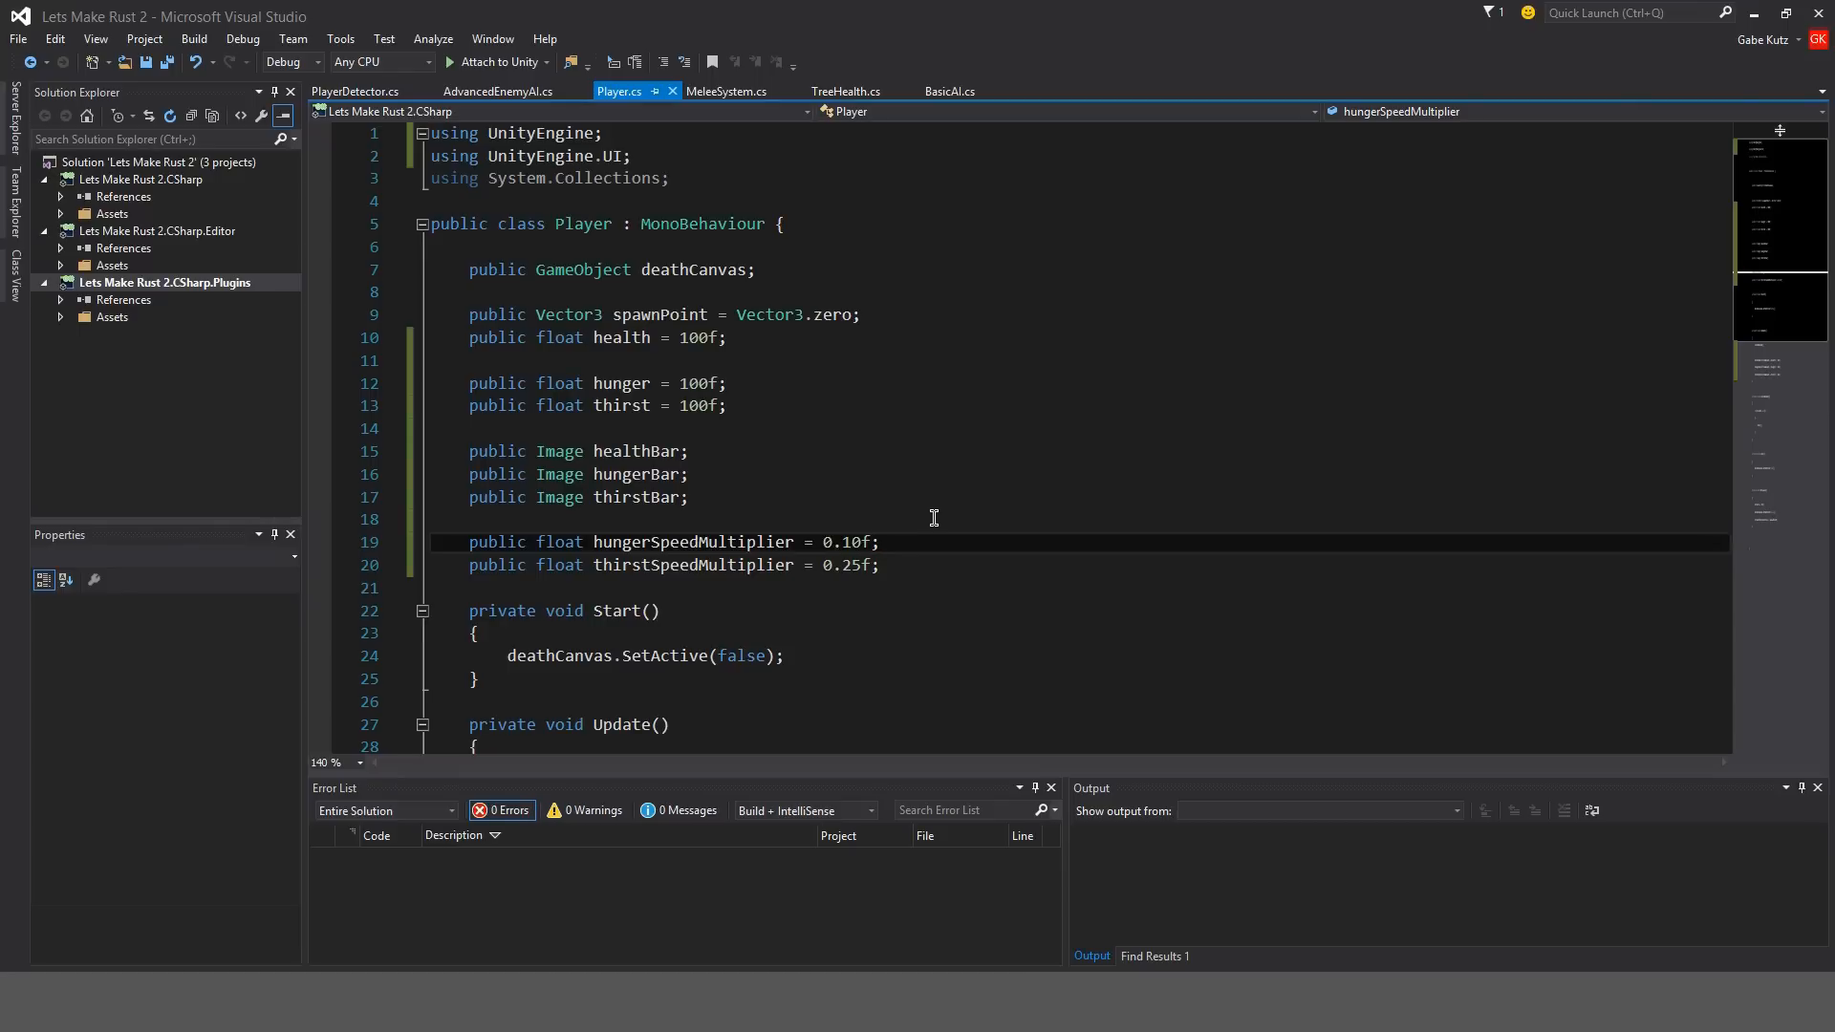
Multiply the hunger drain line in Update by hungerSpeedMultiplier.
{"action": "scroll", "scroll_direction": "down", "scroll_amount": 3}
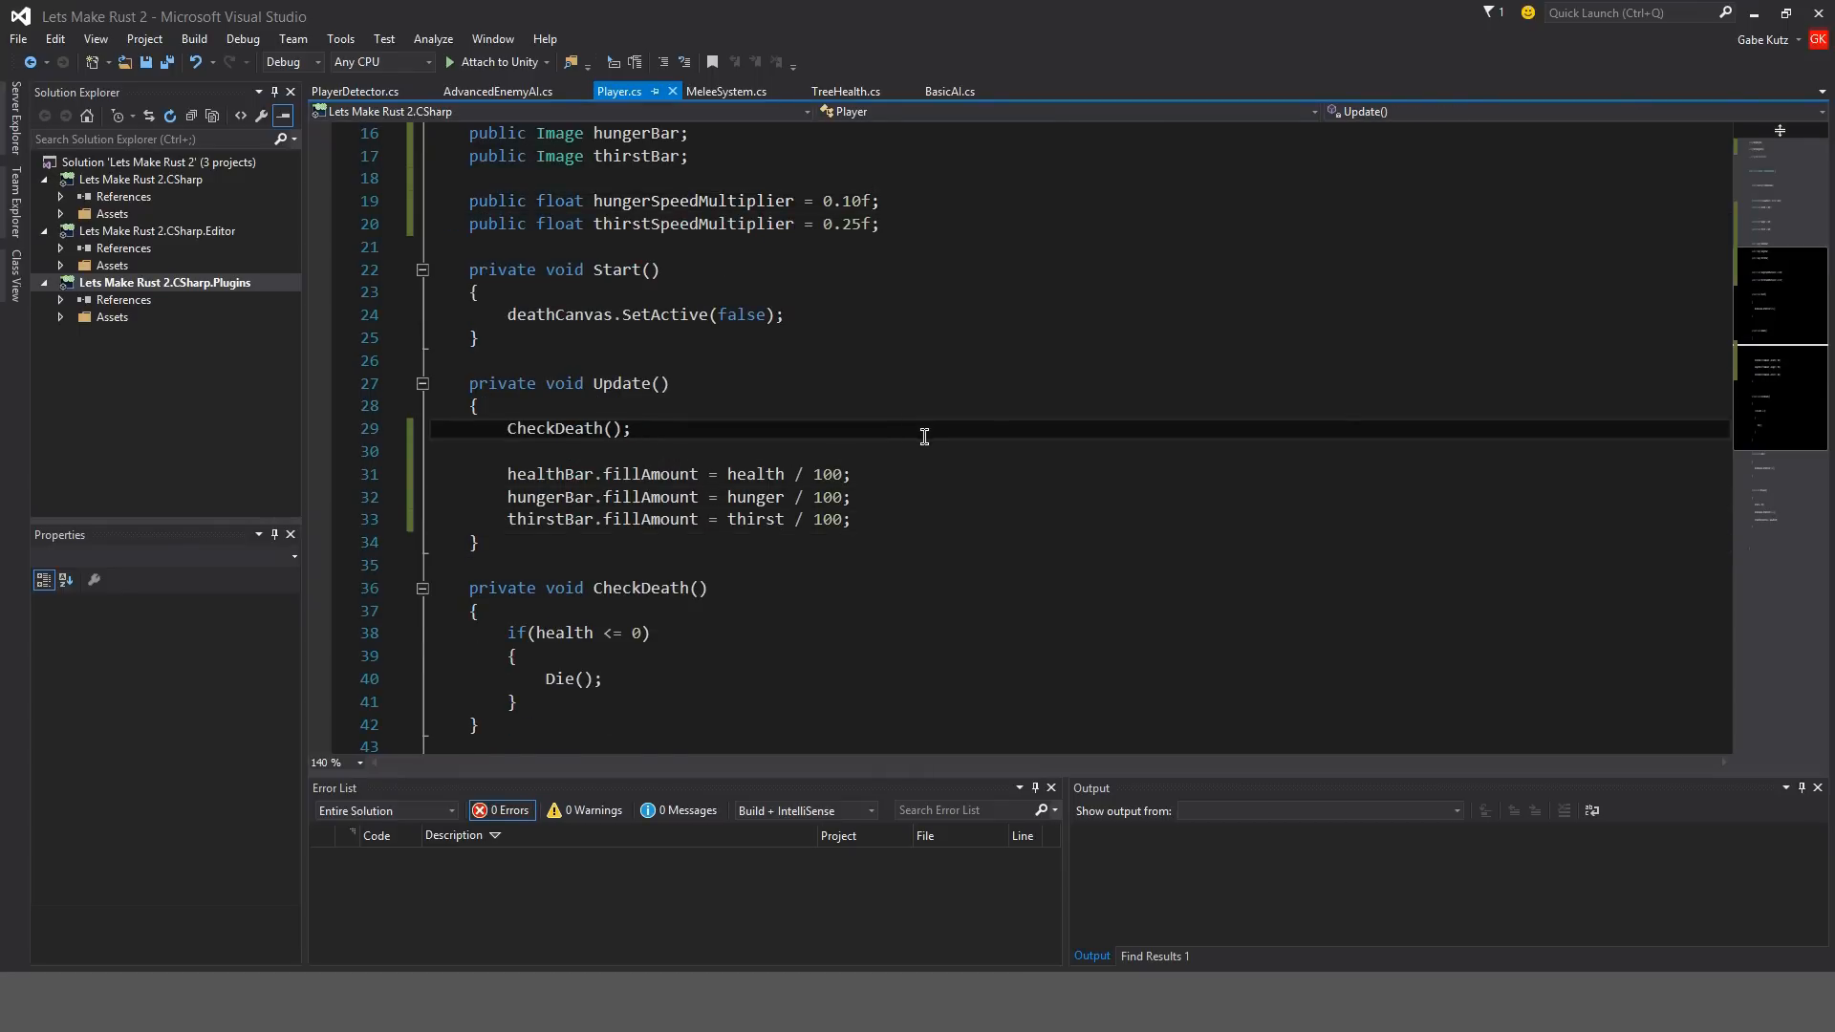
{"action": "type", "text": "if("}
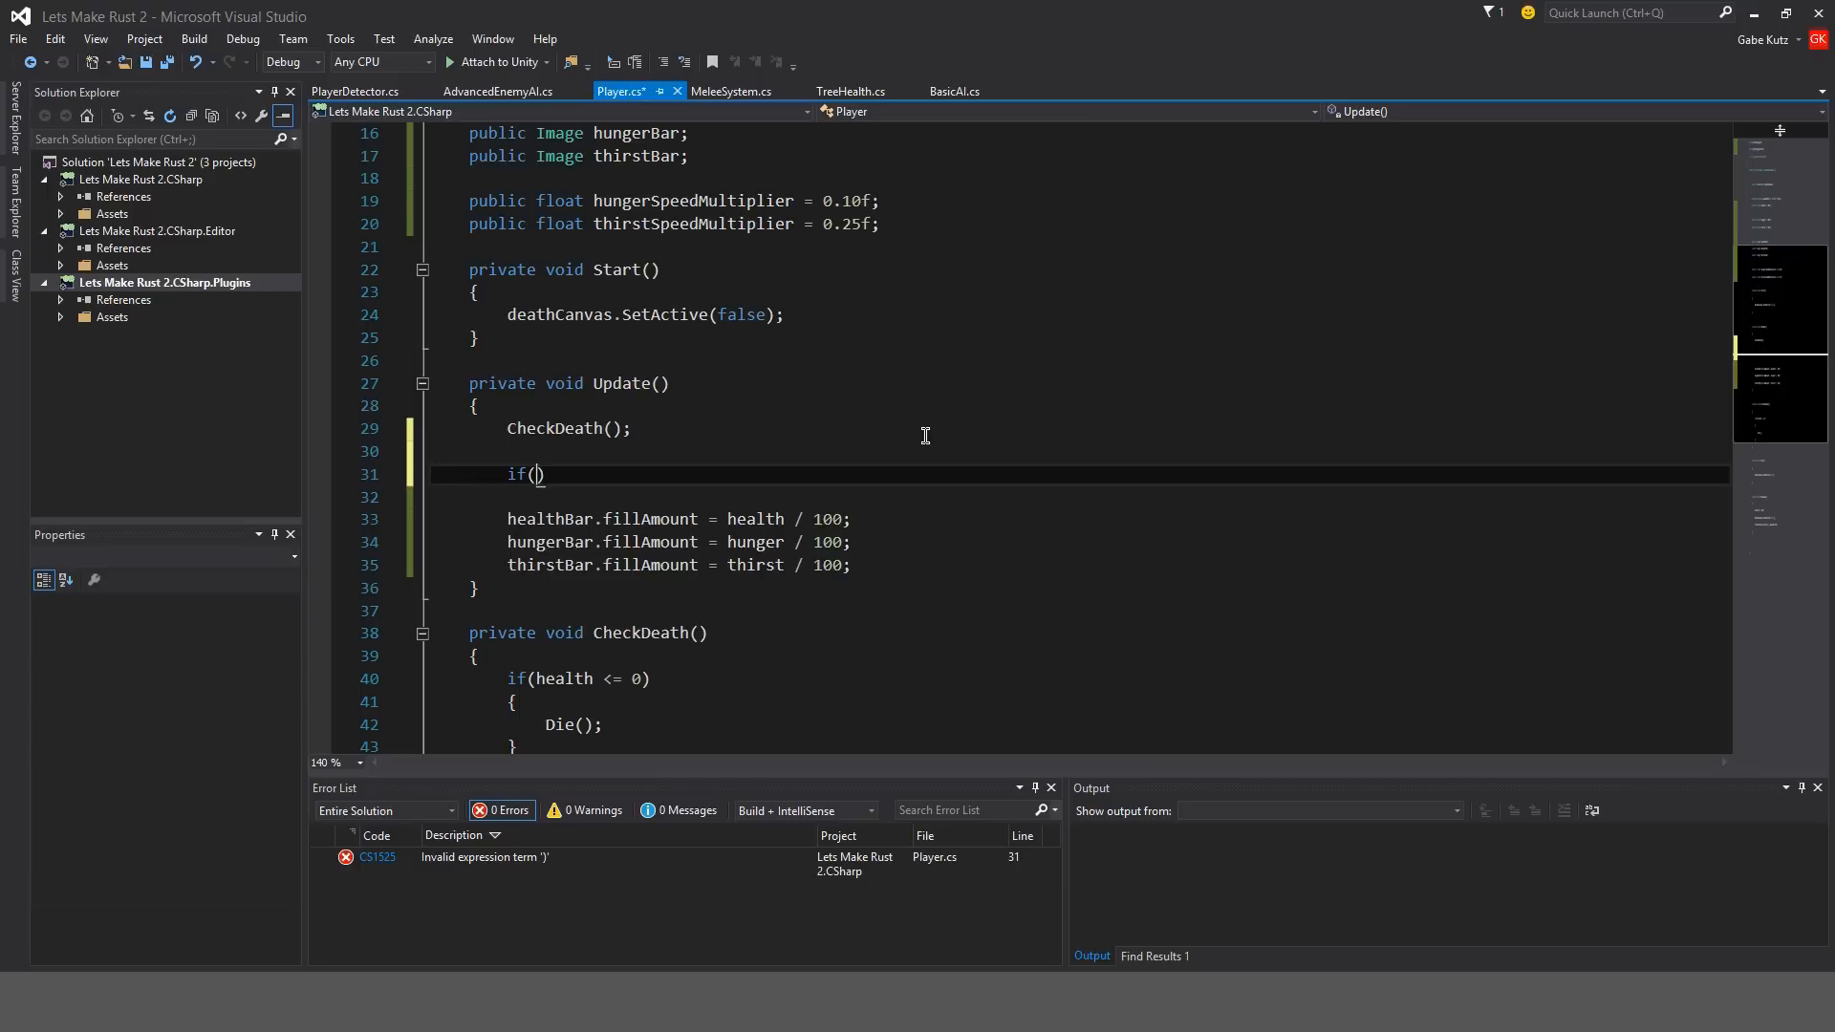
{"action": "type", "text": "hunger <"}
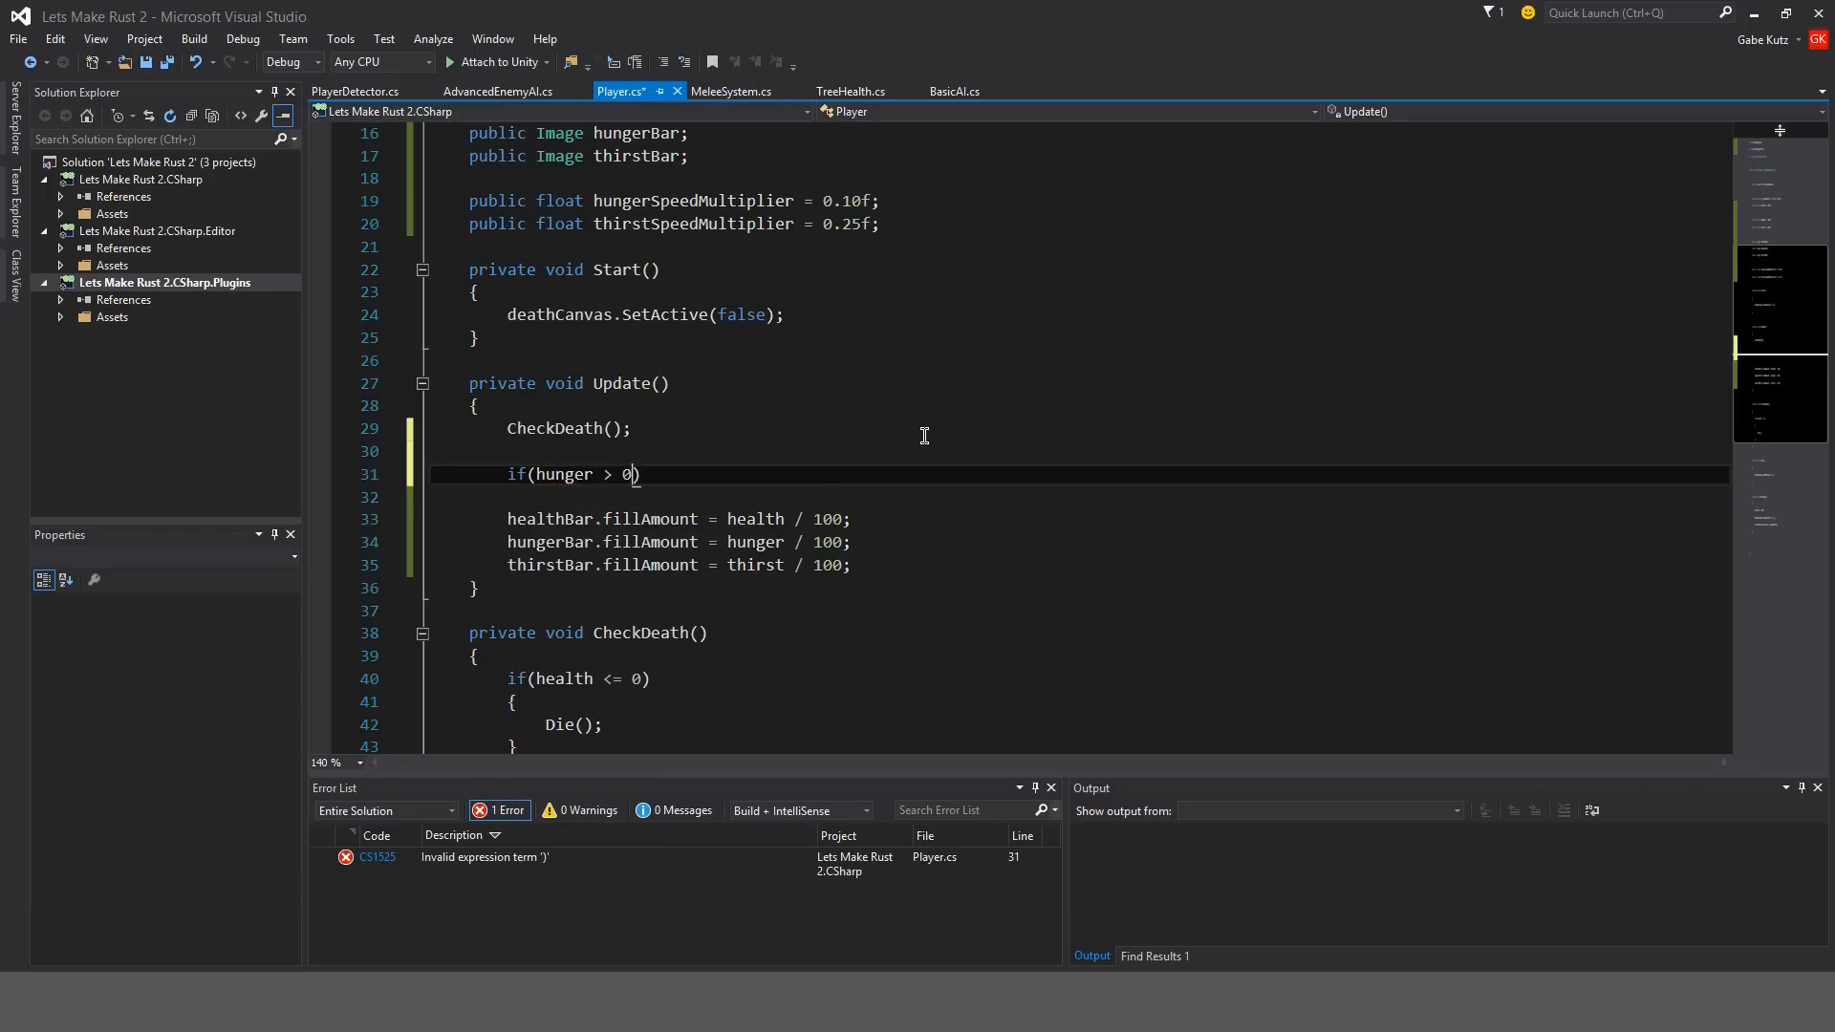
{"action": "type", "text": "hunger -= Time.deltaTime"}
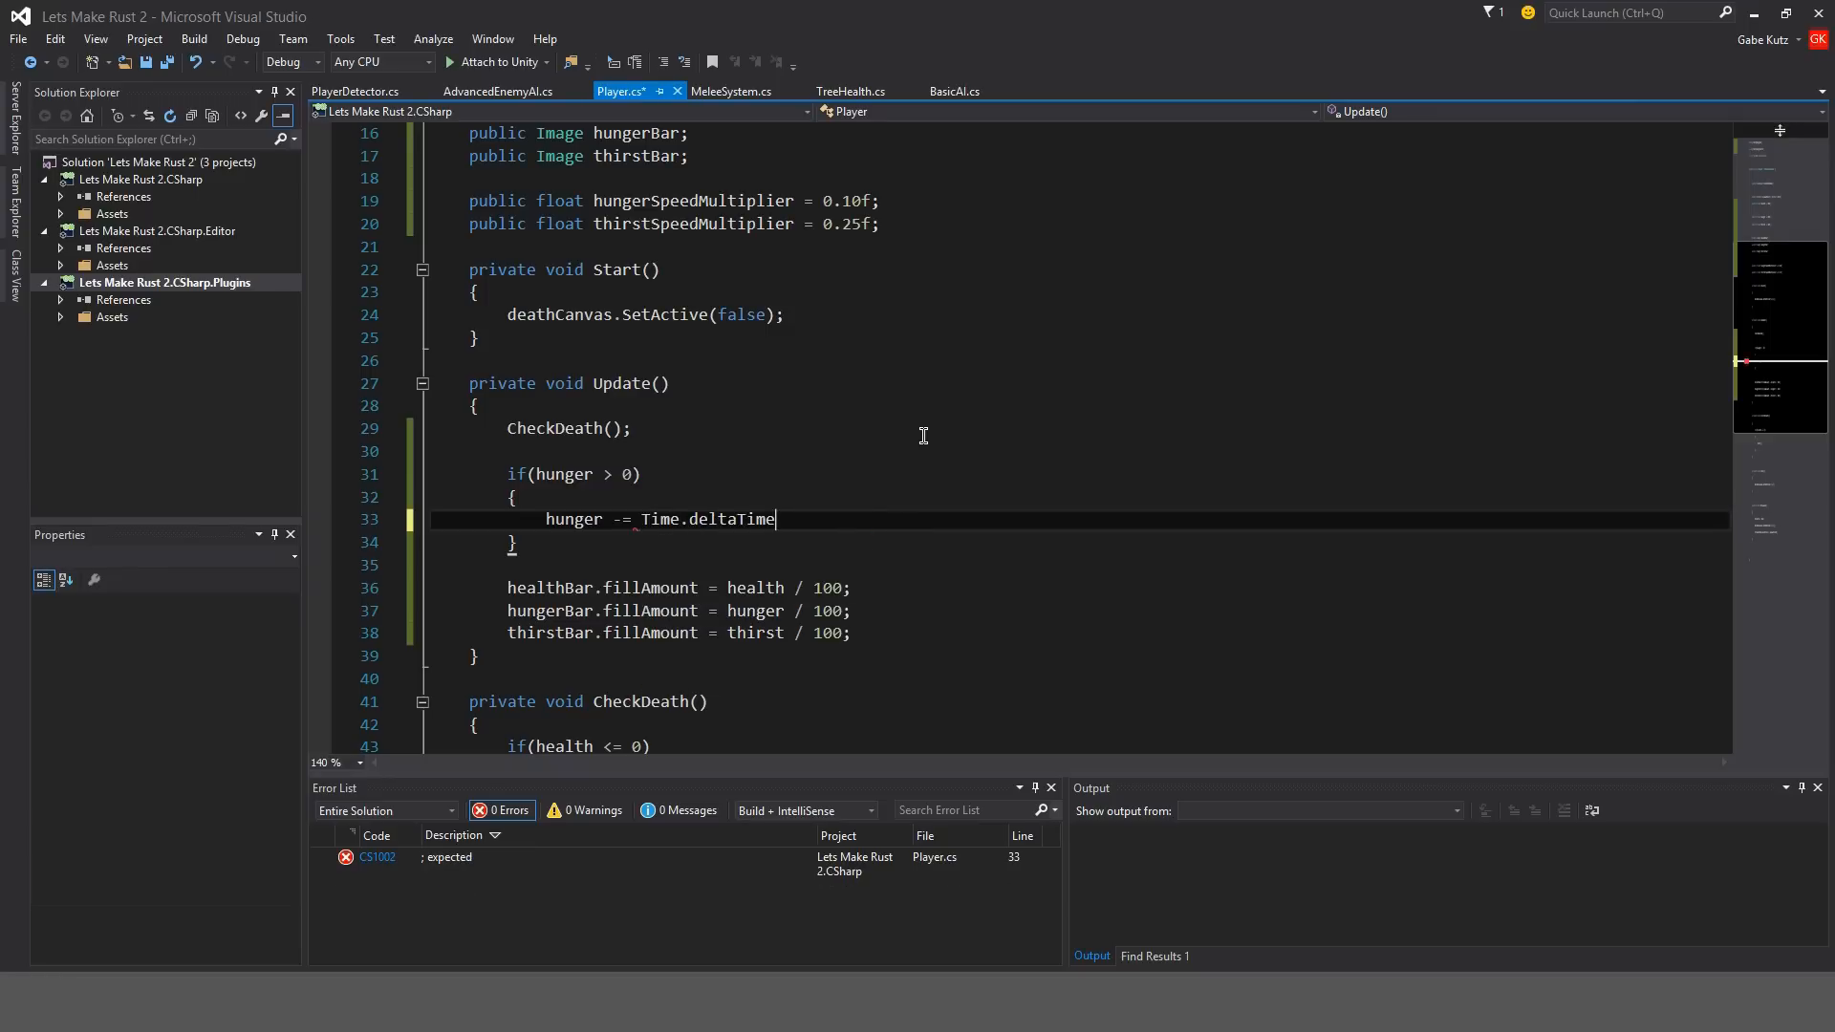
{"action": "type", "text": "* hungerSpeedMultiplier;"}
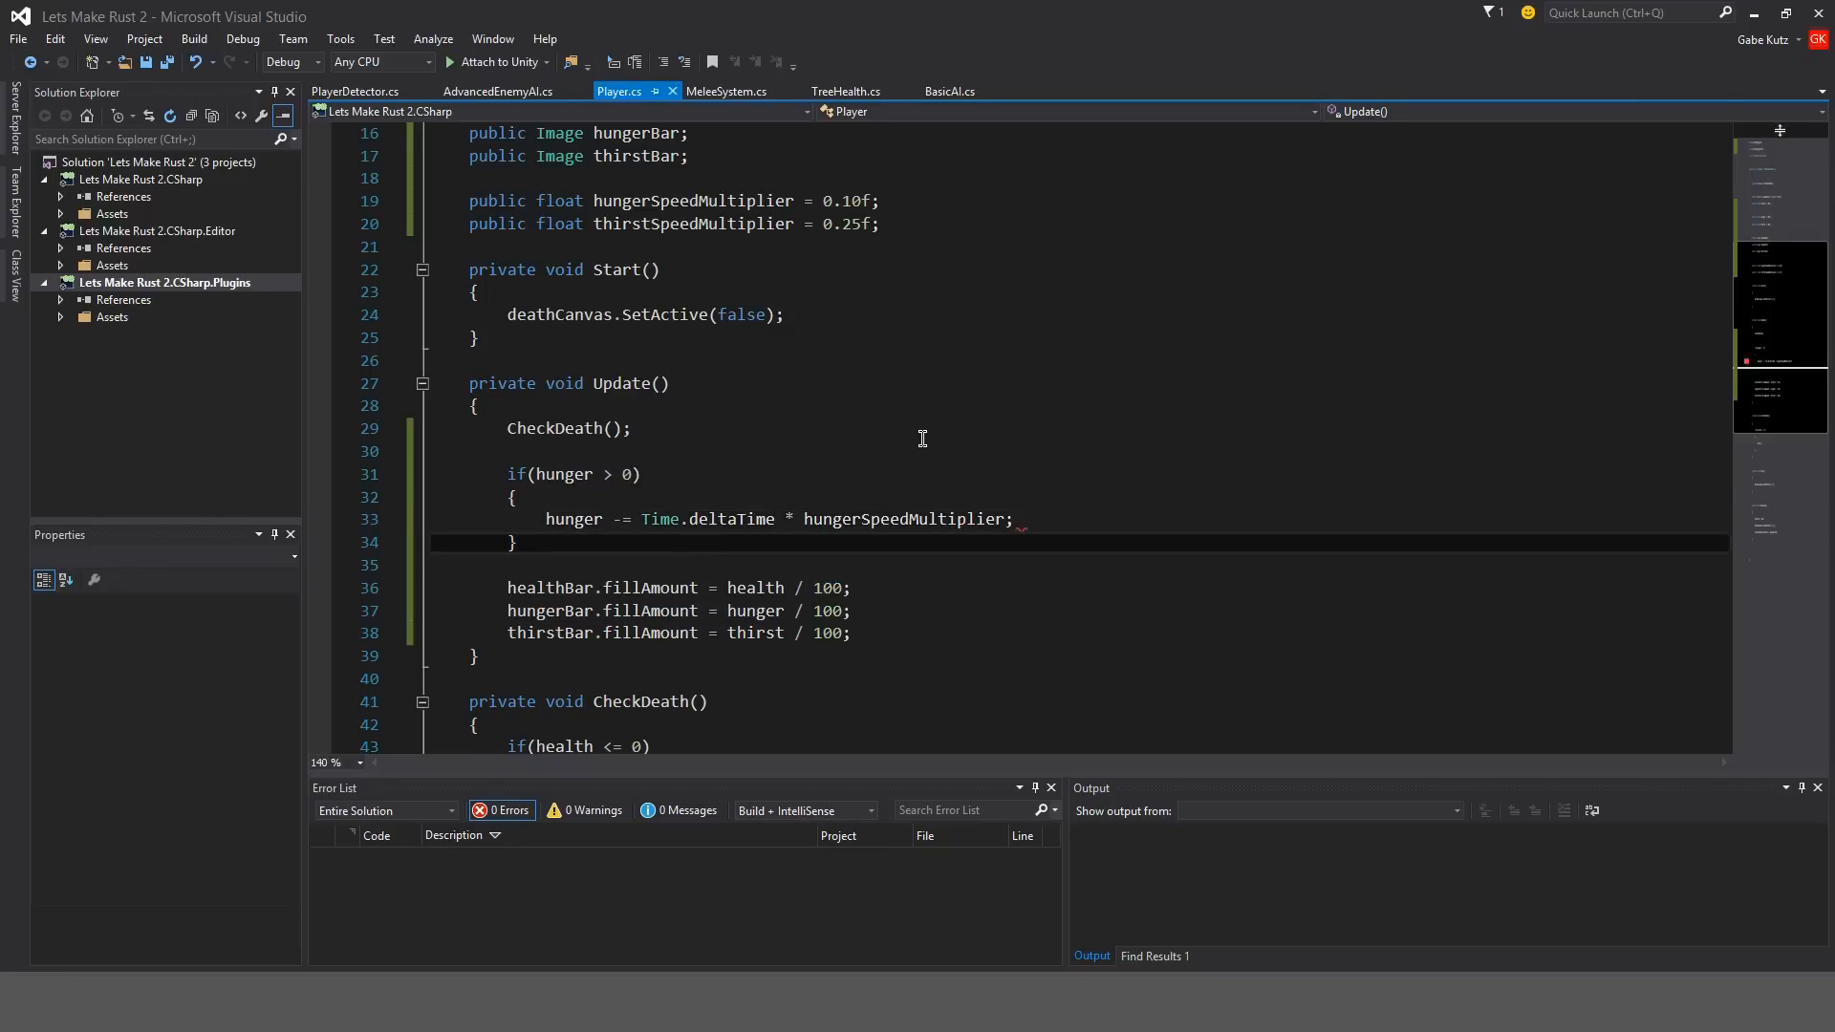
Add an if (thirst > 0) block subtracting Time.deltaTime * thirstSpeedMultiplier.
{"action": "type", "text": "if(thirst >"}
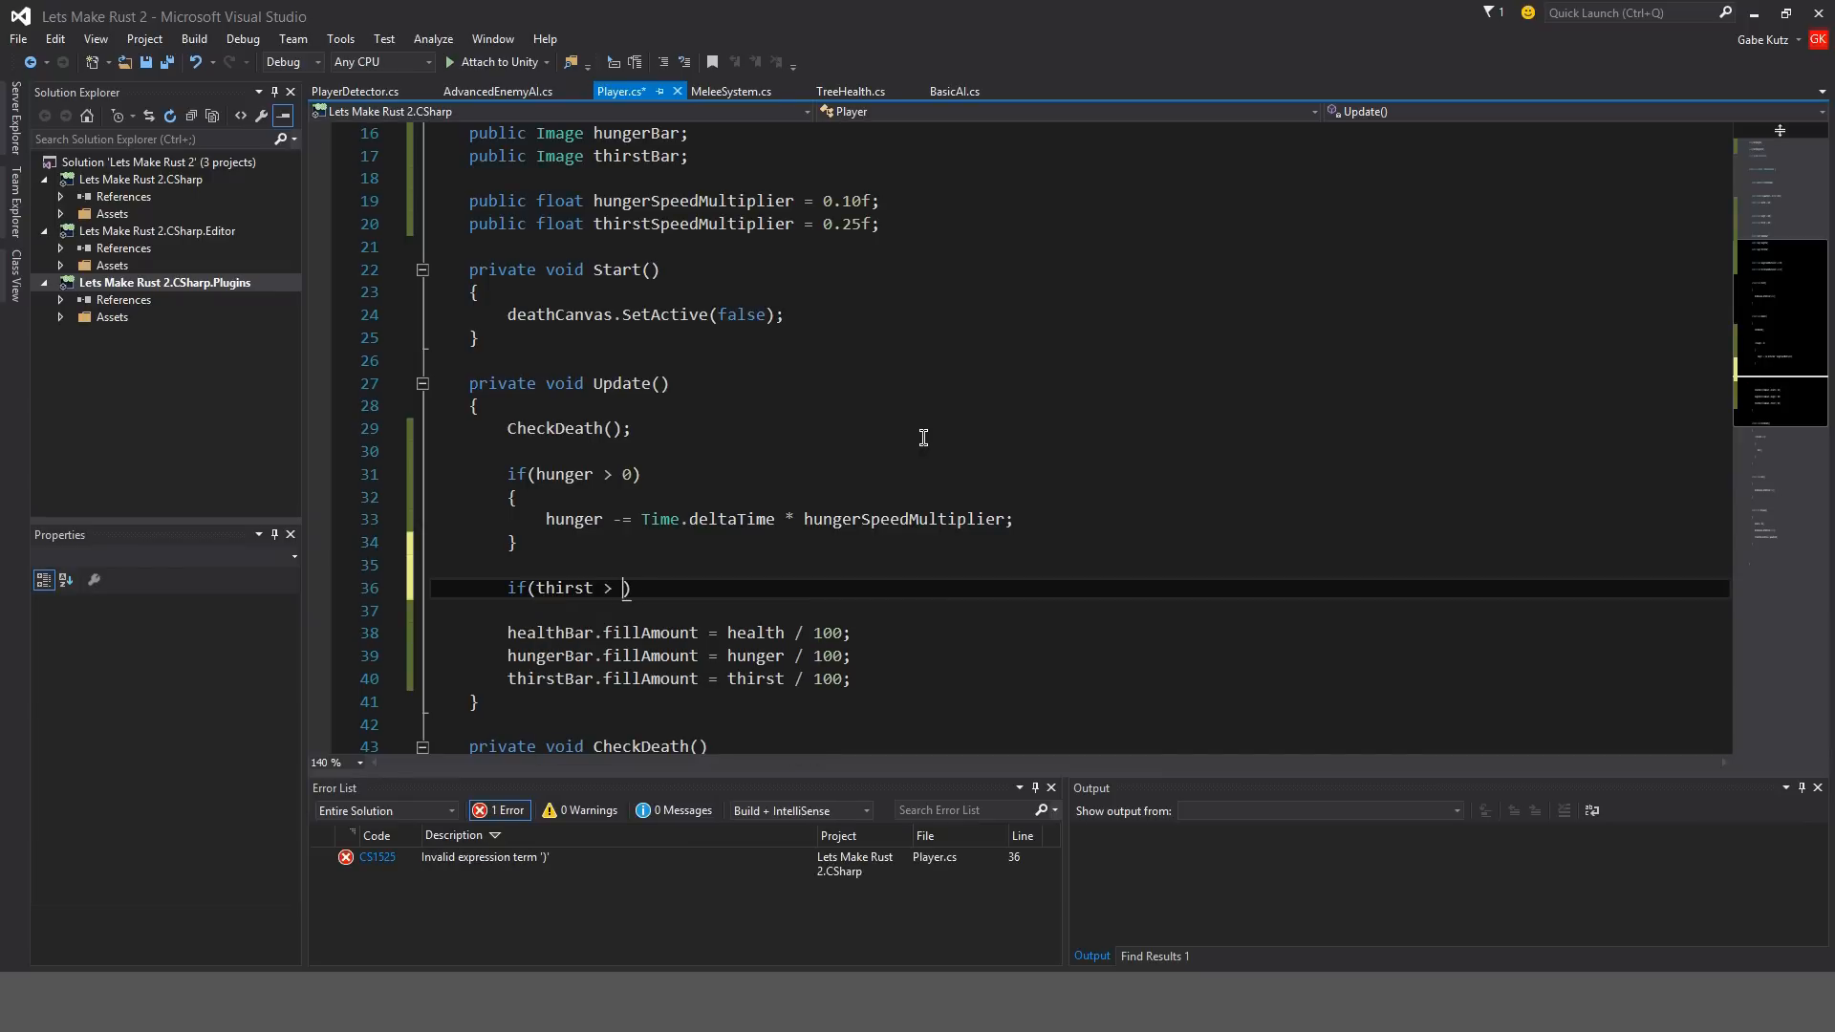
{"action": "type", "text": "0)"}
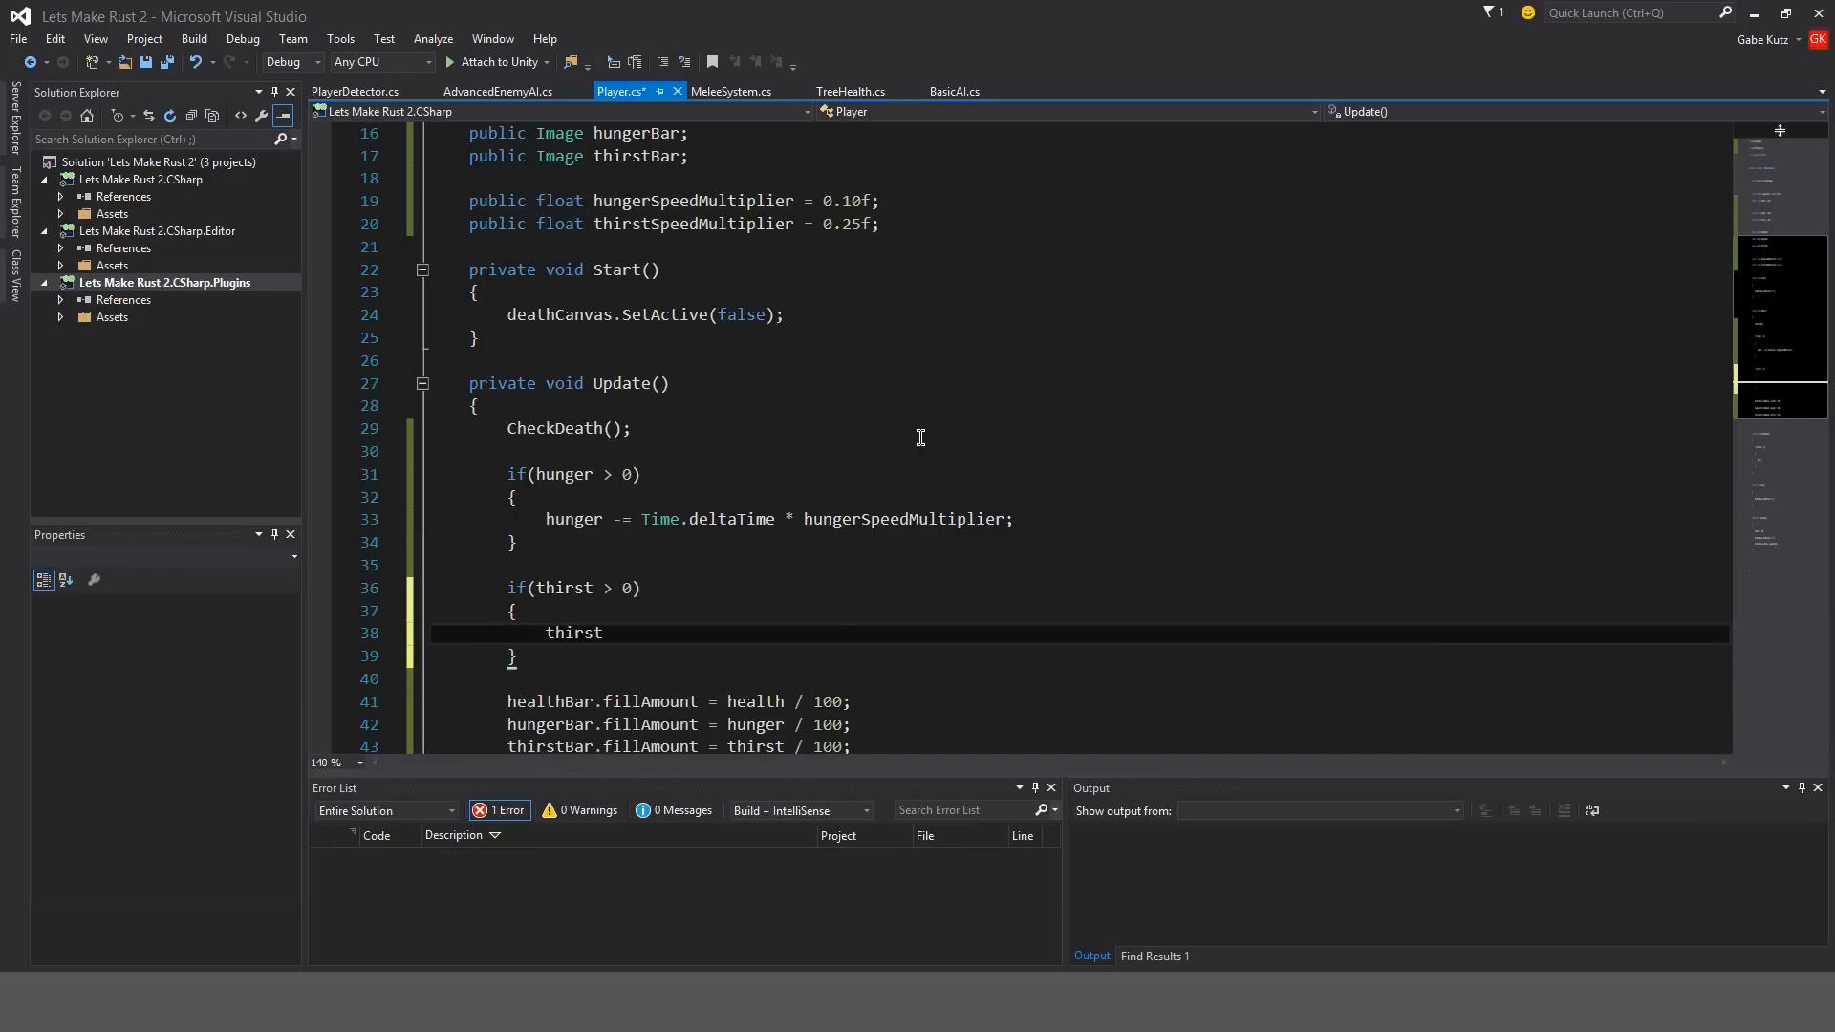
{"action": "type", "text": "-= Time.deltaTime"}
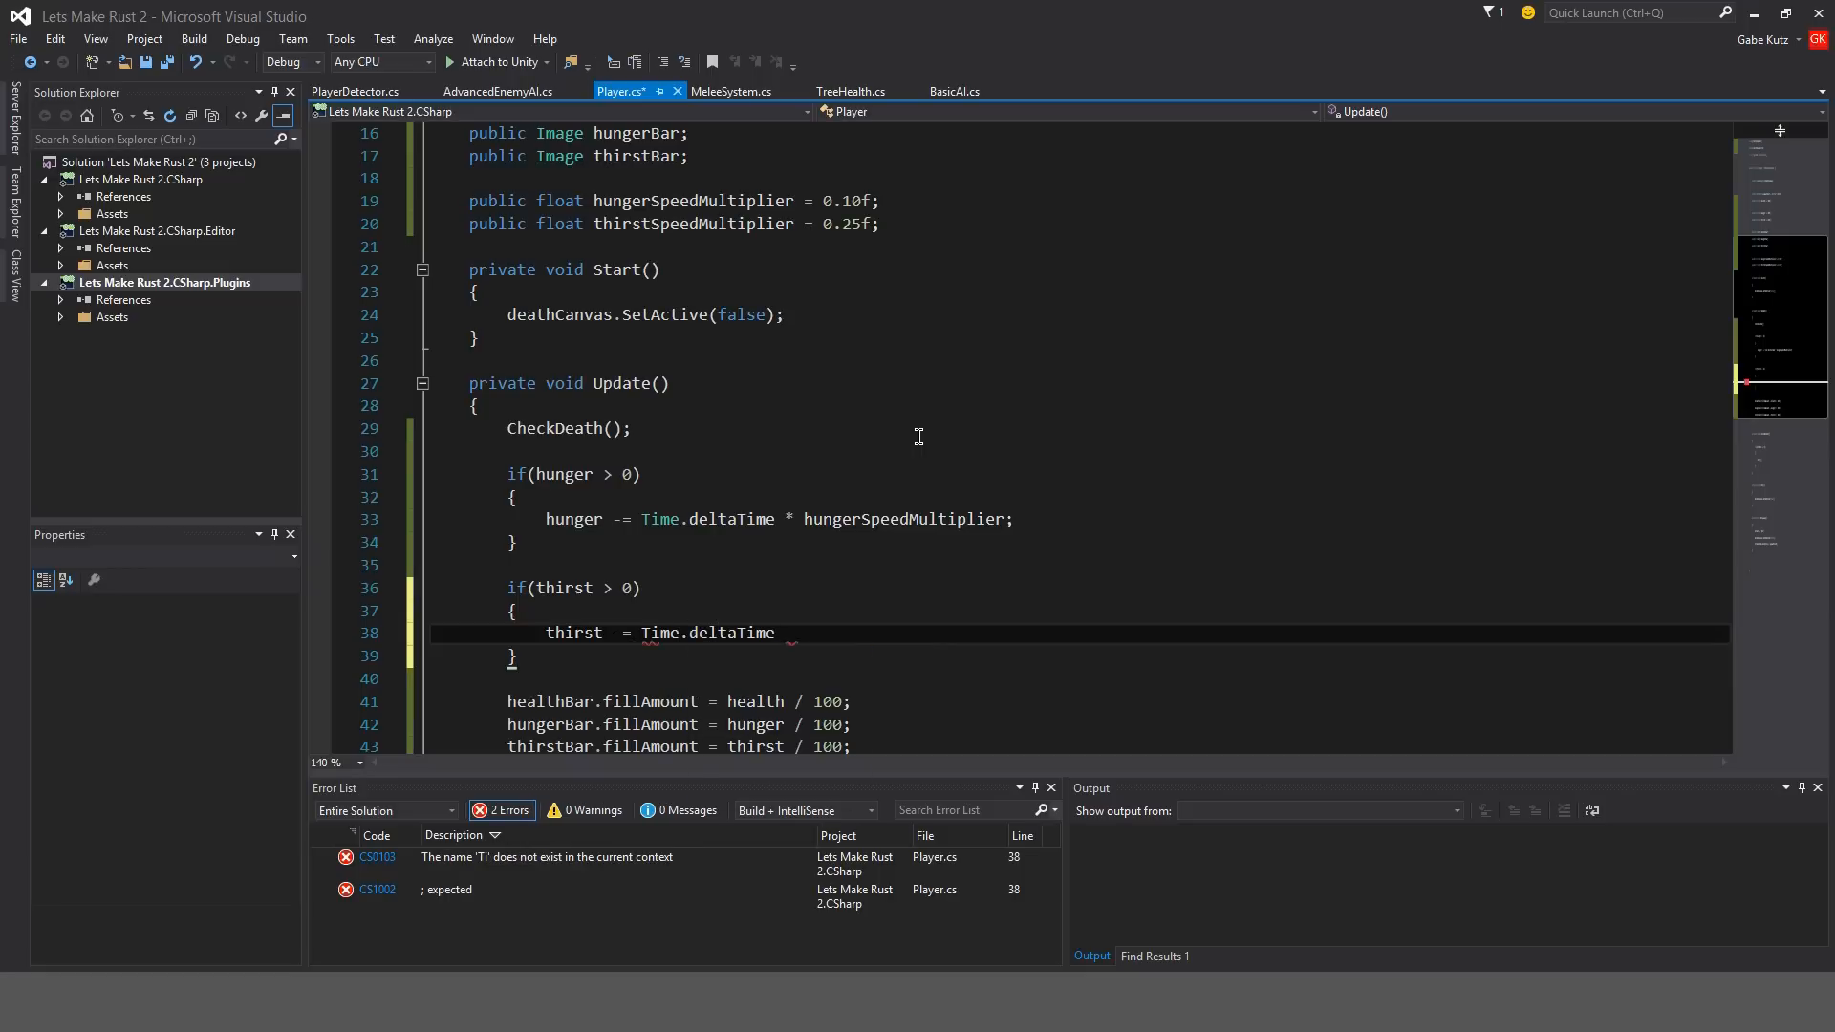
{"action": "type", "text": "* thirstSpeedMultiplier"}
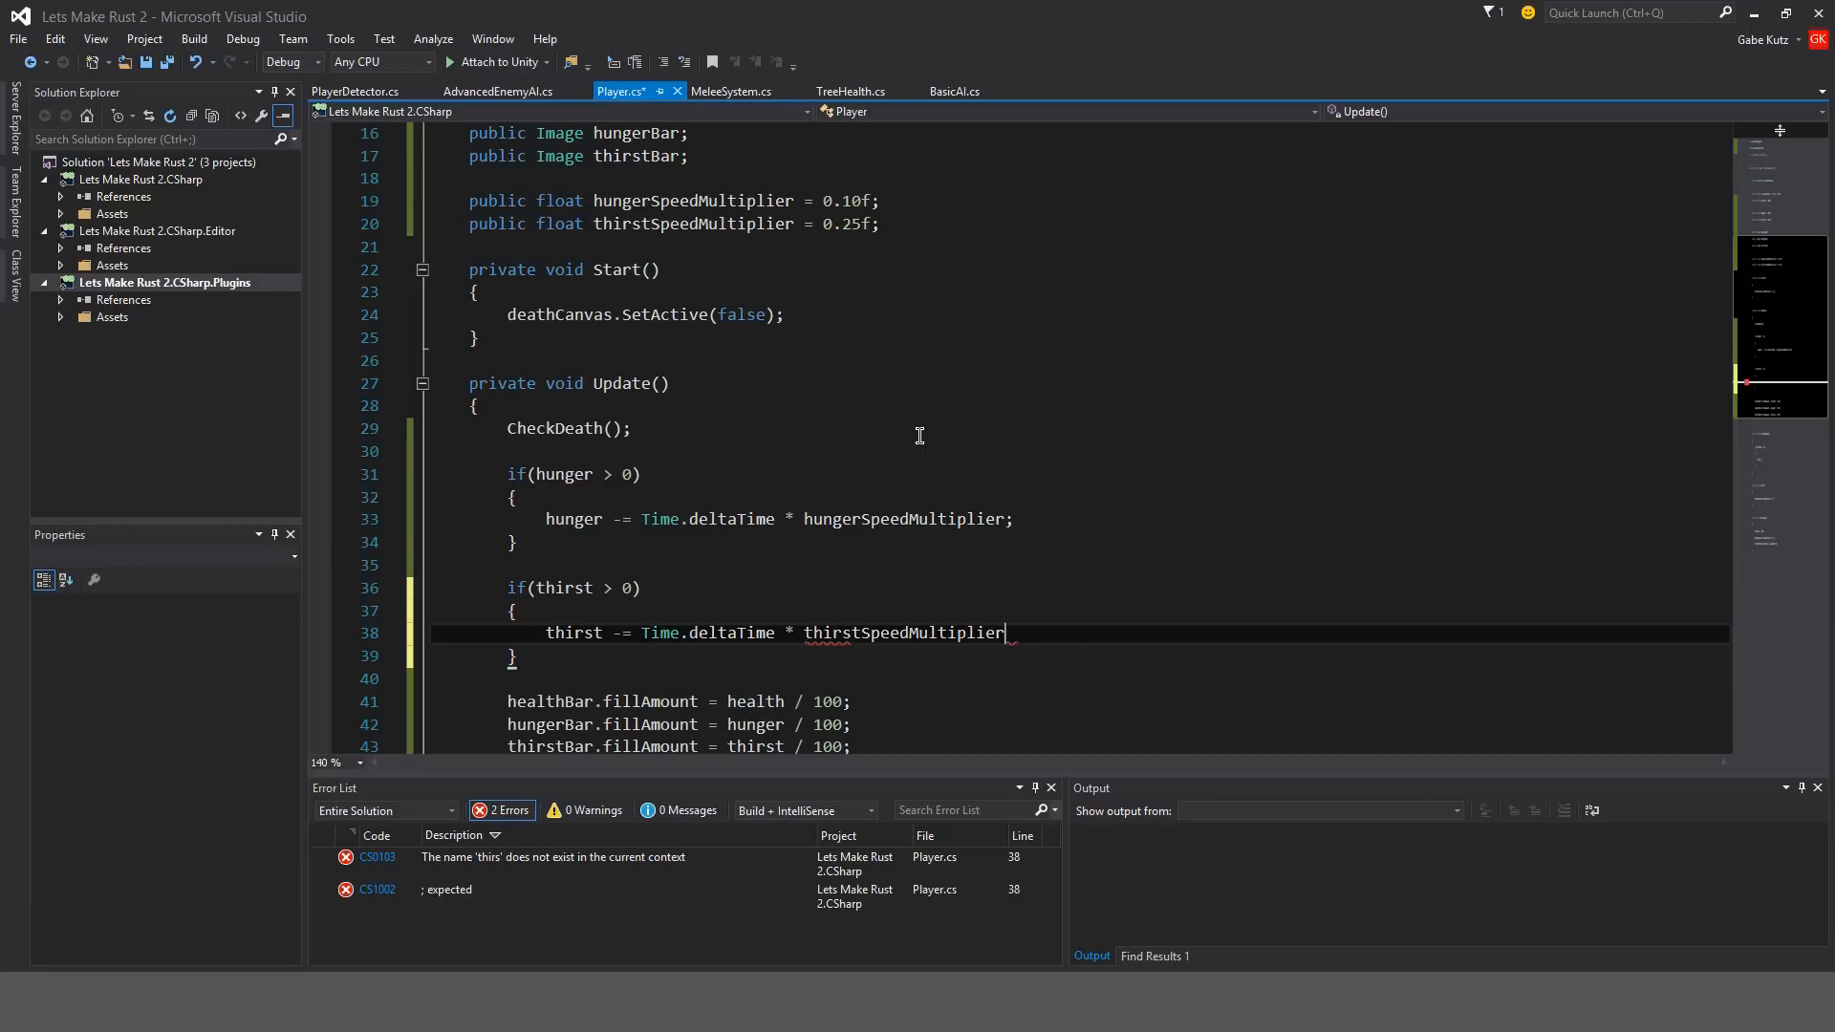
{"action": "type", "text": ";"}
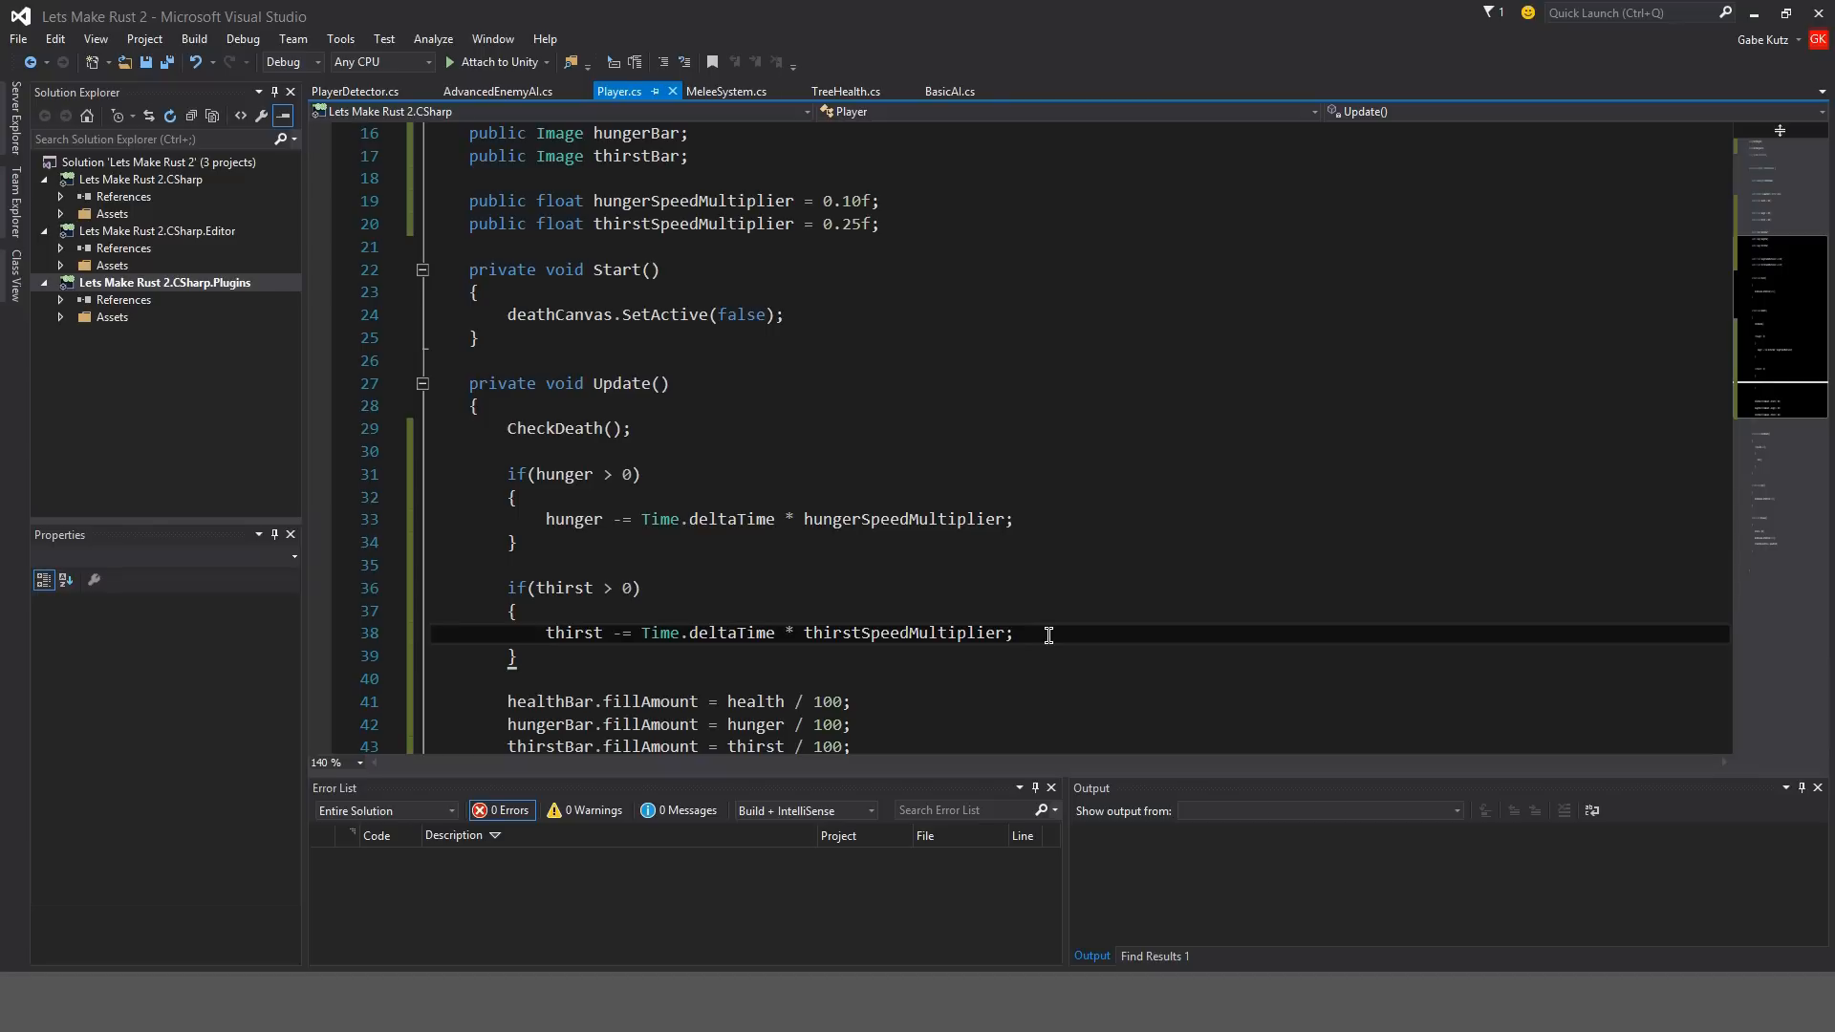
Return to Unity and run a test watching Hunger and Thirst drop, then stop.
{"action": "left_click", "coordinate": [887, 55]}
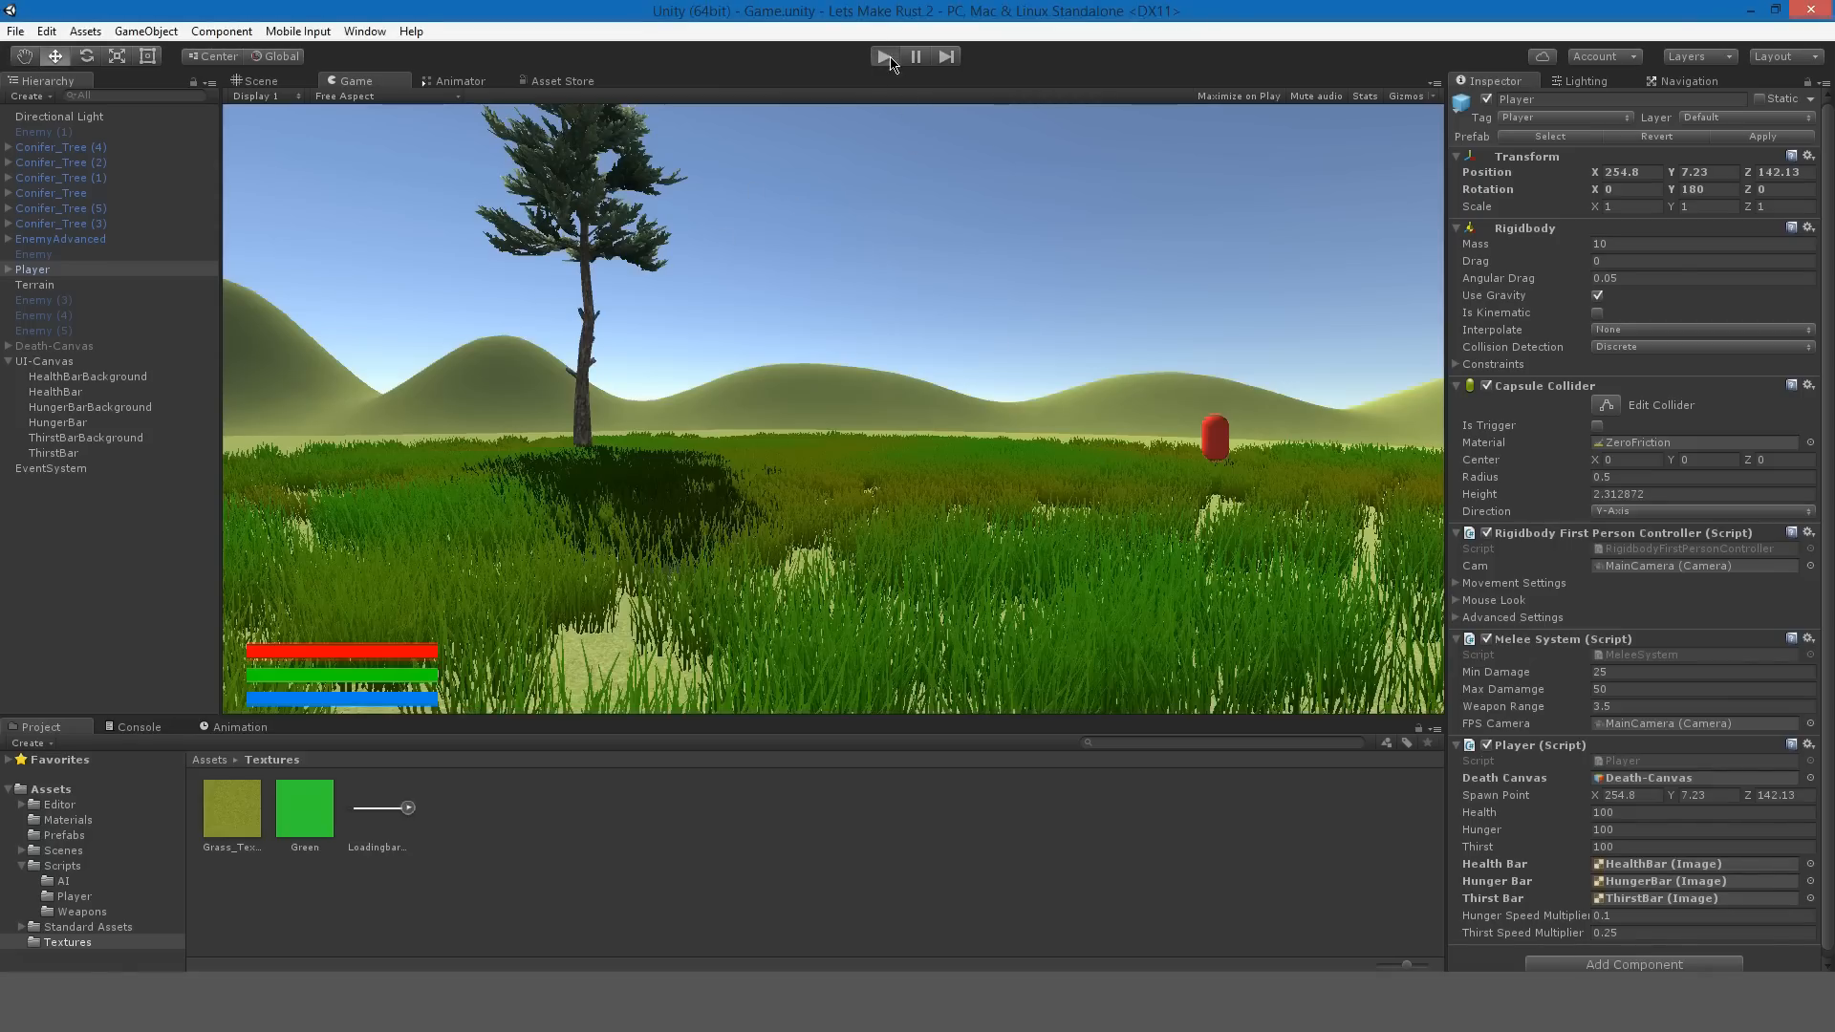
{"action": "left_click", "coordinate": [887, 56]}
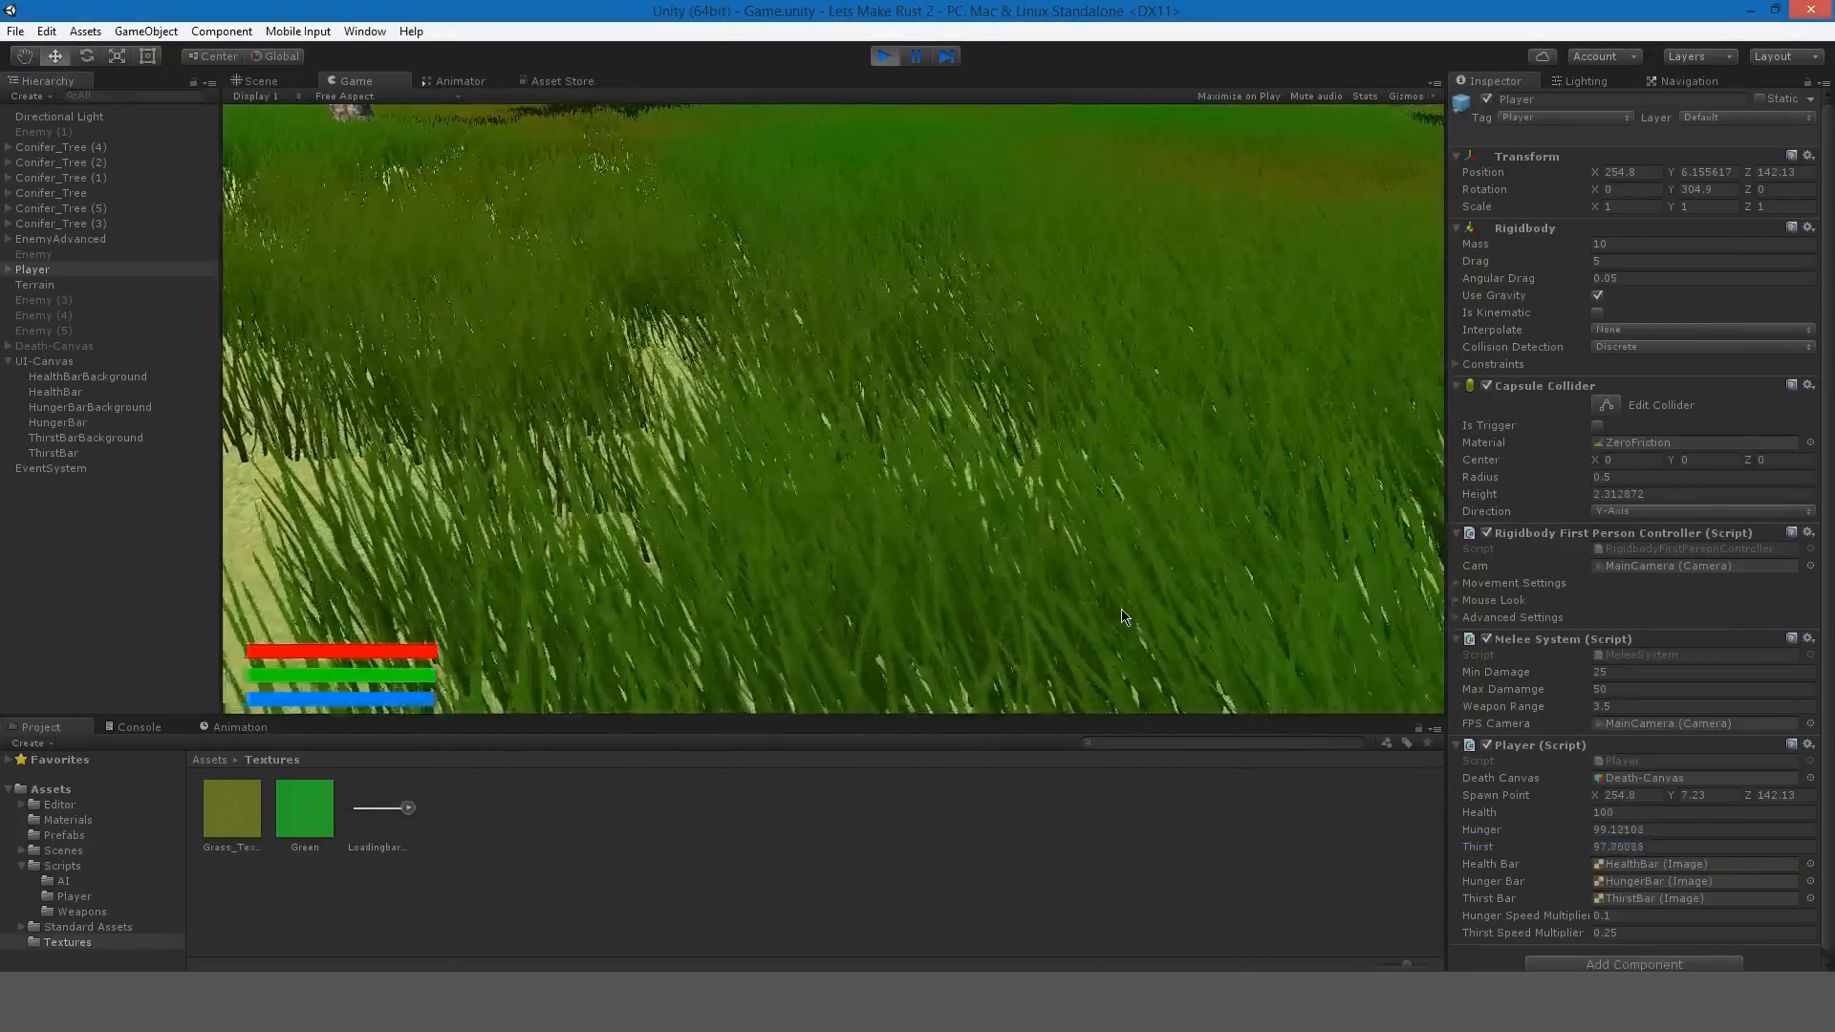
{"action": "left_click", "coordinate": [885, 56]}
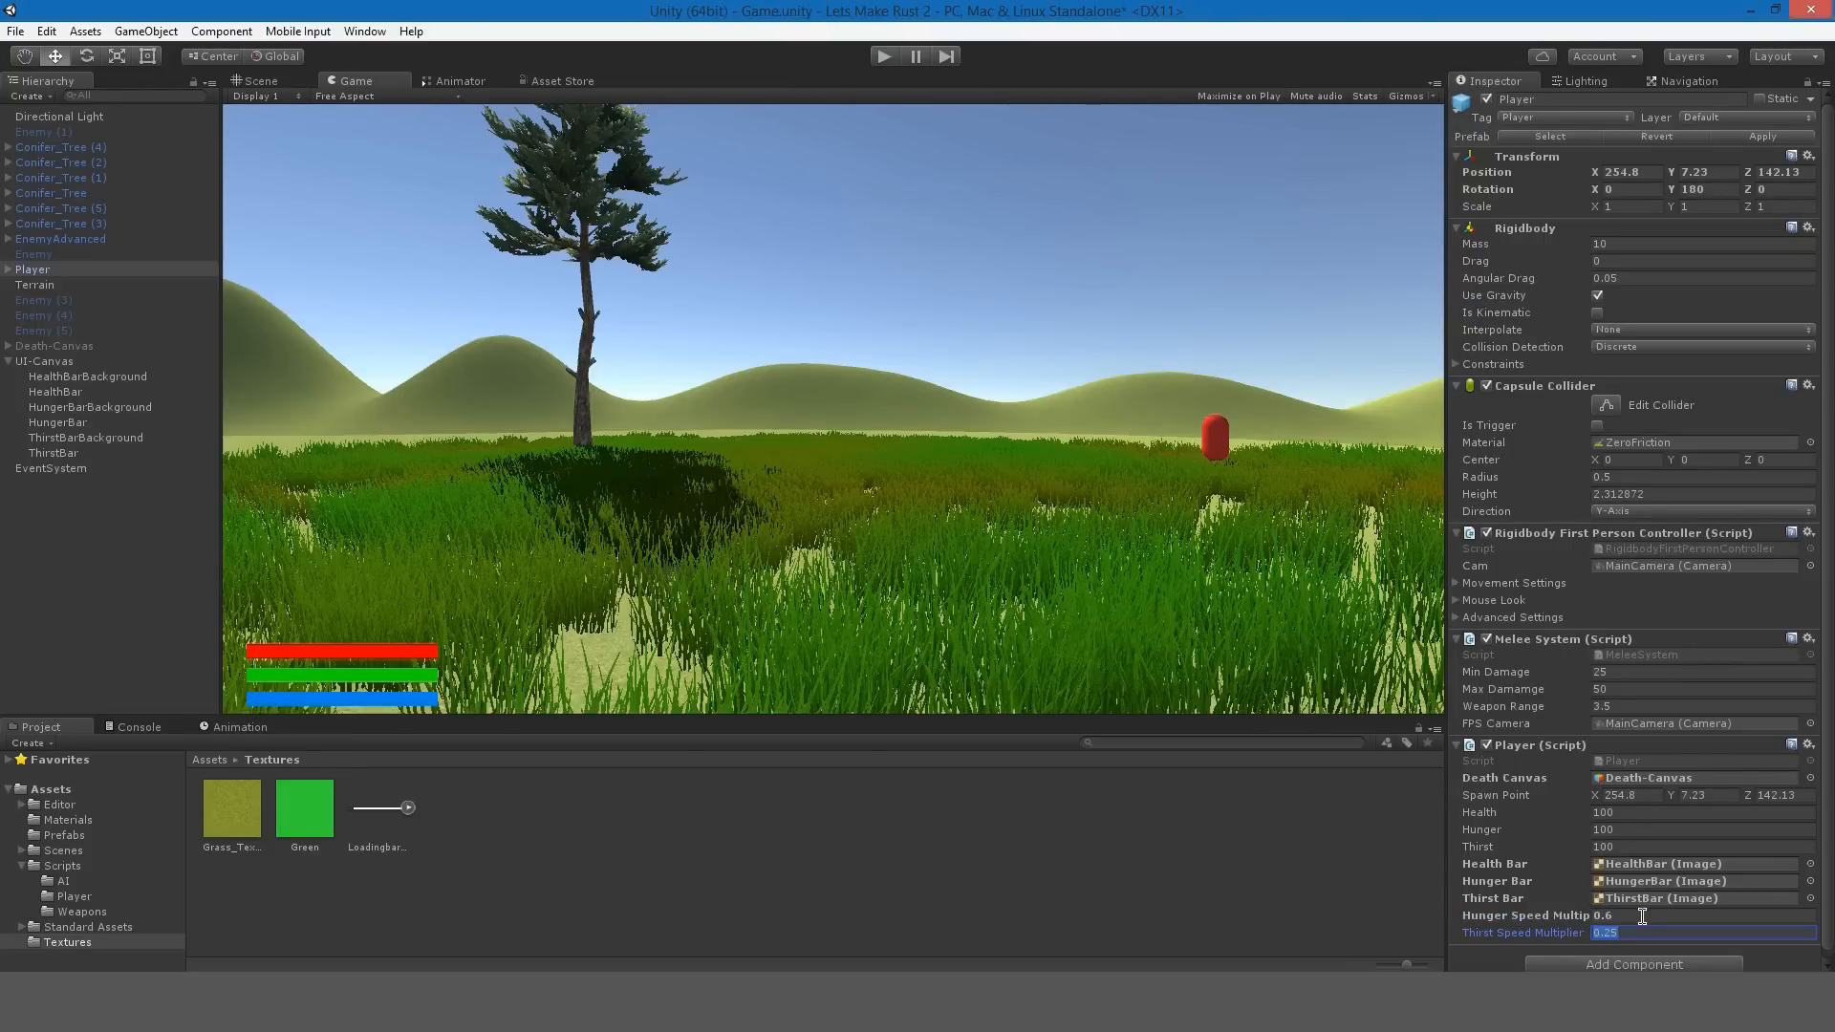
Enter 0.8 for Thirst Speed Multiplier and run a test of the faster drain.
{"action": "type", "text": "0.8"}
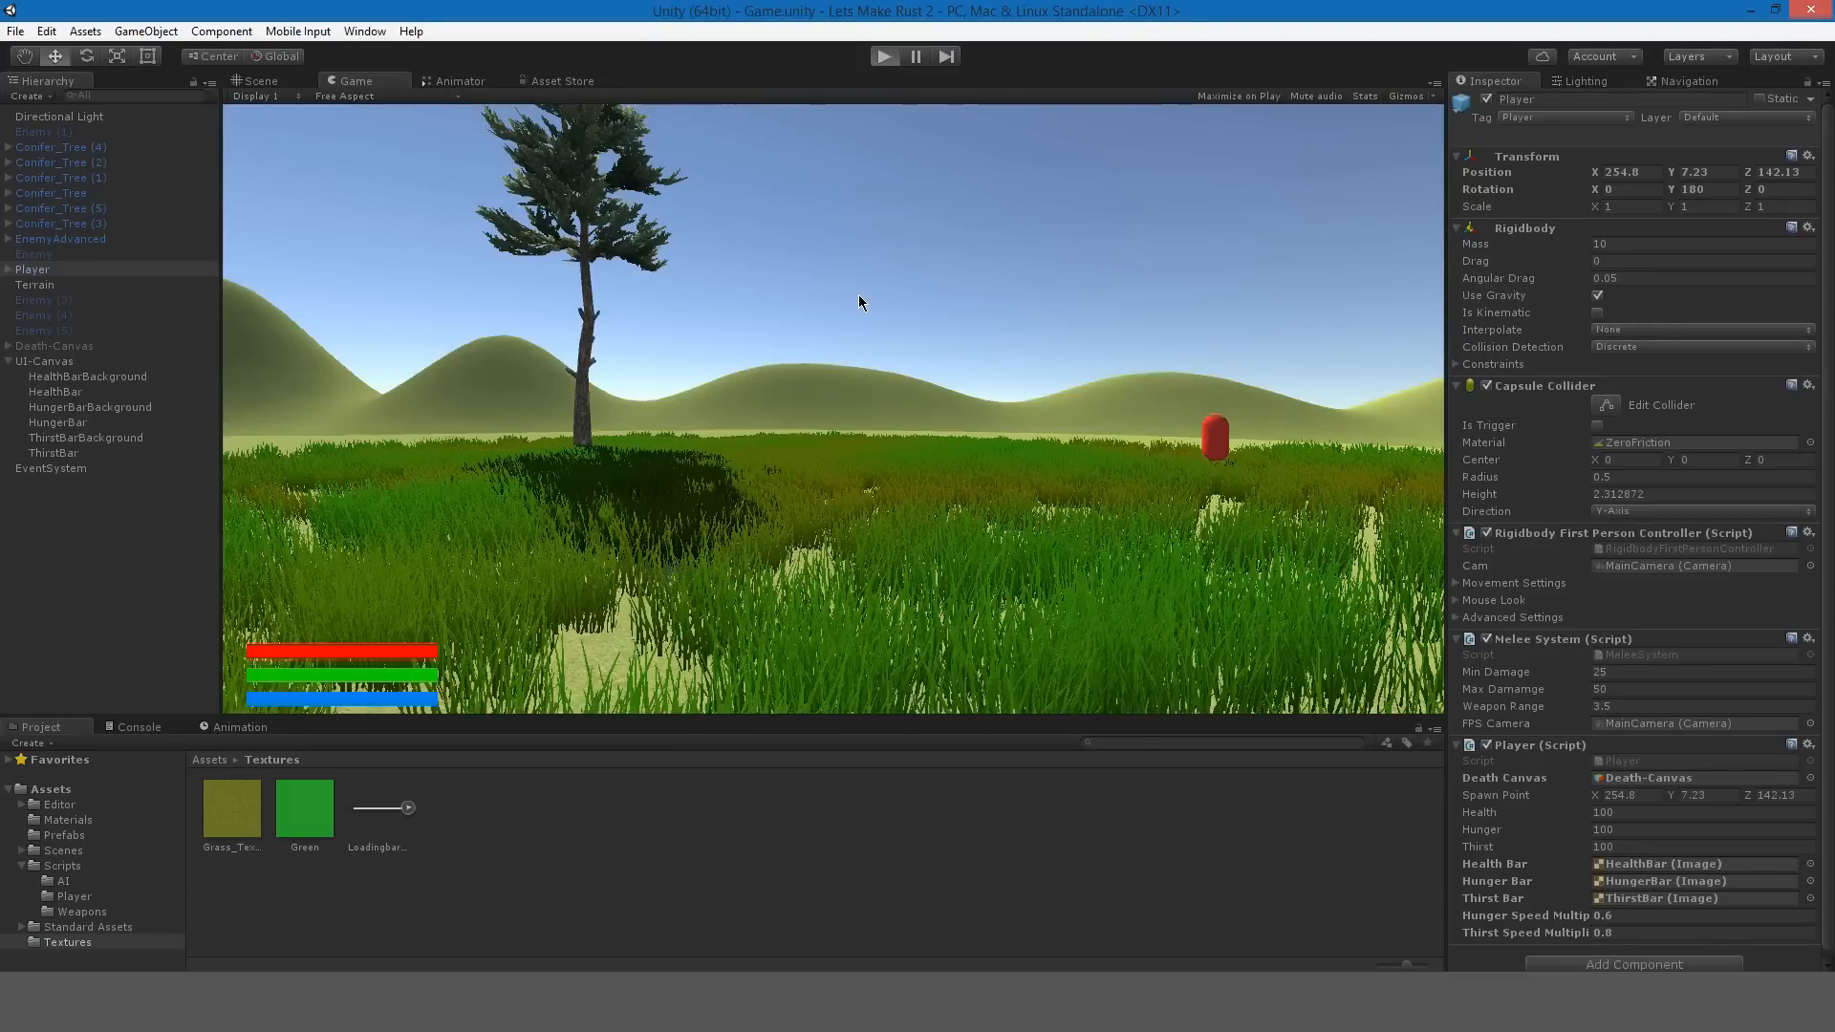
{"action": "left_click", "coordinate": [883, 56]}
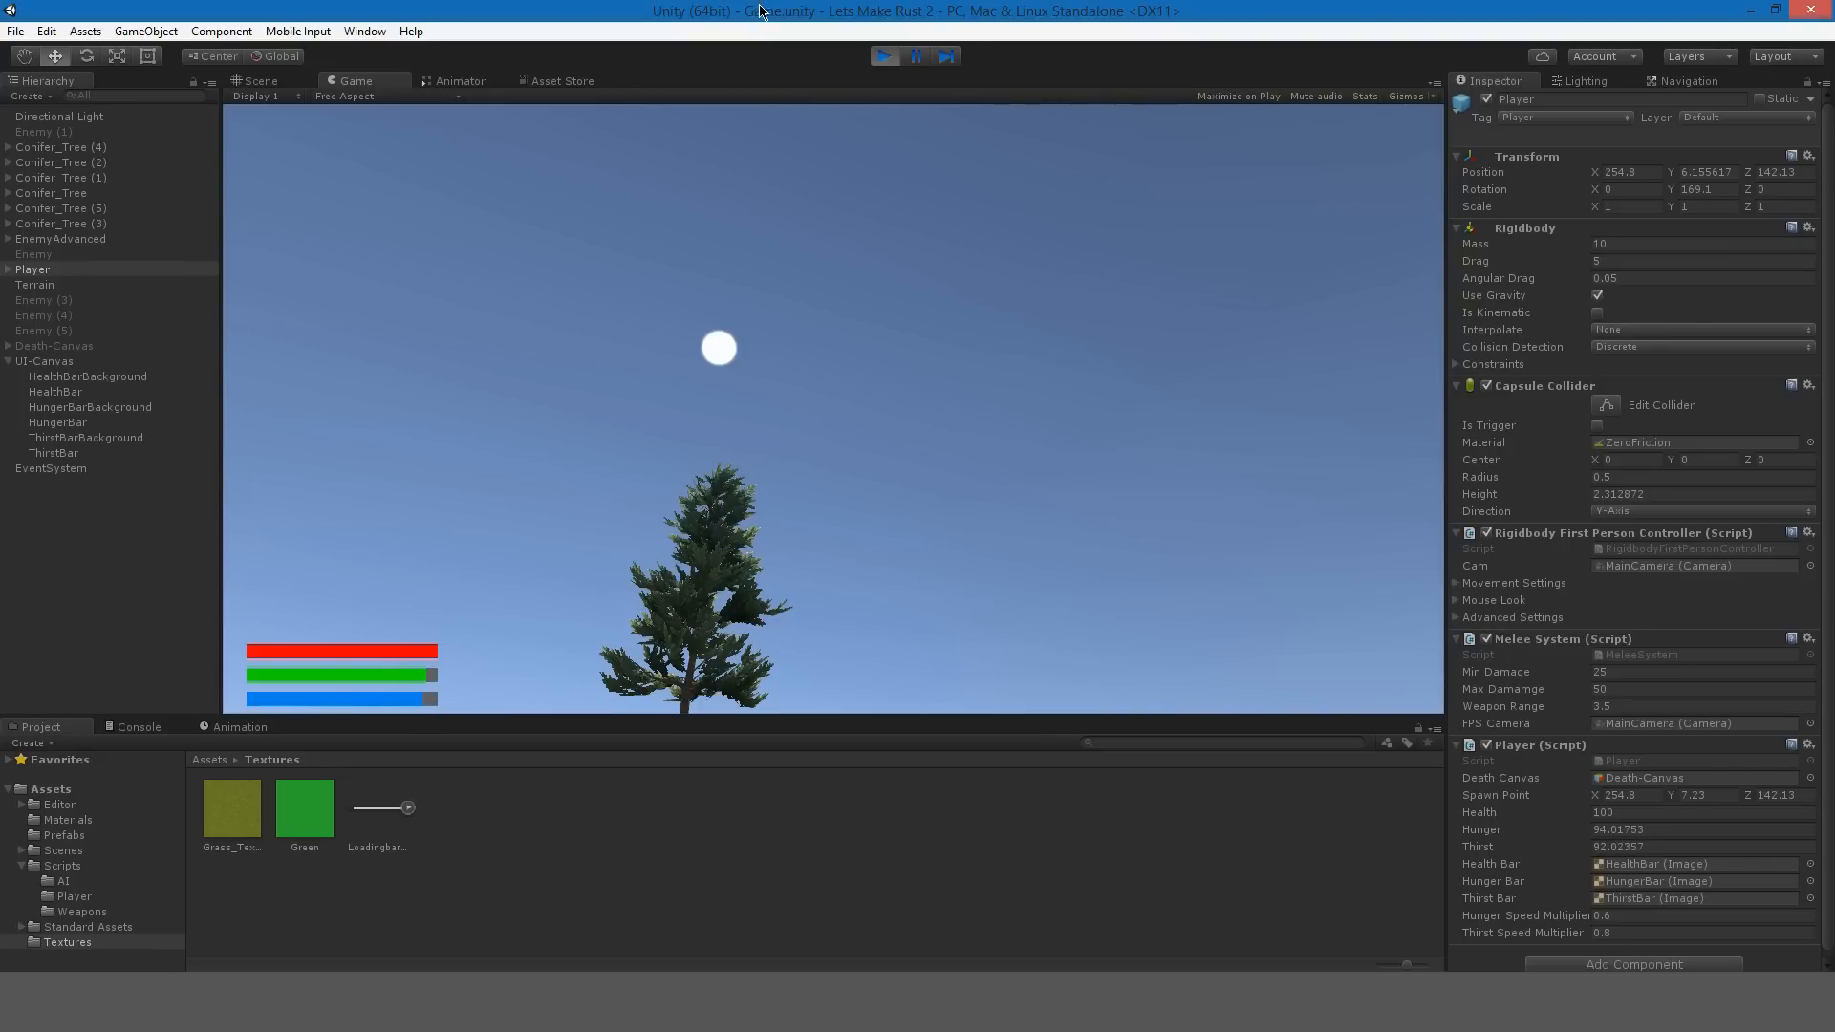
{"action": "left_click", "coordinate": [883, 57]}
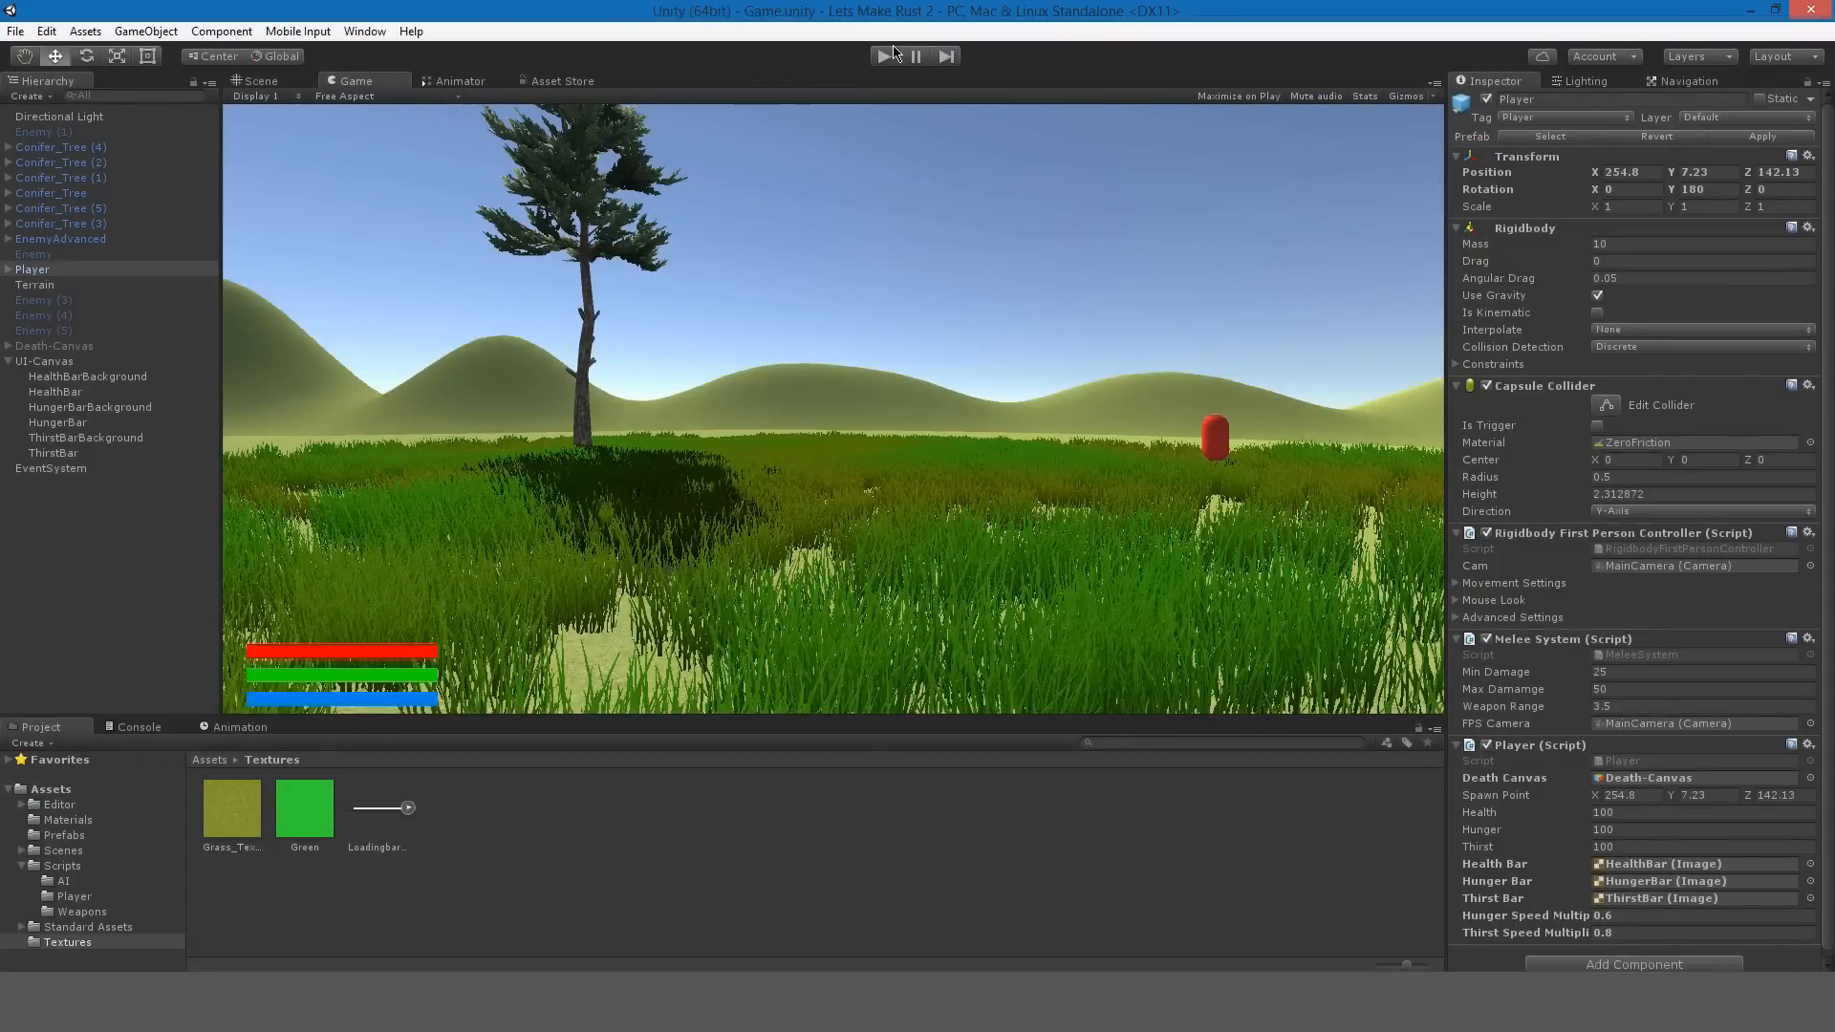
Play-test while the green and blue bars shrink, then switch to Visual Studio.
{"action": "left_click", "coordinate": [885, 55]}
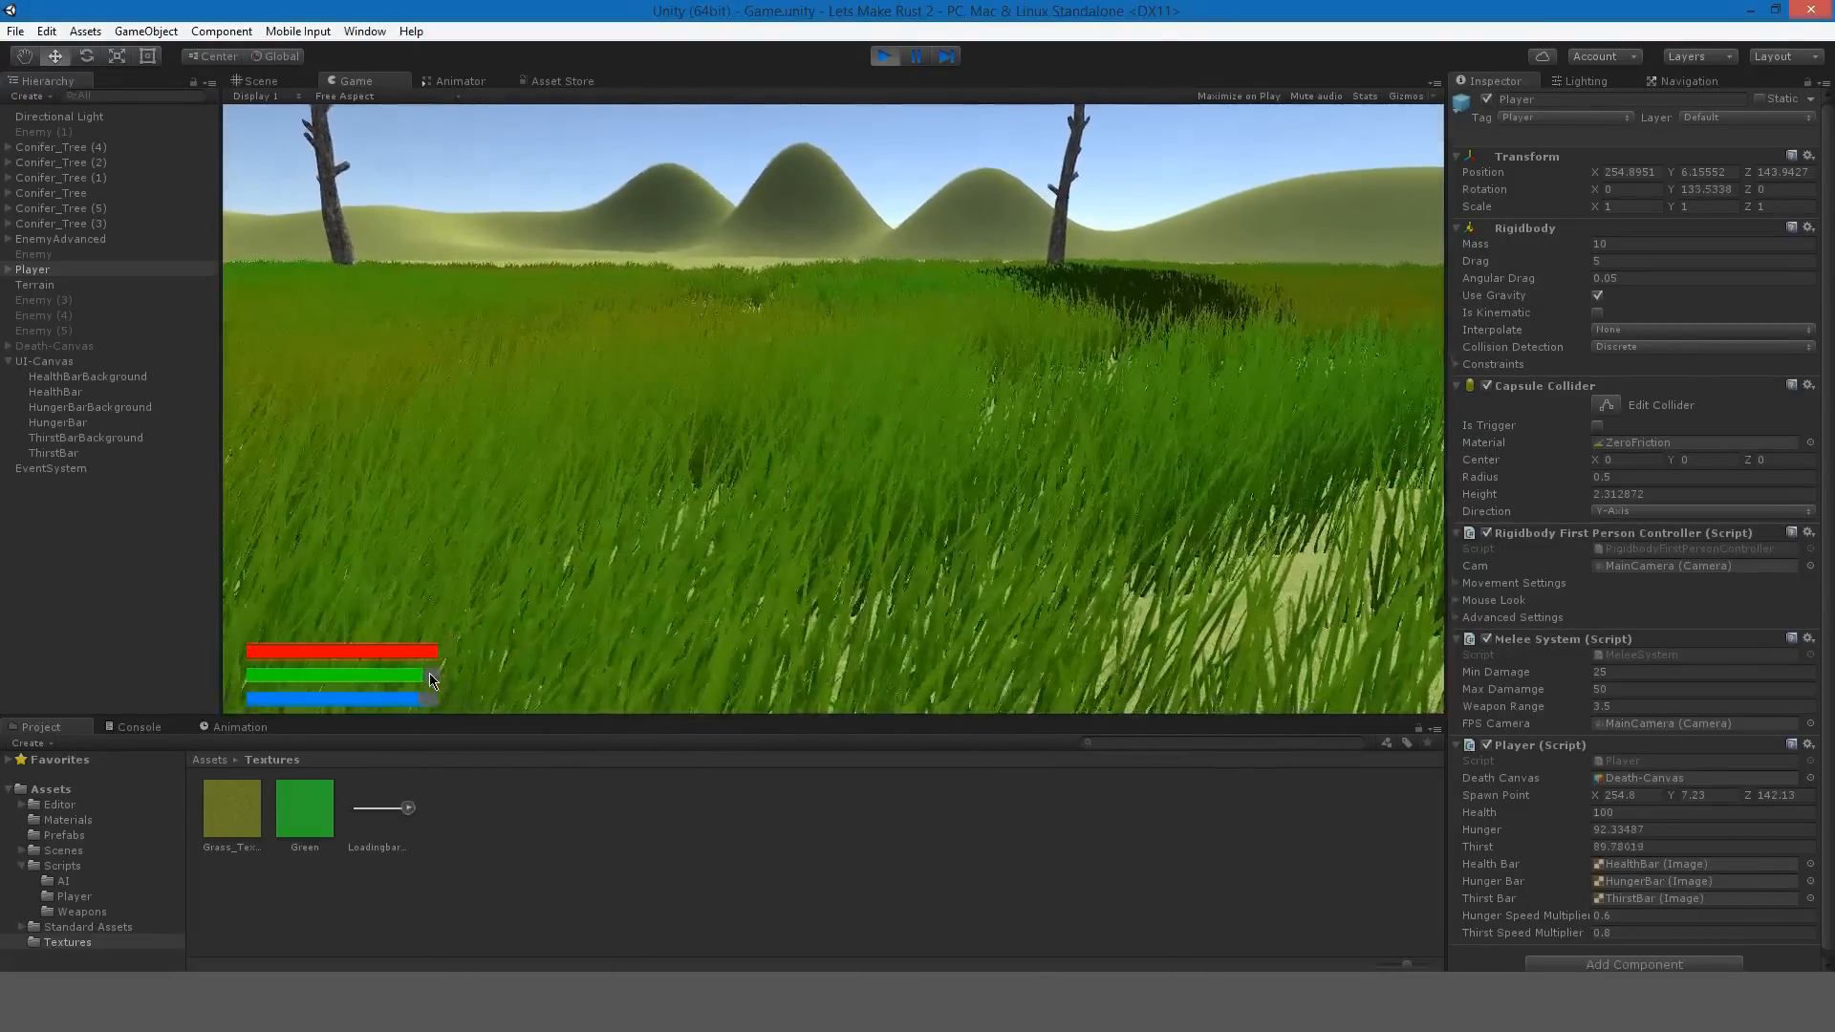
{"action": "left_click", "coordinate": [914, 56]}
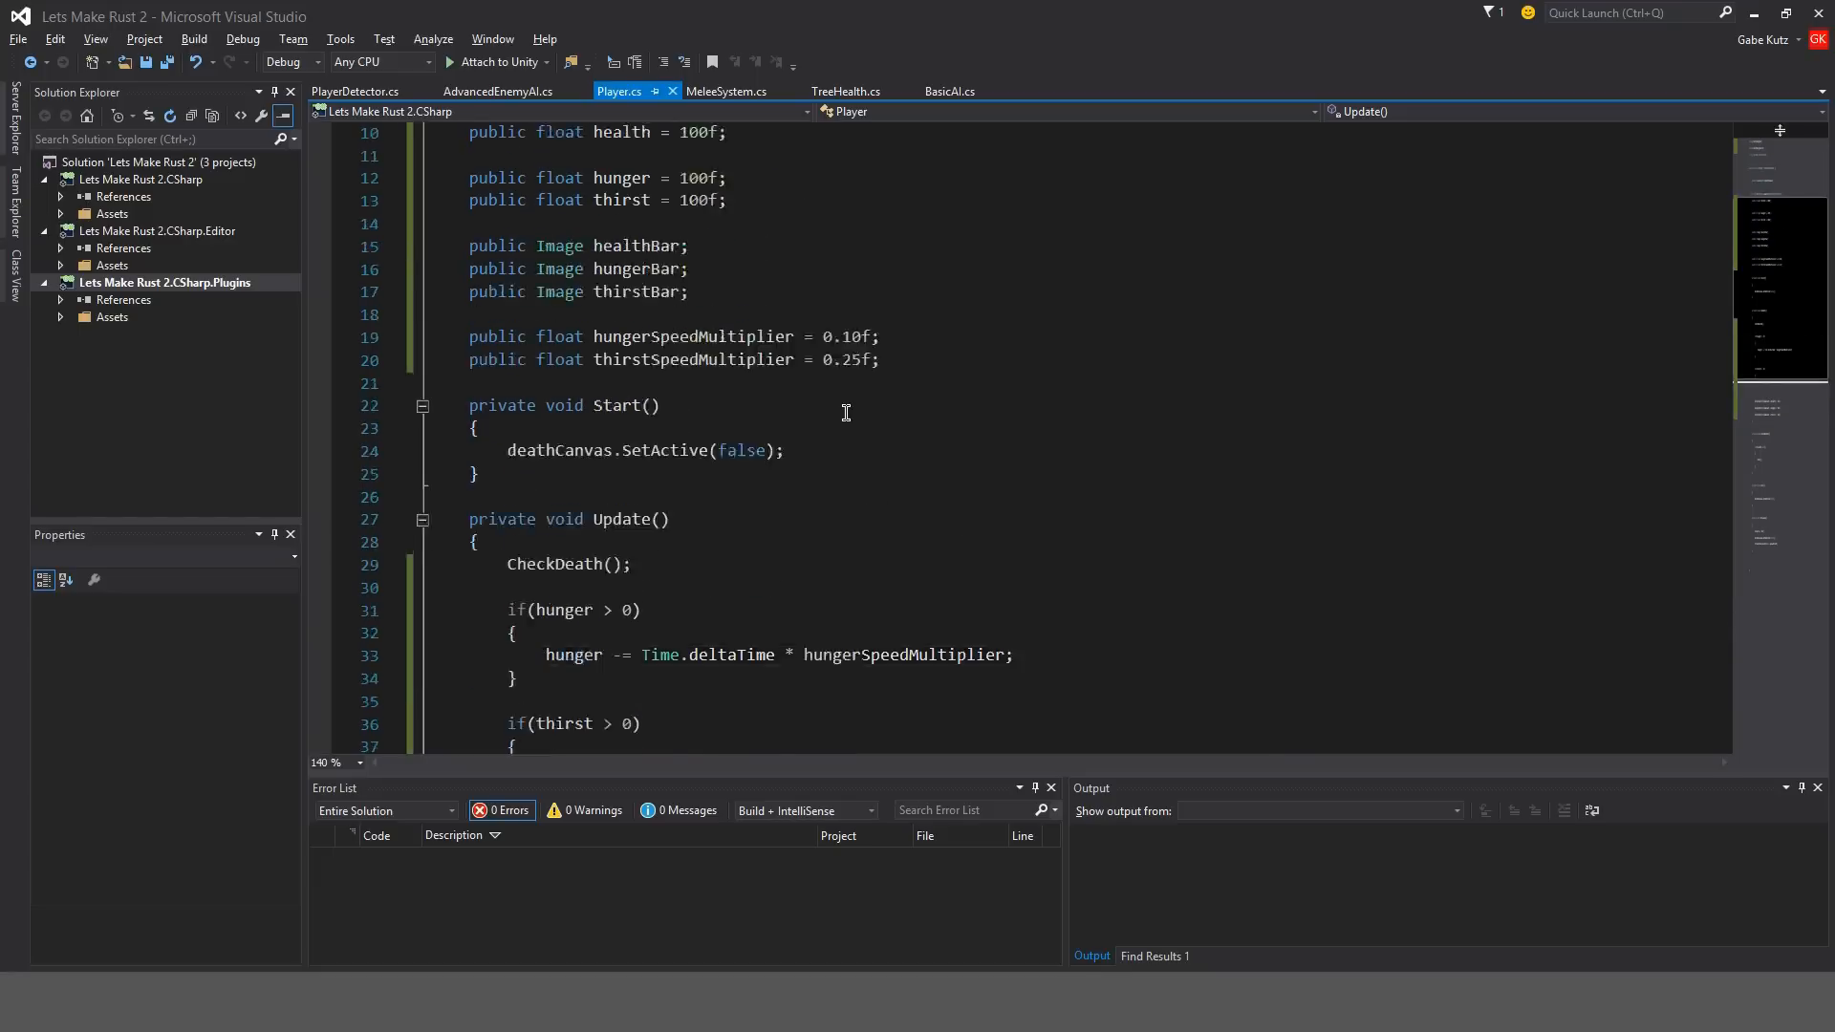
Review the Respawn() method in Player.cs, then return to the Unity editor.
{"action": "scroll", "scroll_direction": "down", "scroll_amount": 3}
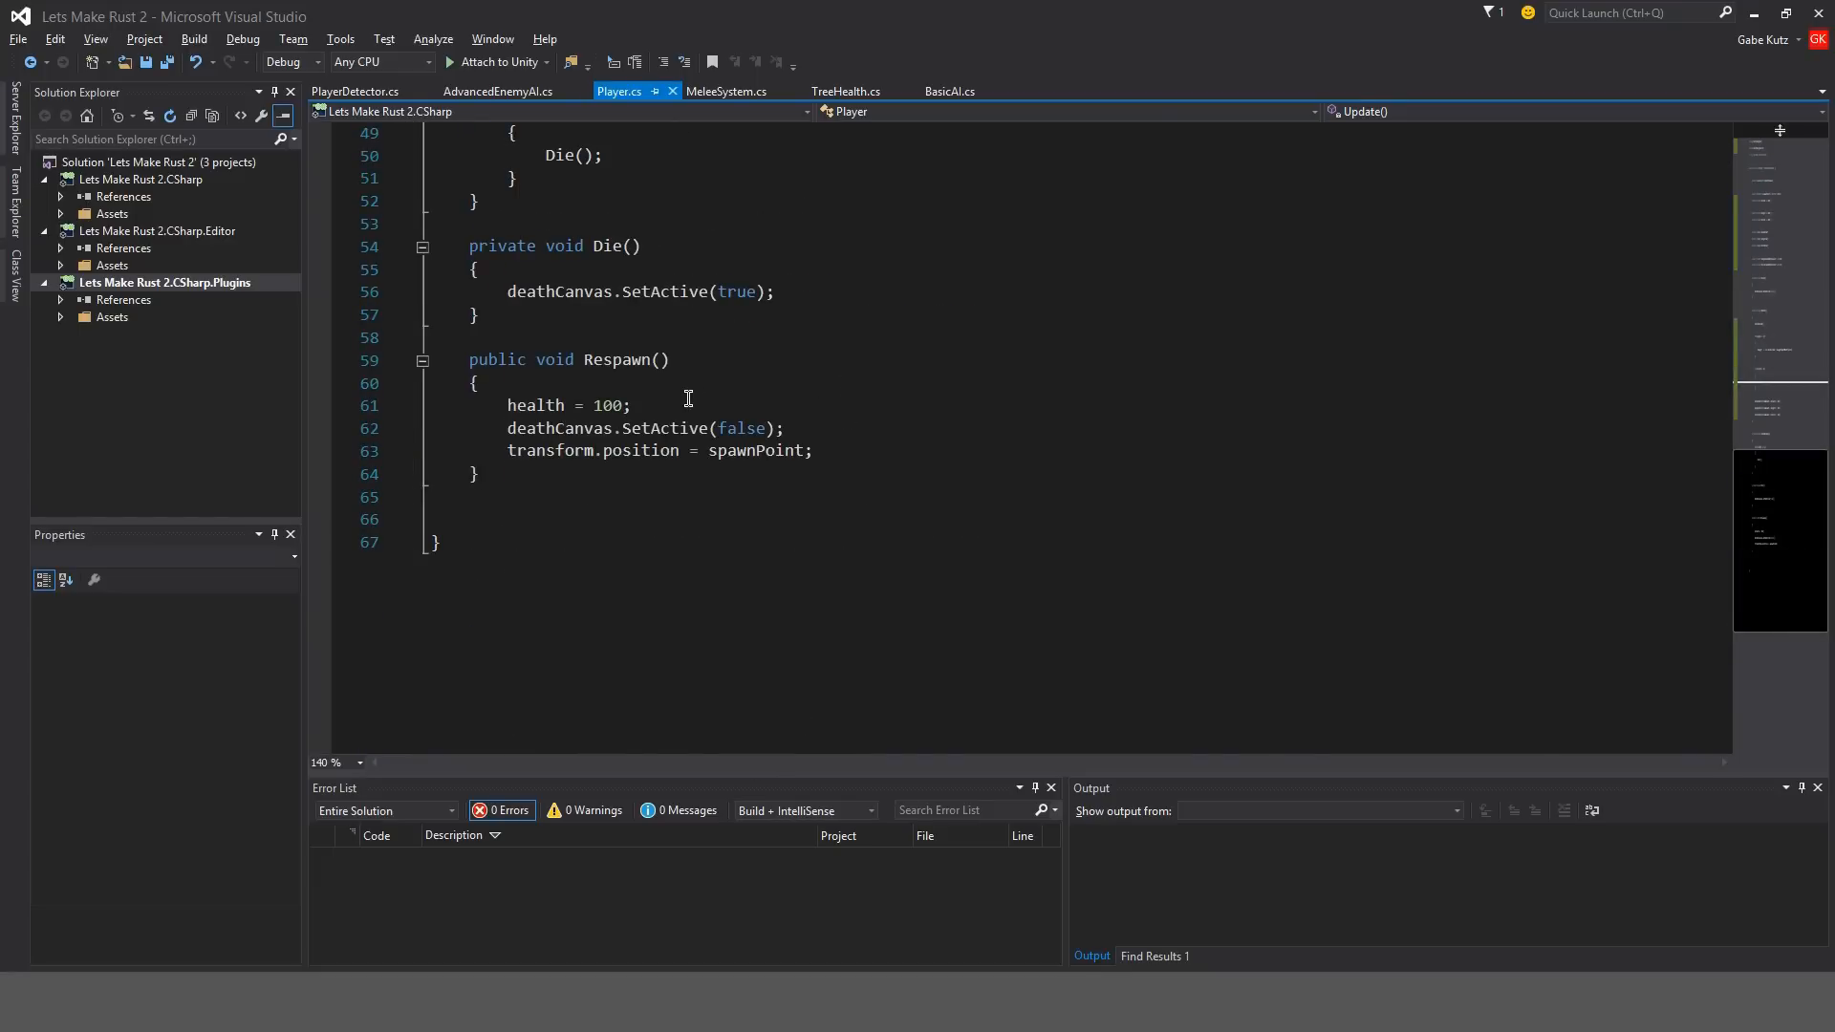
{"action": "type", "text": "hi"}
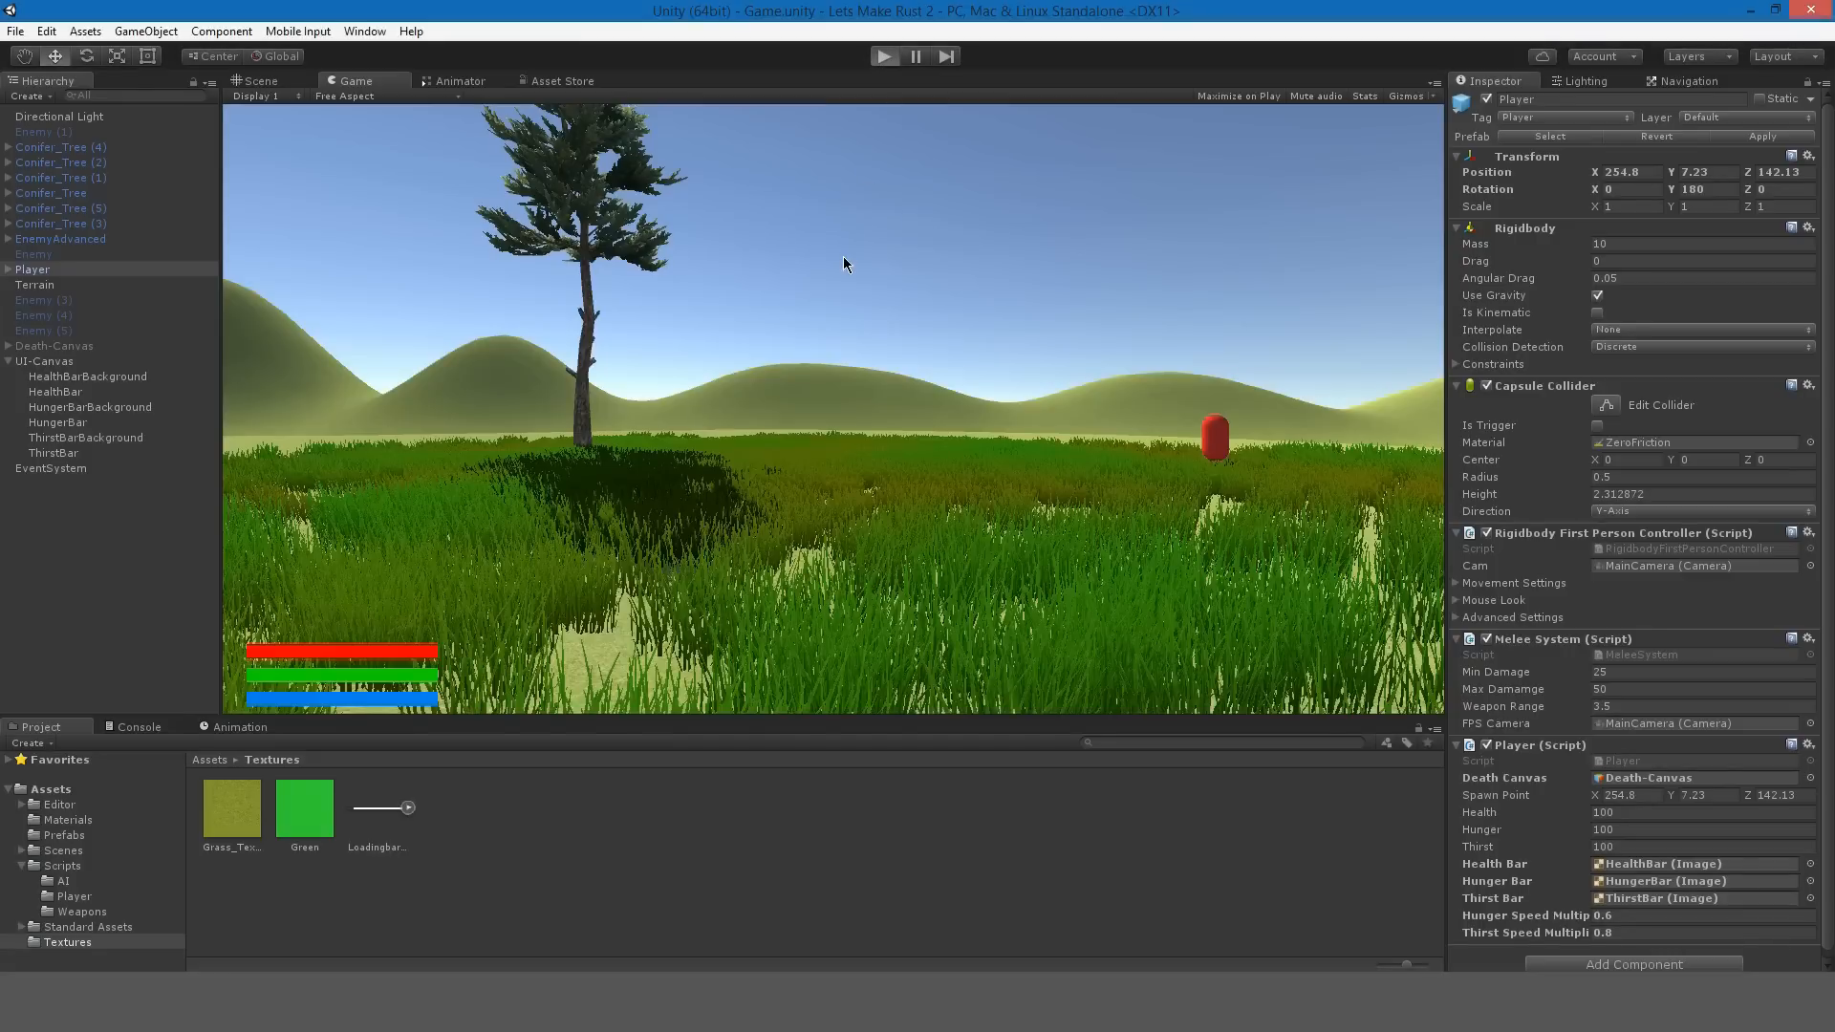
{"action": "mouse_move", "coordinate": [1508, 817]}
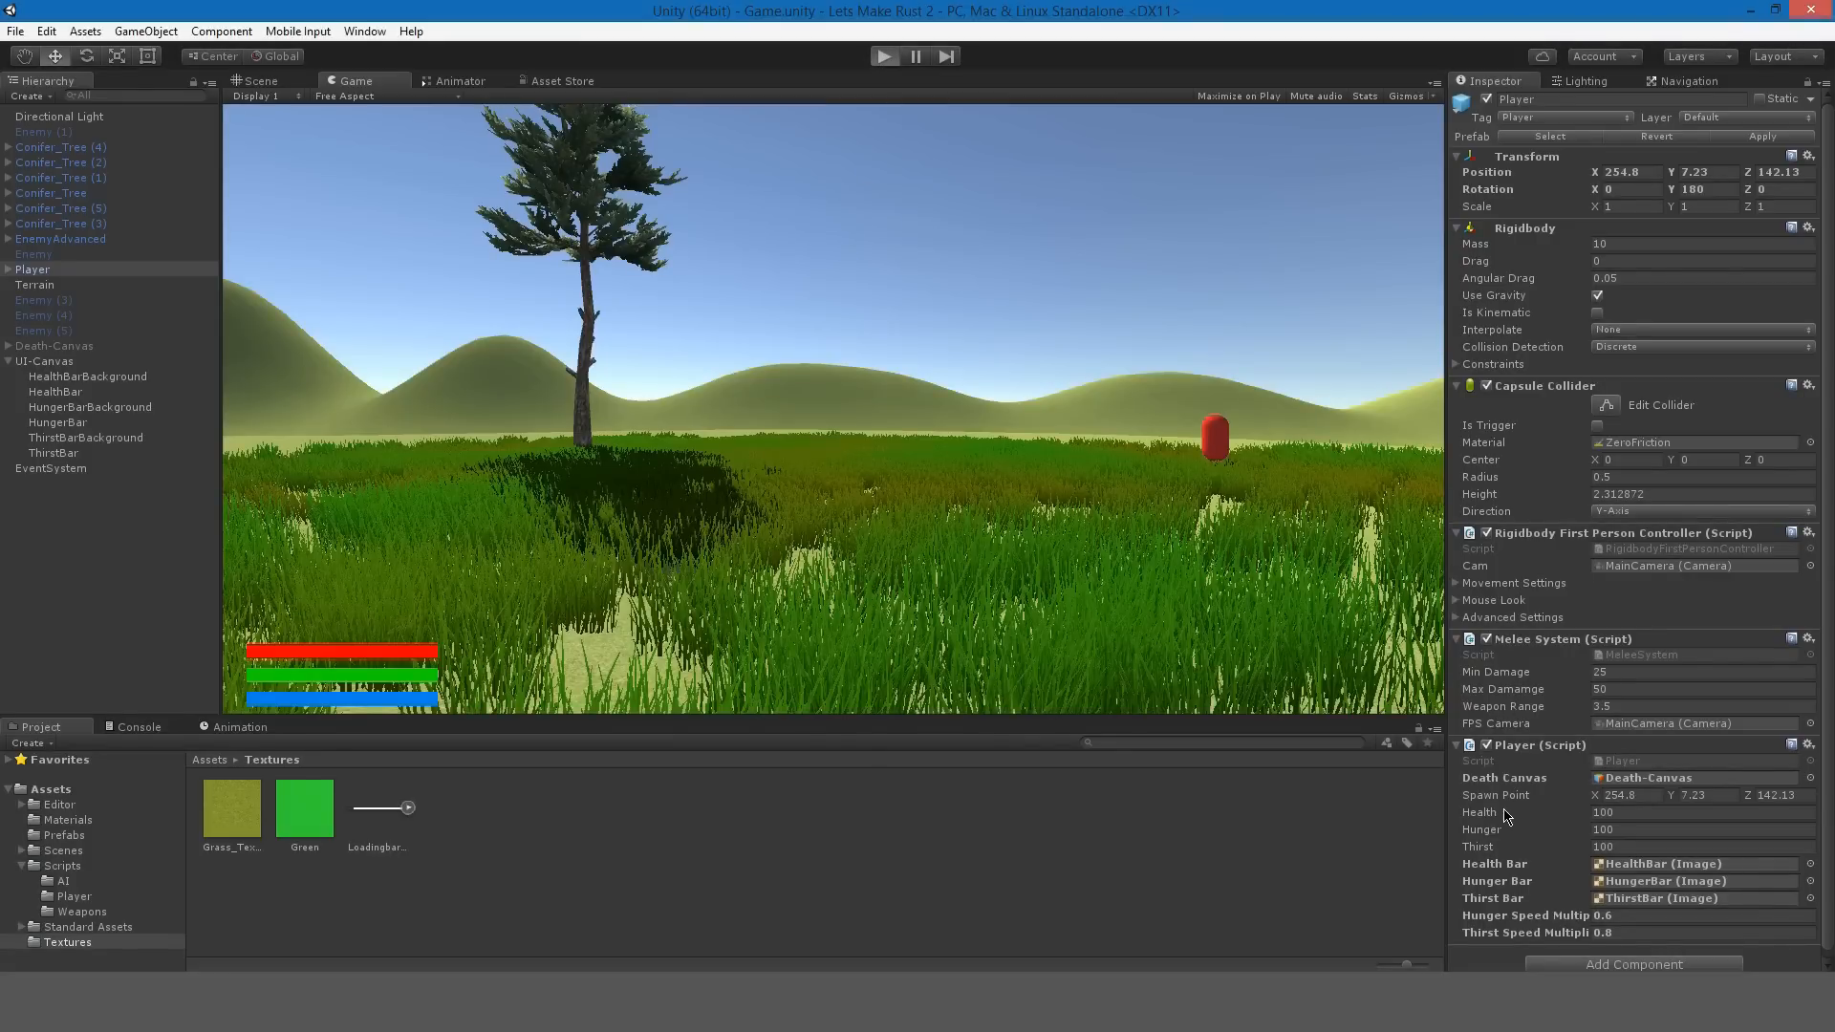
Play-test with Health set to 0, then respawn the dead player.
{"action": "left_click", "coordinate": [886, 55]}
{"action": "type", "text": "0"}
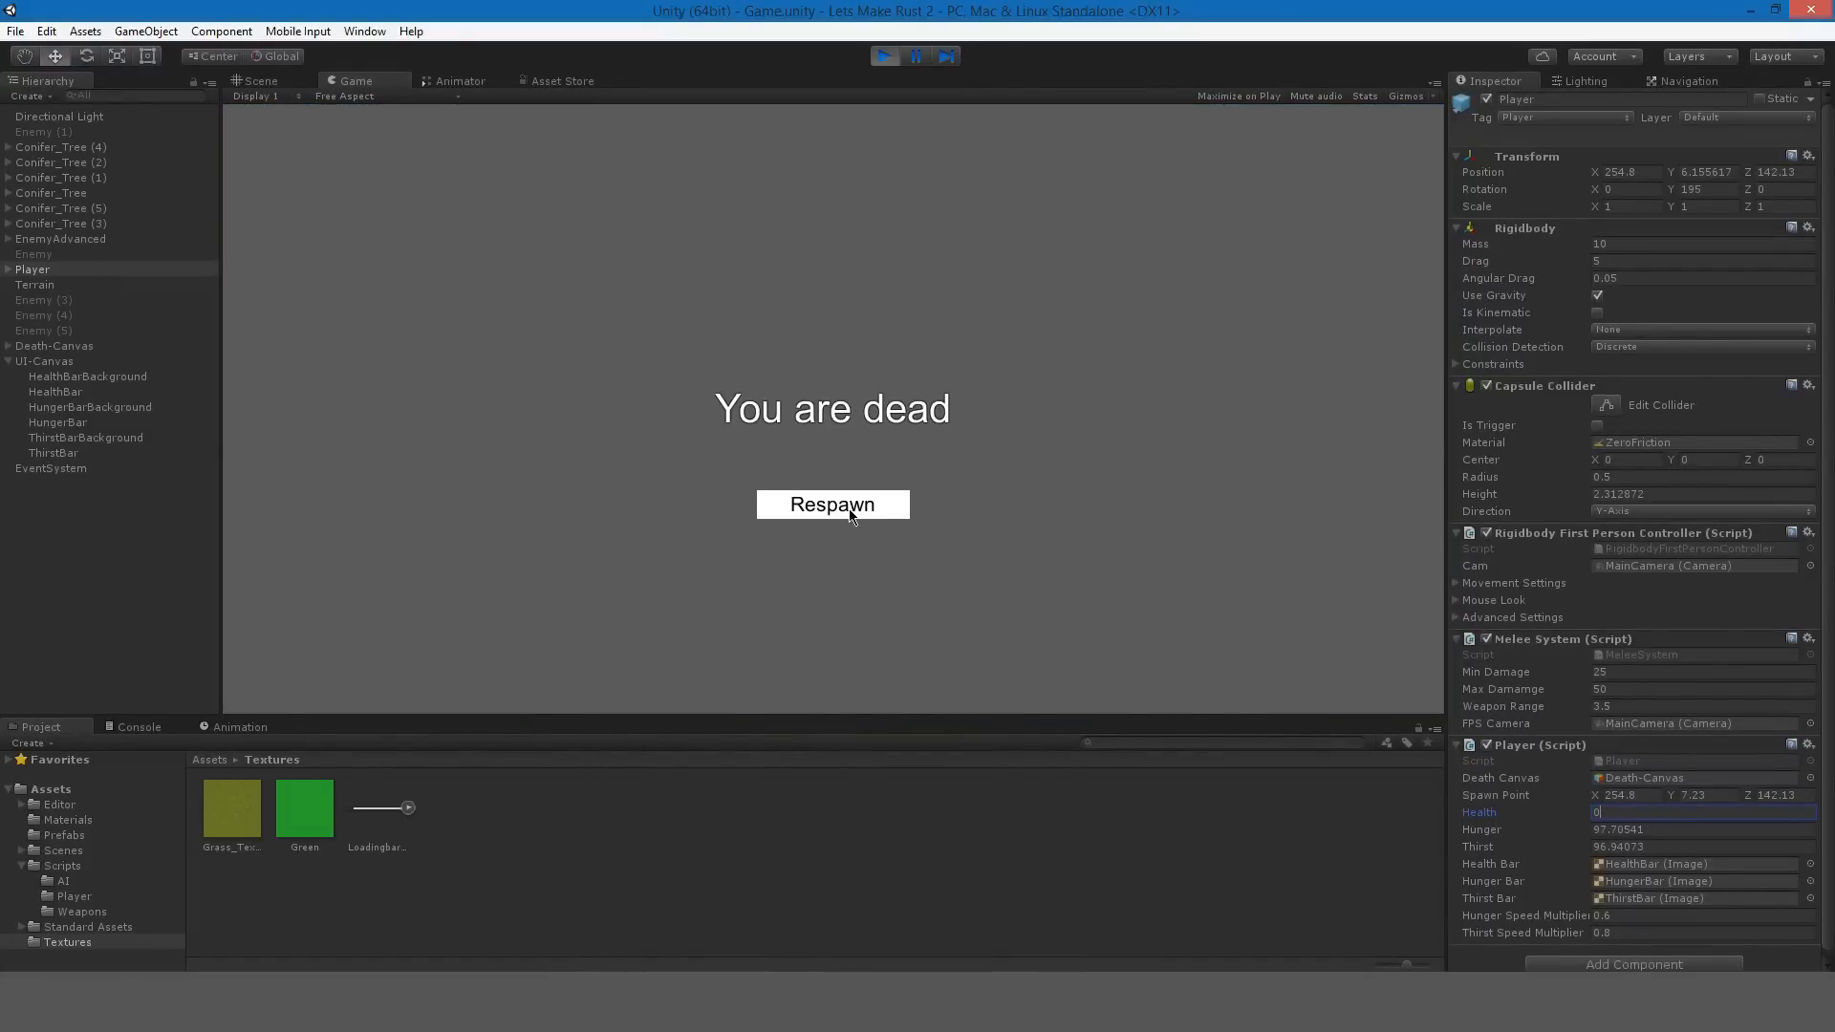
{"action": "left_click", "coordinate": [833, 505]}
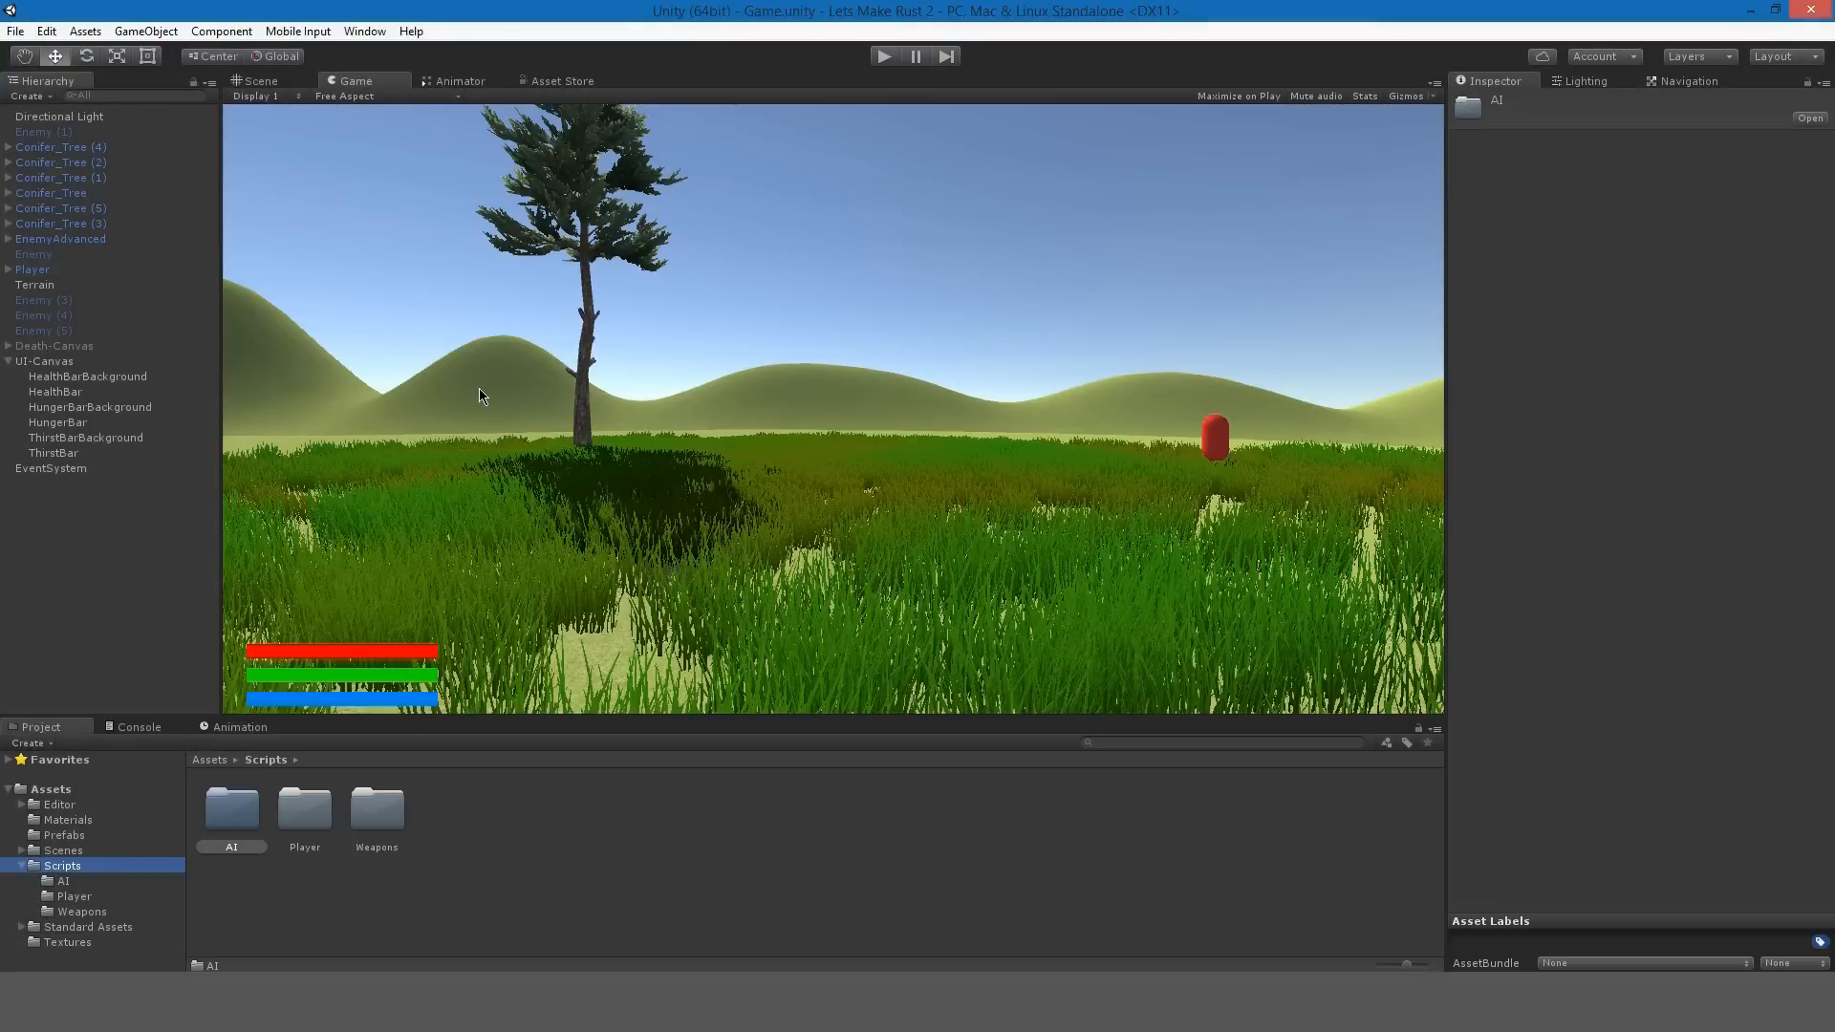
{"action": "mouse_move", "coordinate": [245, 716]}
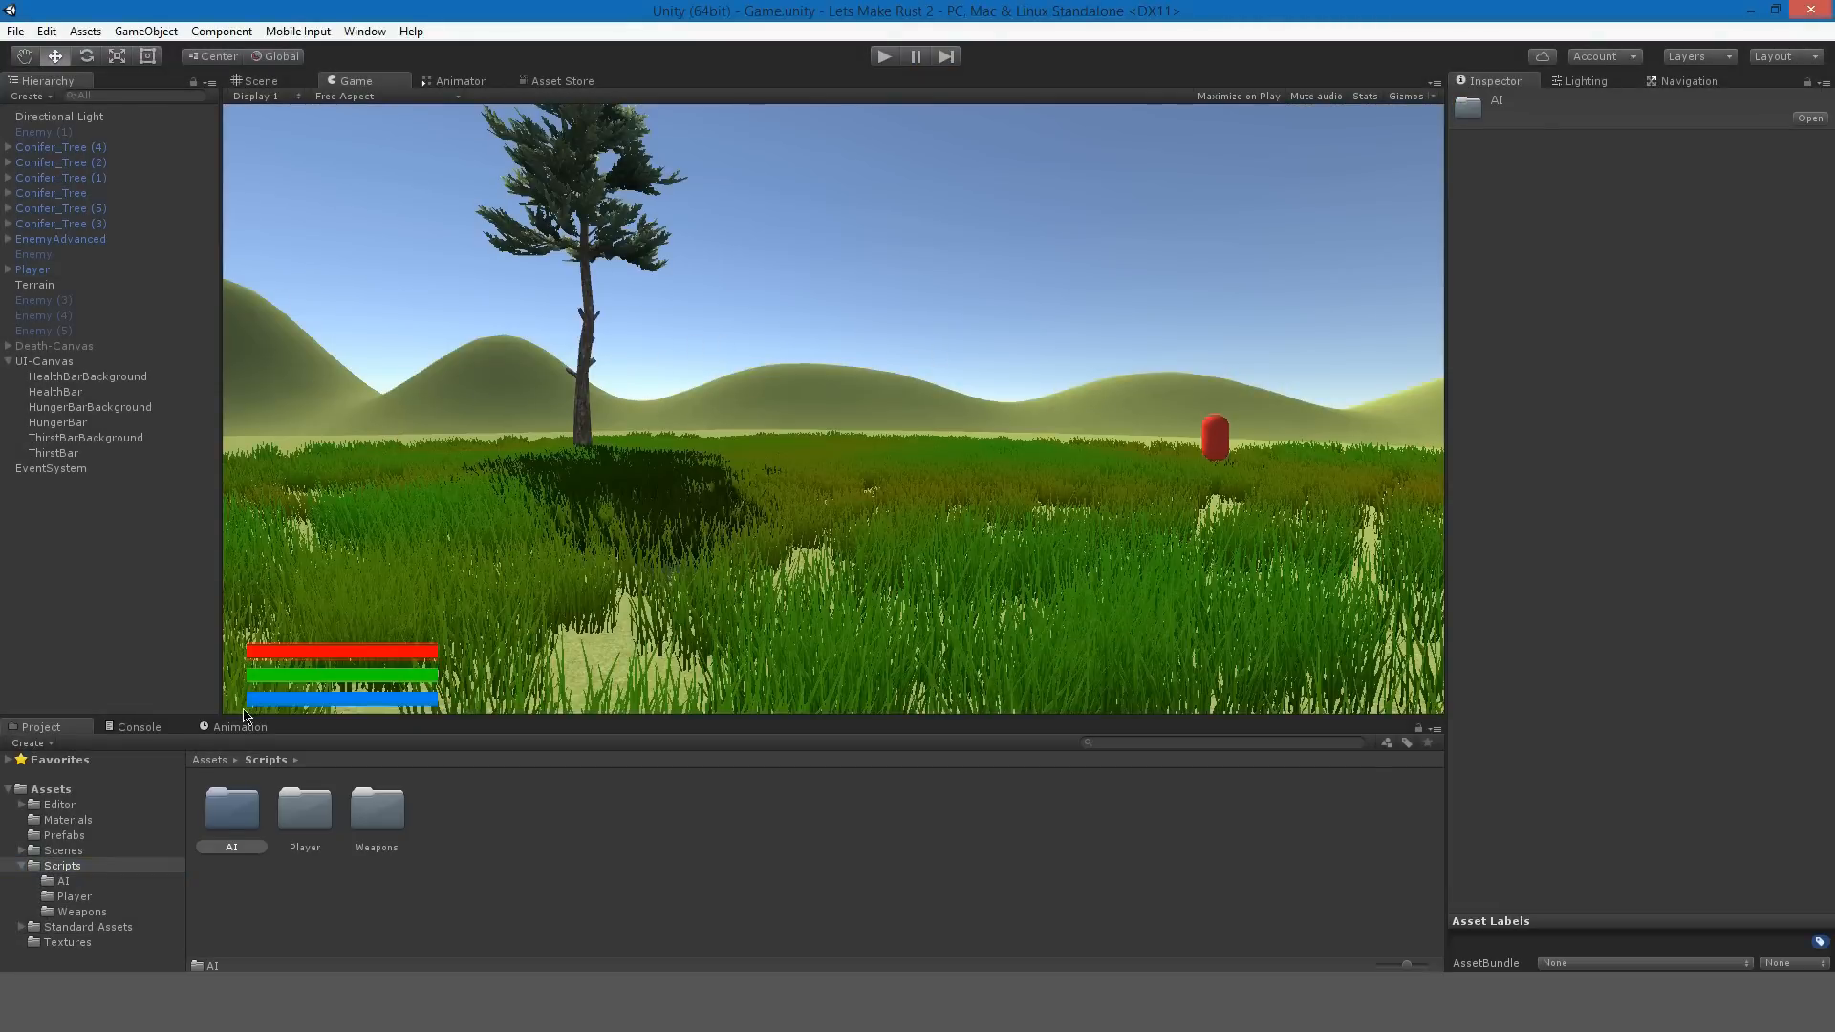
Open AdvancedEnemyAI.cs from Scripts/AI and scroll to its Update method.
{"action": "double_click", "coordinate": [230, 808]}
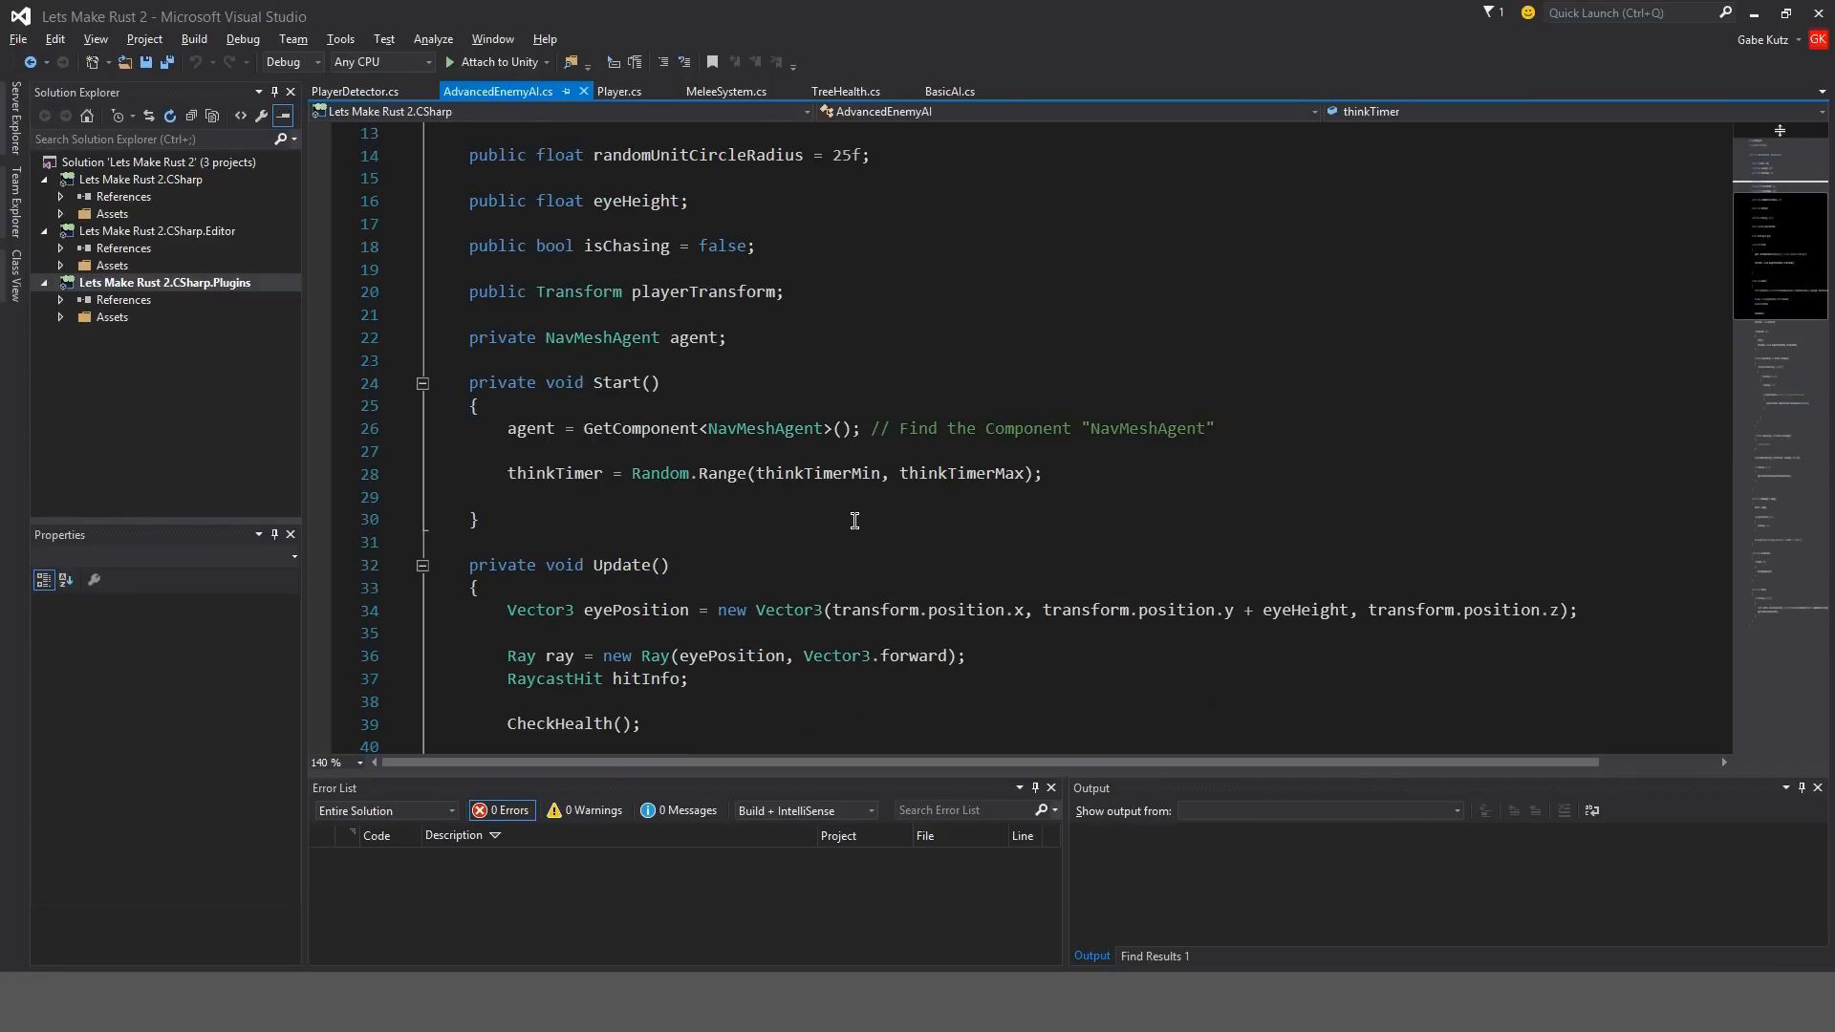
{"action": "scroll", "scroll_direction": "down", "scroll_amount": 3}
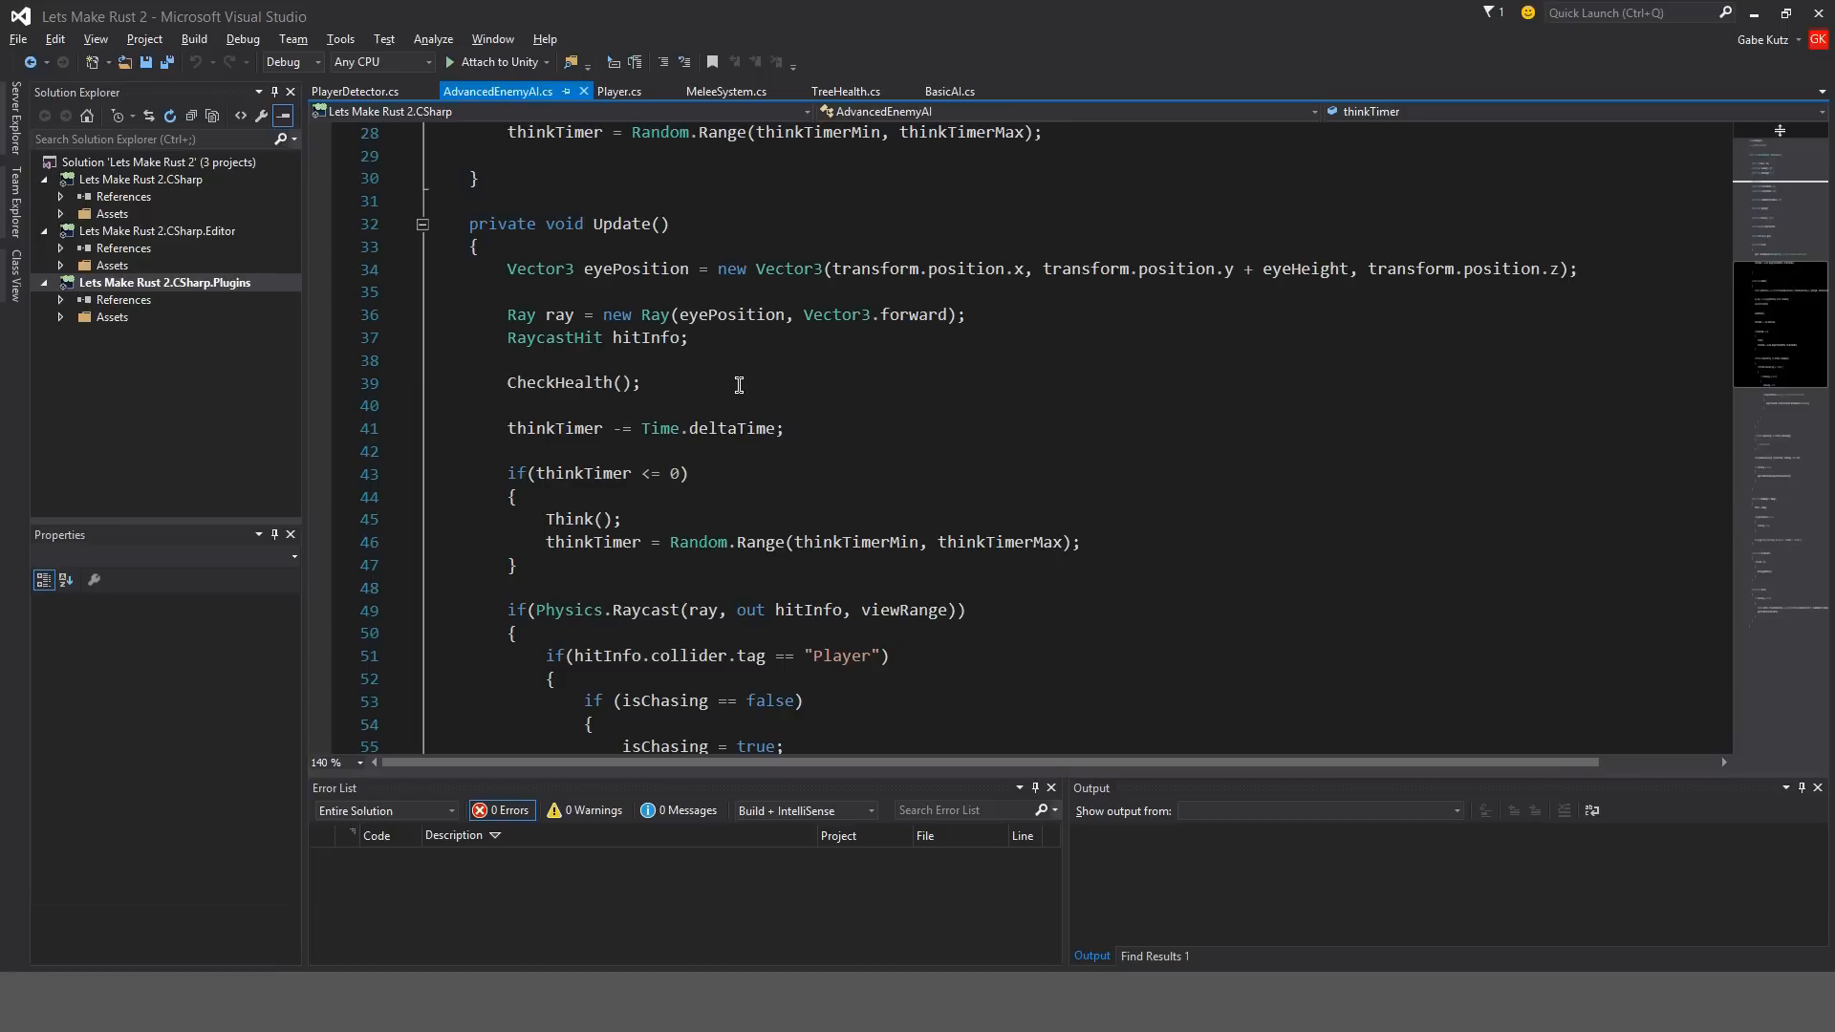
{"action": "mouse_move", "coordinate": [834, 313]}
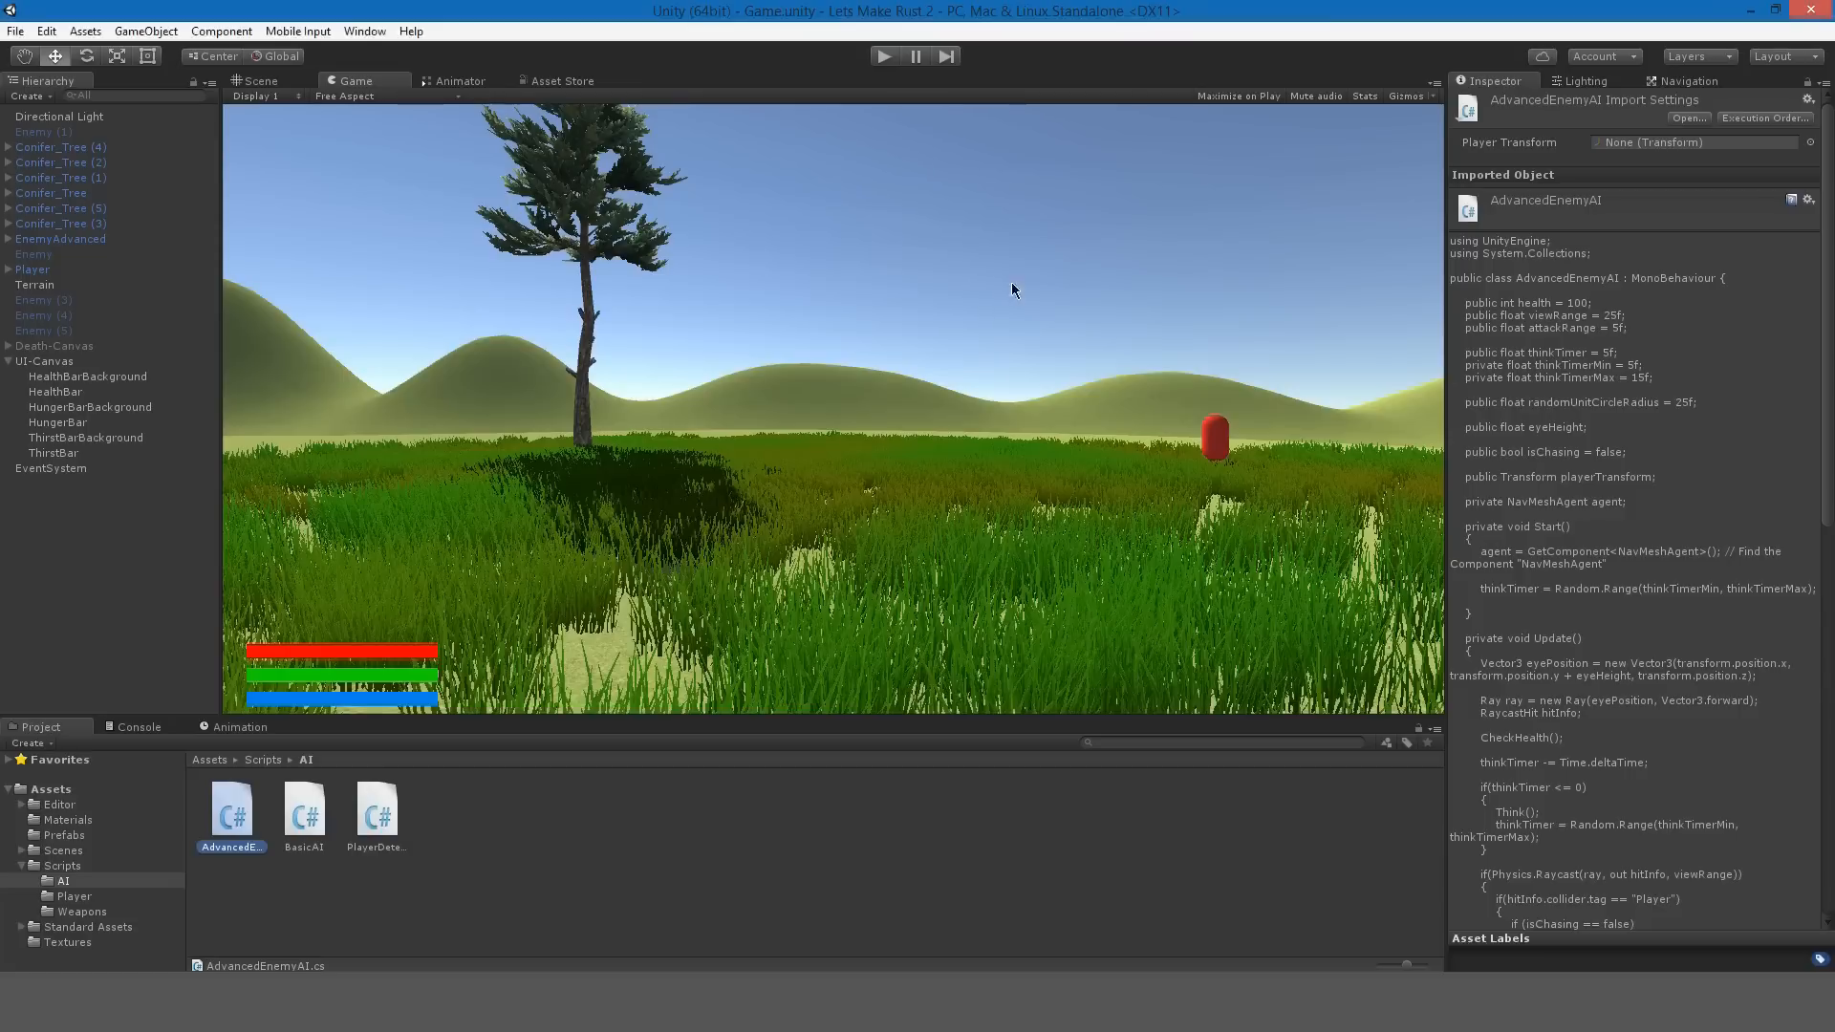
Play-test the enemy, then change the Ray's Vector3.forward to transform.forward.
{"action": "left_click", "coordinate": [883, 56]}
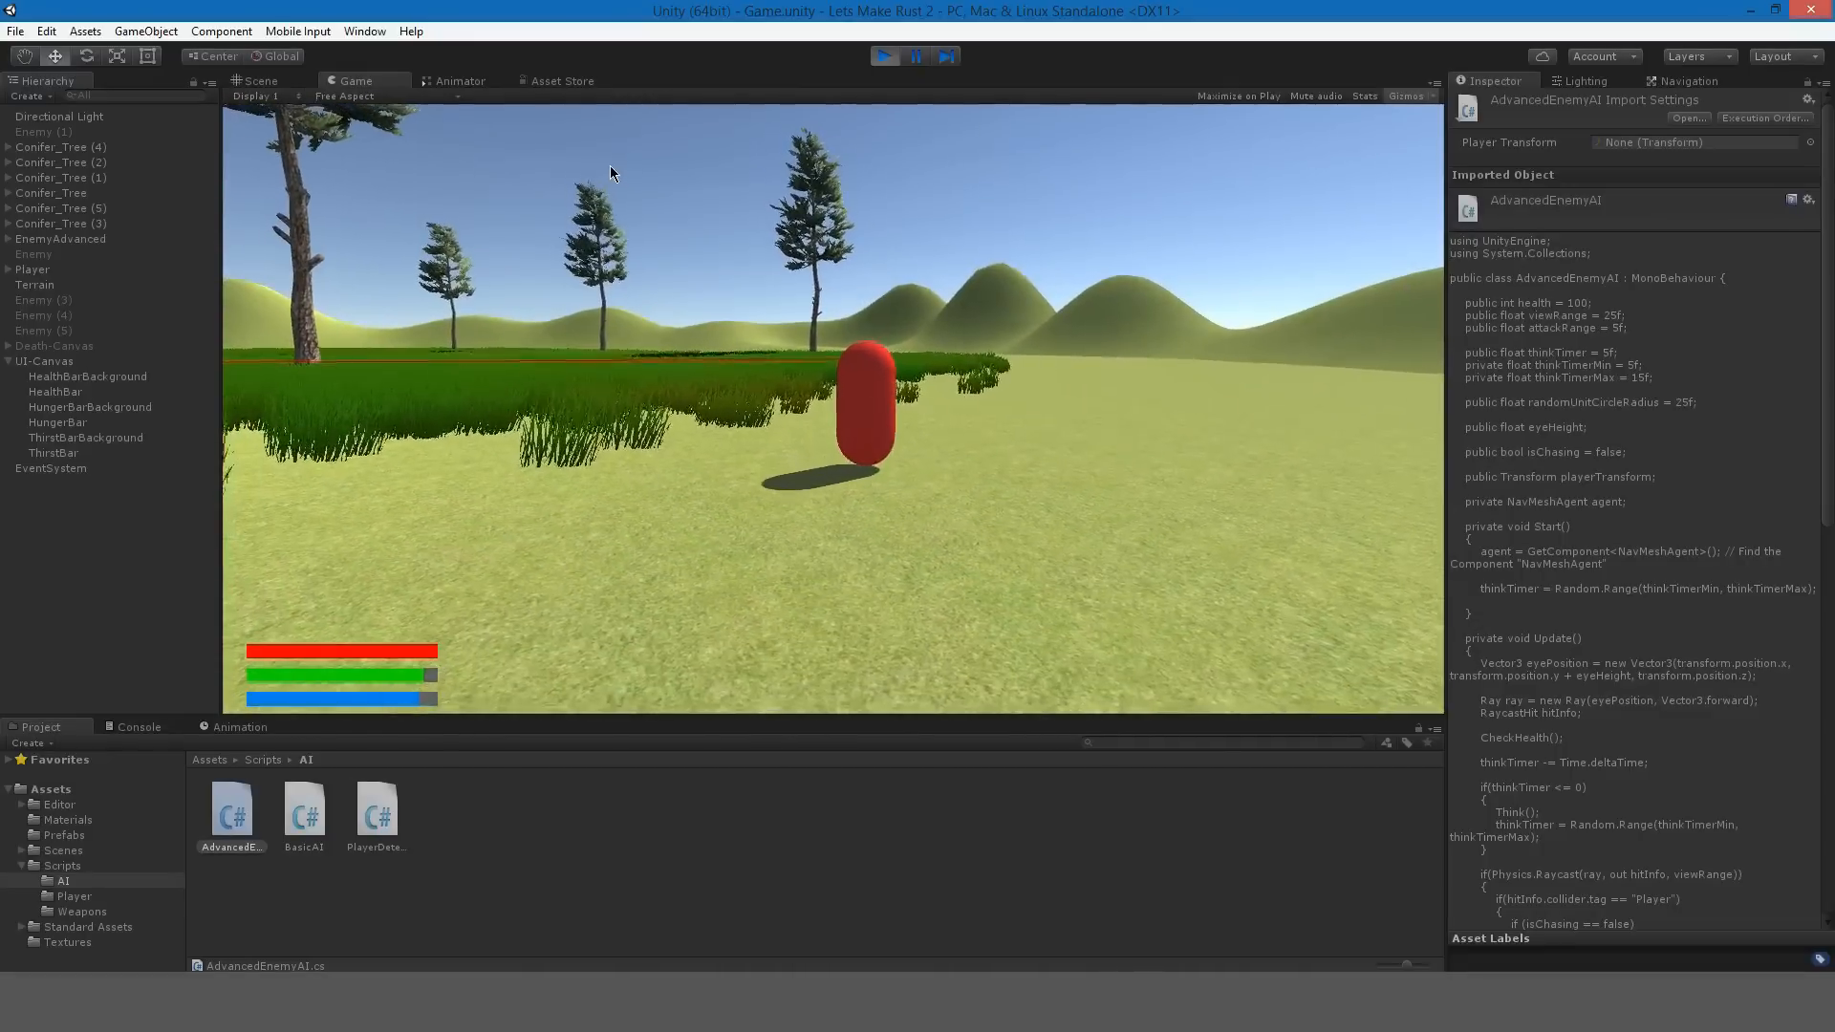
{"action": "left_click", "coordinate": [886, 56]}
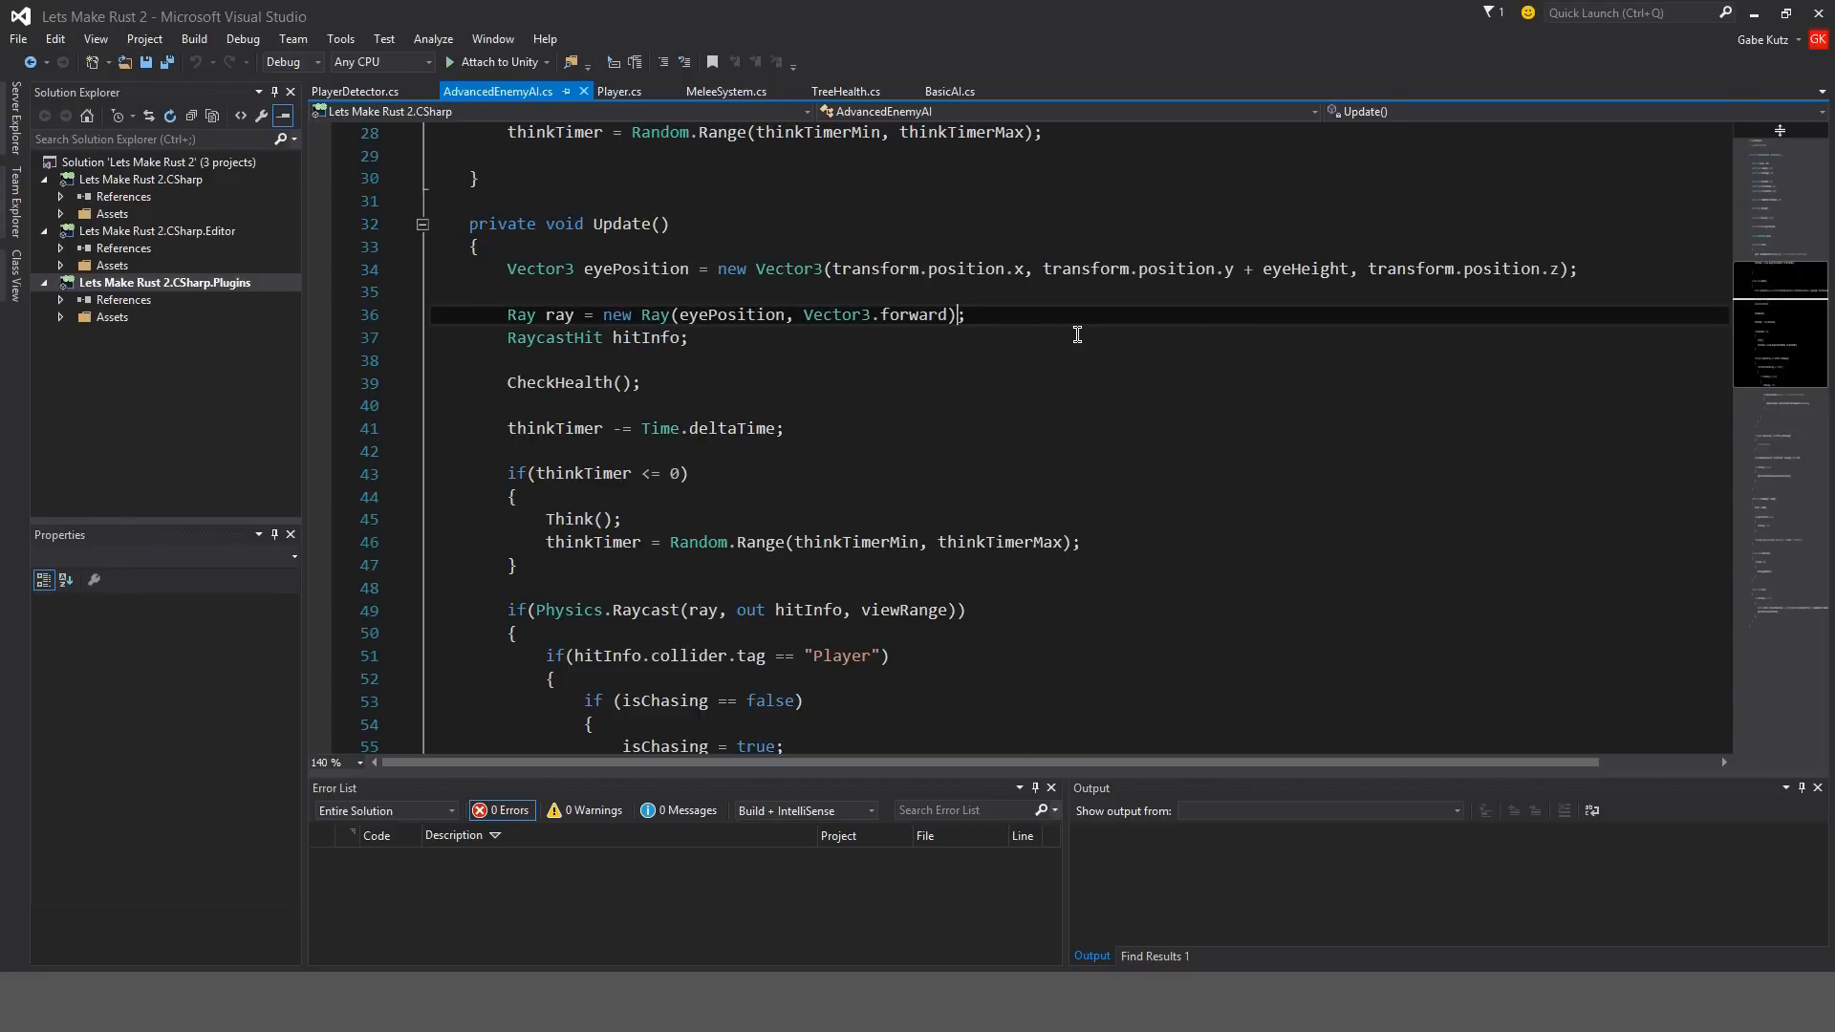
{"action": "type", "text": "transform"}
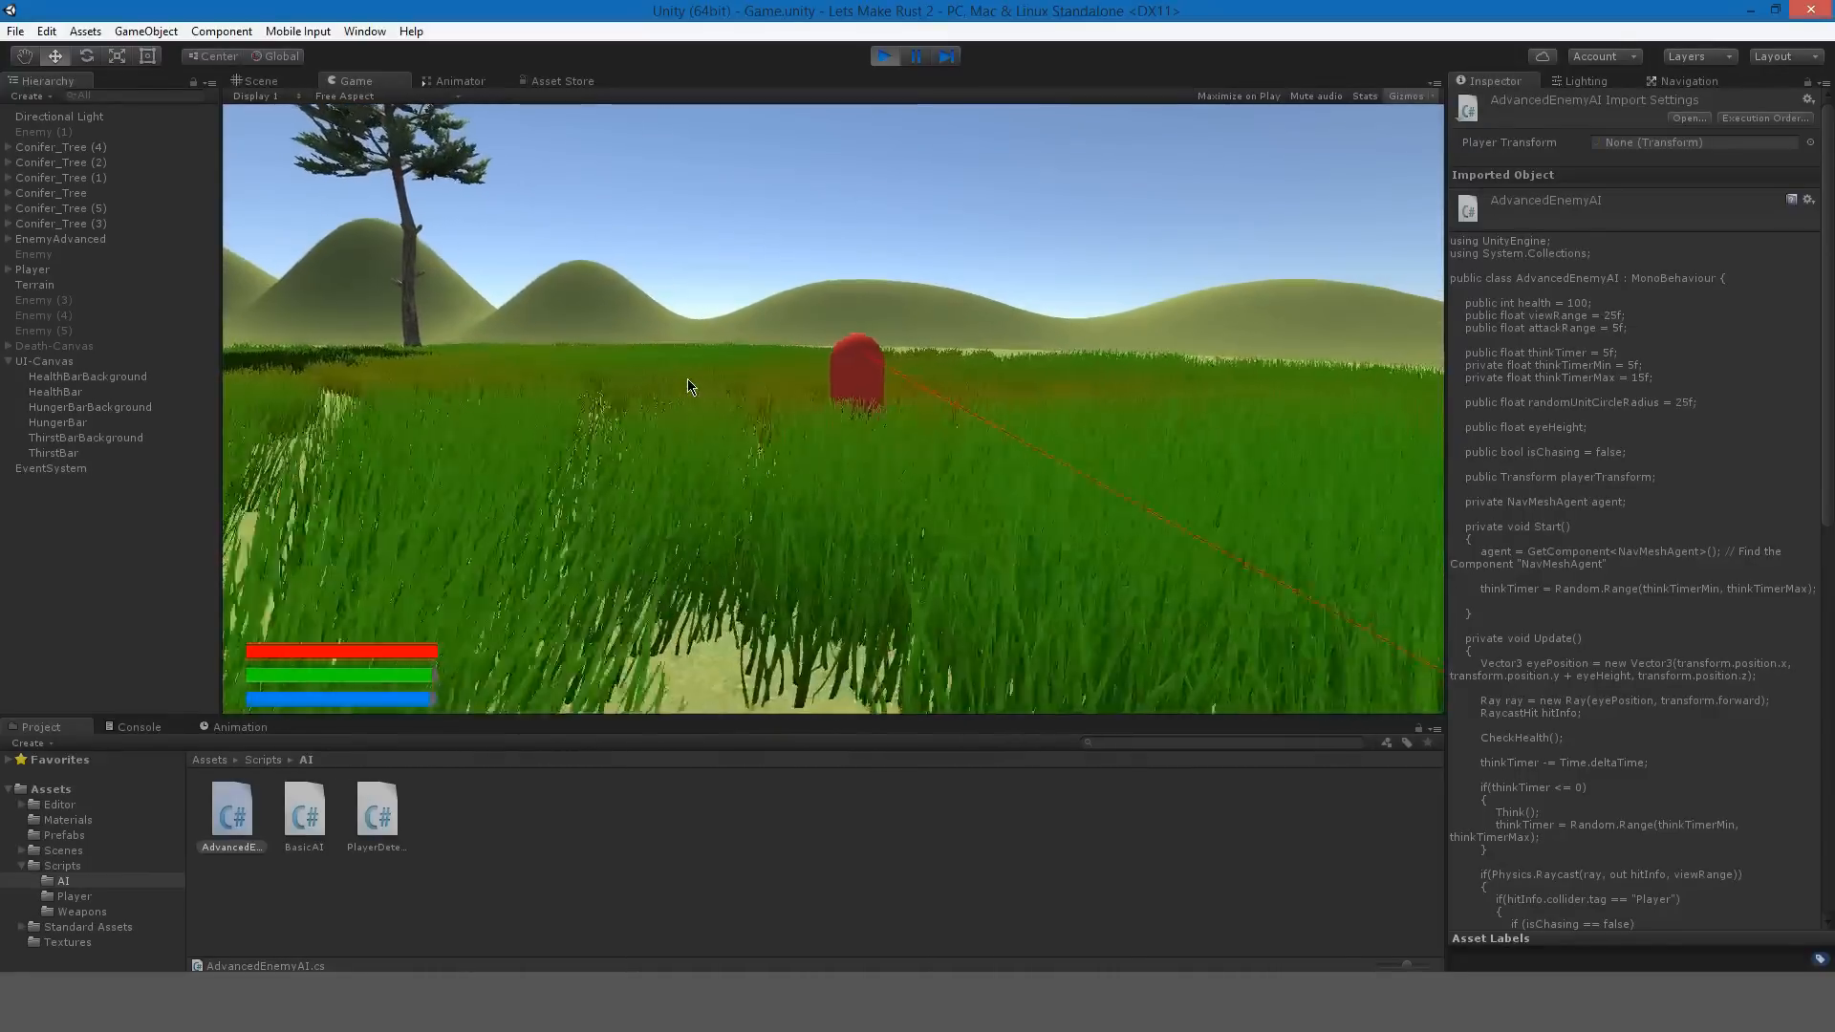
Run the game to watch the enemy's red debug ray, then stop the test.
{"action": "left_click", "coordinate": [886, 57]}
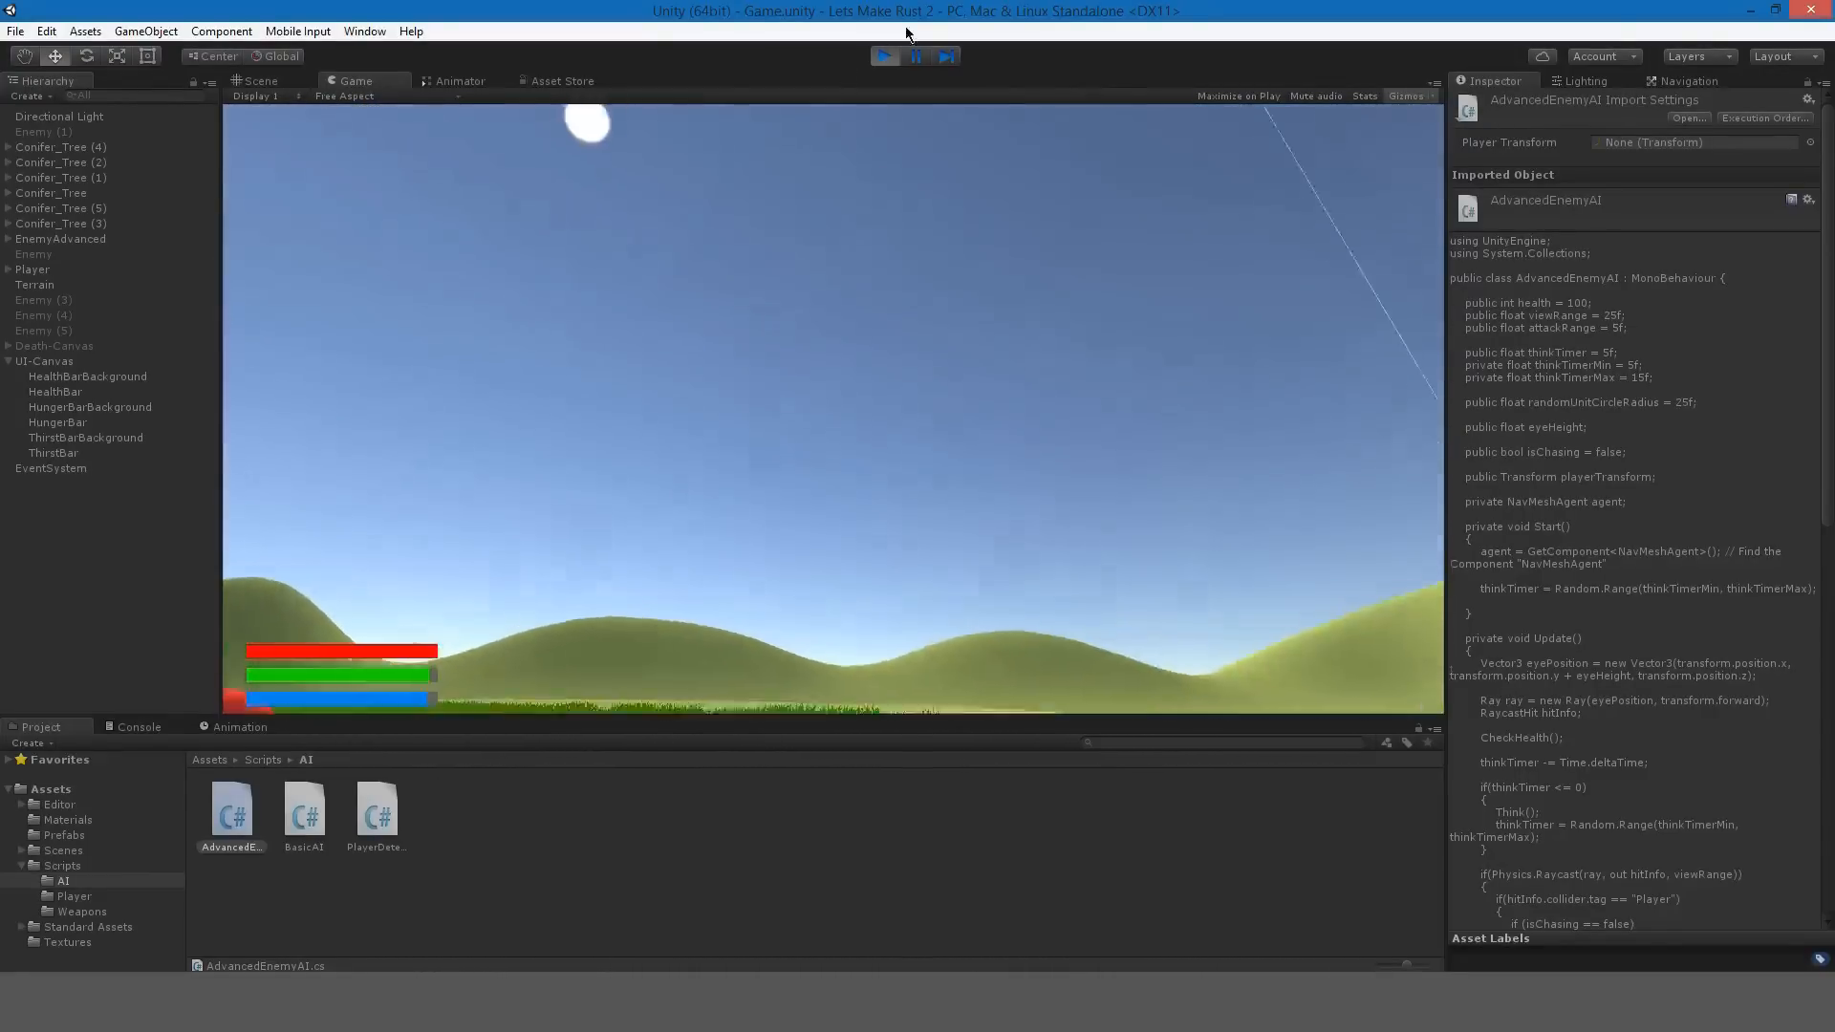
{"action": "left_click", "coordinate": [882, 55]}
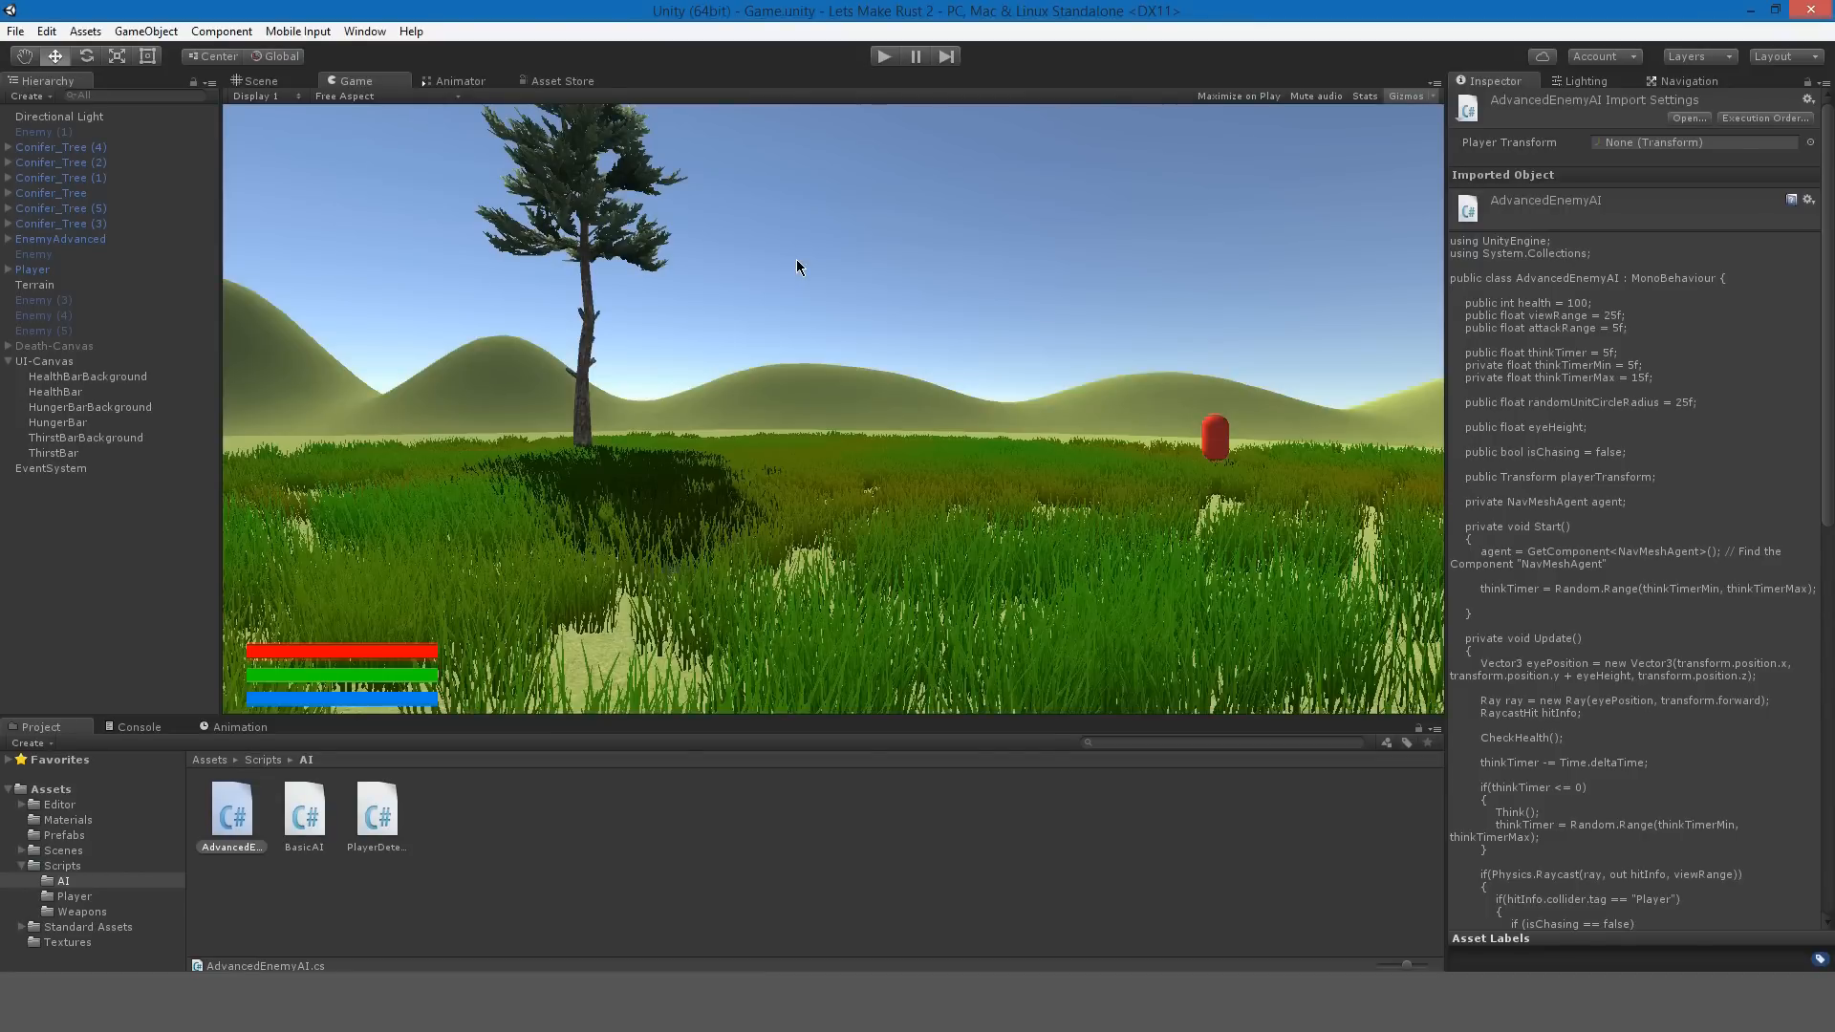